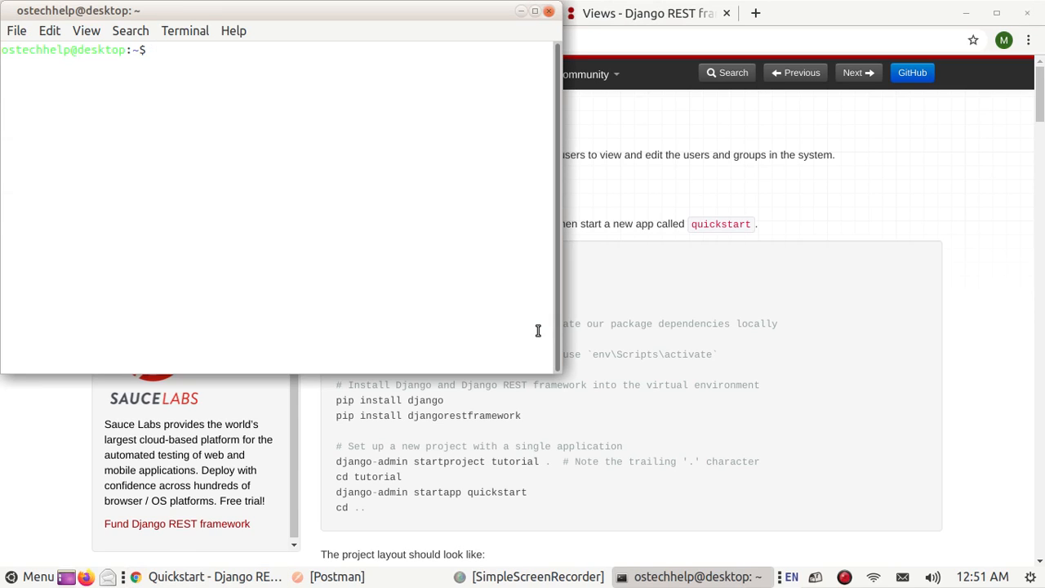
- Activate the virtual environment with 'source venv/bin/activate'
type("source")
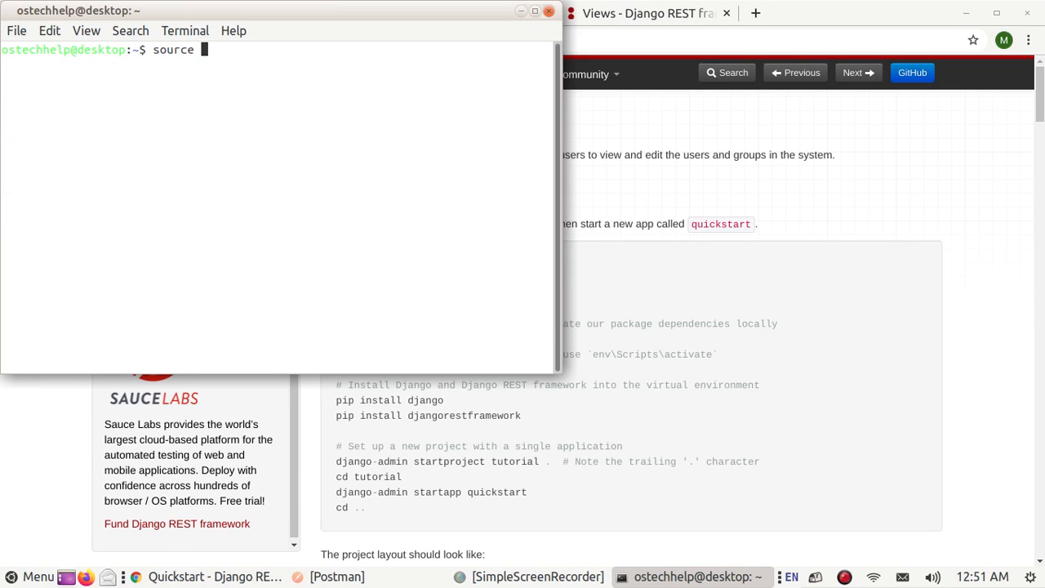
type("v")
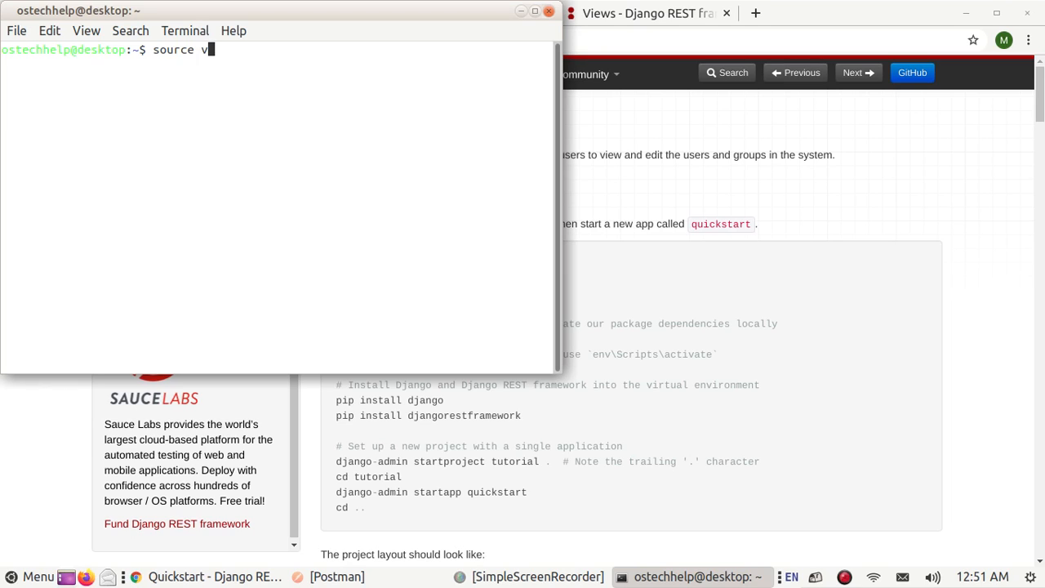
type("env/bin/")
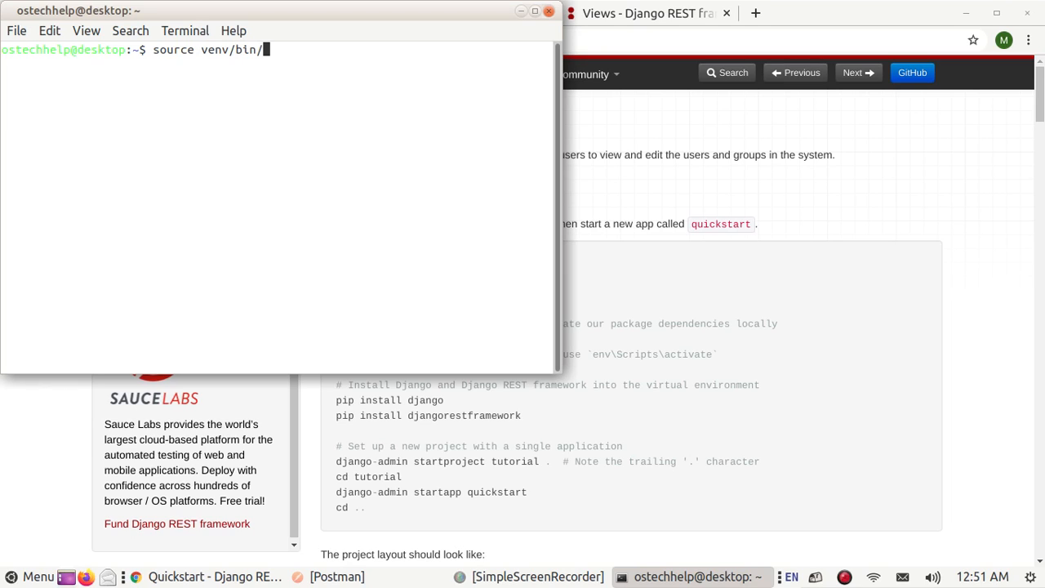
type("activate")
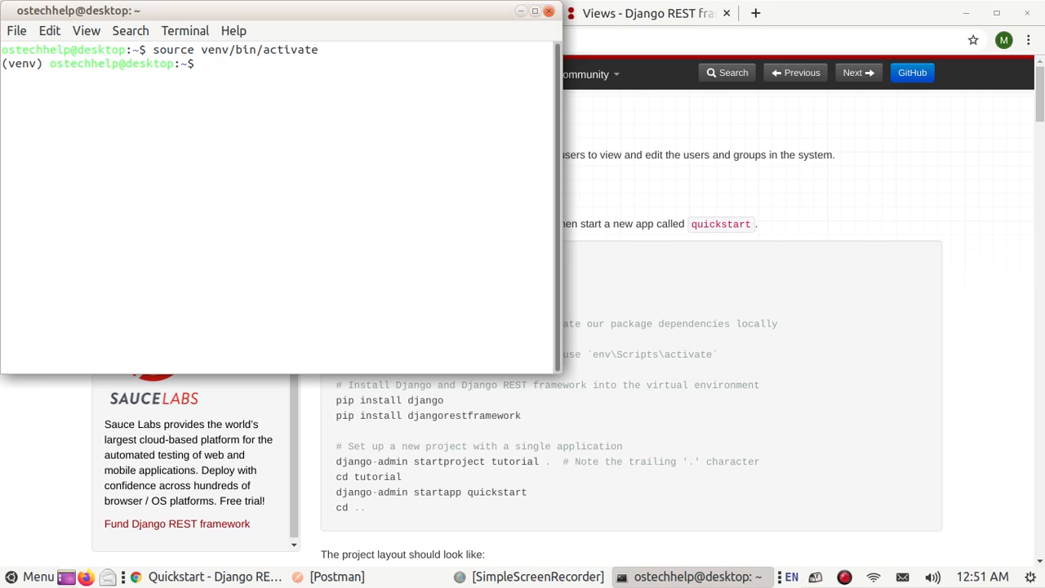
- Create the Django project 'authdemo' with django-admin startproject
type("django-admin s")
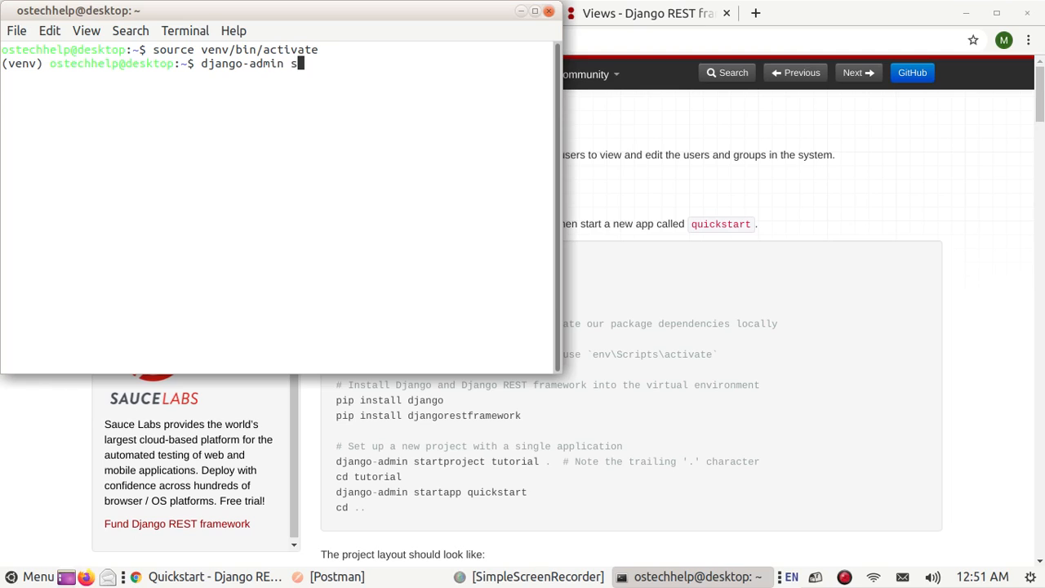
type("tartpro")
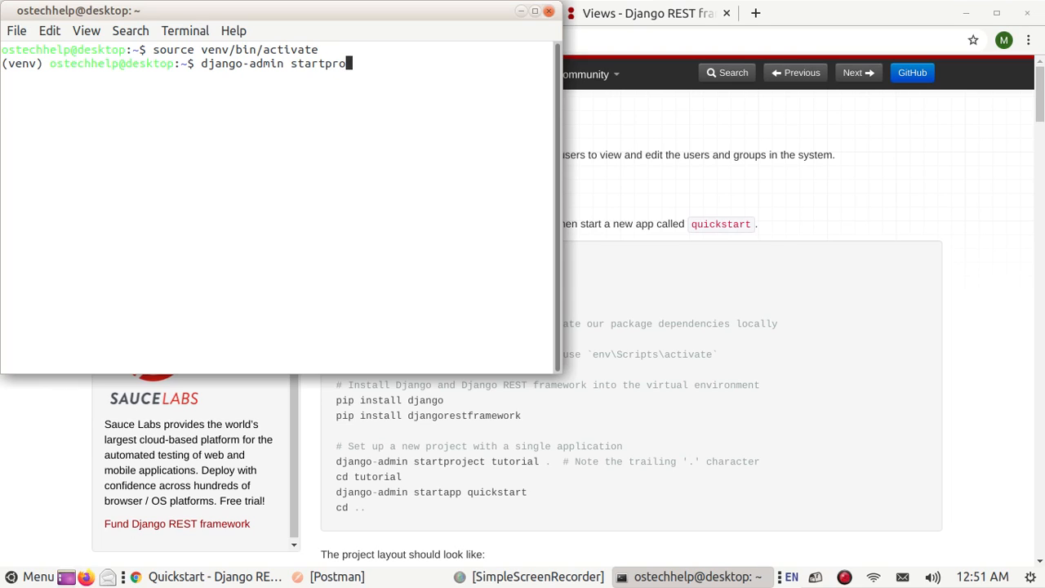
type("ject")
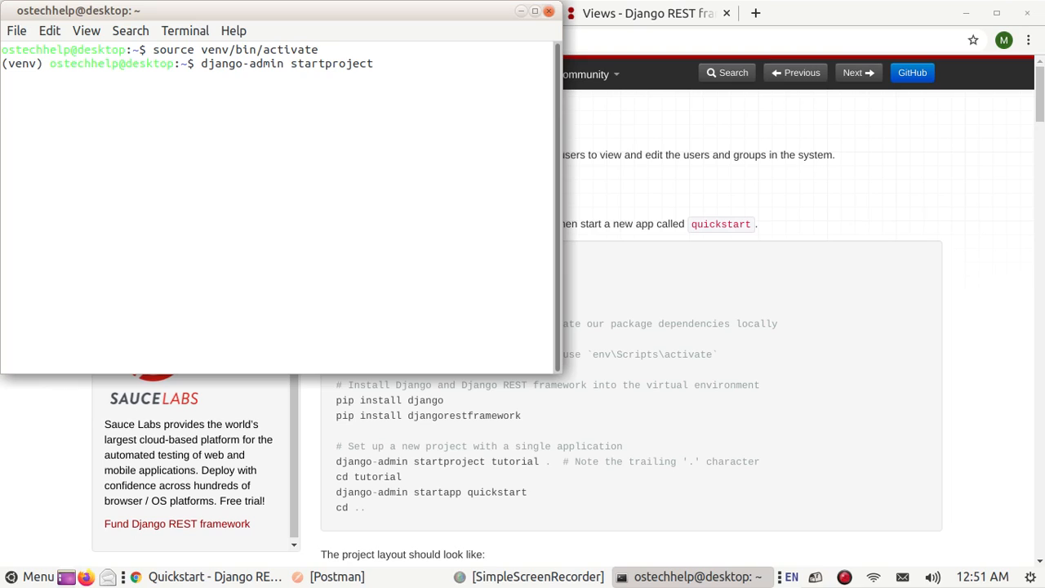
type("au")
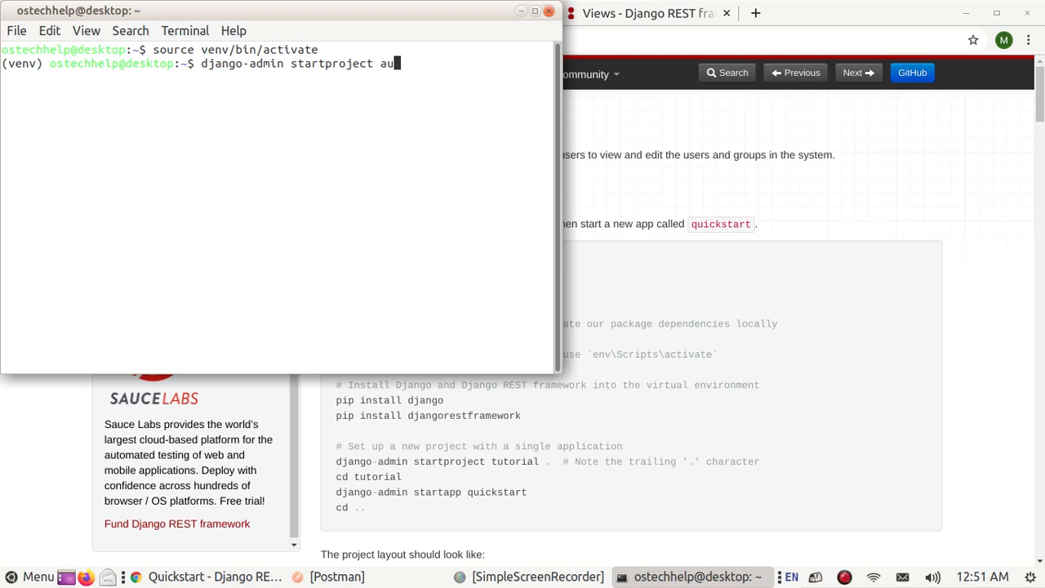
type("thdemo")
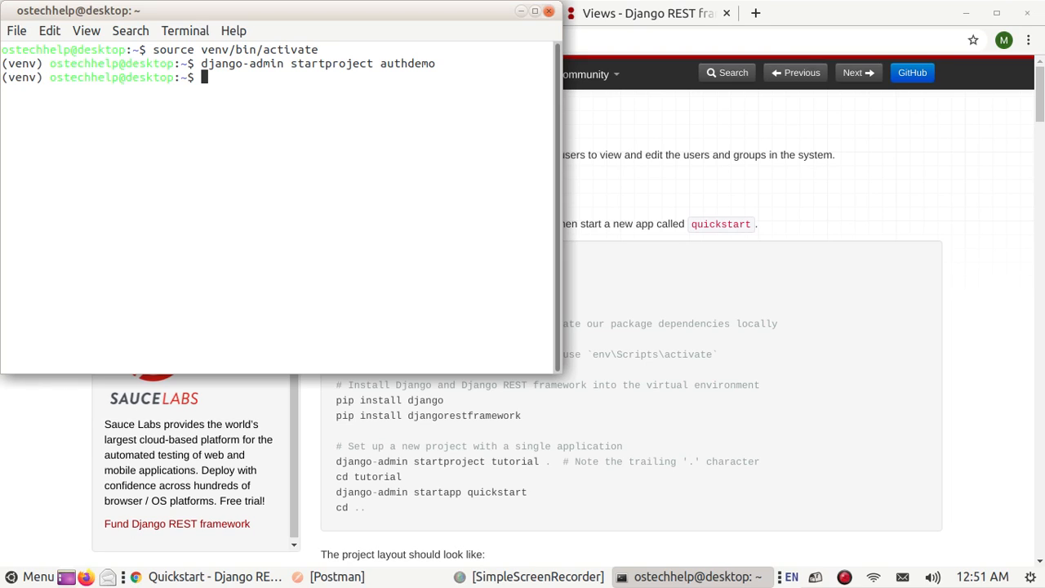
- In authdemo, run 'python3 manage.py startapp accounts', then launch VS Code with 'code .'
type("cd")
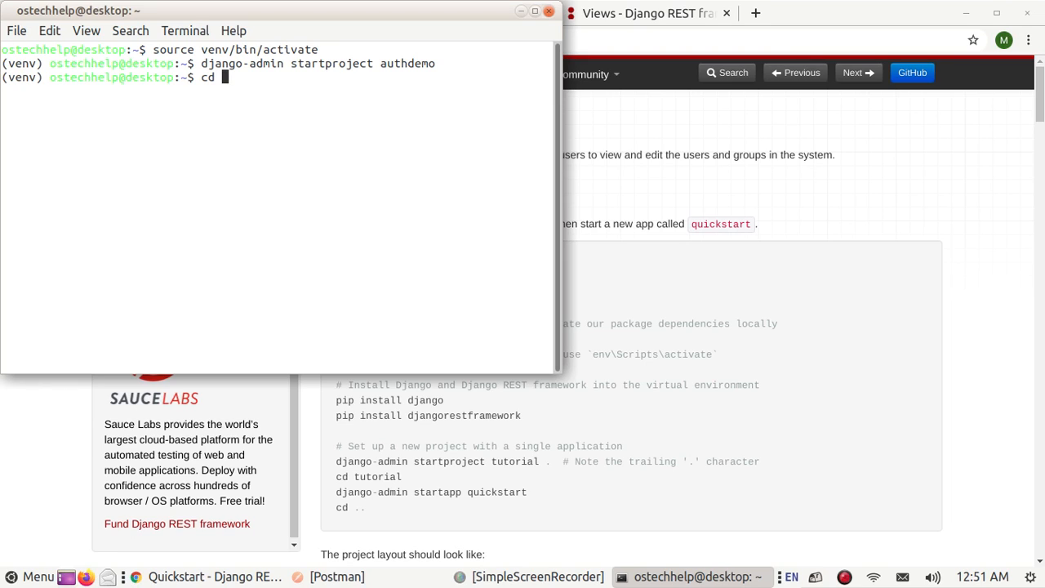
type("authdemo/")
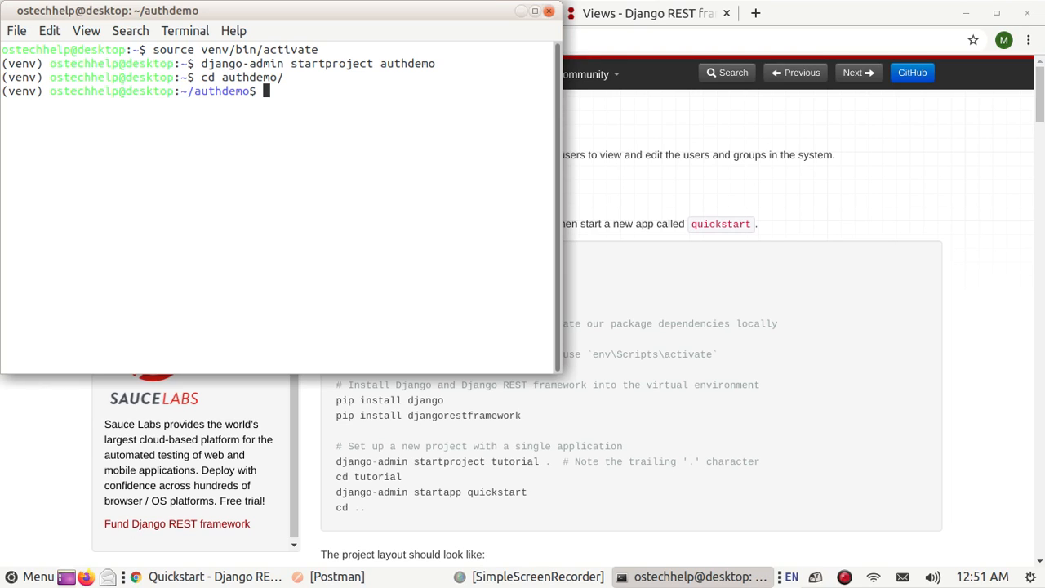
type("python")
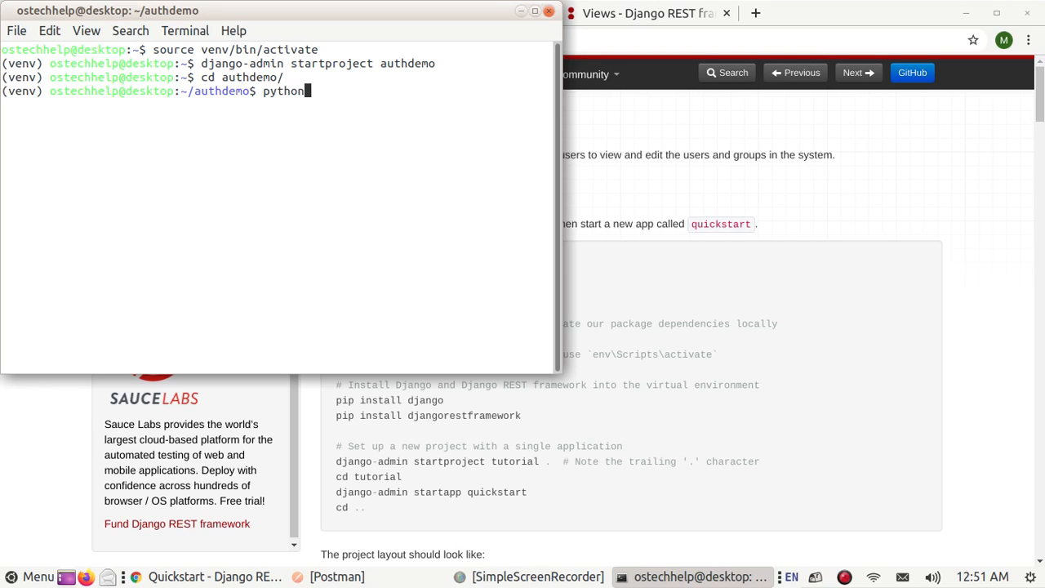
type("3")
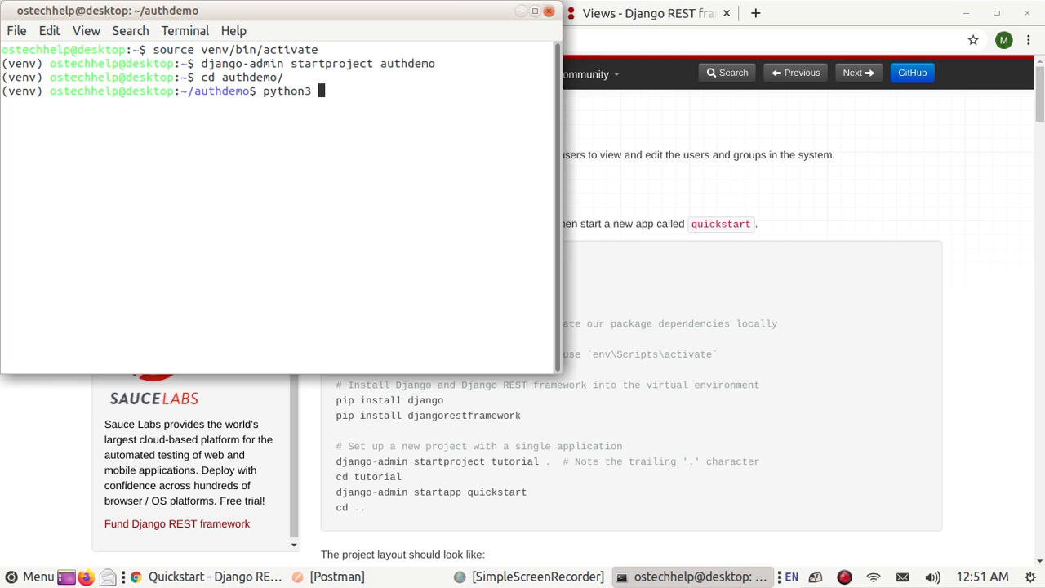
type("ma")
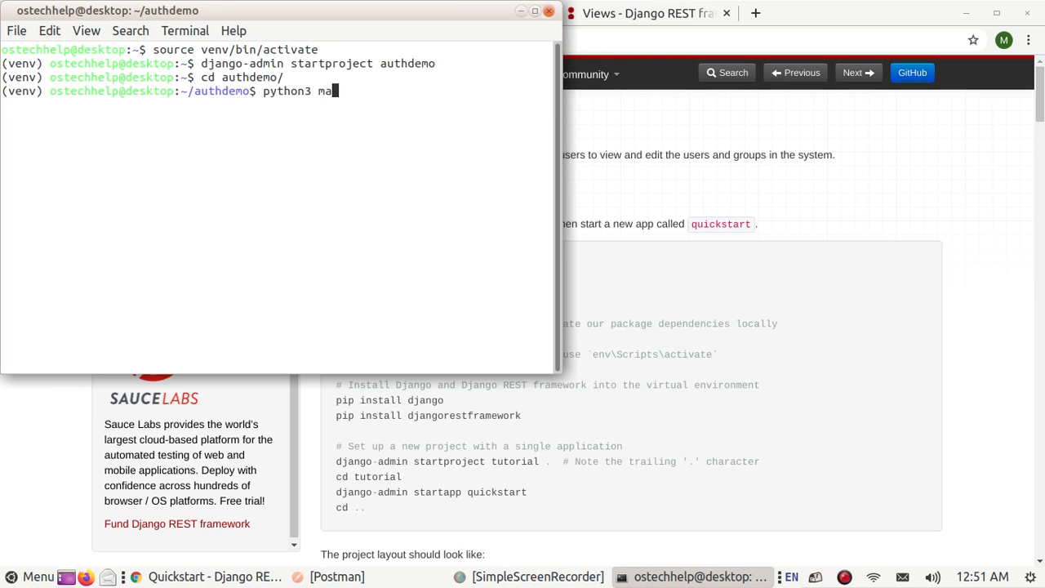
type("nage.py sta")
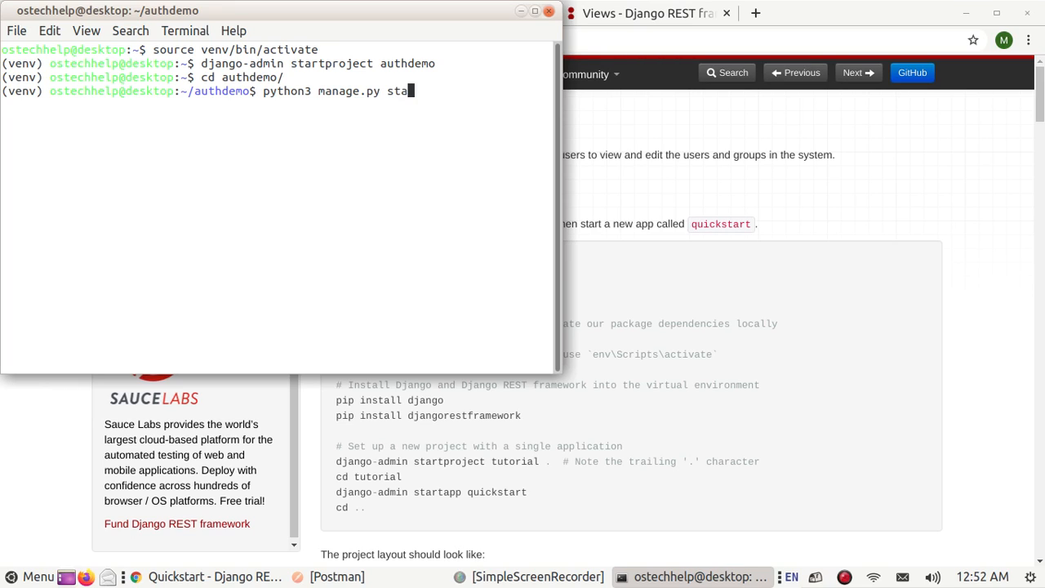
type("a")
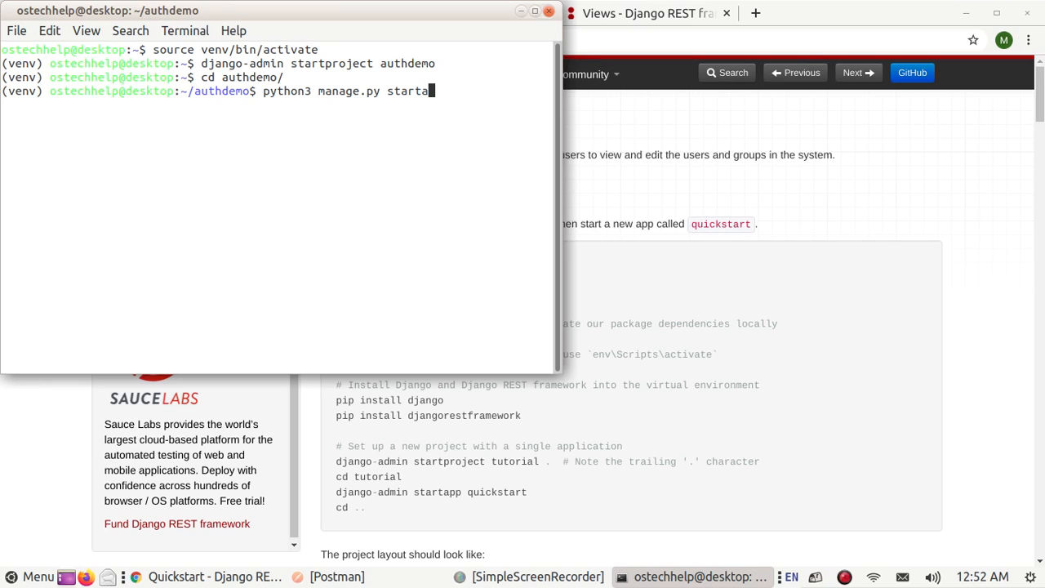
type("pp")
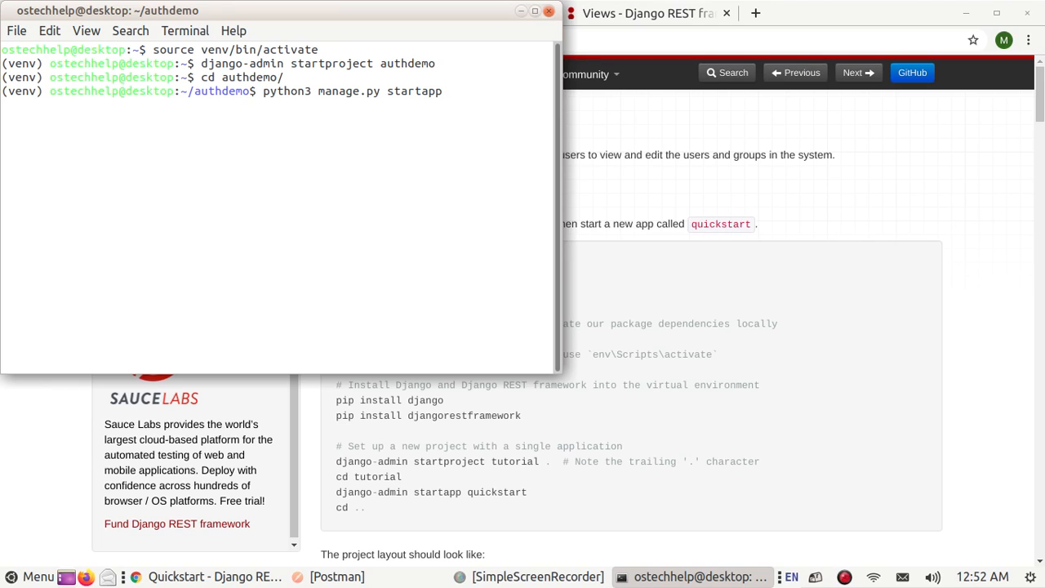
type("accounts")
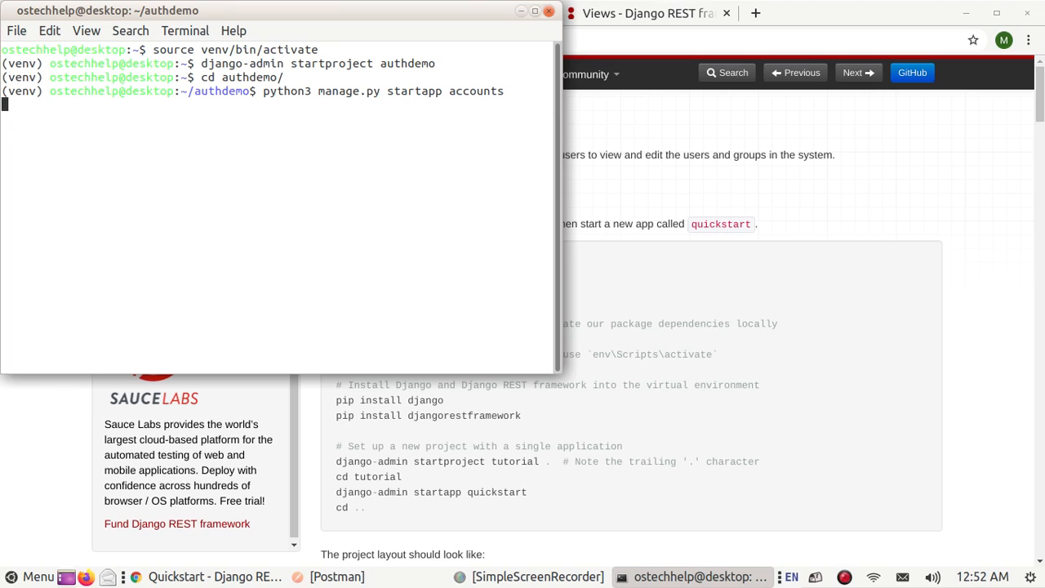
key("Return")
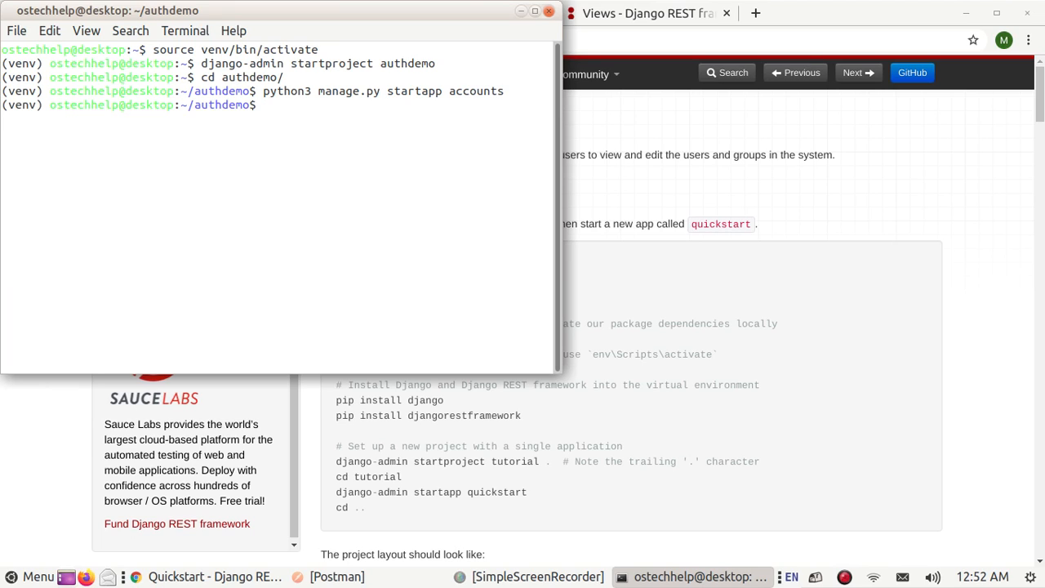
type("code .")
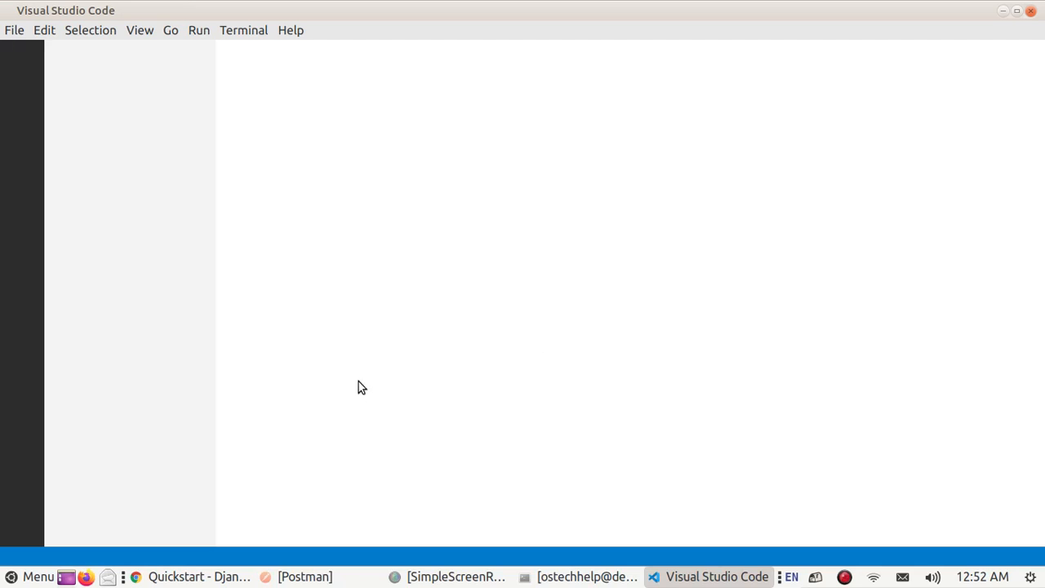
mouse_move(559, 218)
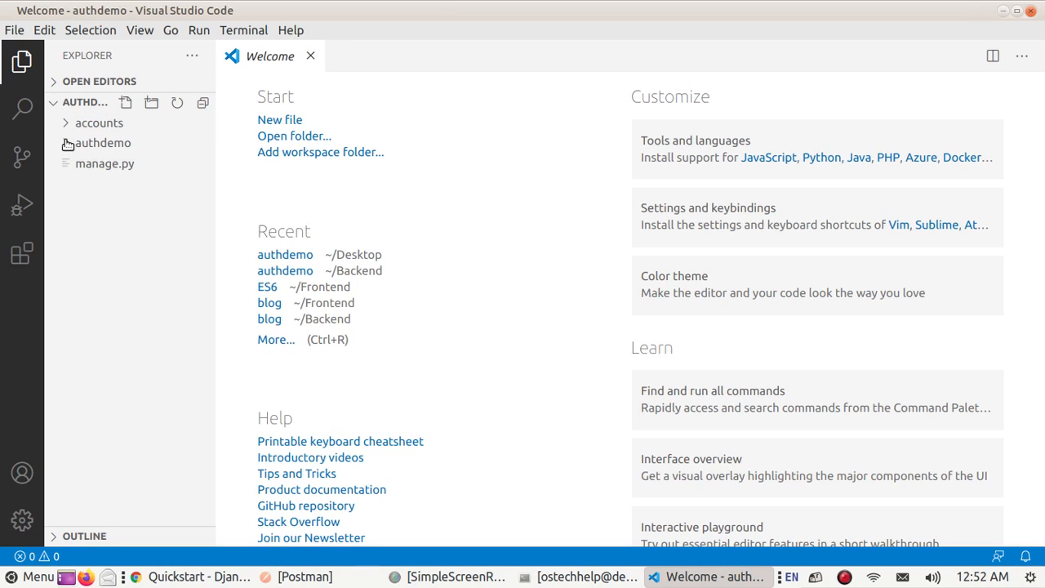
- Expand the inner authdemo package in Explorer and open the accounts app's apps.py
left_click(102, 143)
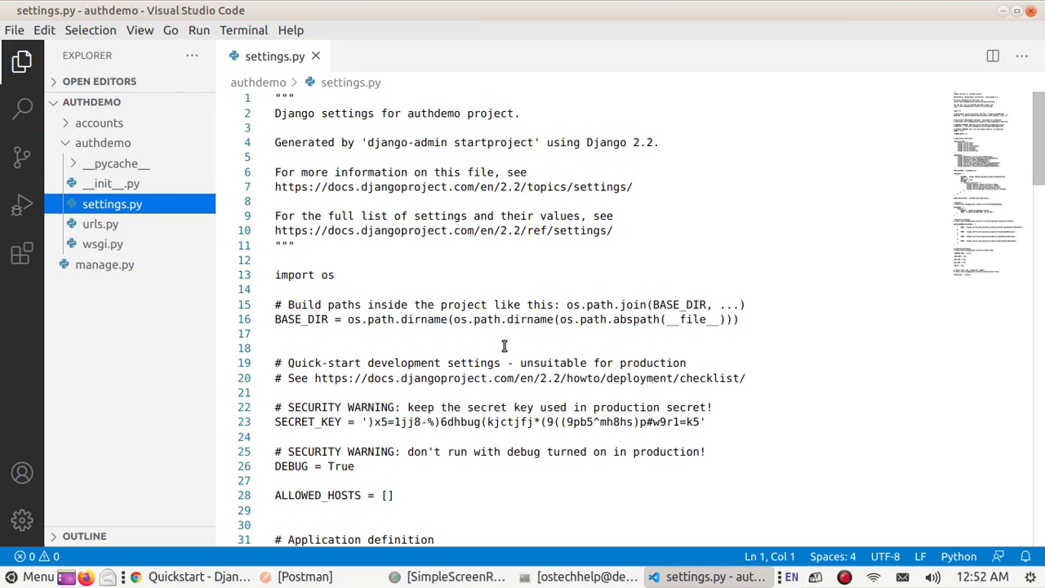
scroll("down", 3)
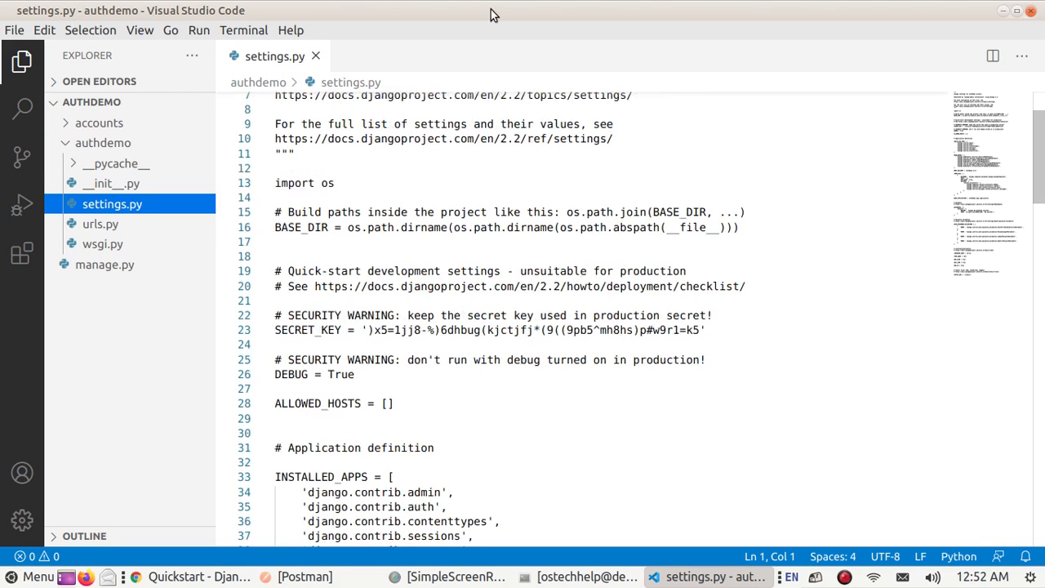
scroll("down", 3)
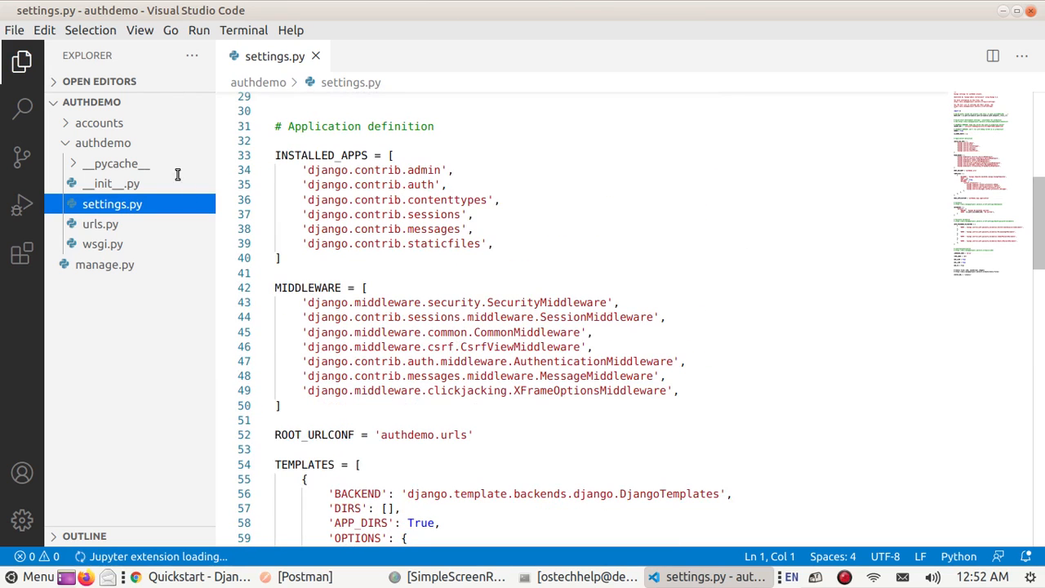
left_click(98, 122)
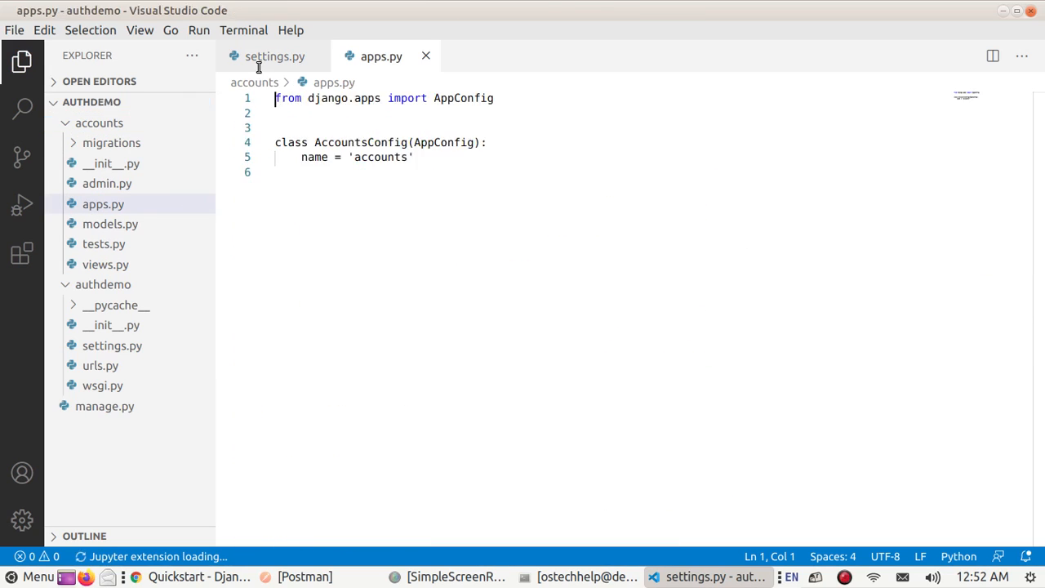
- Add 'accounts.apps.AccountsConfig' to INSTALLED_APPS, checking the class name in apps.py
left_click(275, 56)
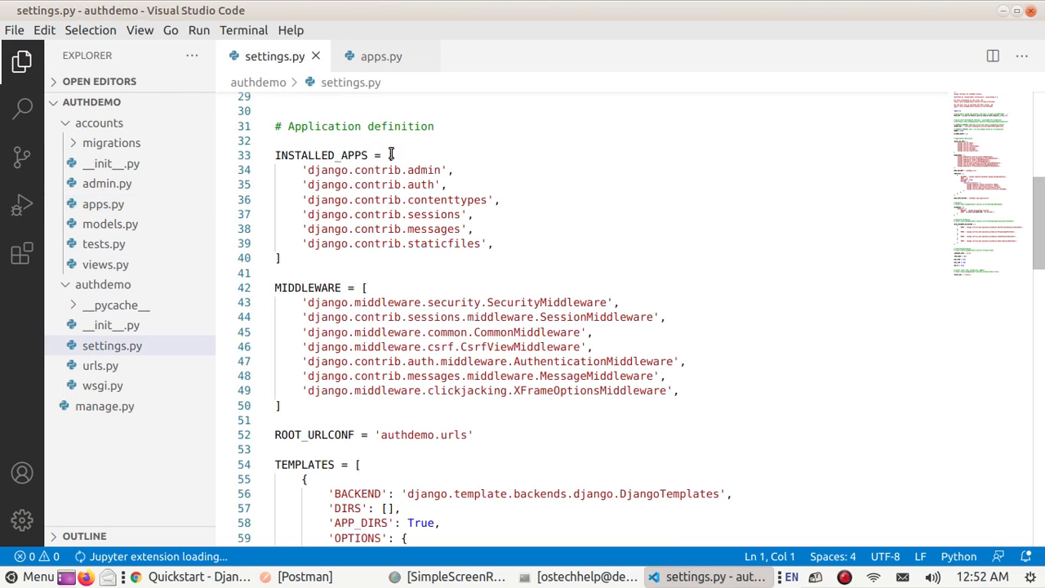
left_click(494, 244)
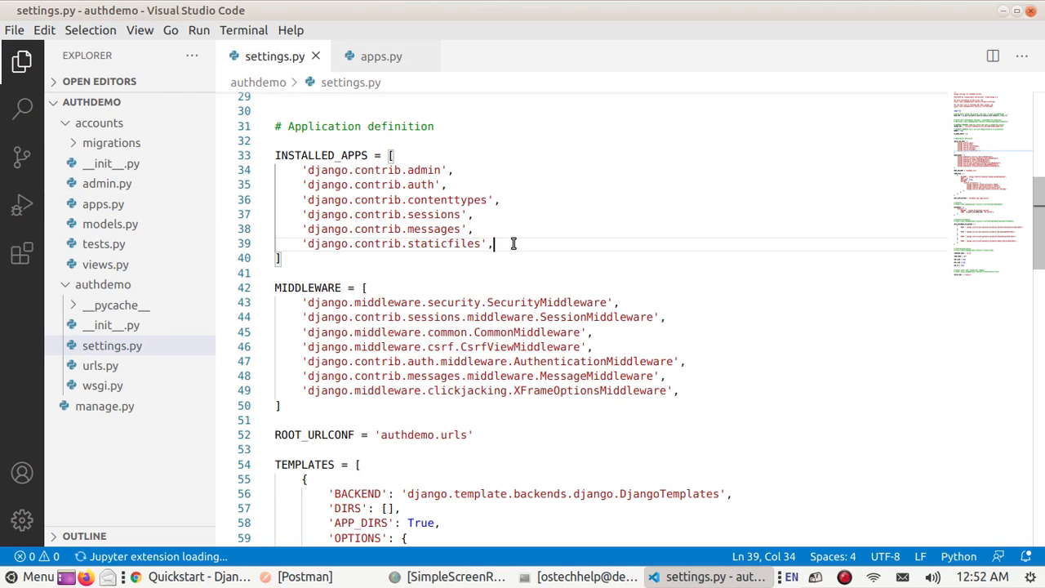
key("Enter")
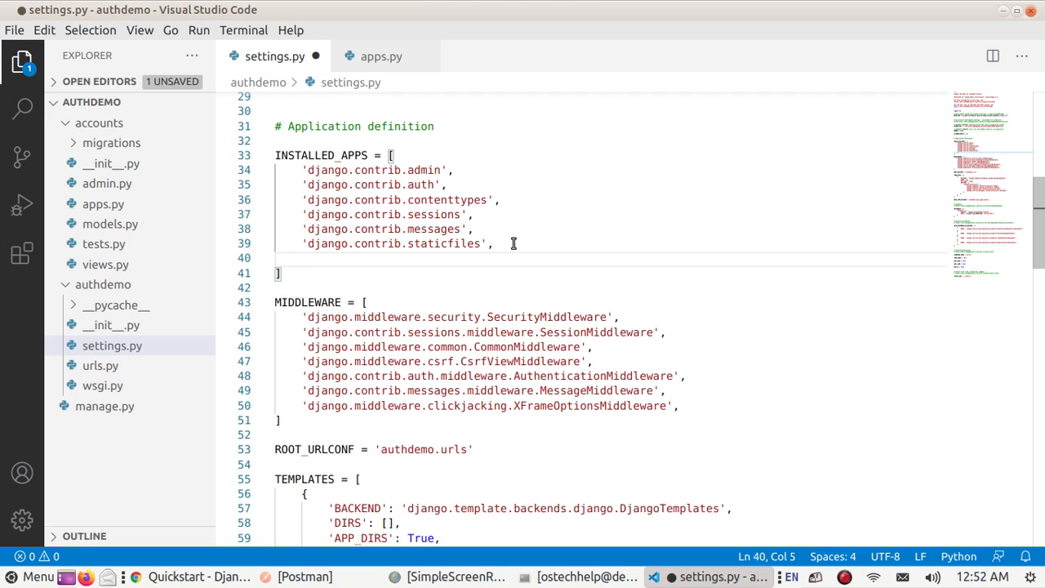
type("''")
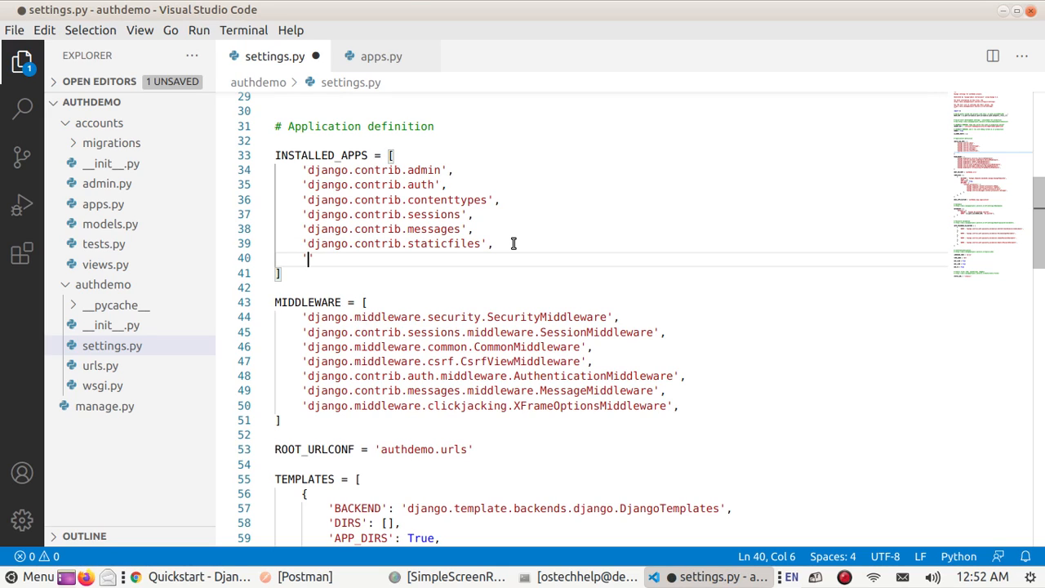
type("'")
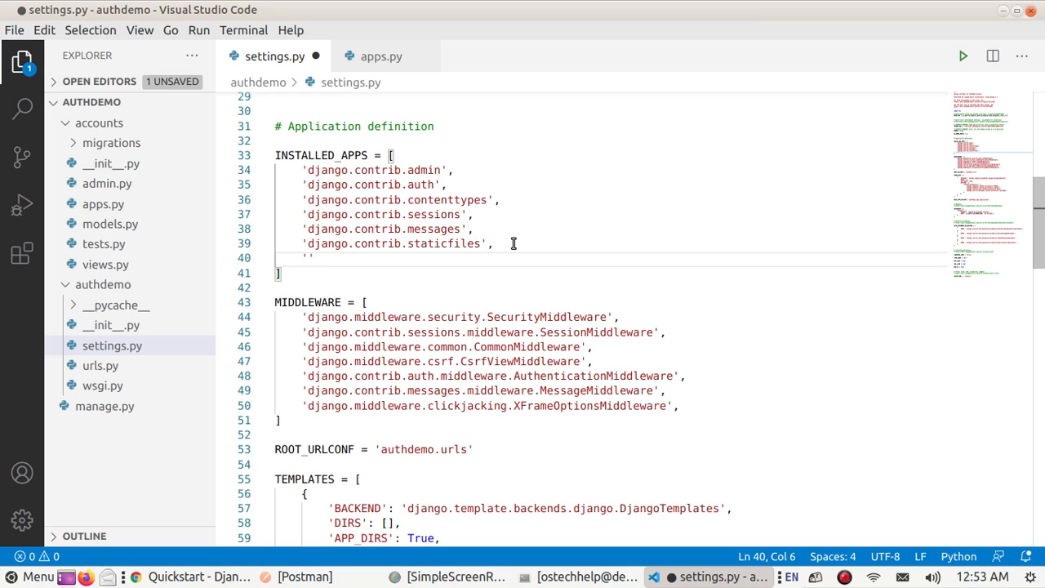
type("accounts")
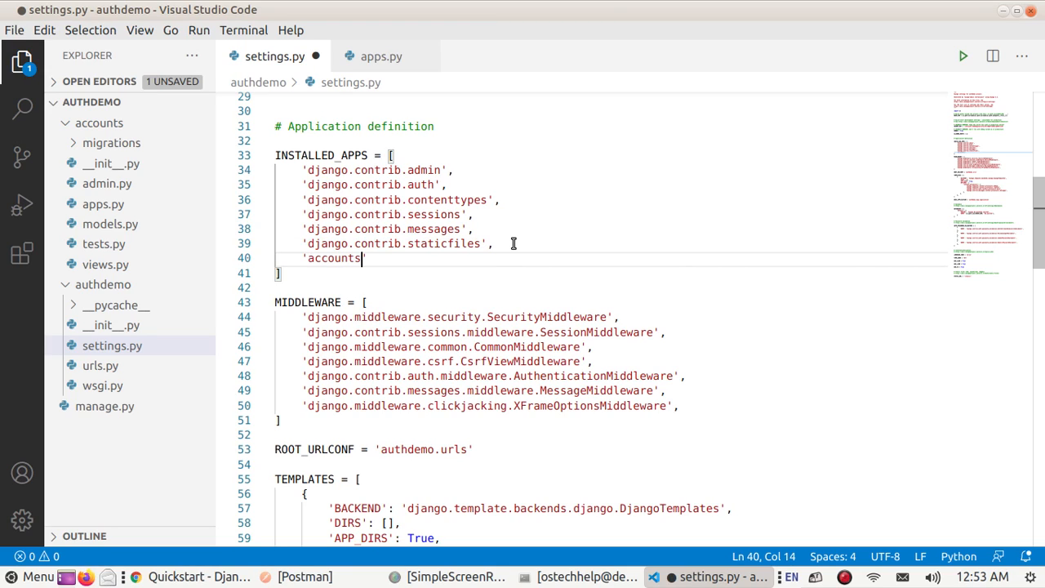
type(".ap")
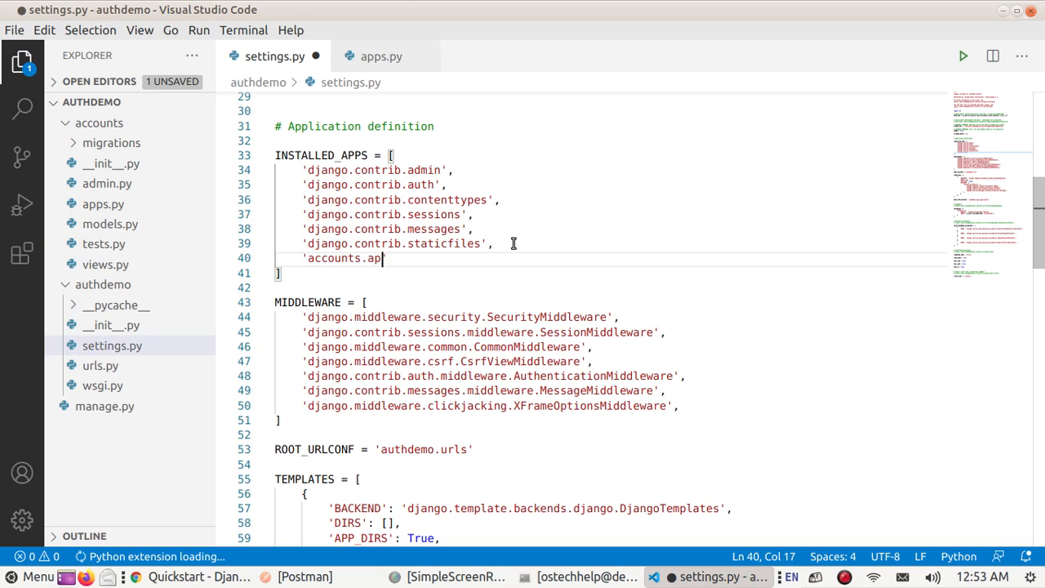
type("ps.")
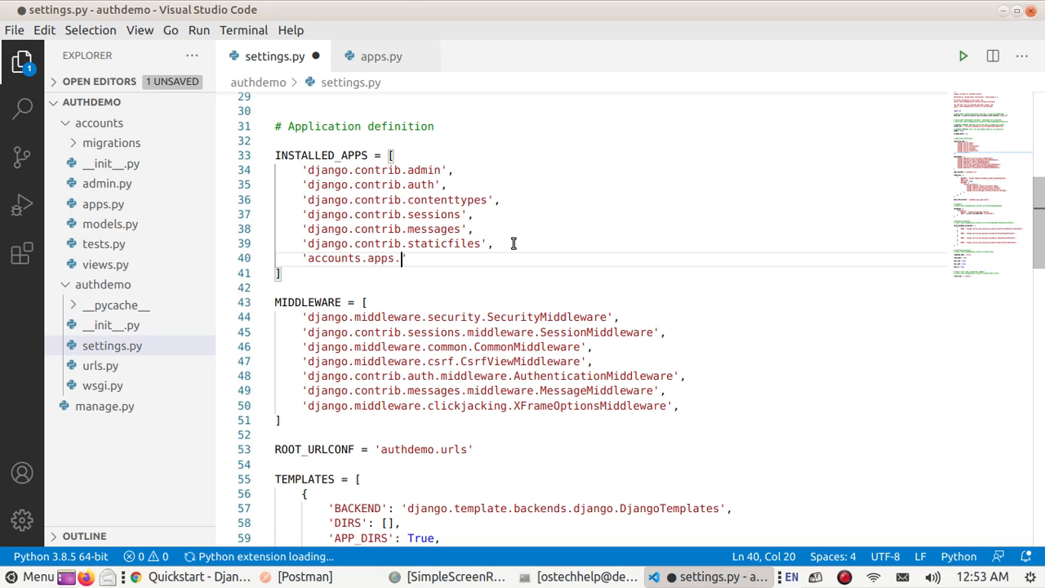
left_click(374, 56)
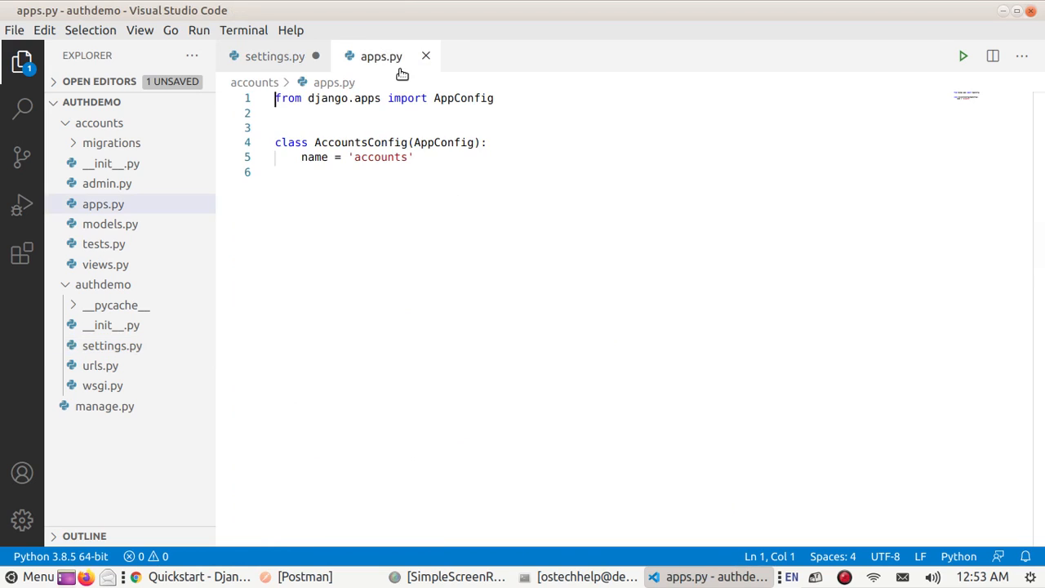
double_click(360, 142)
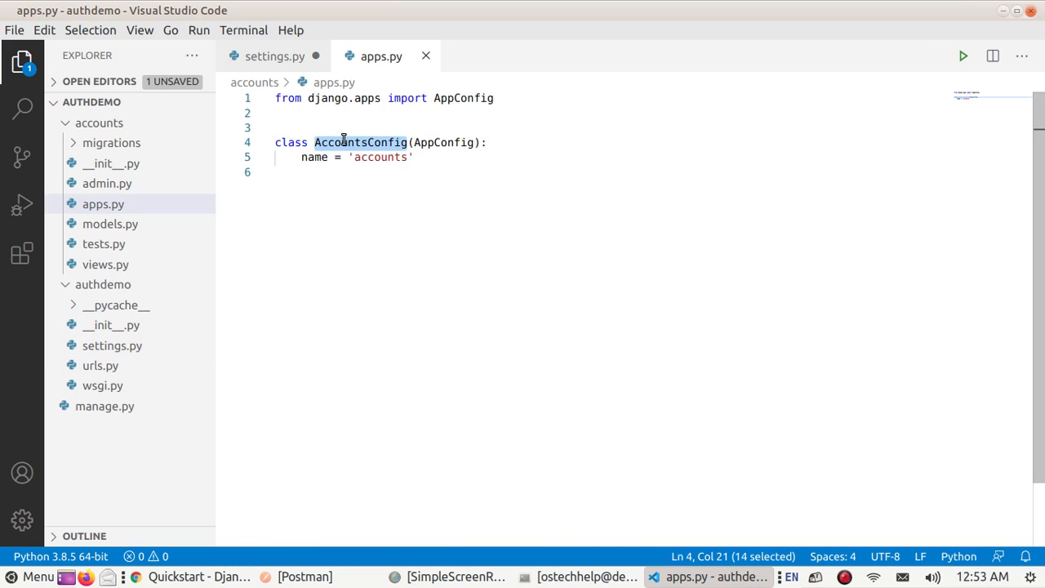
left_click(275, 56)
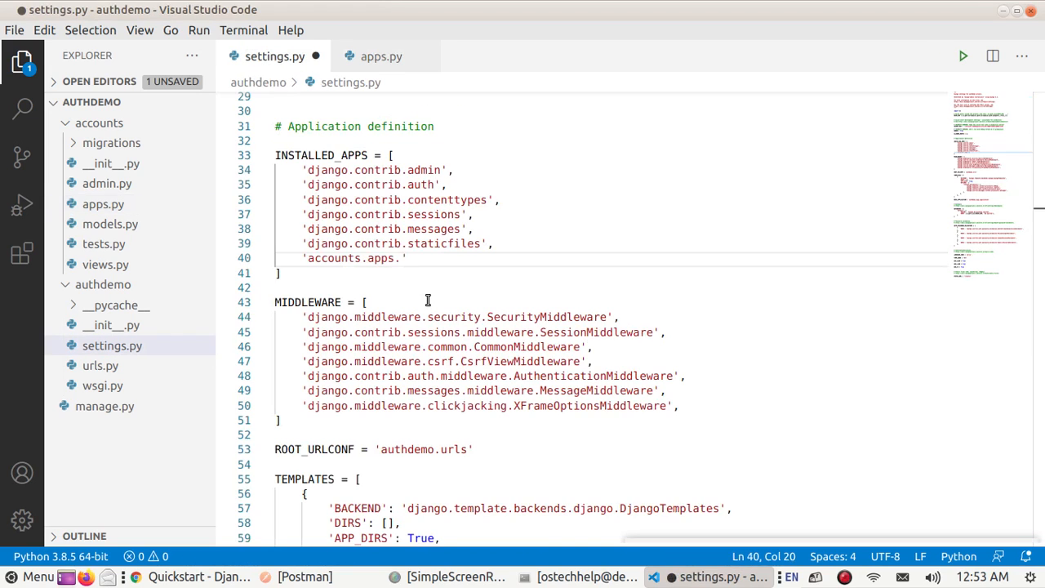
type("AccountsConfig")
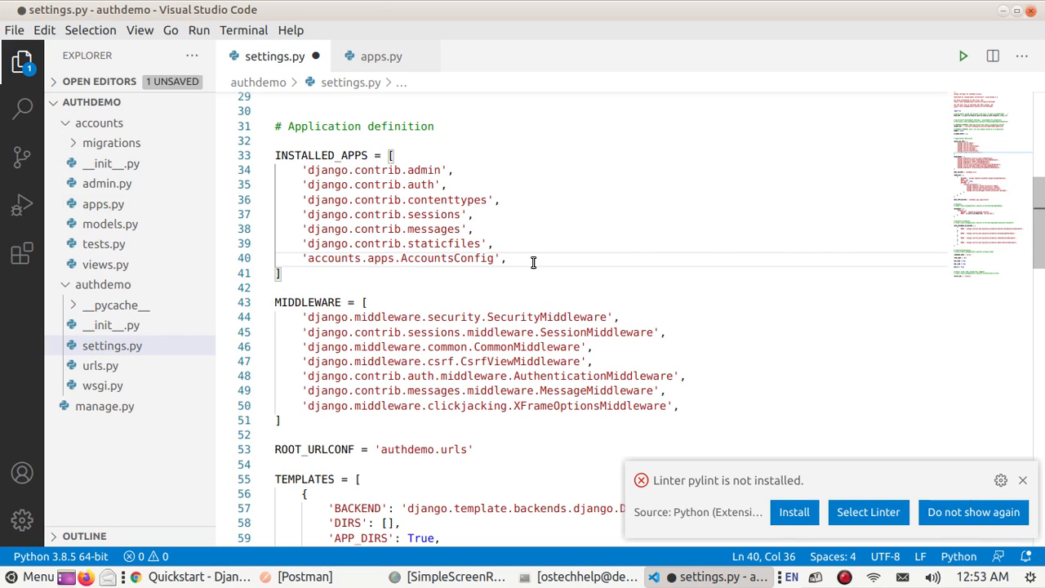
- Scroll the REST framework Quickstart to its Settings example and select 'rest_framework'
left_click(193, 578)
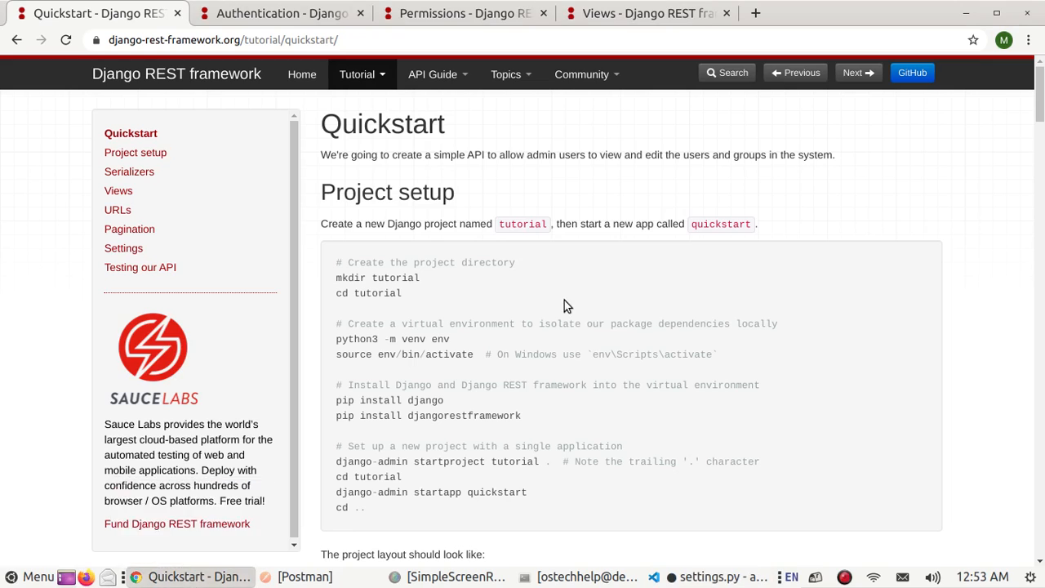
scroll("down", 3)
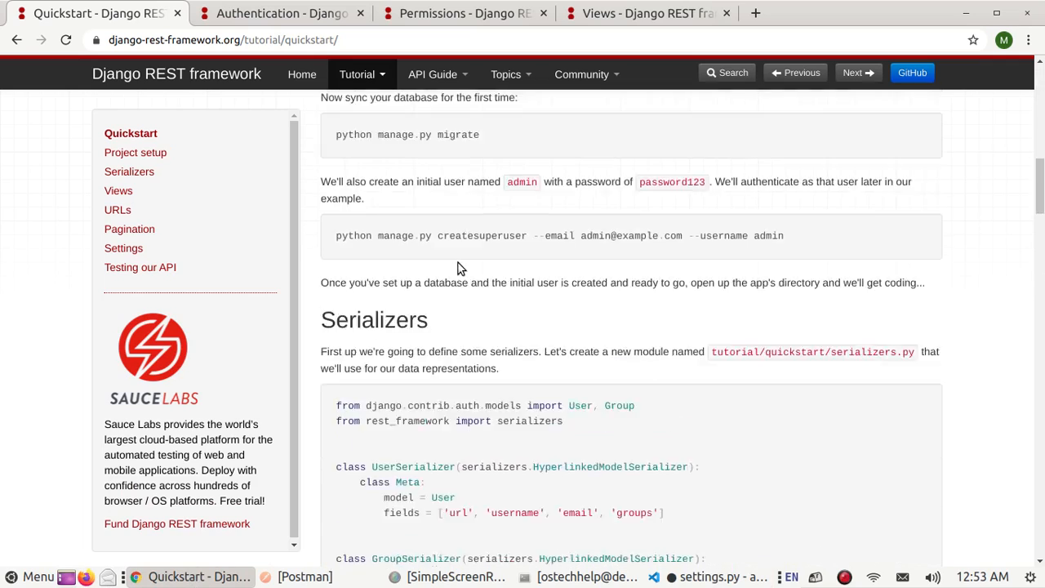
scroll("down", 3)
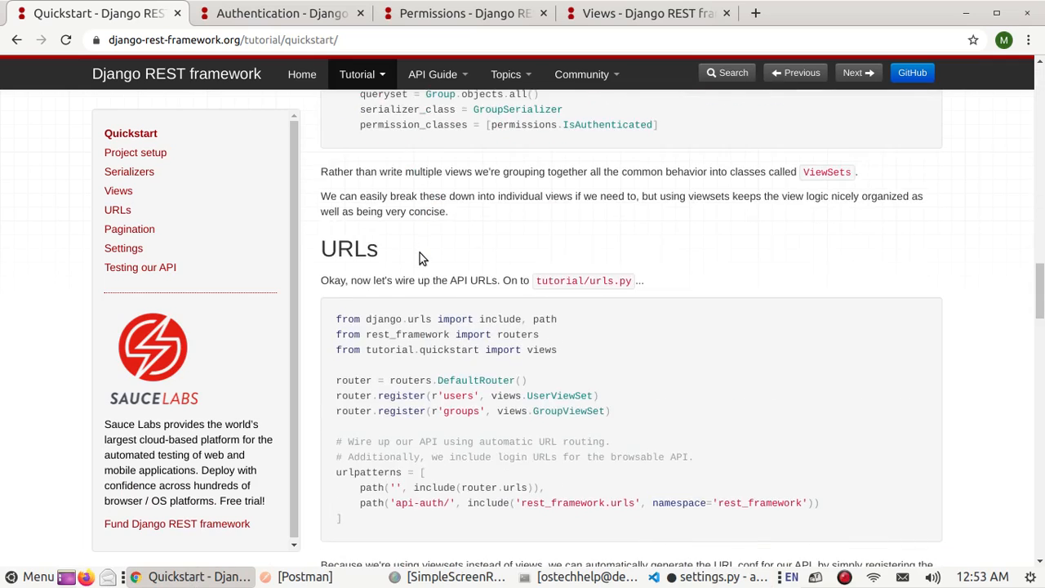
scroll("down", 3)
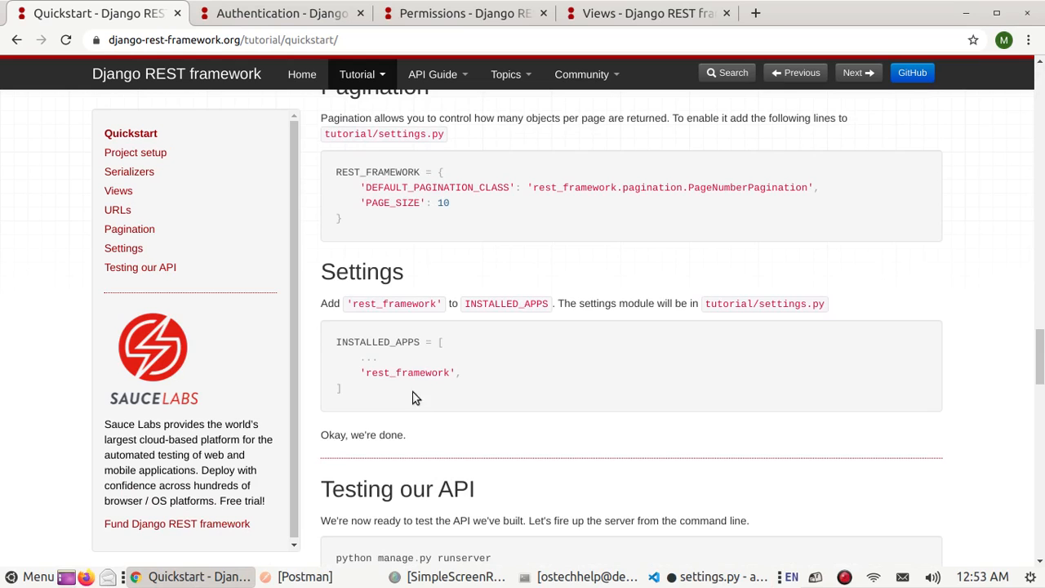
double_click(404, 374)
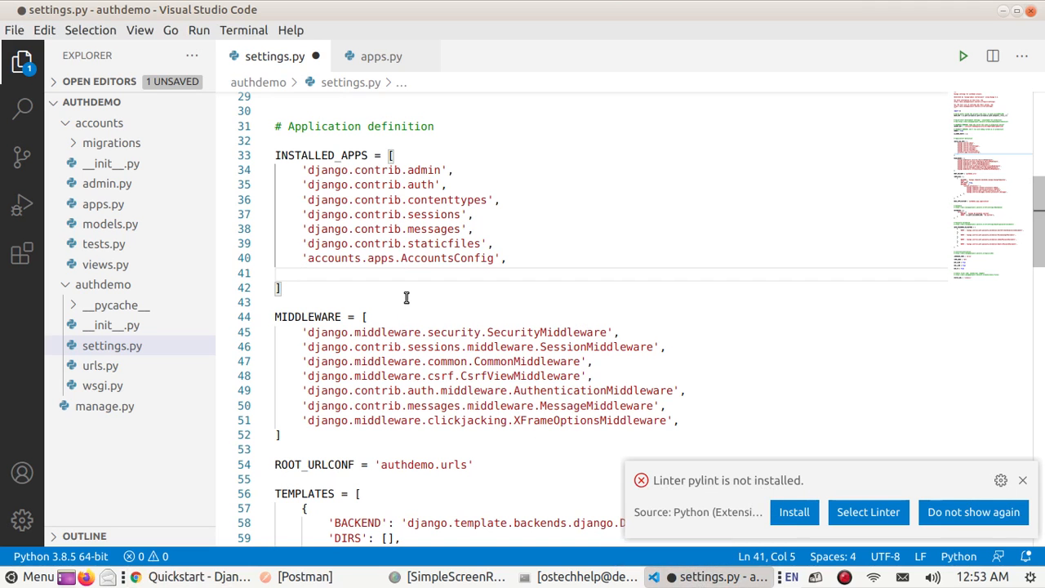
- Enter 'rest_framework', as a new INSTALLED_APPS entry and save settings.py
type("'rest_framework'")
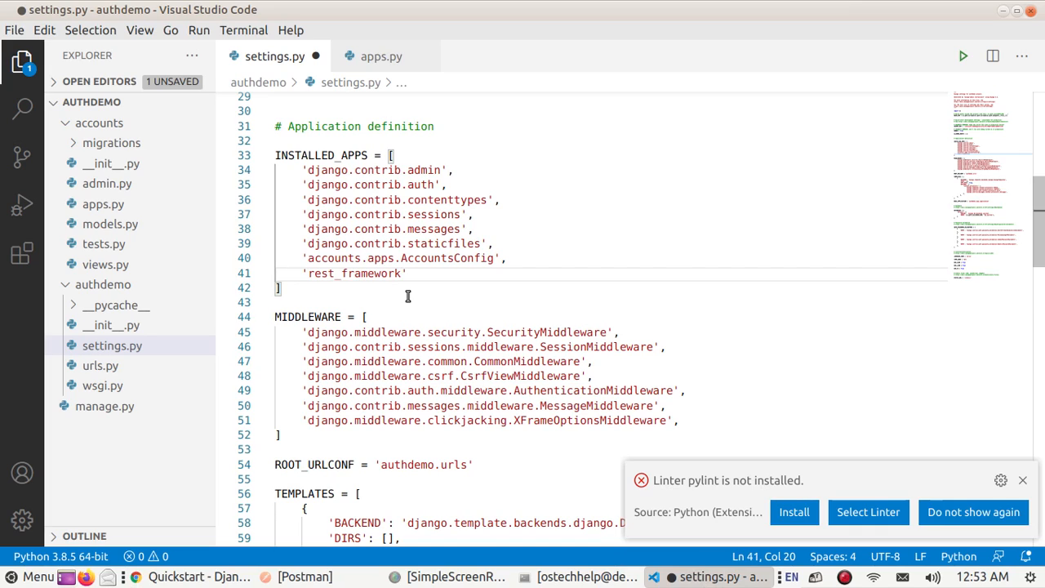
type(",")
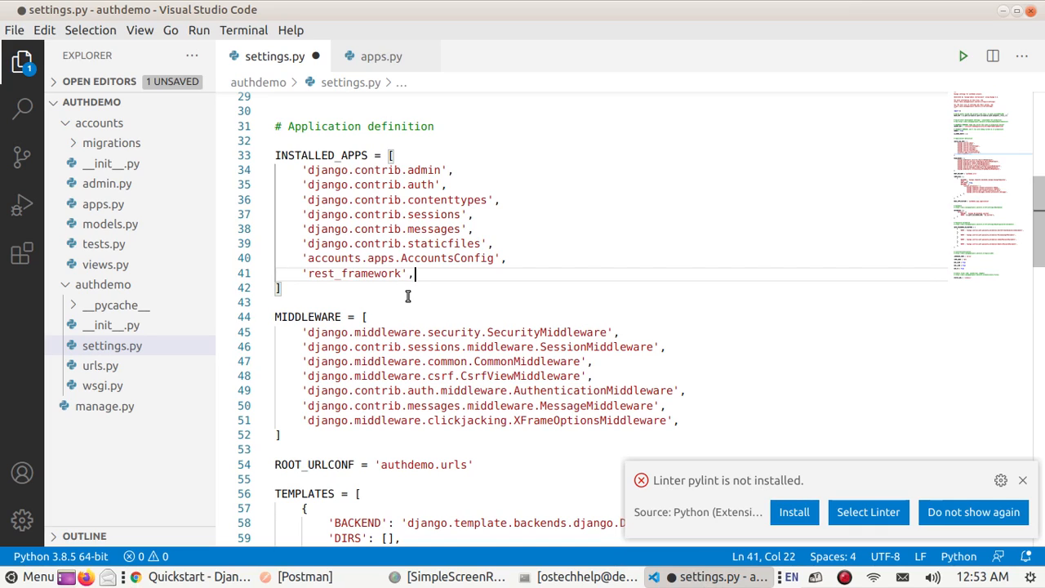
key("ctrl+s")
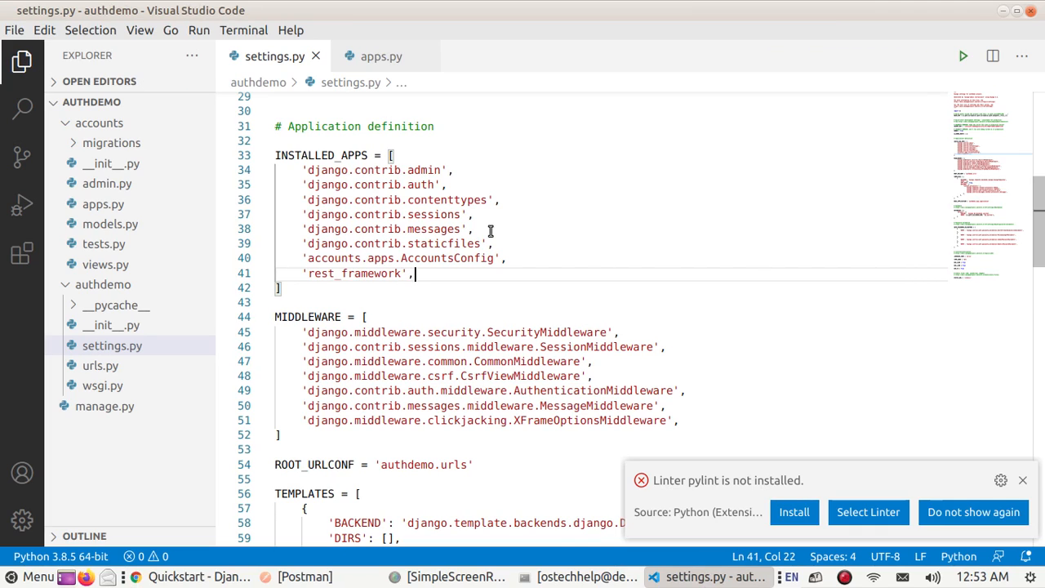
mouse_move(208, 578)
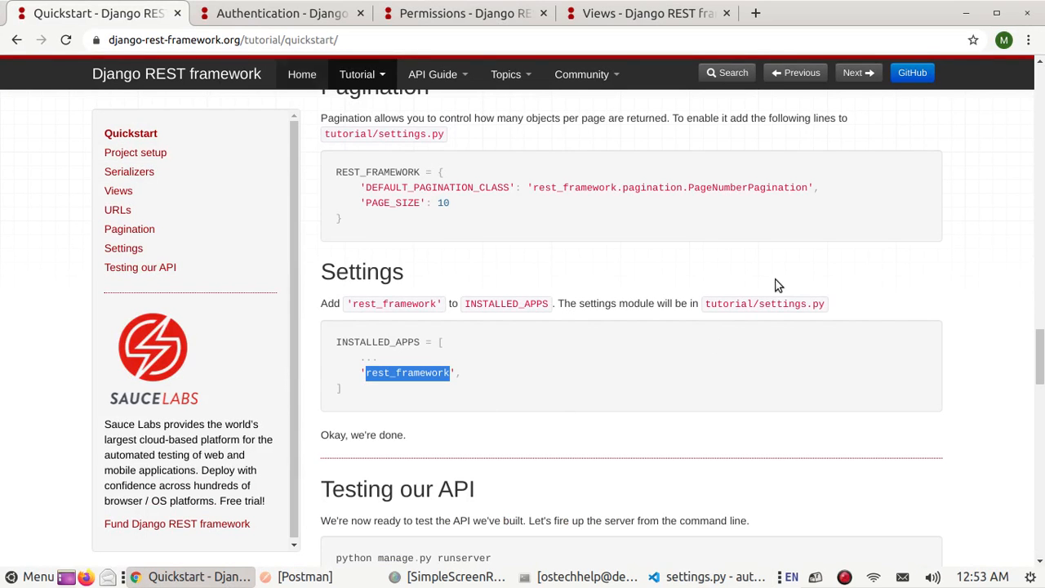
- Scroll the Quickstart page back up and select text in the Serializers section
scroll("up", 3)
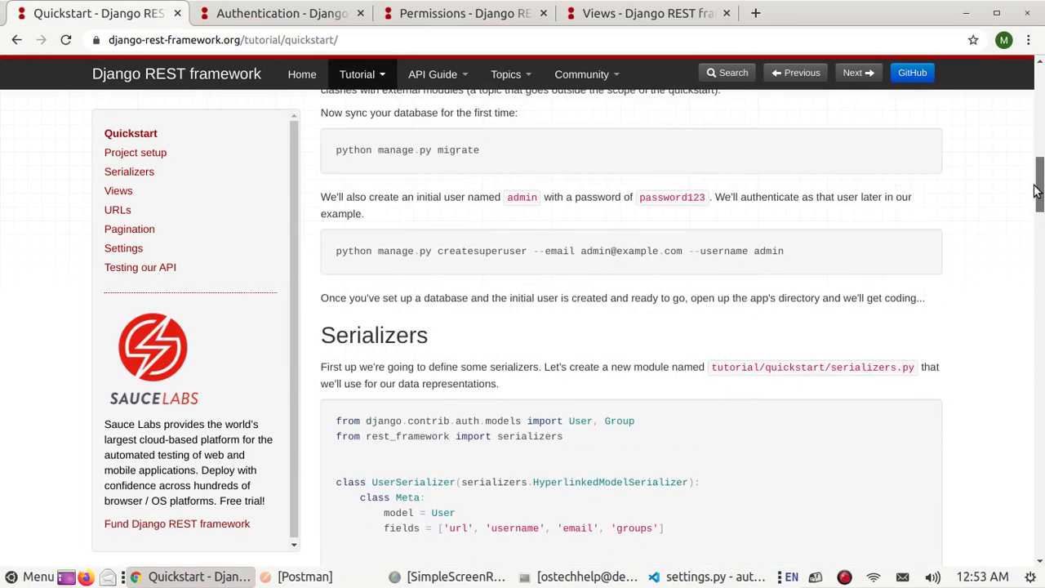
double_click(871, 366)
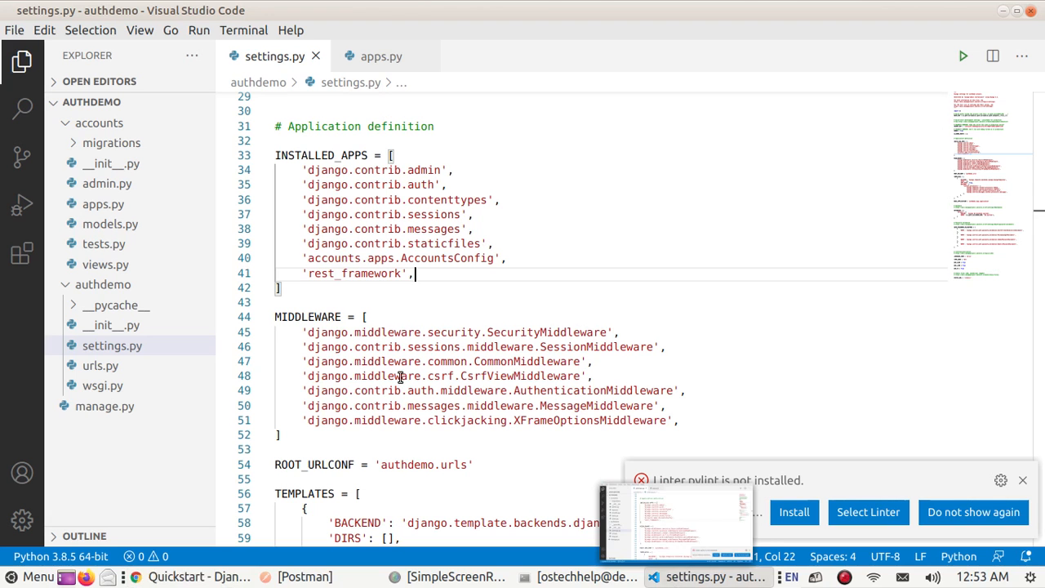
- Create serializers.py in the accounts folder and fill it with the Quickstart's UserSerializer code
right_click(100, 122)
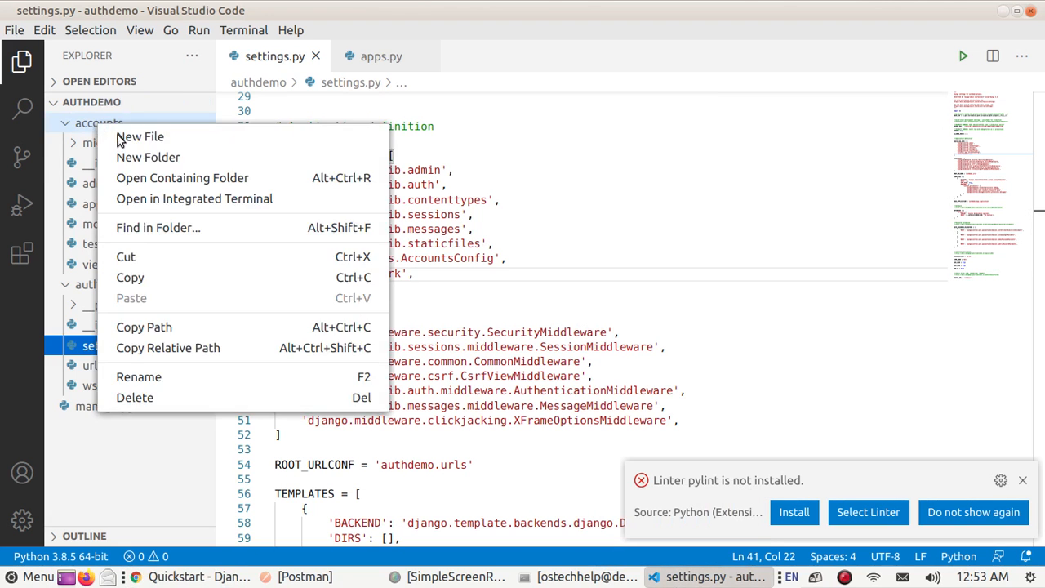
left_click(140, 136)
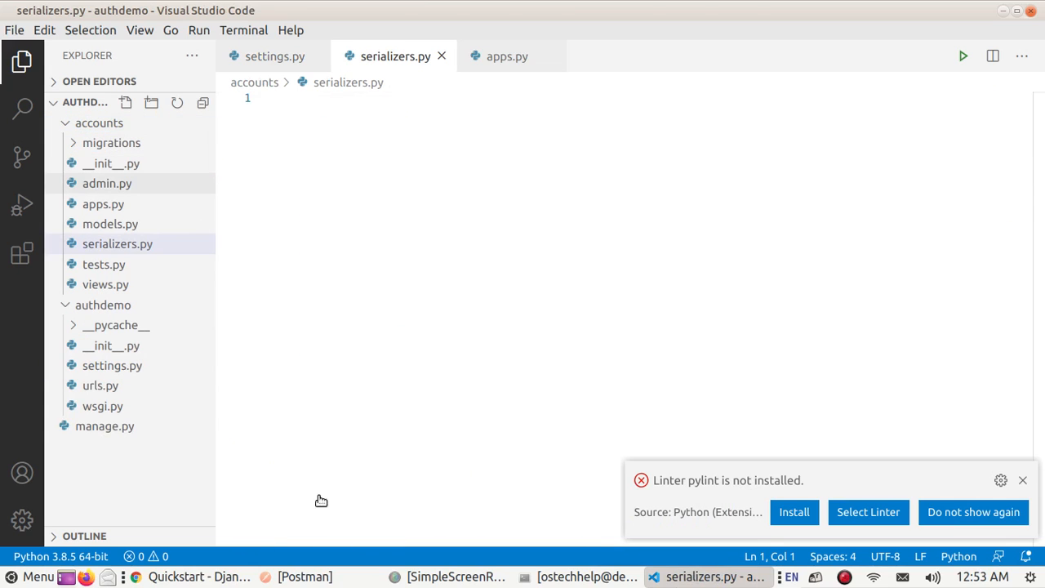
left_click(196, 576)
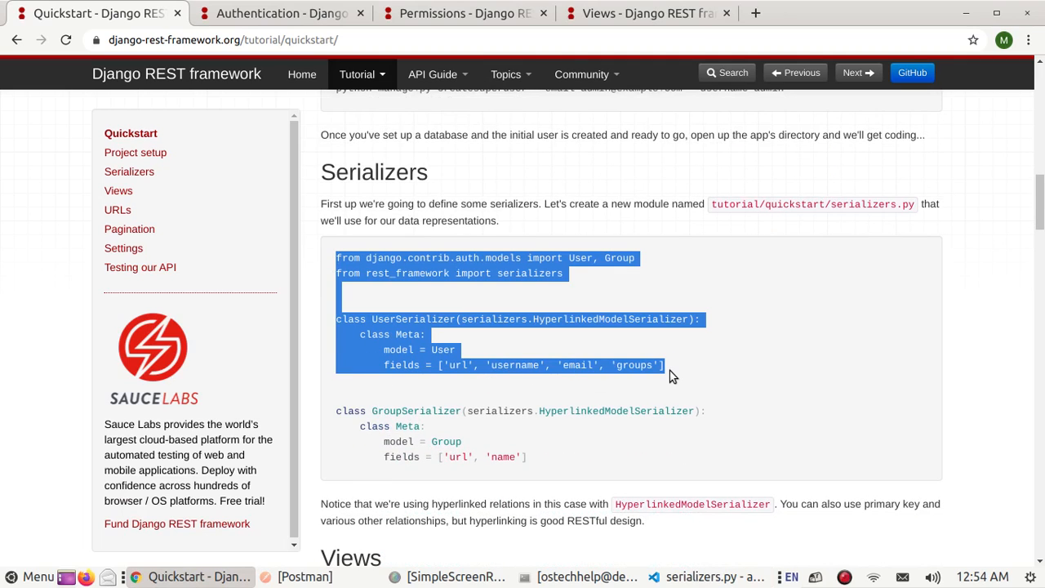
left_click(708, 575)
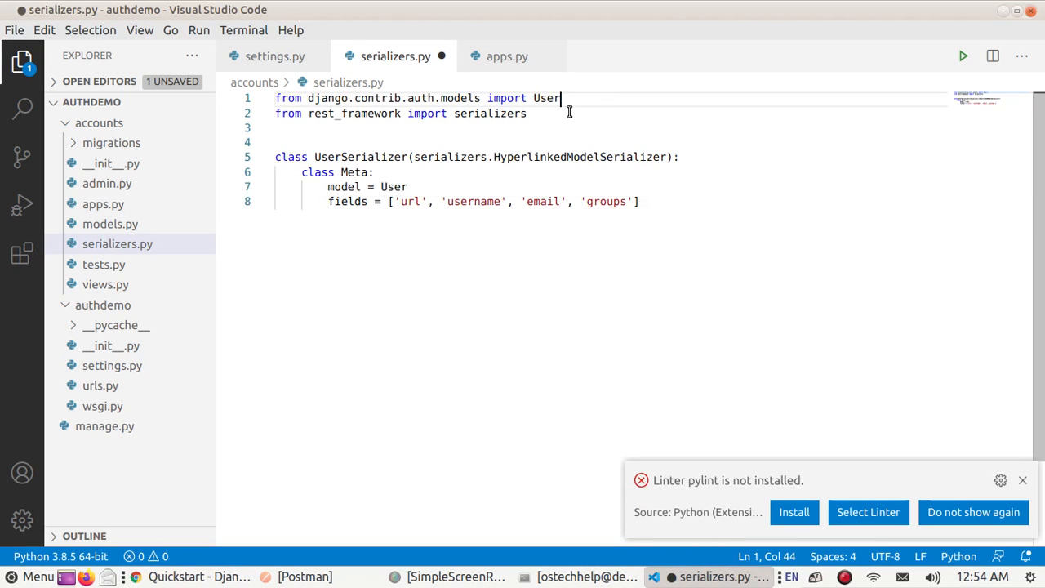
- Replace the groups field with 'first_name' and 'last_name' in UserSerializer's fields
double_click(605, 201)
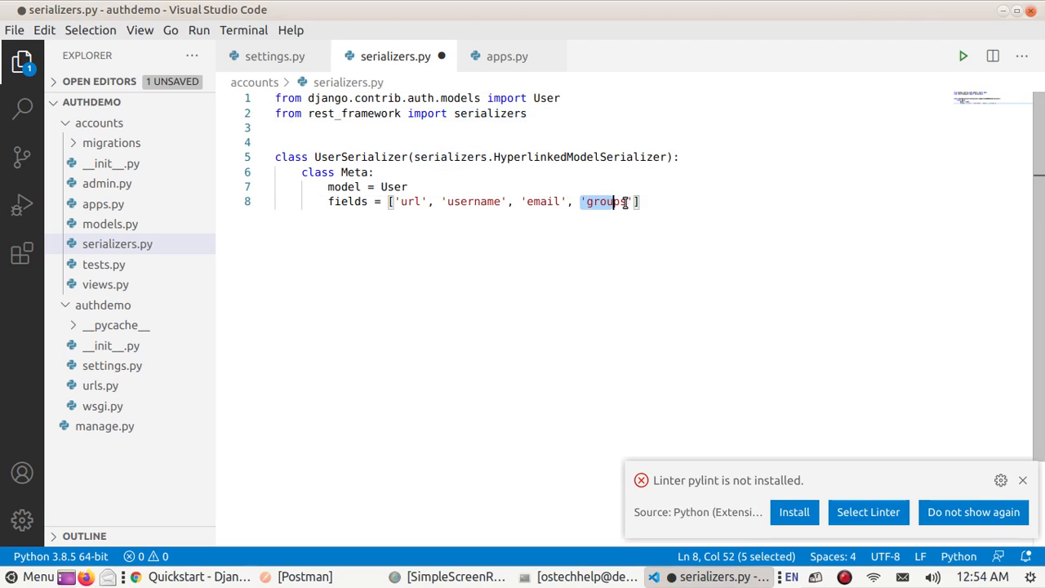
key("Delete")
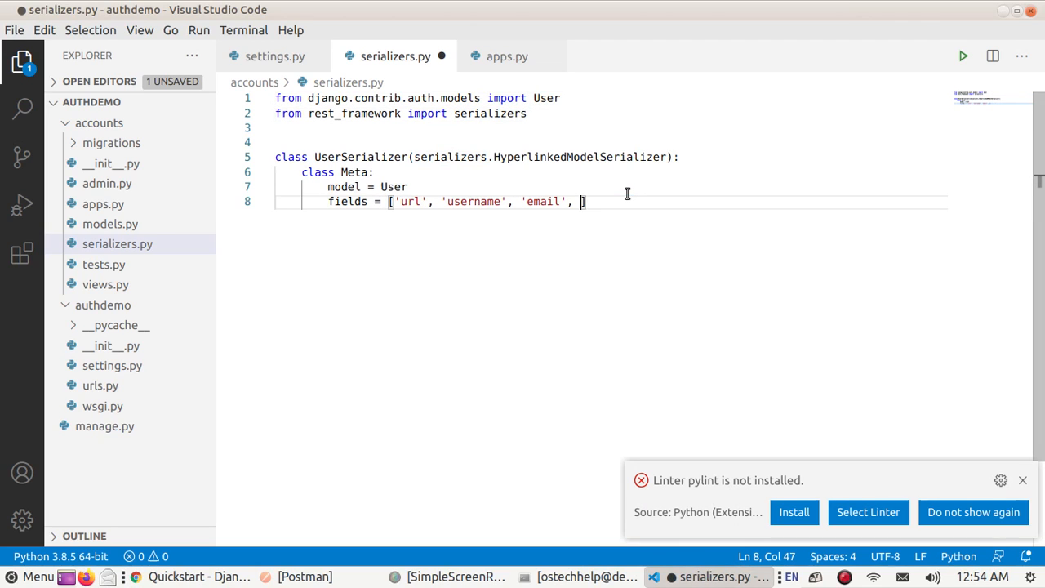
type("'")
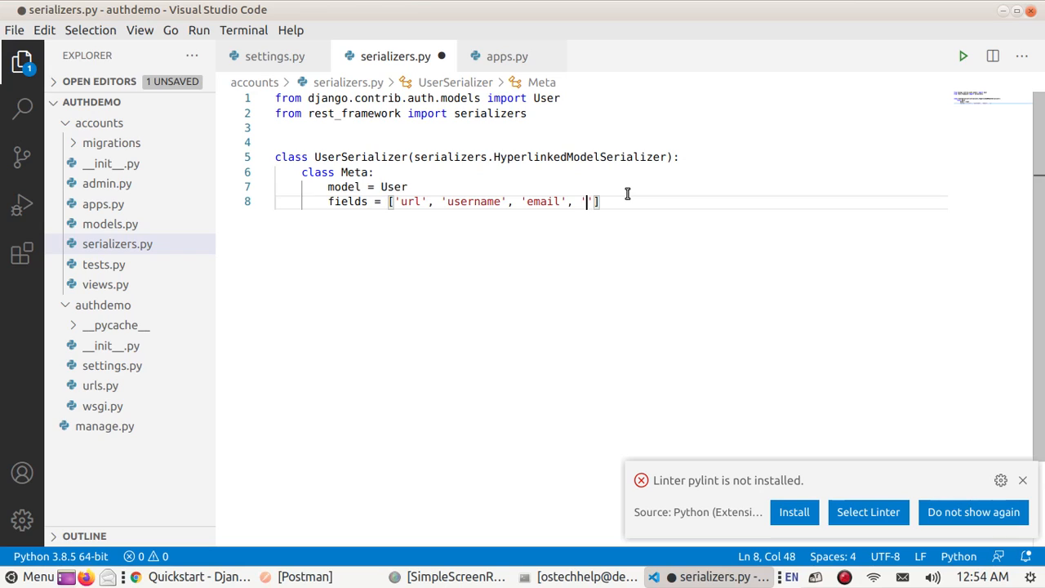
type("f")
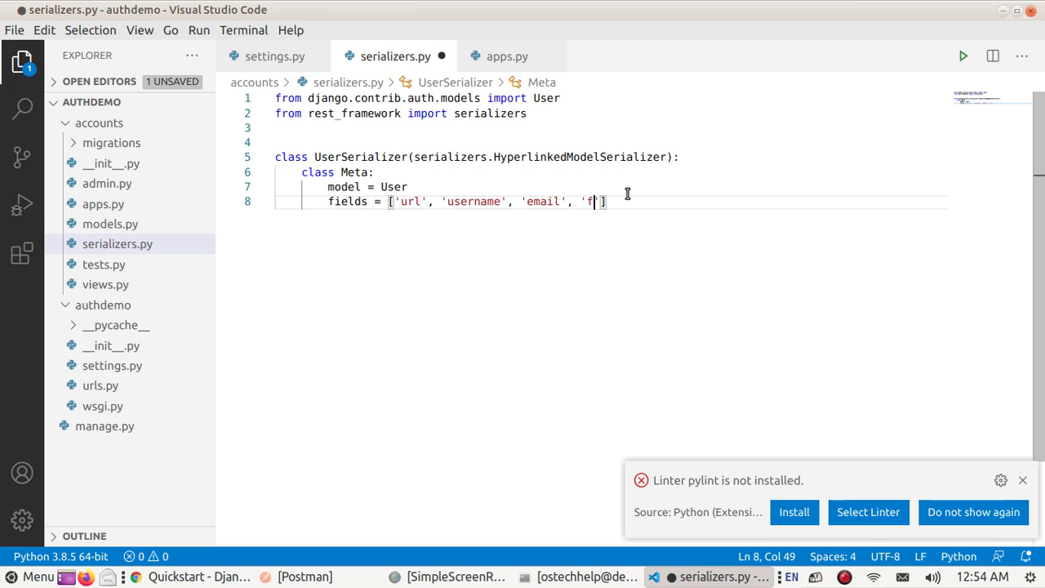
type("irst_name")
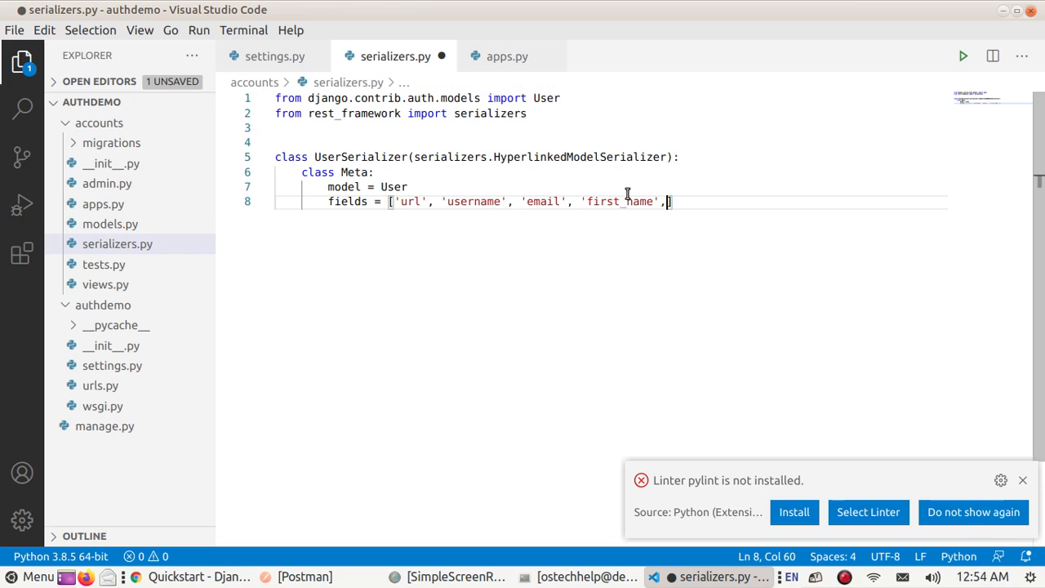
type("'las'")
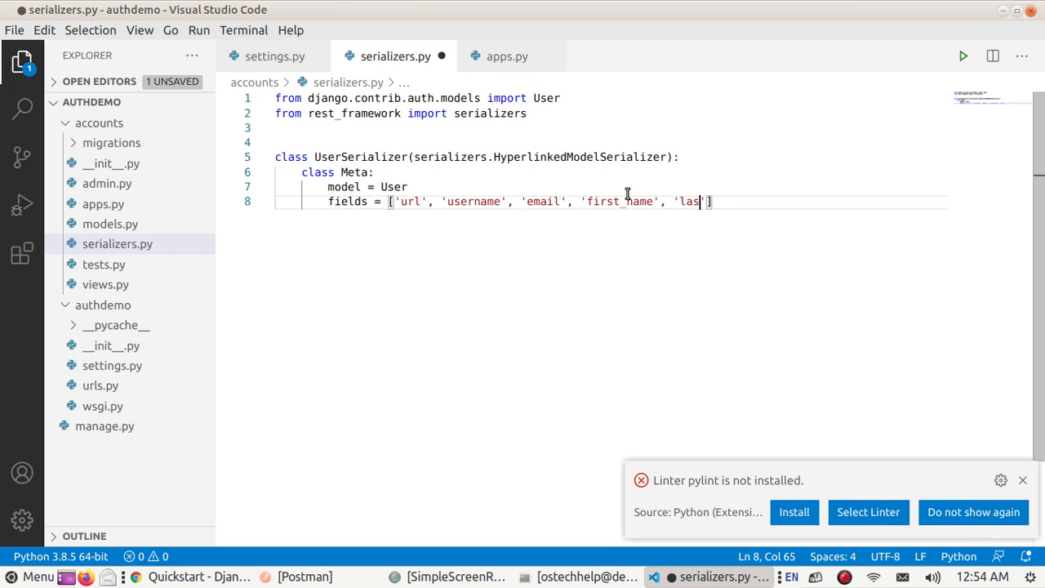
type("t_name")
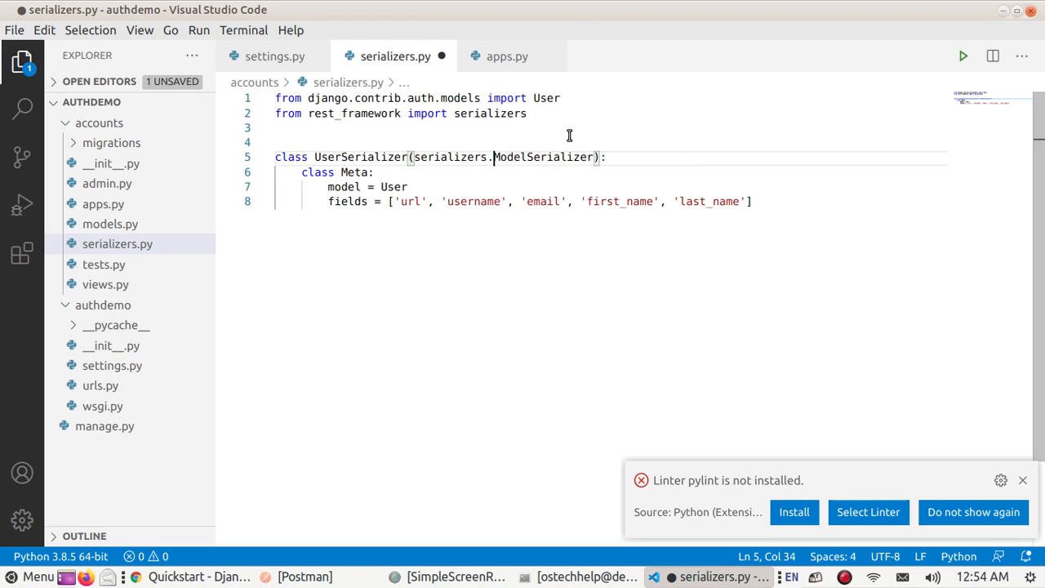
- Change the url field to id, save serializers.py, and dismiss the linter warning
double_click(409, 202)
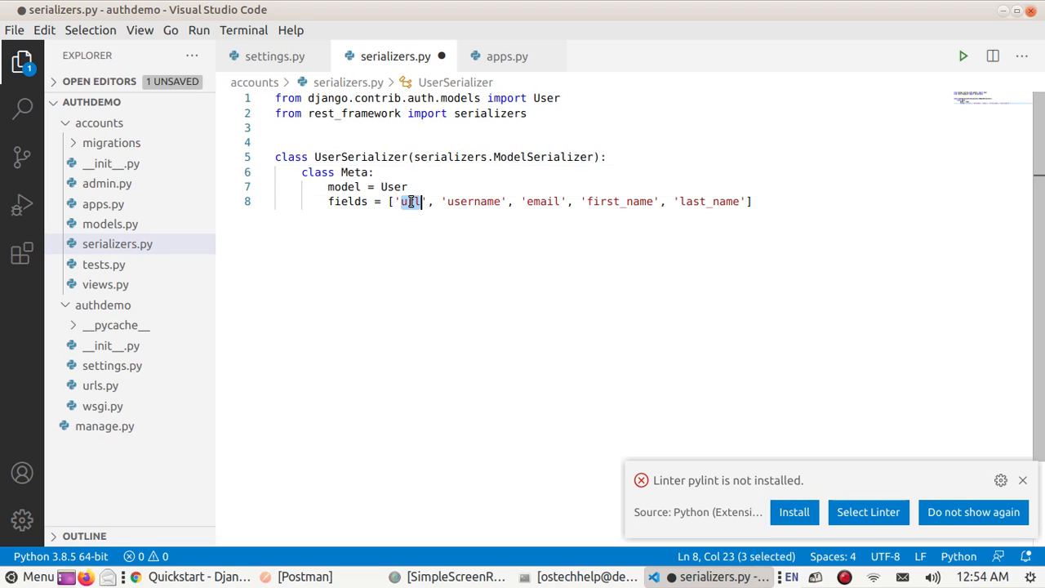
type("id")
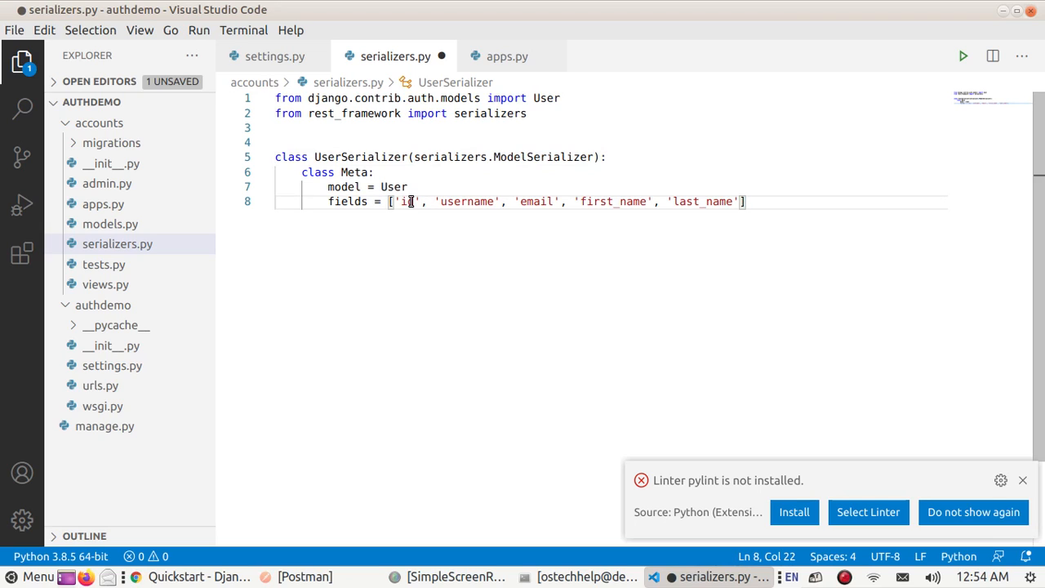
key("ctrl+s")
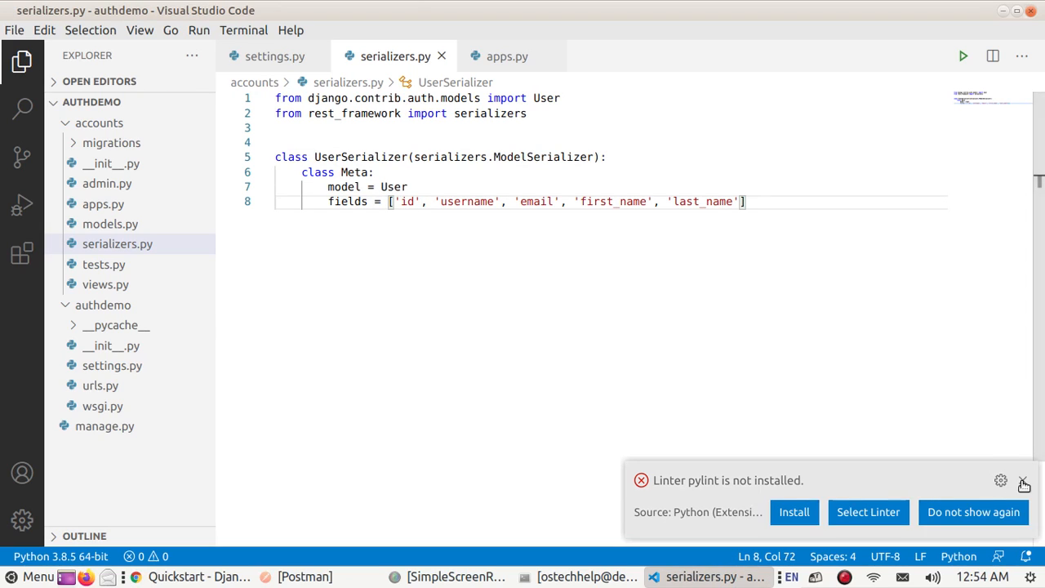
left_click(1024, 485)
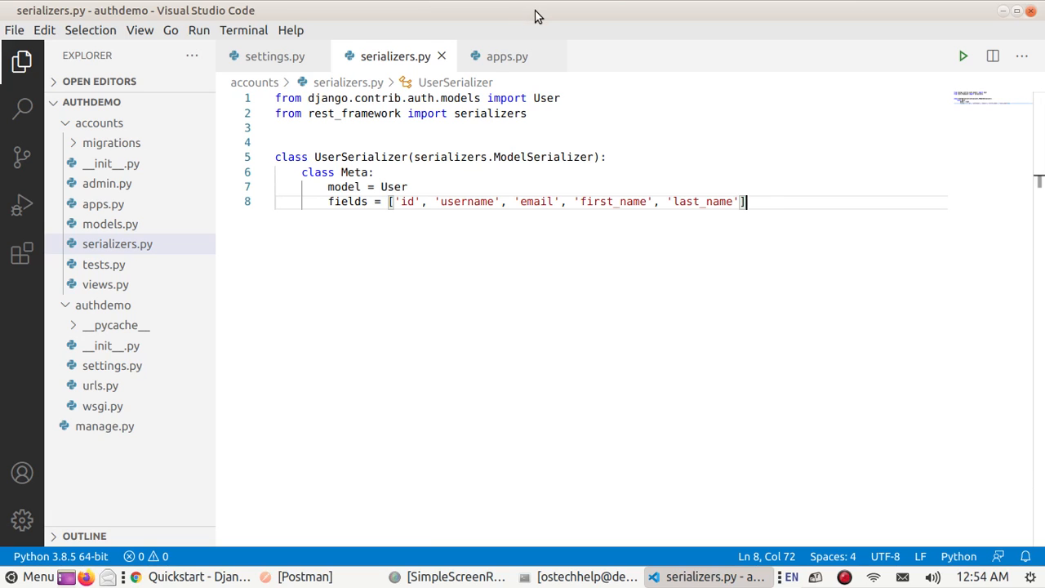
mouse_move(199, 577)
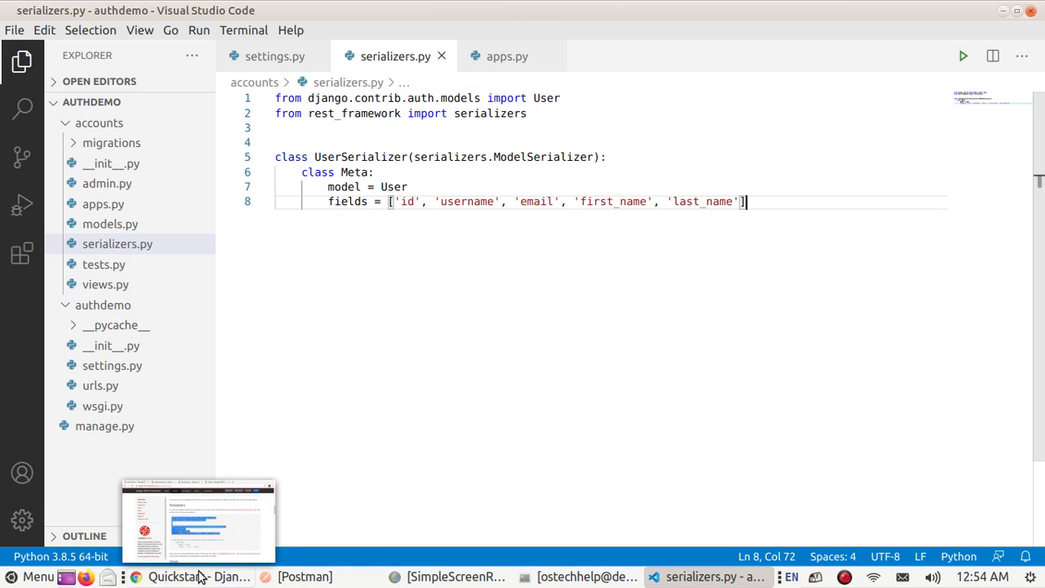
- Select the REST_FRAMEWORK authentication classes example in Chrome's Authentication guide, then return to VS Code
left_click(194, 575)
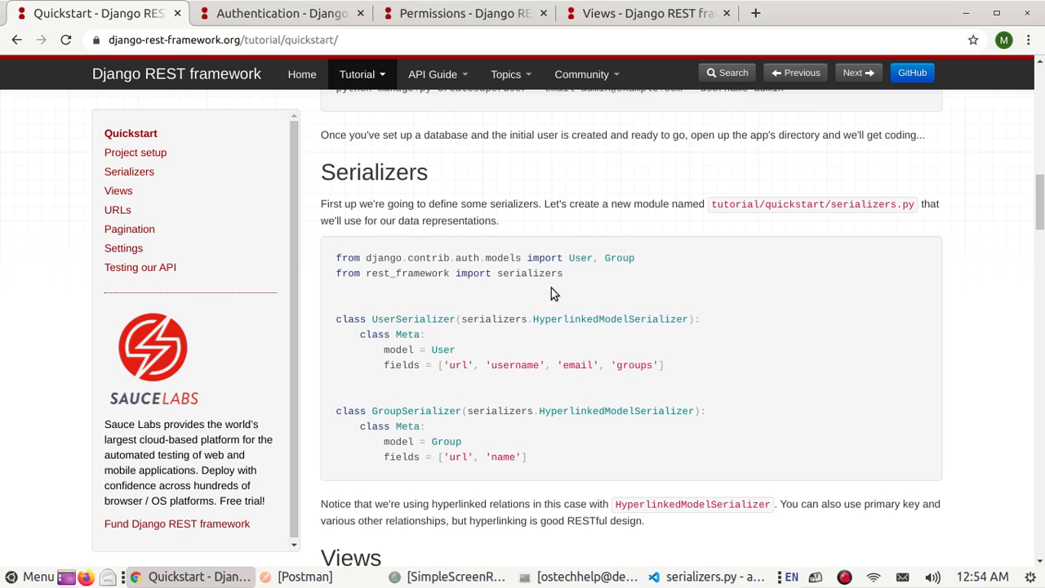
scroll("down", 3)
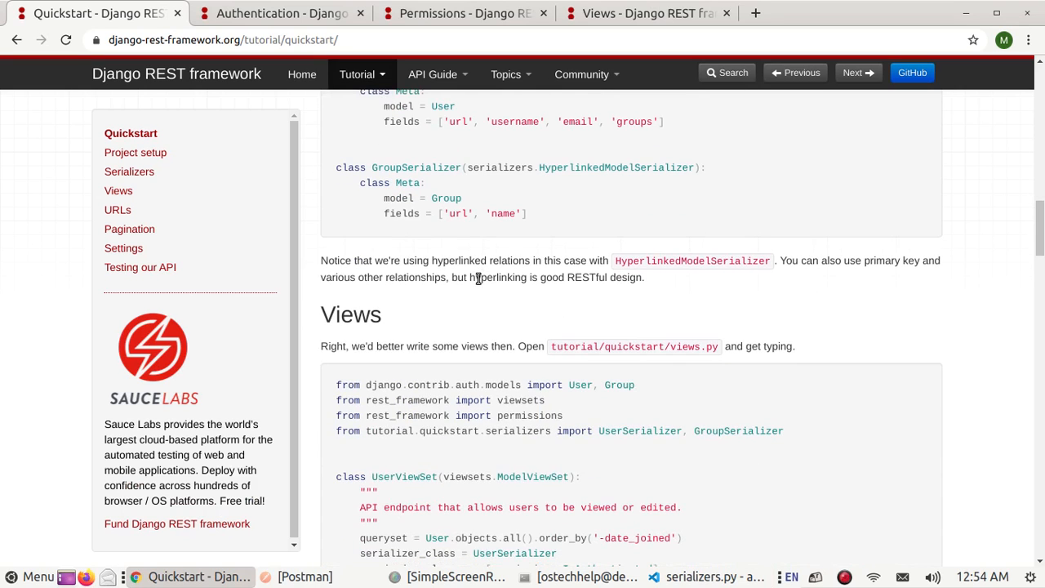
left_click(278, 13)
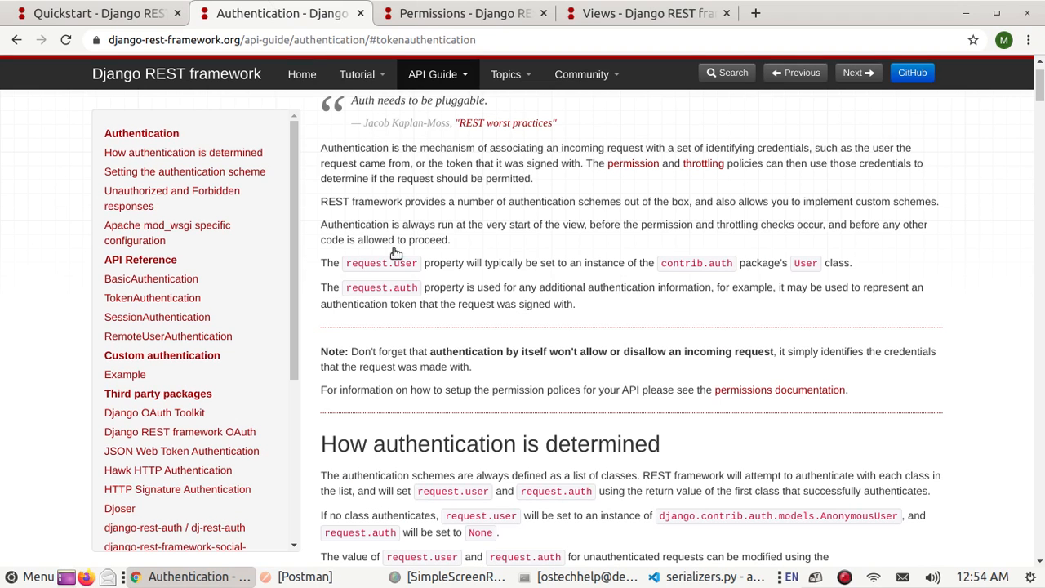
scroll("up", 3)
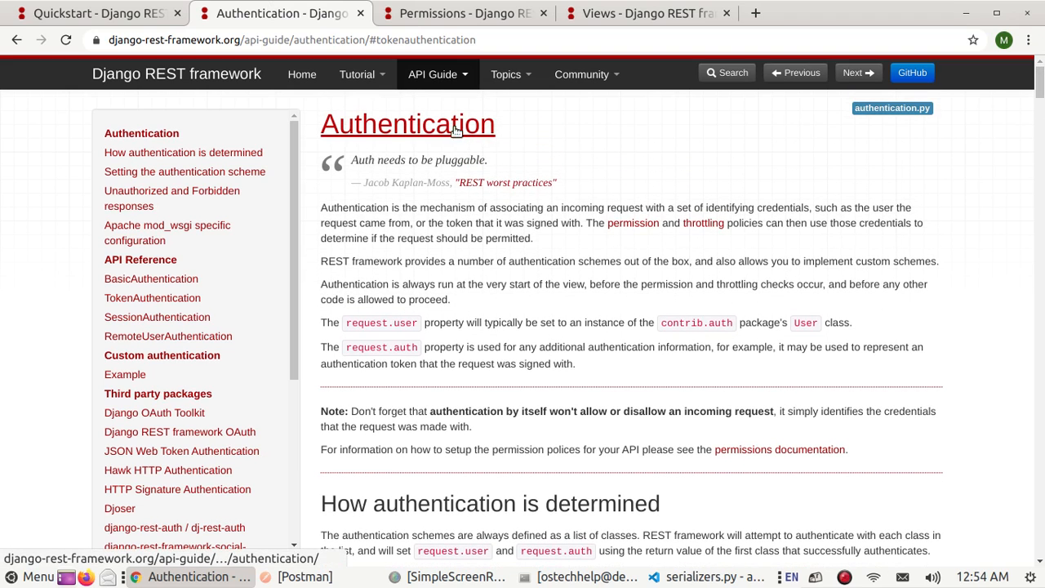
scroll("down", 3)
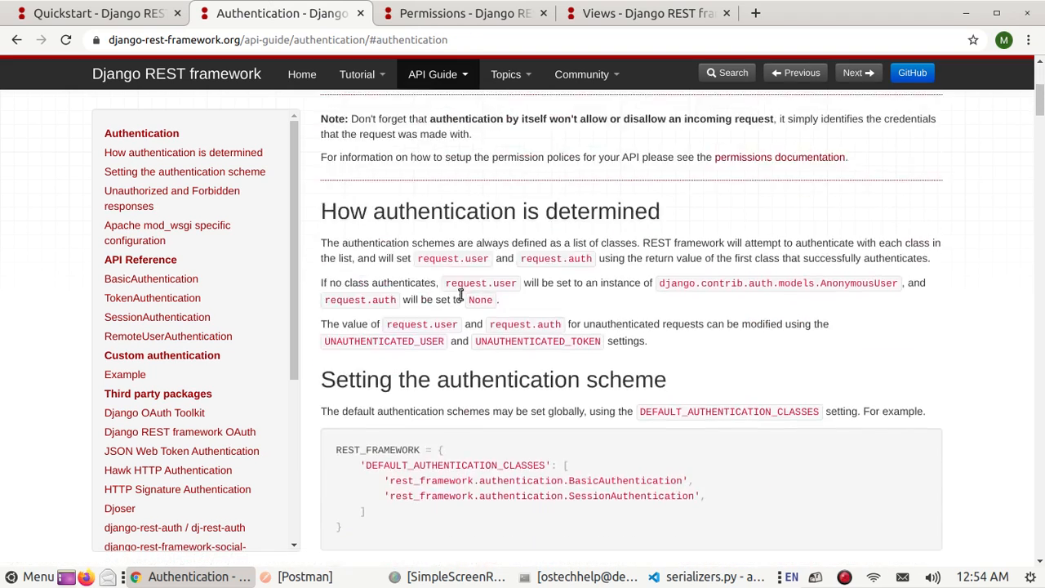
scroll("down", 3)
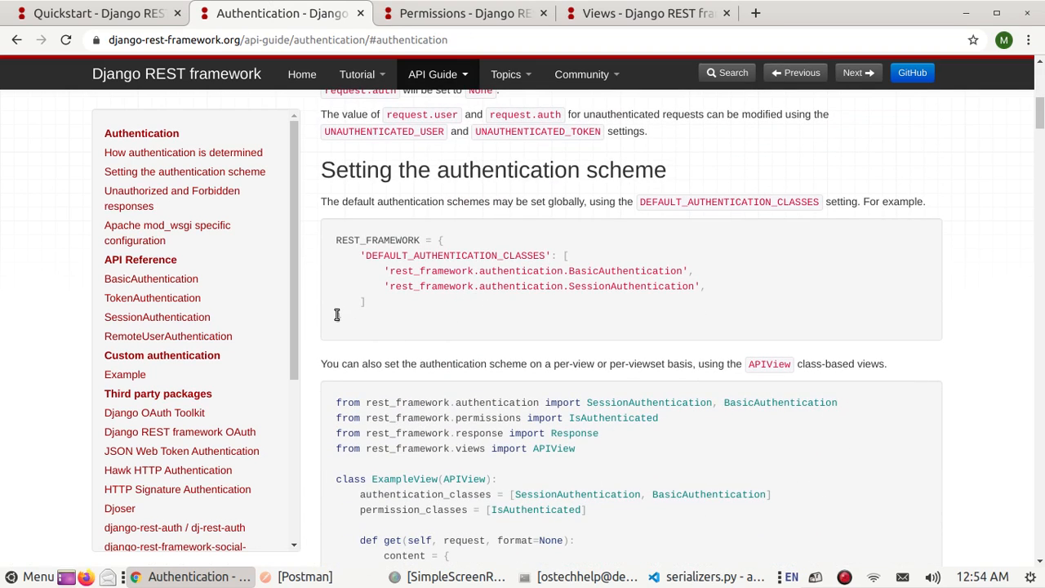
left_click_drag(336, 240, 341, 318)
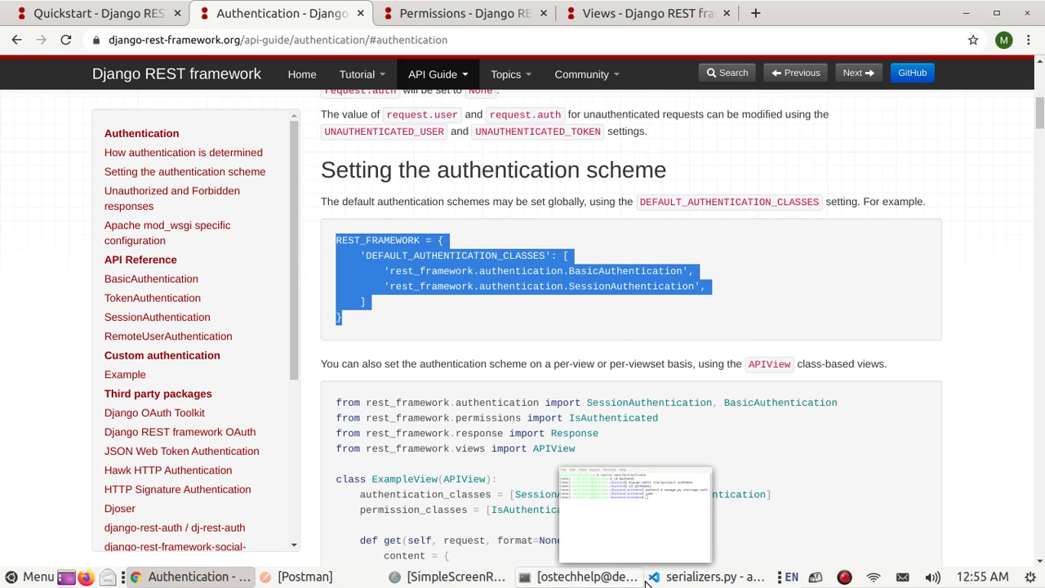
left_click(710, 576)
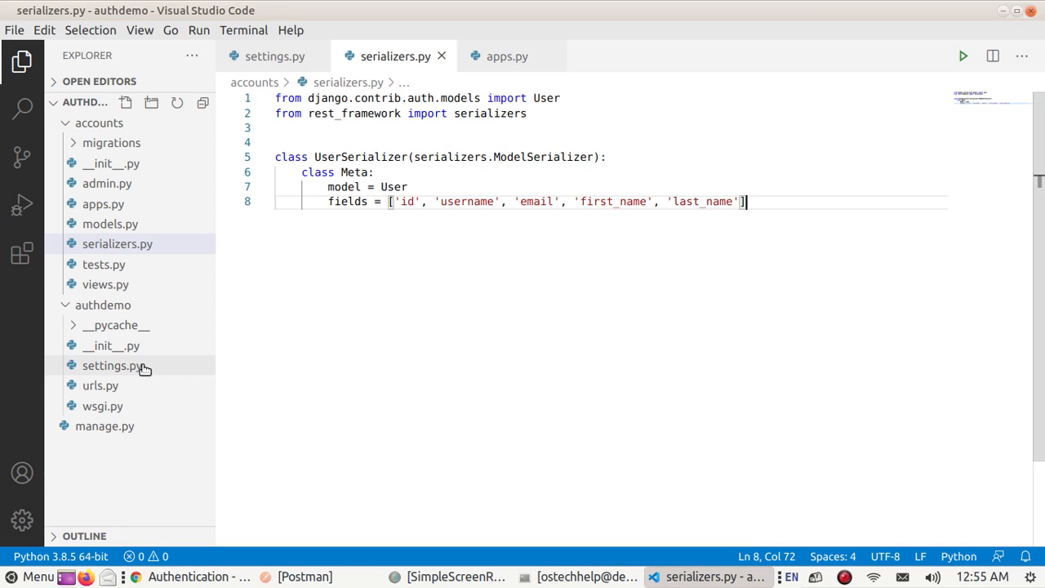
- Open settings.py and add REST_FRAMEWORK with Basic and Session authentication below MIDDLEWARE
left_click(107, 366)
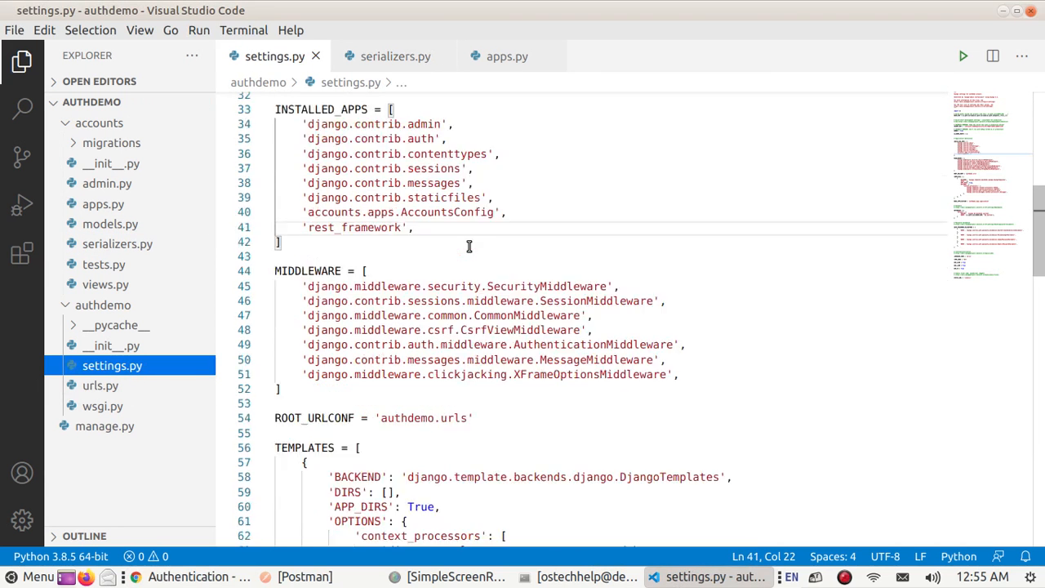
scroll("down", 3)
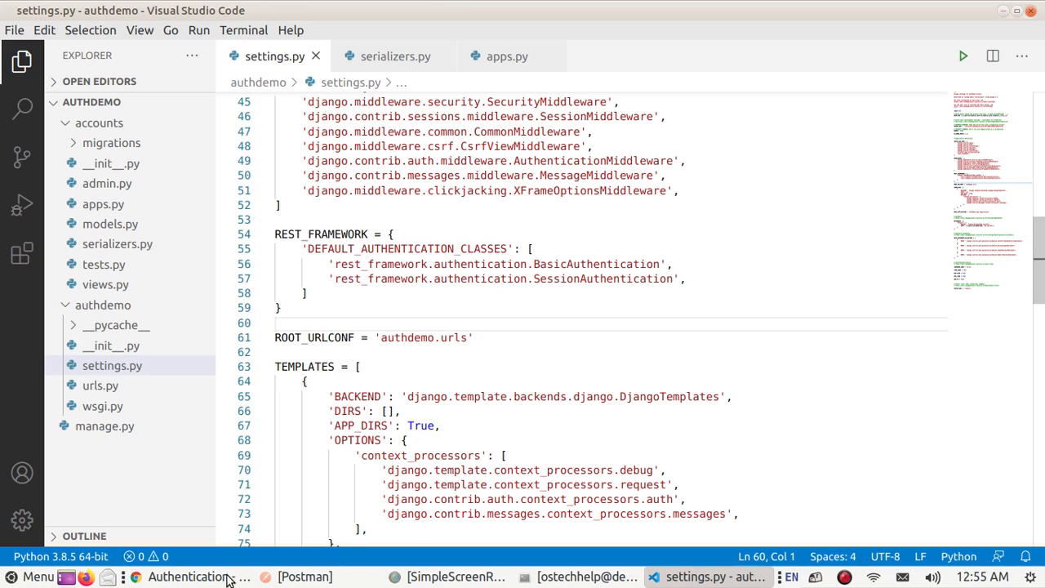
- Select the Permissions guide's REST_FRAMEWORK example using IsAuthenticated
left_click(198, 577)
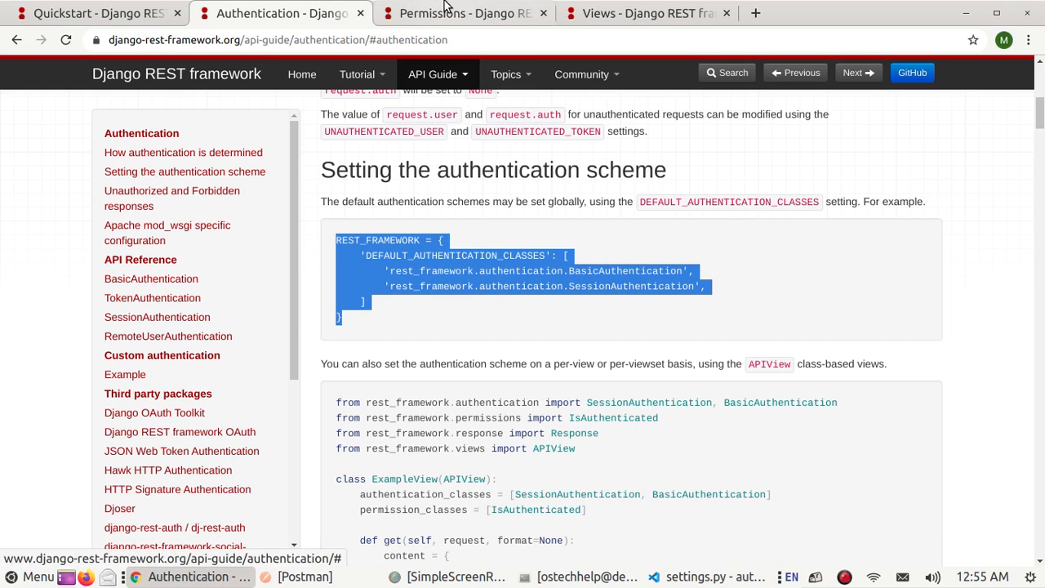
left_click(463, 13)
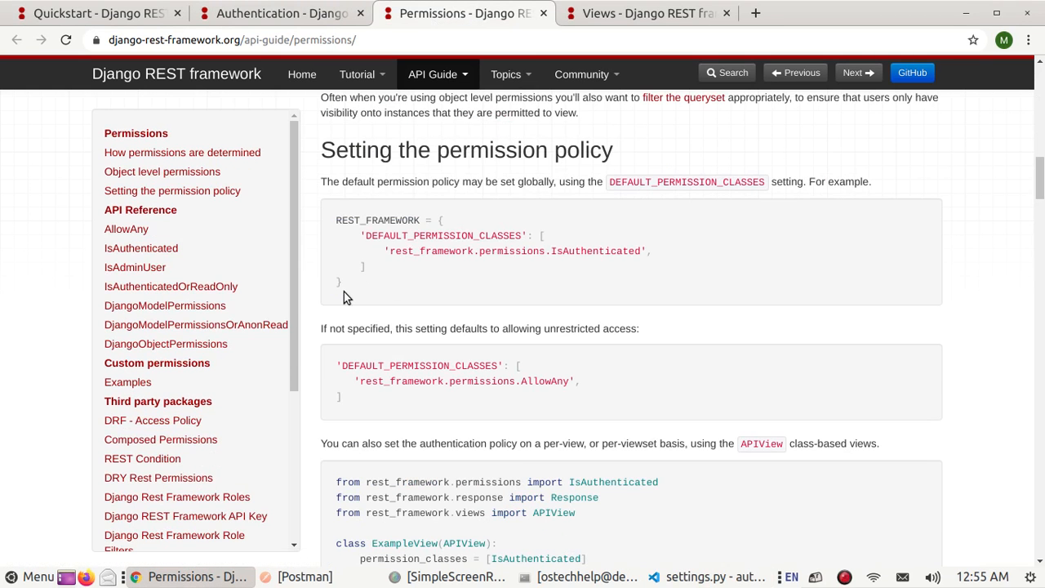
left_click_drag(336, 219, 343, 283)
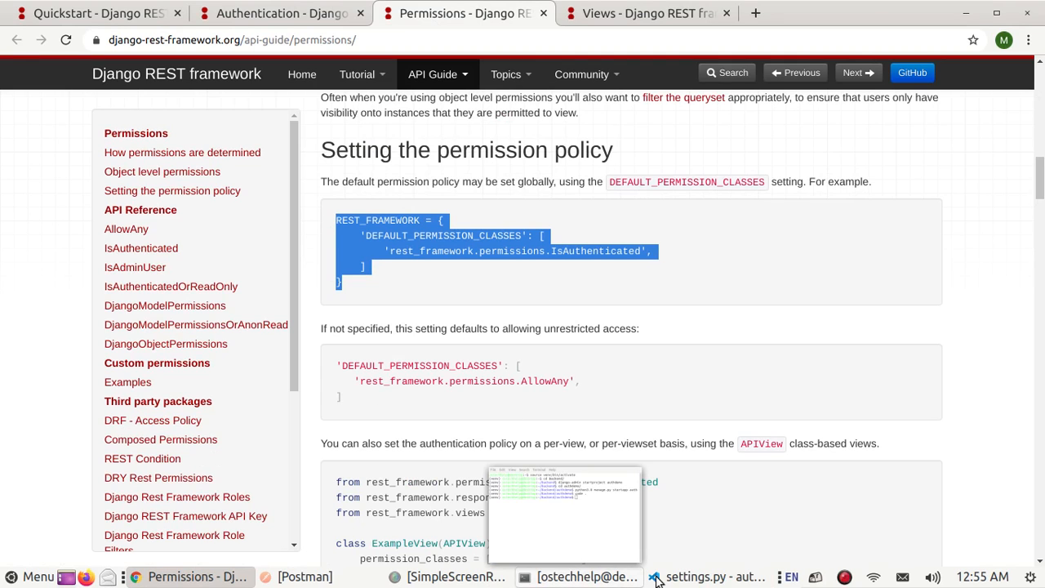
- Add a comma after the authentication classes list on line 58 of settings.py
left_click(711, 578)
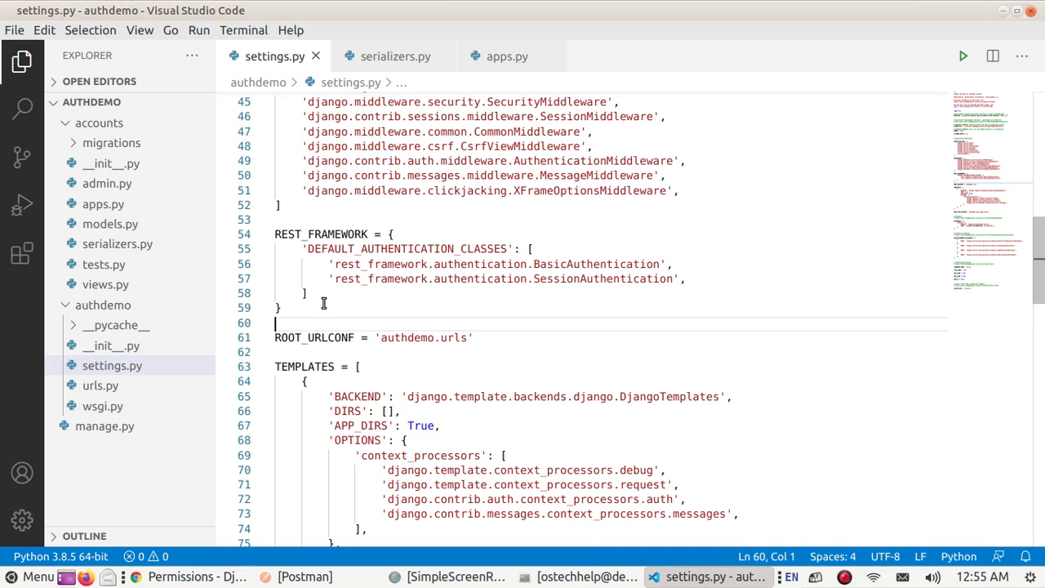
type(",")
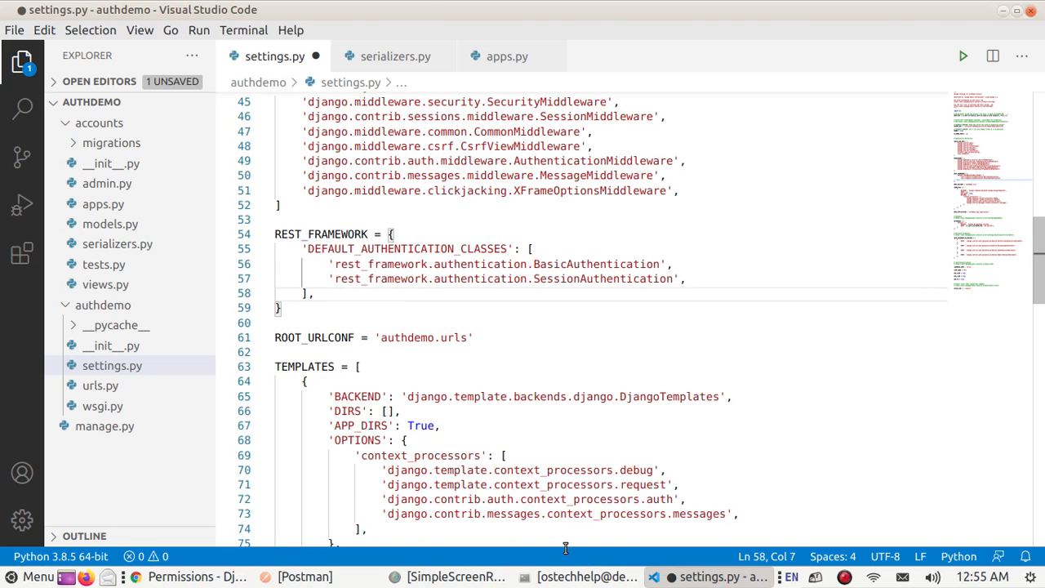
left_click(191, 578)
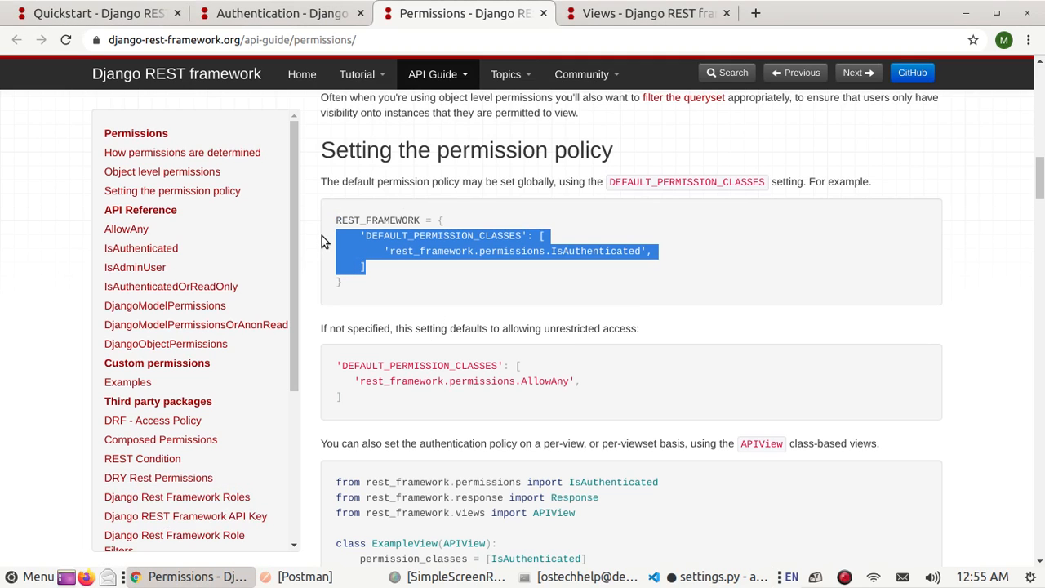
- Copy the DEFAULT_PERMISSION_CLASSES entry and select the Views guide's ListUsers example
left_click(712, 576)
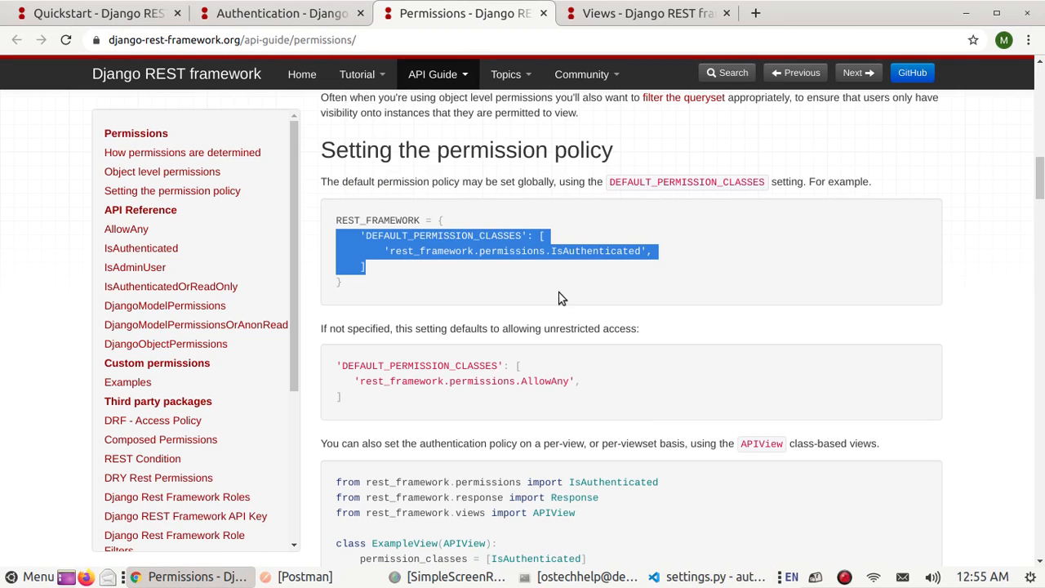
scroll("down", 3)
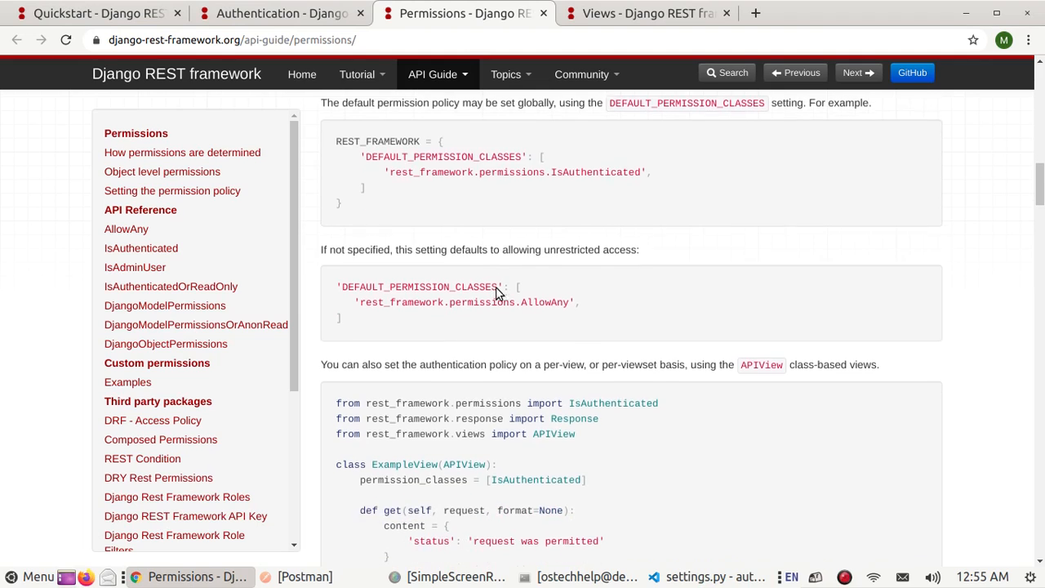
scroll("down", 3)
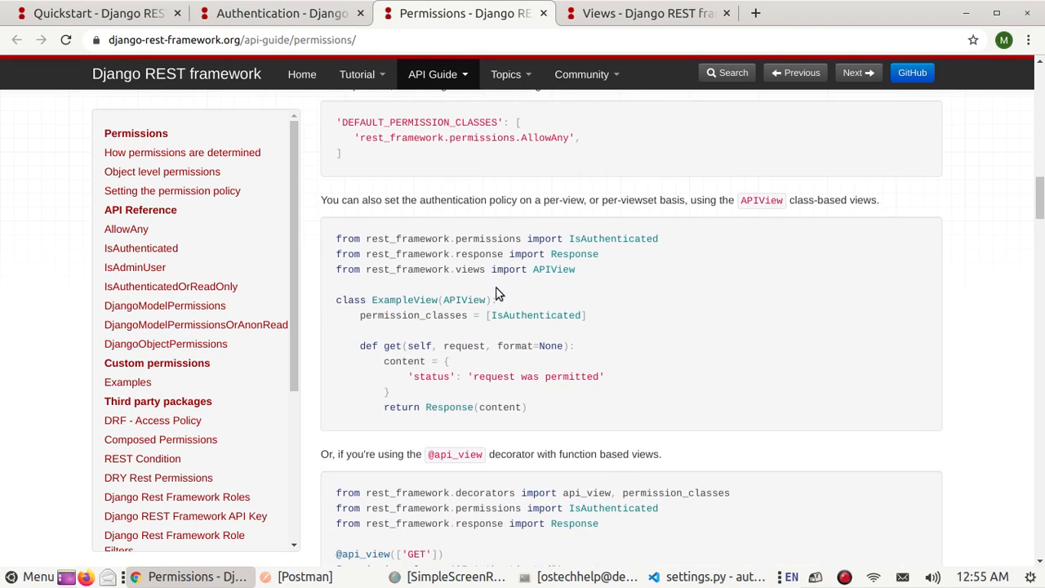
scroll("down", 3)
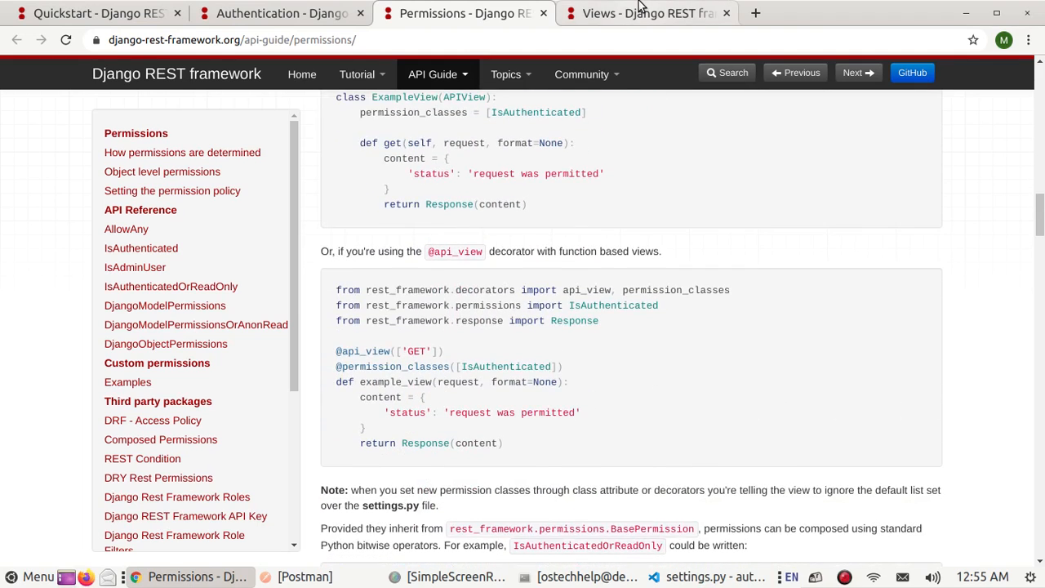
left_click(645, 13)
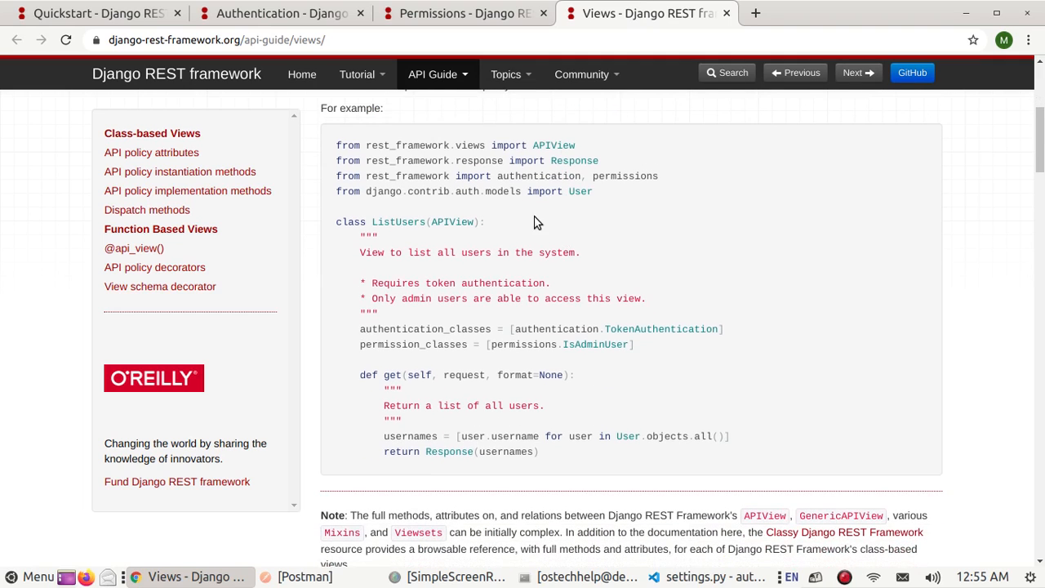
left_click_drag(337, 145, 429, 418)
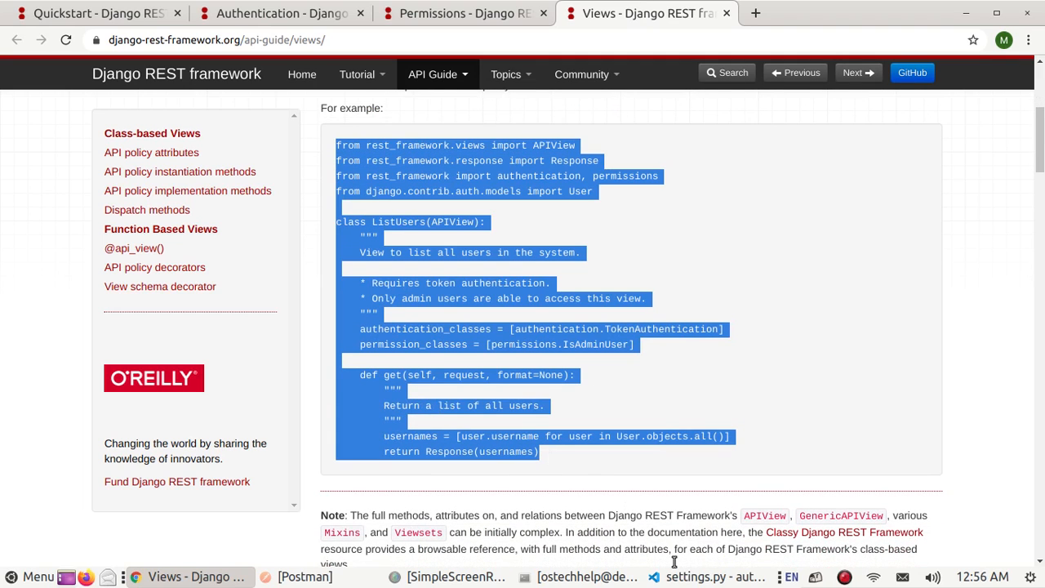
- Paste DEFAULT_PERMISSION_CLASSES with IsAuthenticated into the REST_FRAMEWORK block in settings.py
left_click(697, 575)
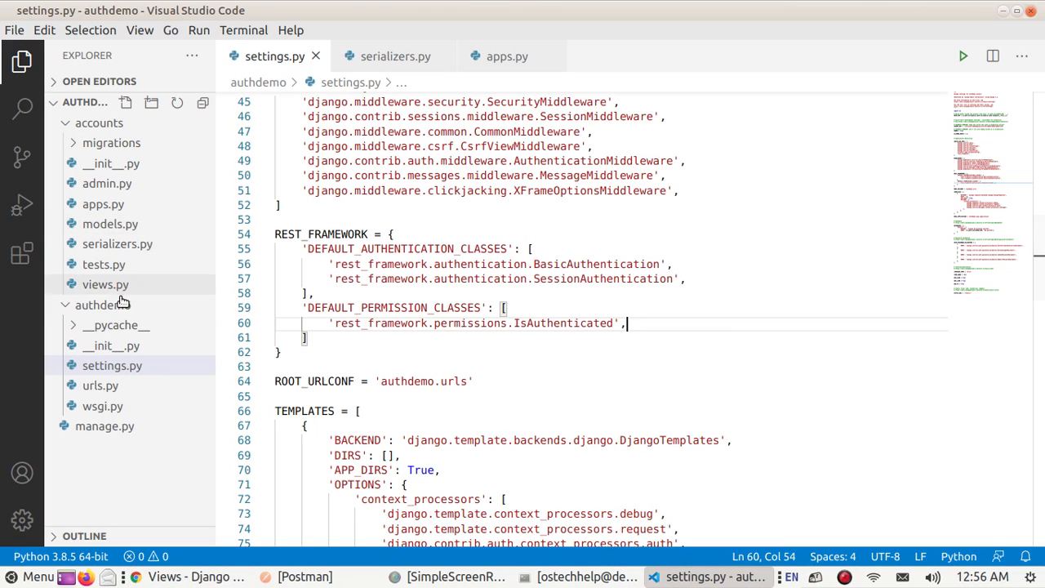
mouse_move(104, 284)
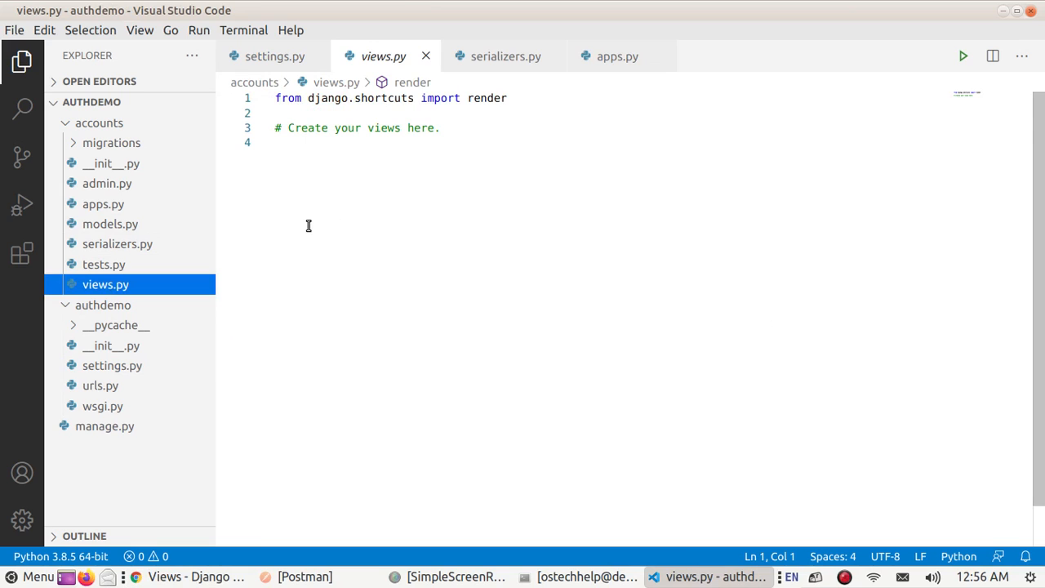
left_click_drag(276, 127, 441, 127)
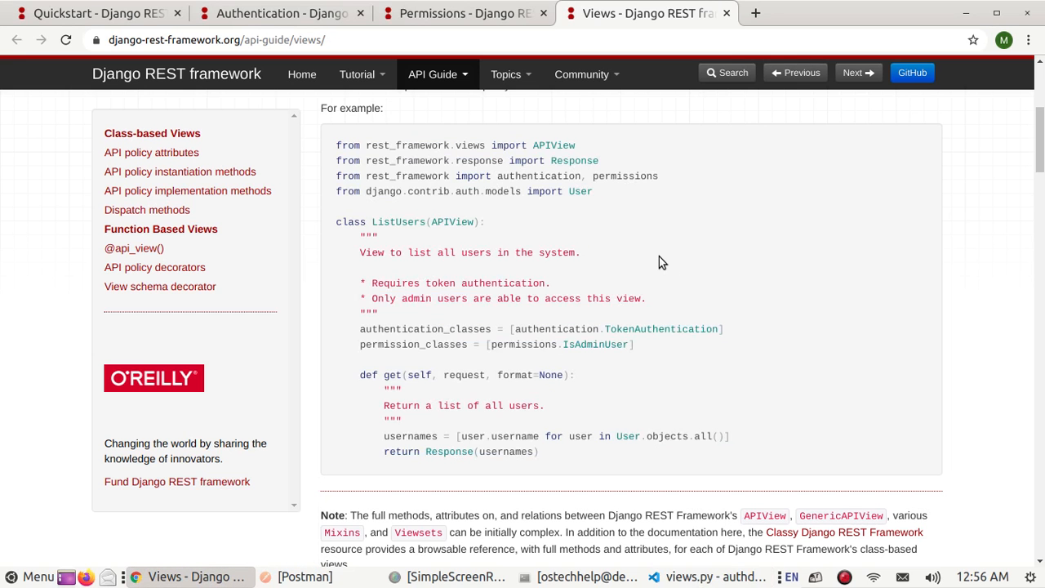
mouse_move(97, 14)
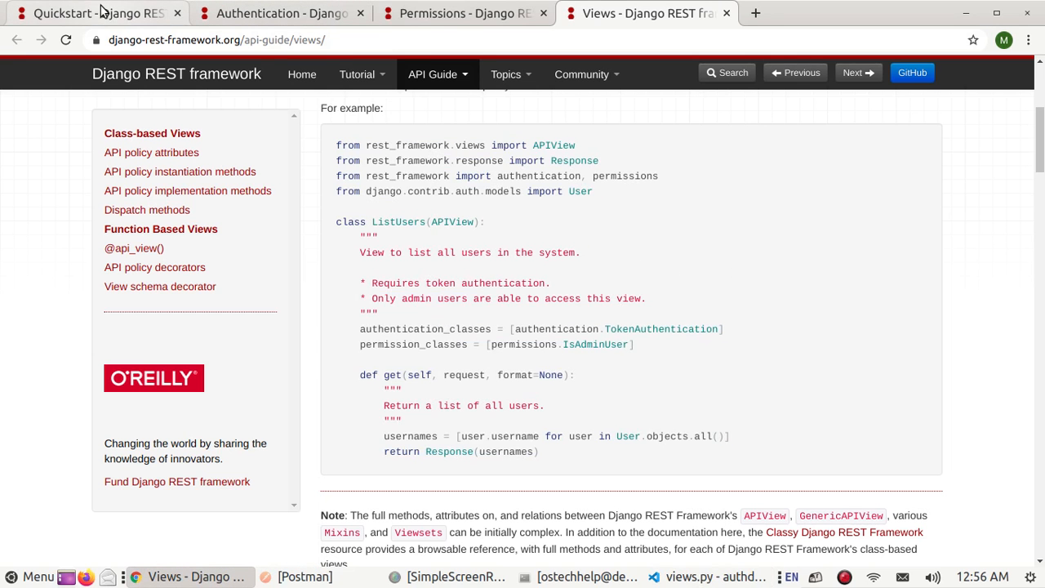
- Scroll the Quickstart tutorial past Views to its URLs routing example
left_click(81, 15)
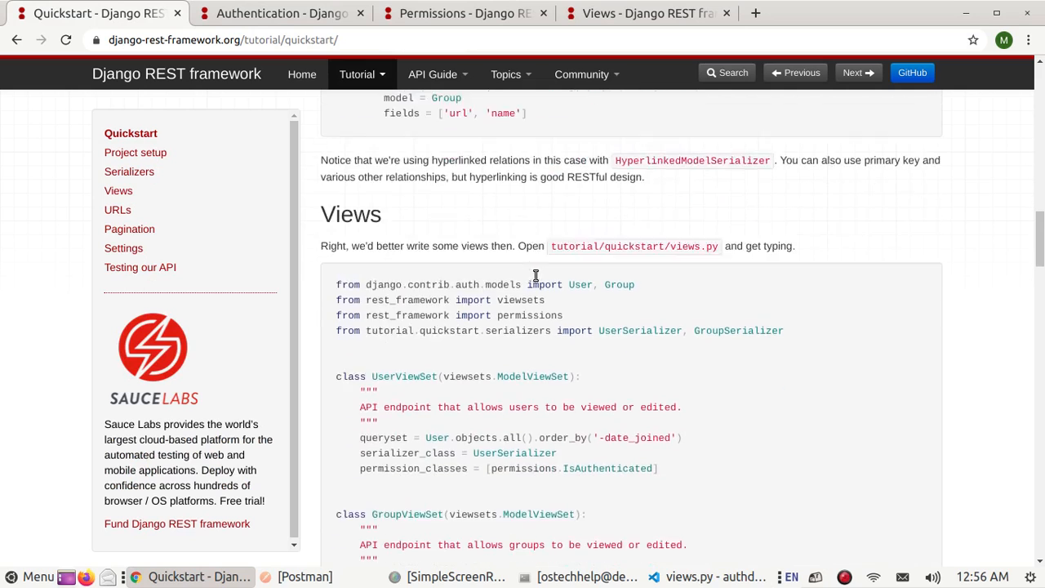
scroll("down", 3)
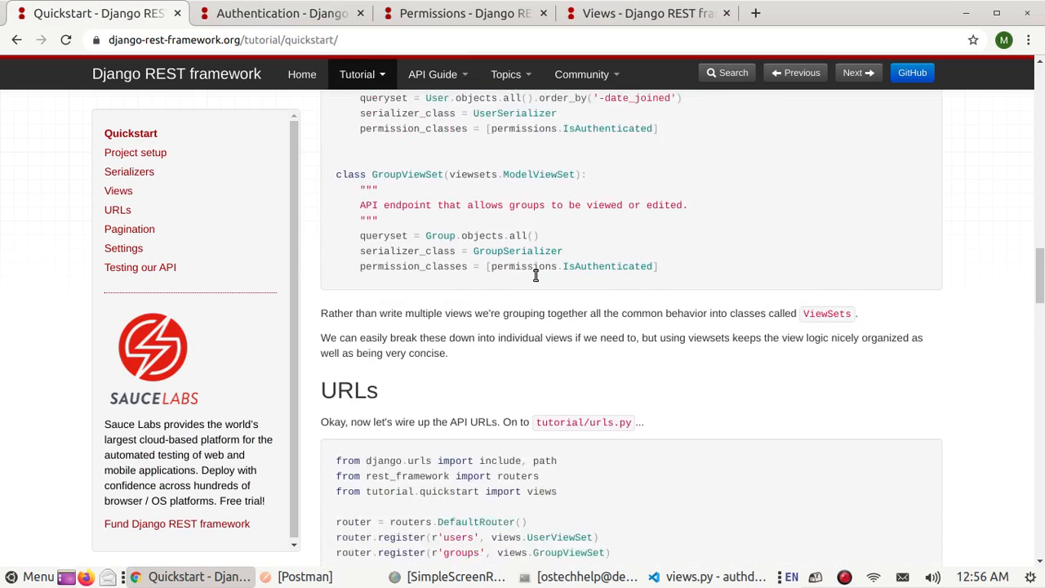
scroll("down", 3)
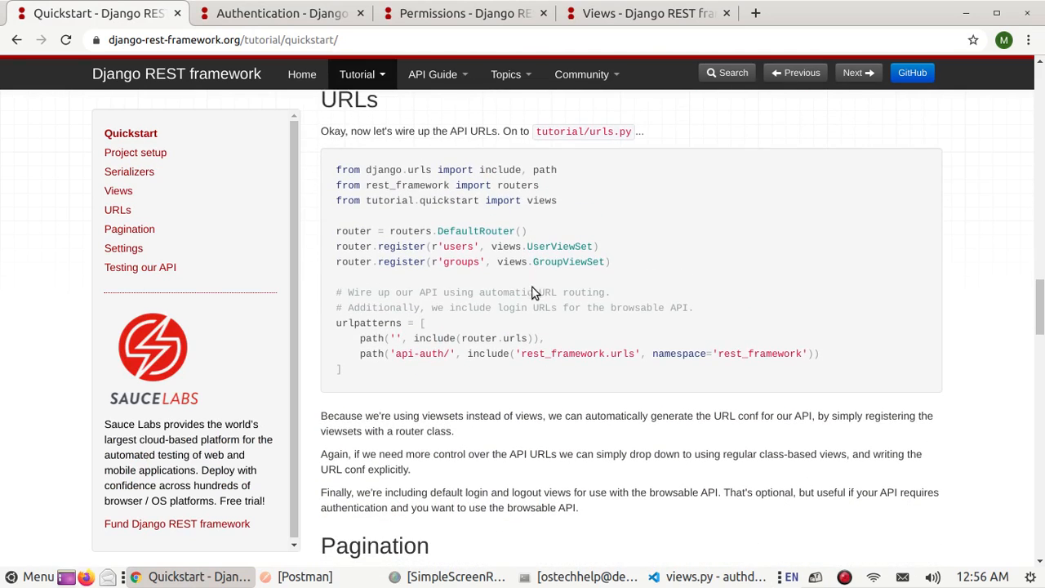
left_click(698, 574)
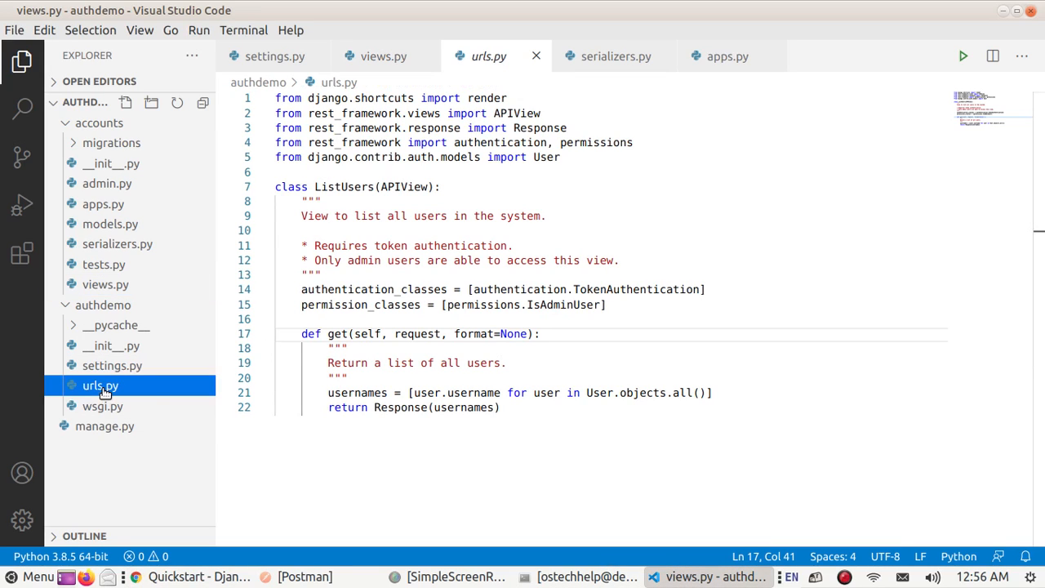
- Add 'from accounts.views import ListUsers' to authdemo/urls.py and save
left_click(100, 385)
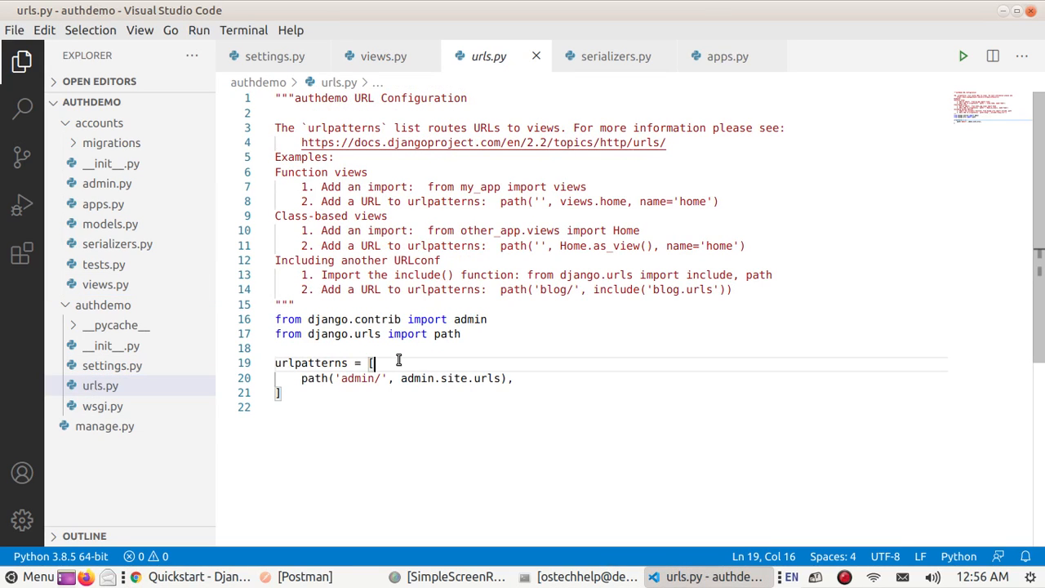
key("Enter")
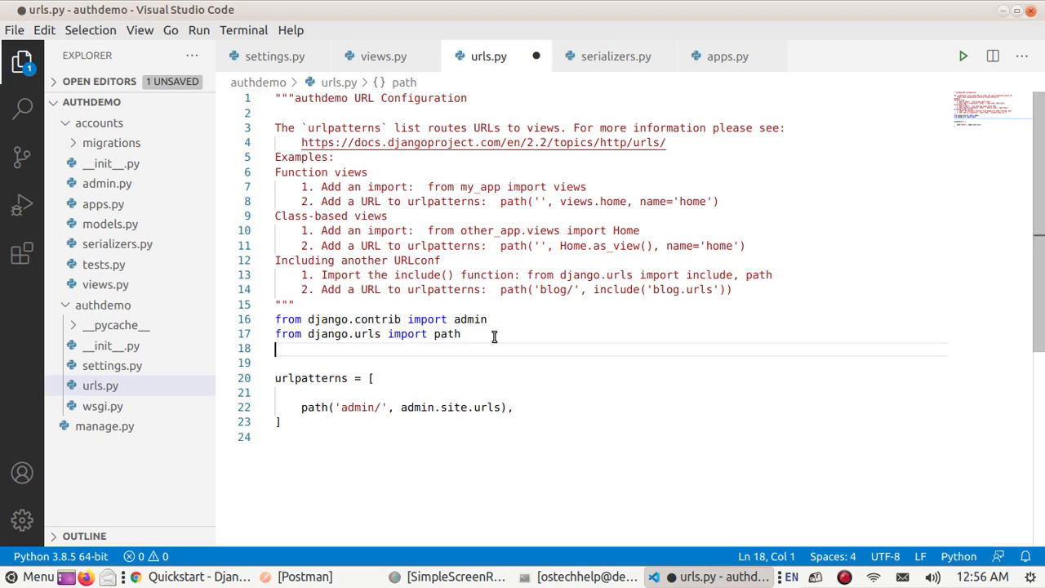
type("from")
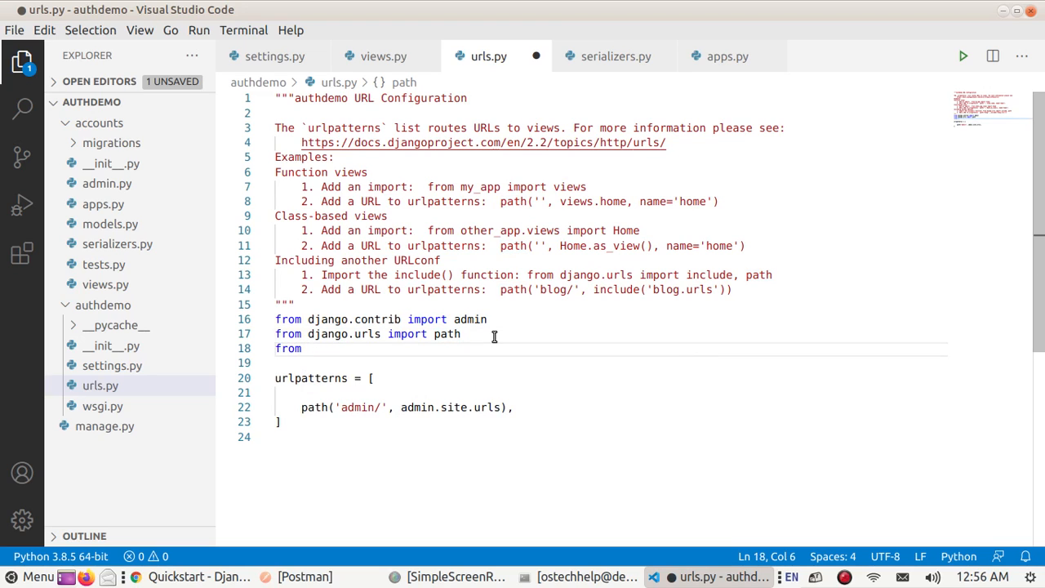
type("accounts.")
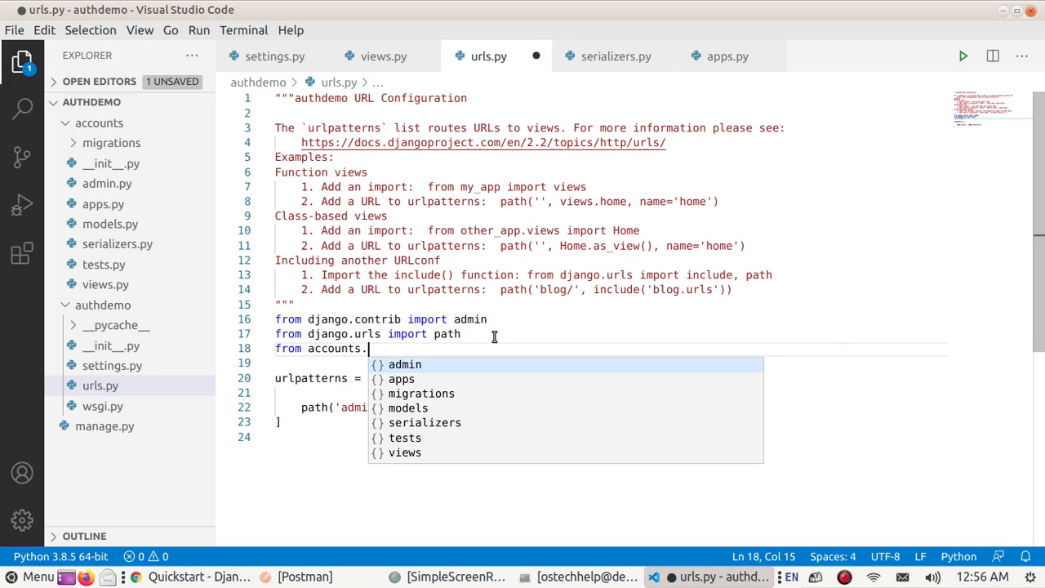
type("v")
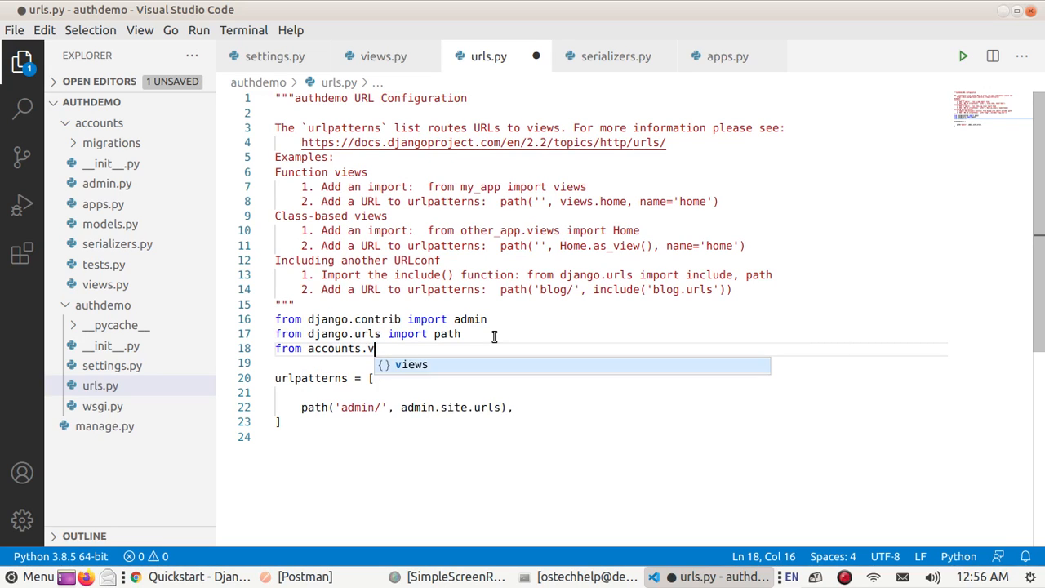
type("iews import")
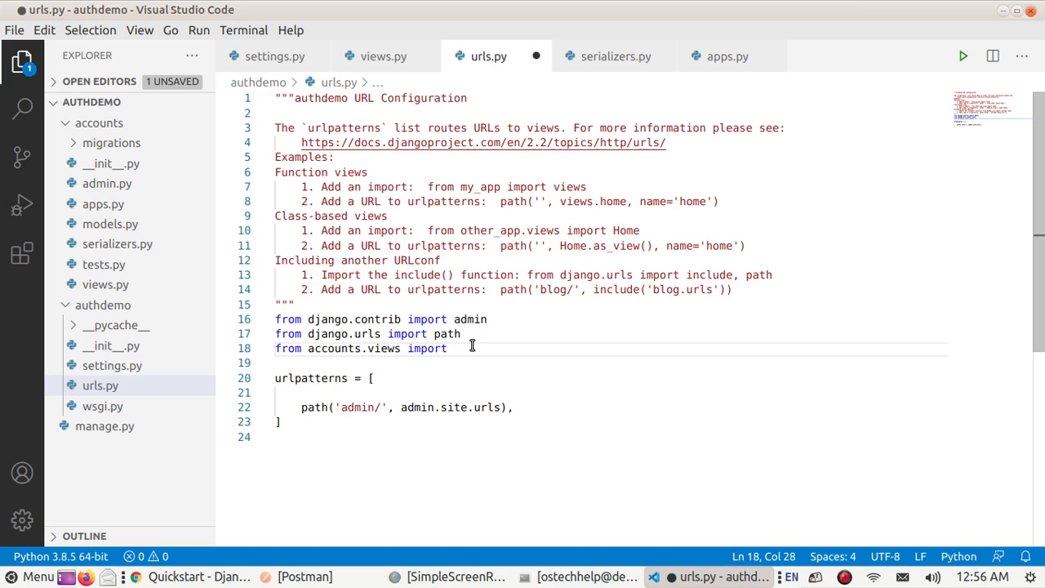
left_click(382, 57)
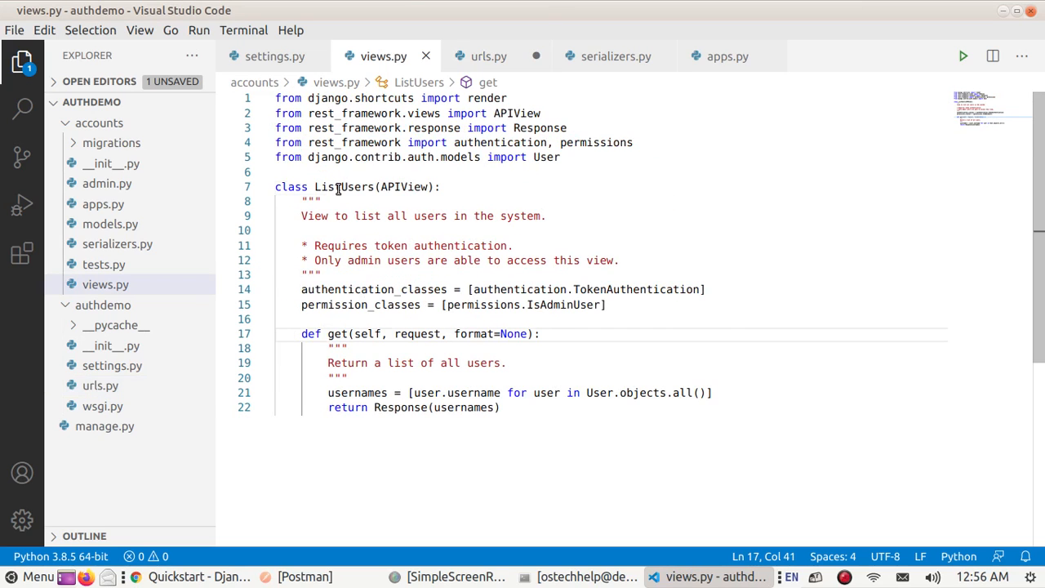
double_click(339, 187)
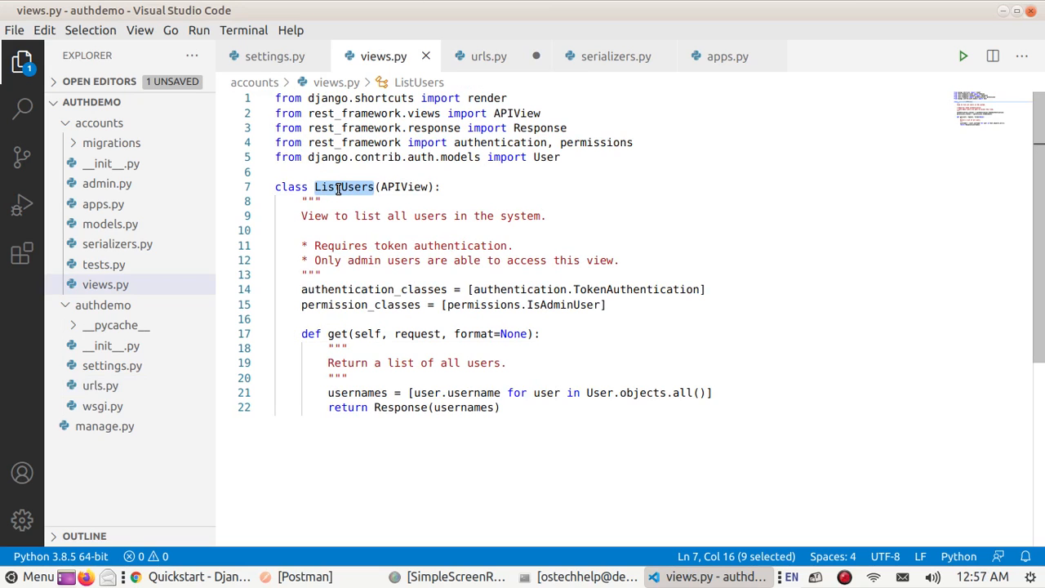
left_click(482, 56)
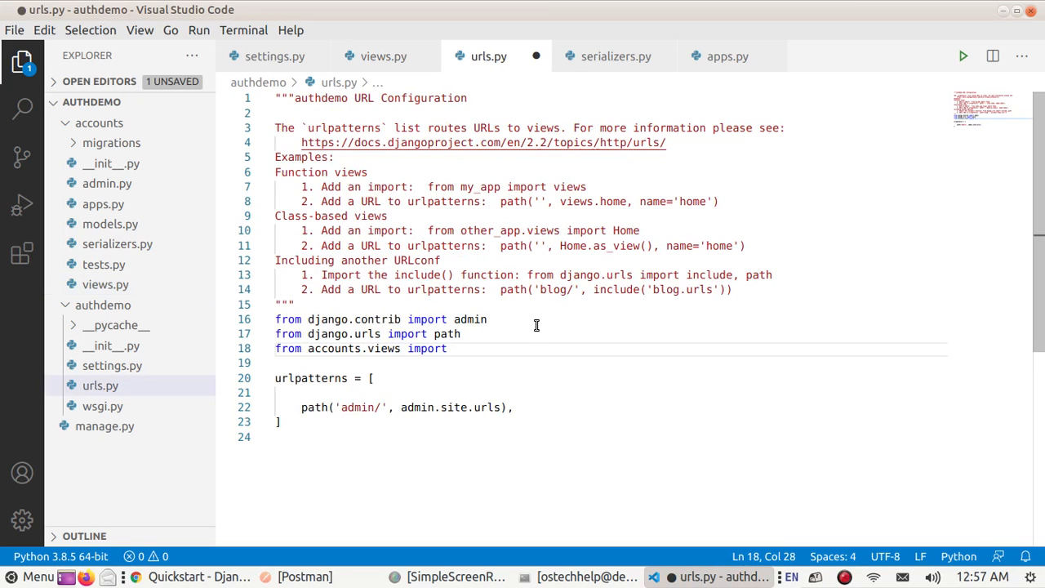
type("ListUsers")
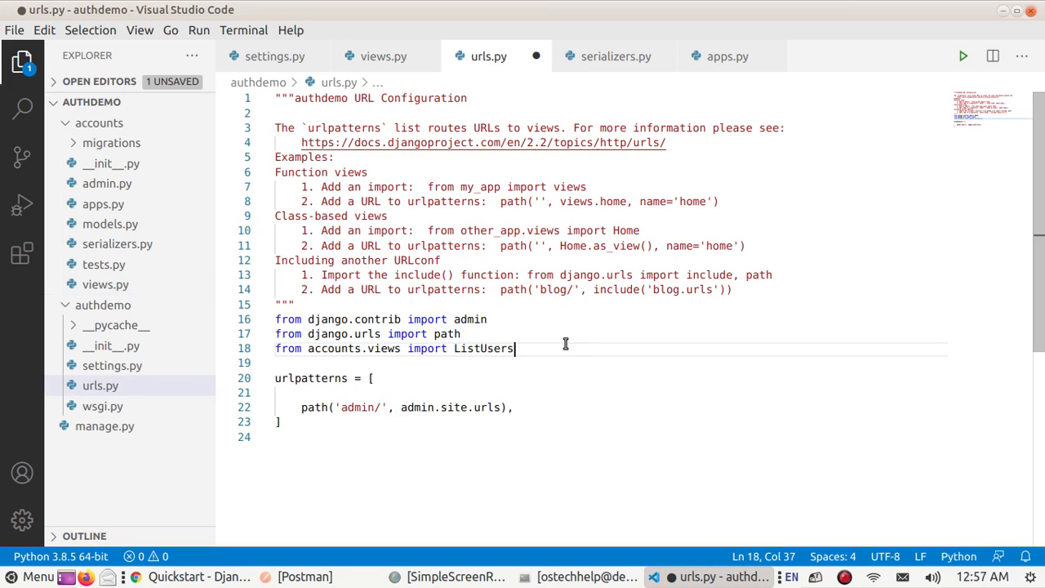
key("ctrl+s")
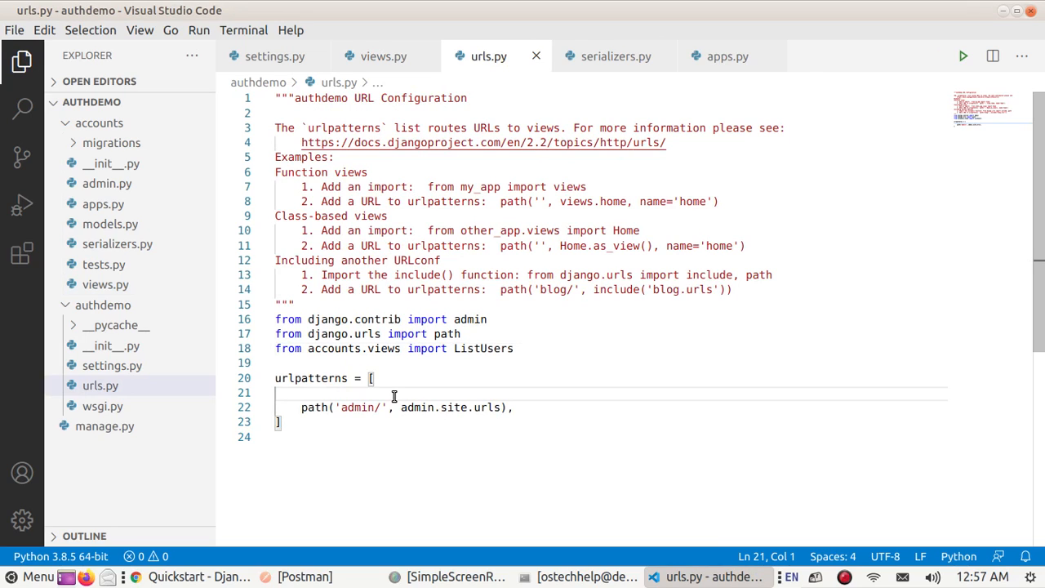
- Start writing path('api/users/', ListUsers.as_view()) in urlpatterns
type("path('")
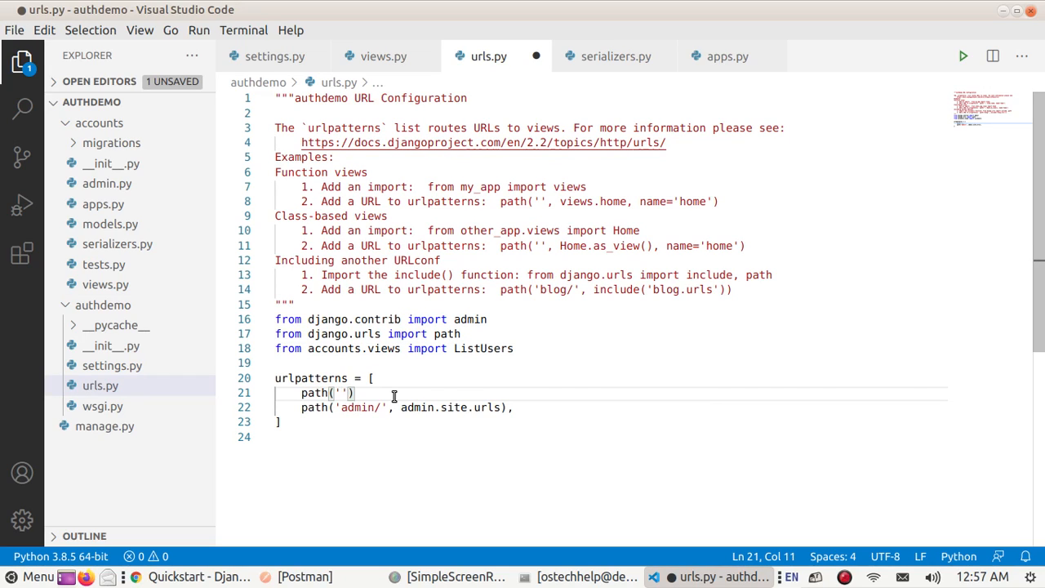
type("api/users")
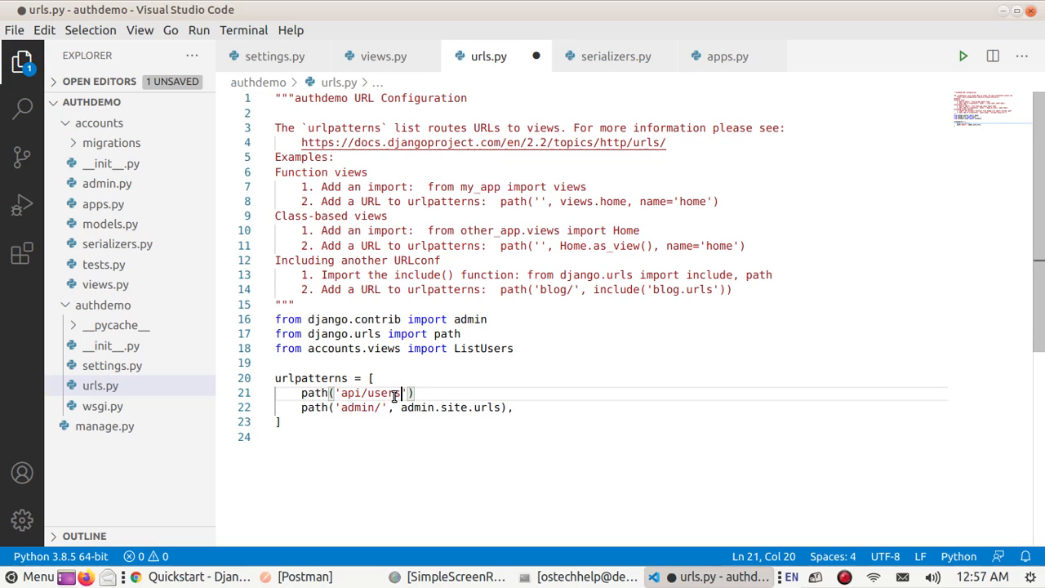
type("/")
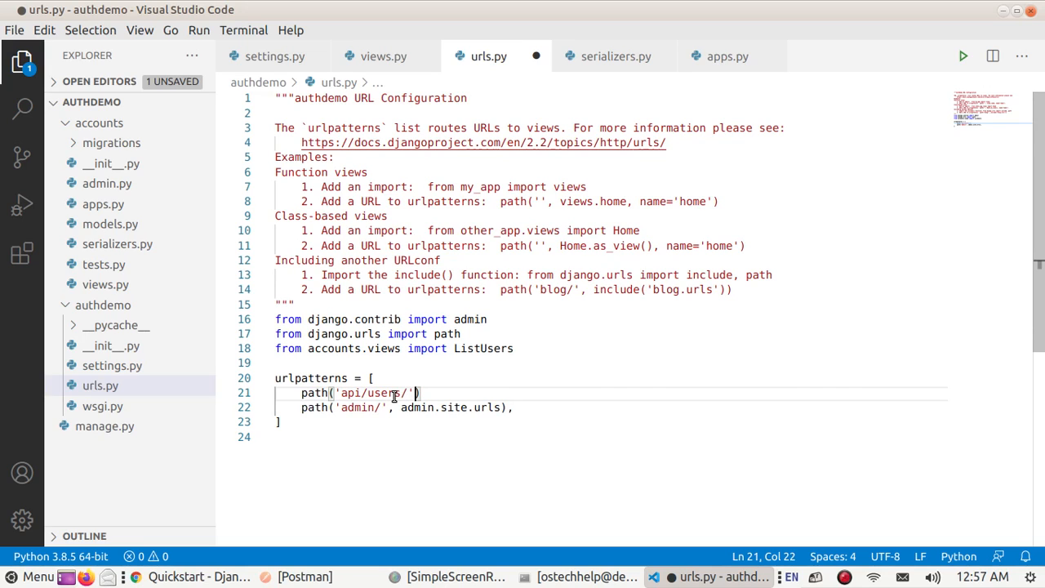
type(", Li")
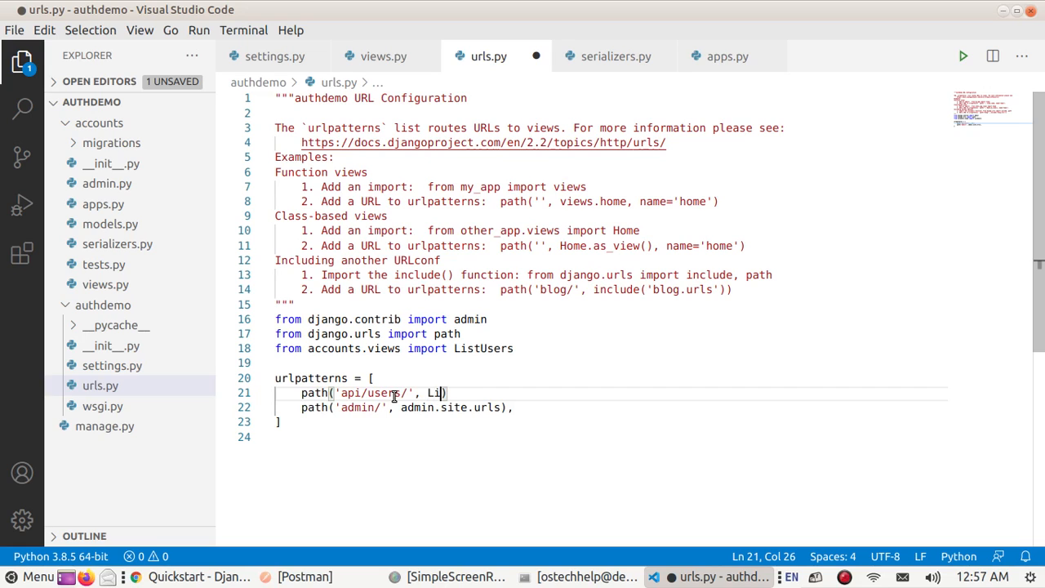
type("stUsers")
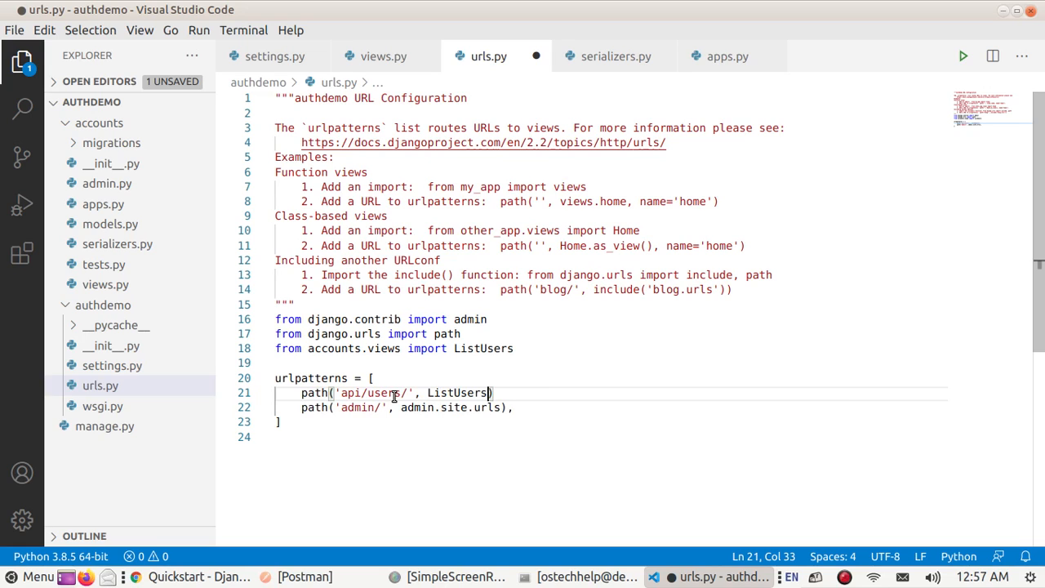
type(".")
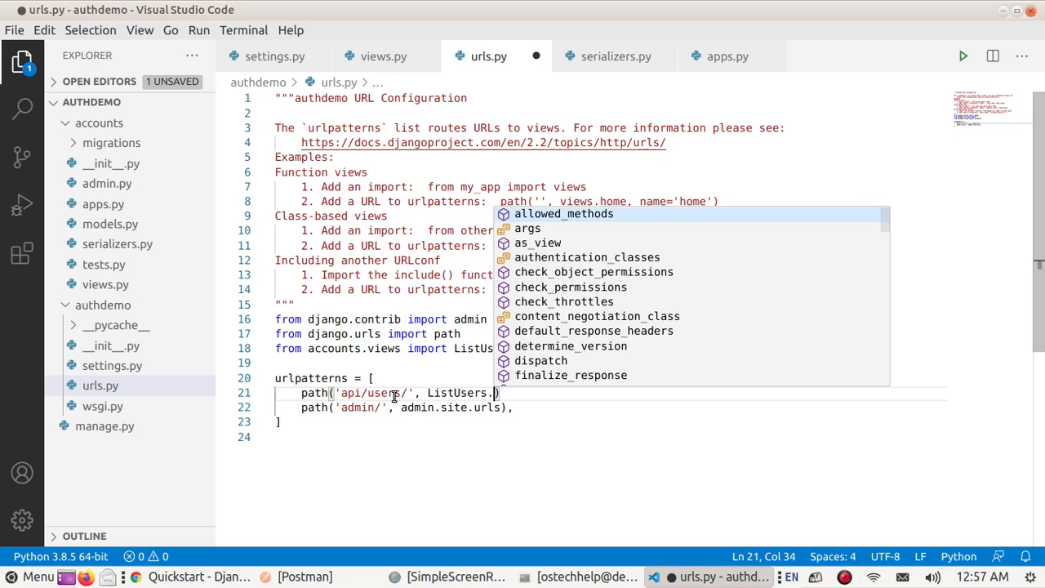
type("as_view")
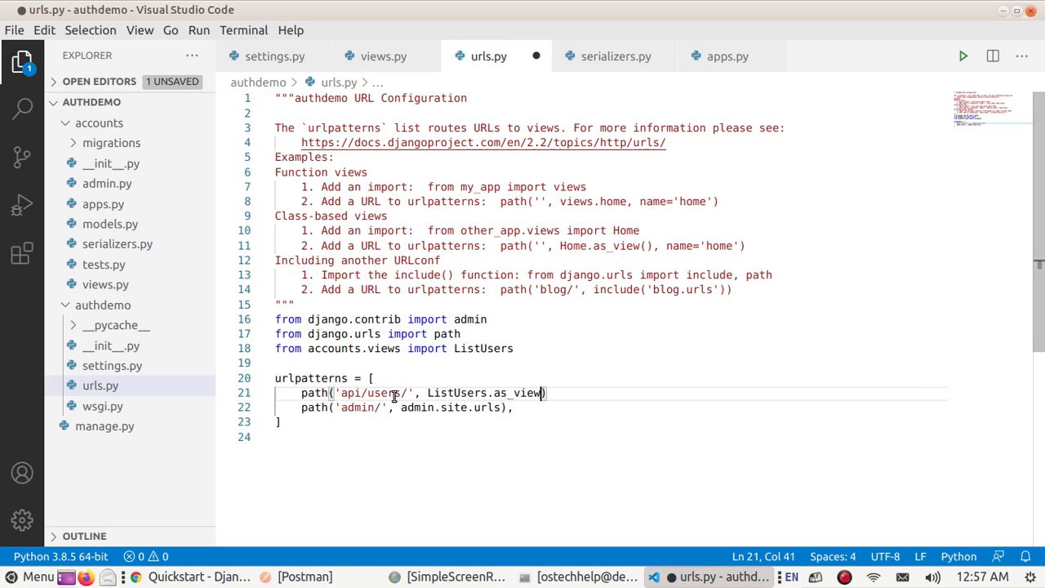
type("(")
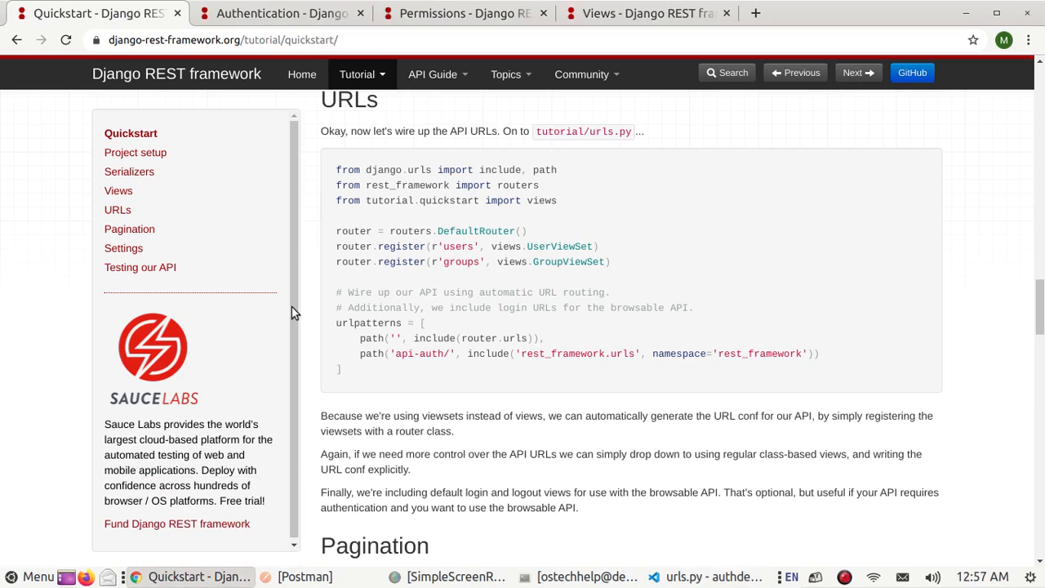
- Select 'rest_framework.authtoken' in the TokenAuthentication INSTALLED_APPS snippet
left_click(277, 14)
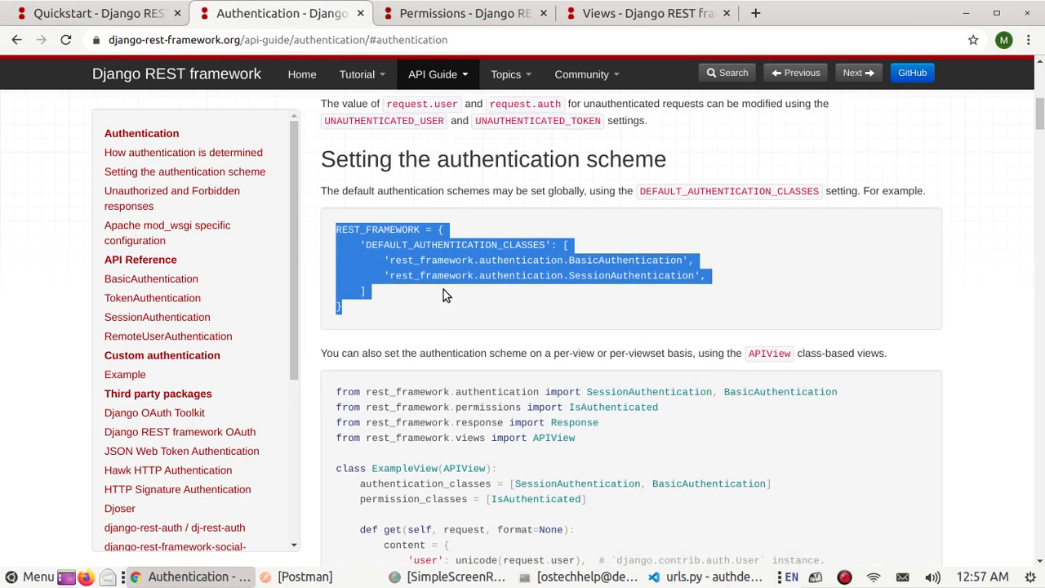
scroll("down", 3)
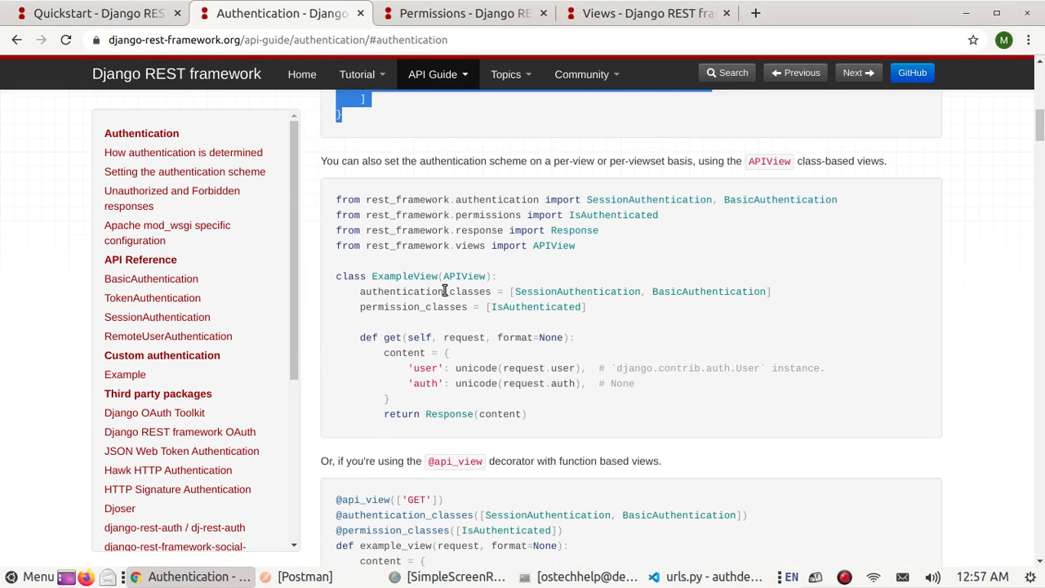
scroll("down", 3)
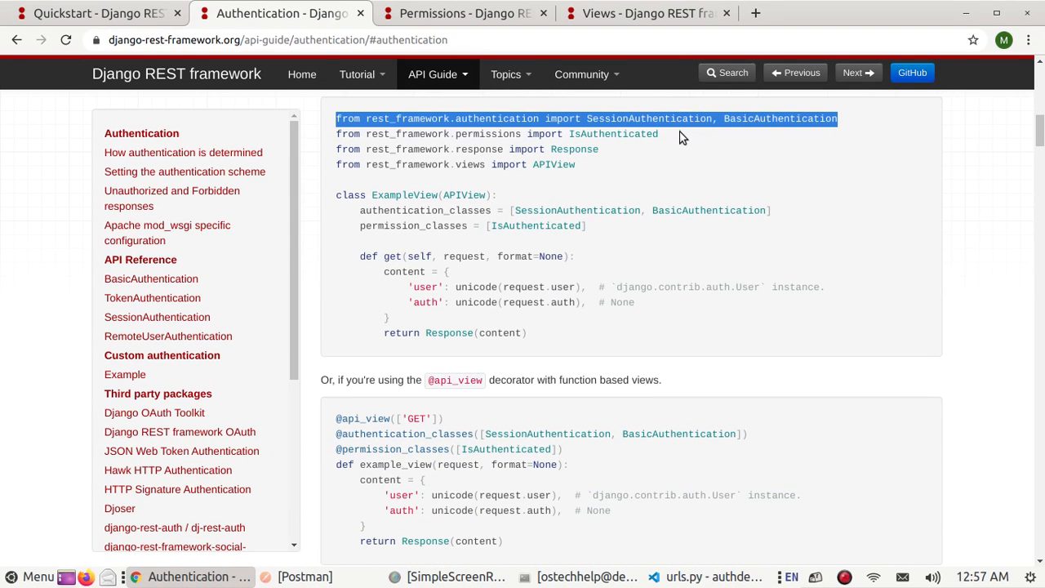
left_click_drag(336, 119, 623, 118)
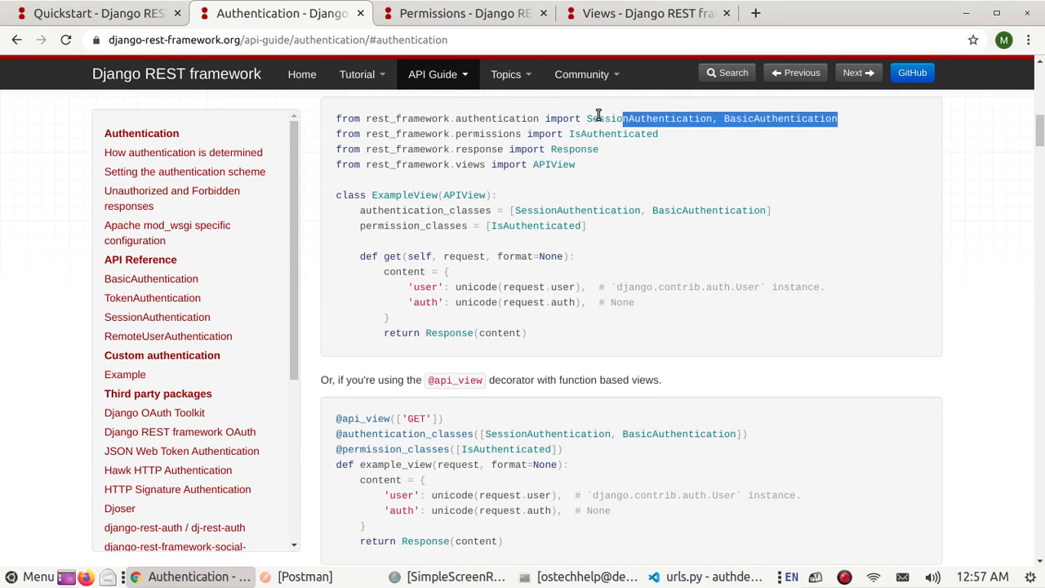
scroll("down", 3)
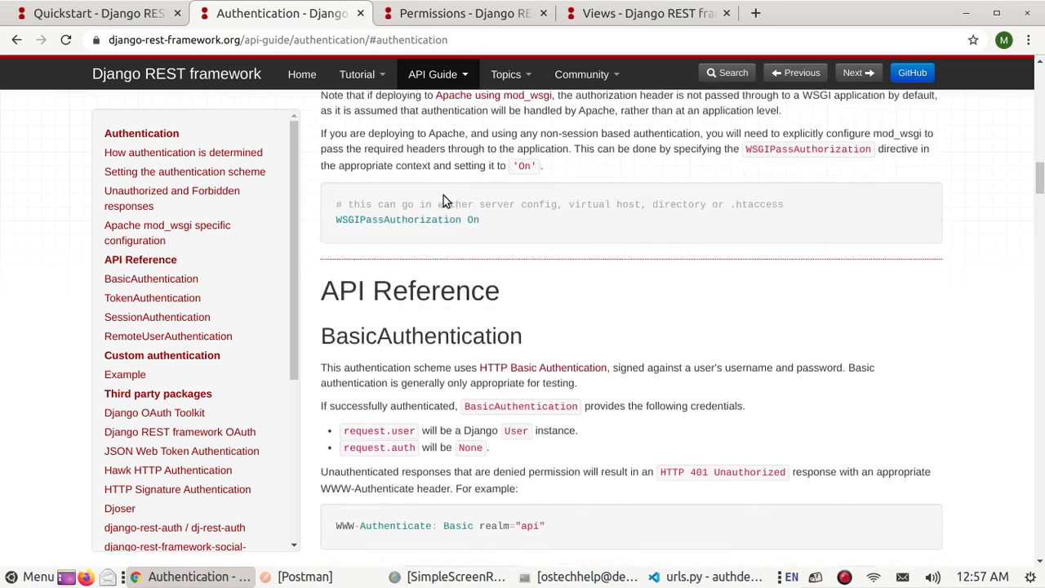
scroll("down", 3)
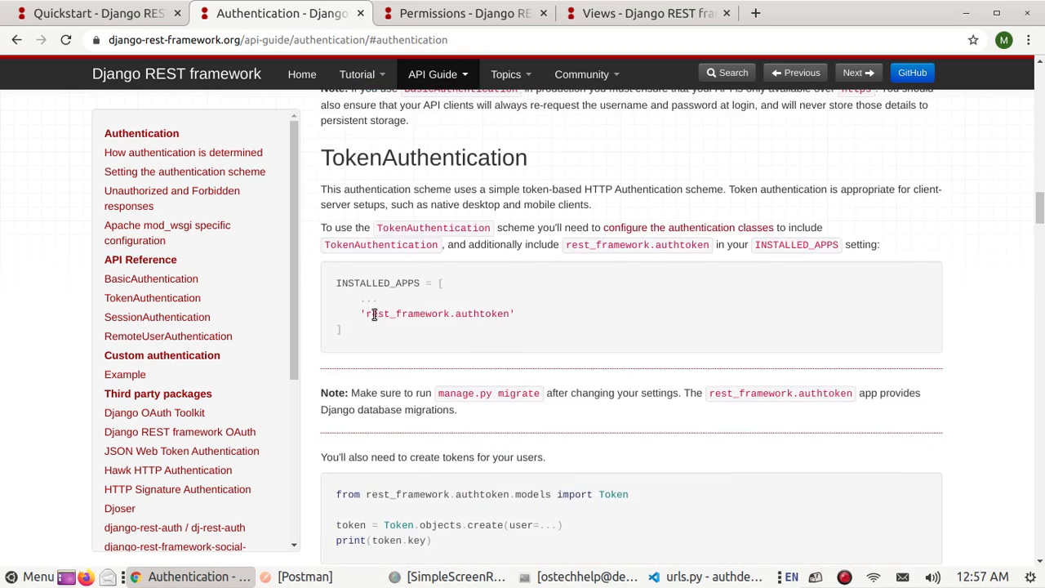
double_click(435, 313)
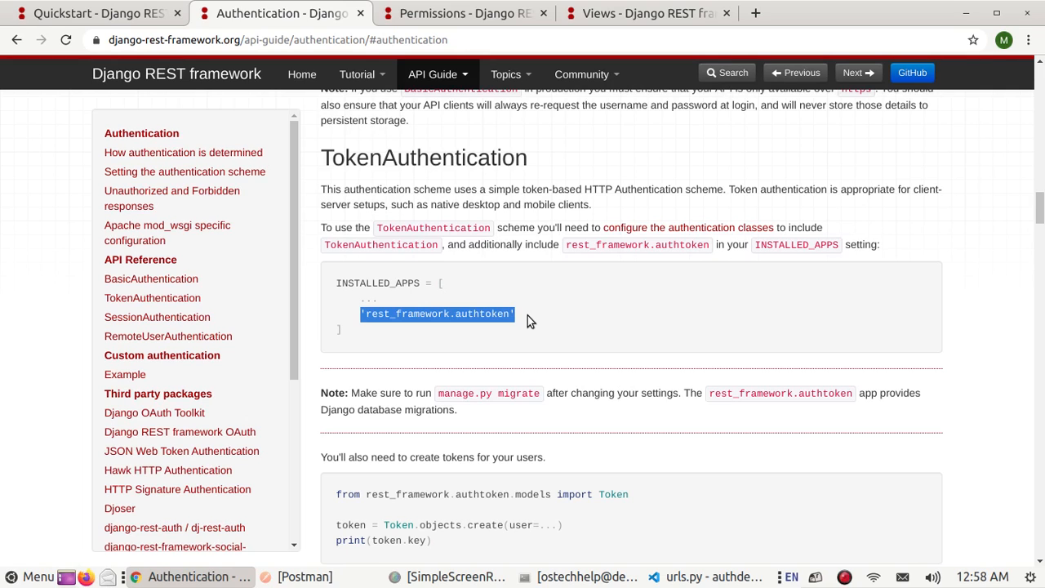
mouse_move(698, 575)
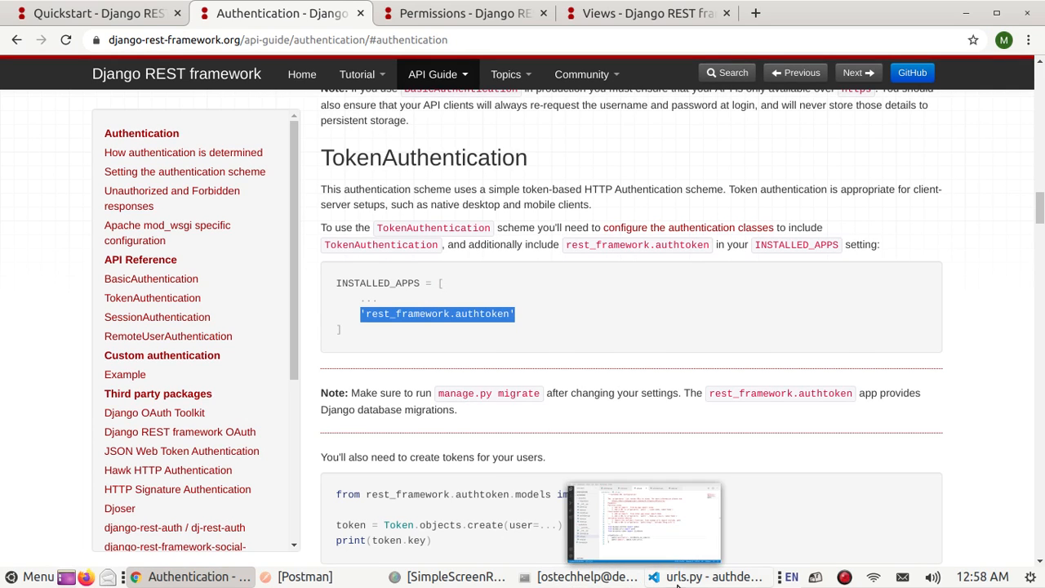
- Paste 'rest_framework.authtoken' after 'rest_framework' in the settings.py INSTALLED_APPS list
left_click(695, 575)
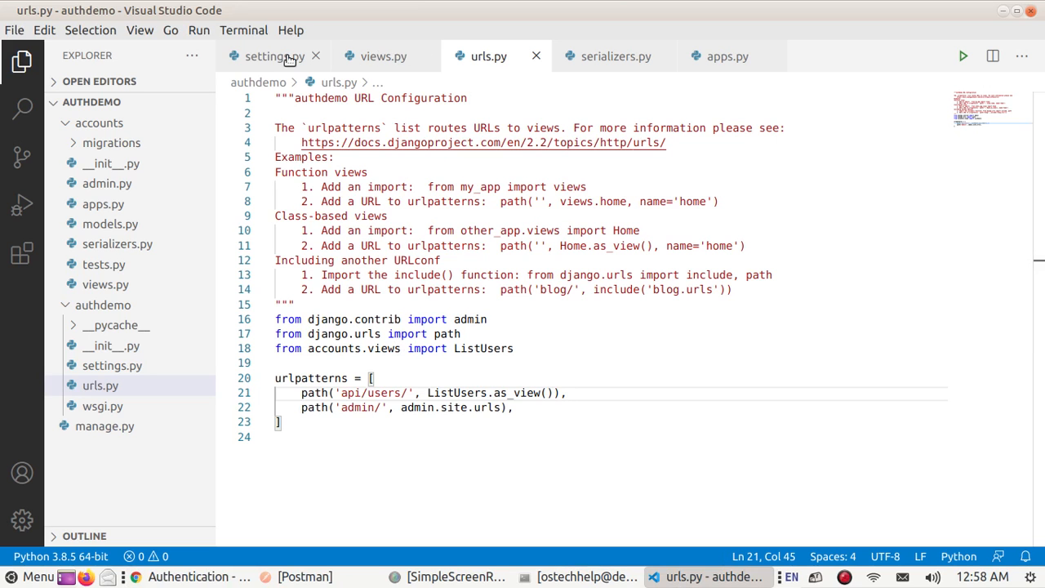
left_click(274, 56)
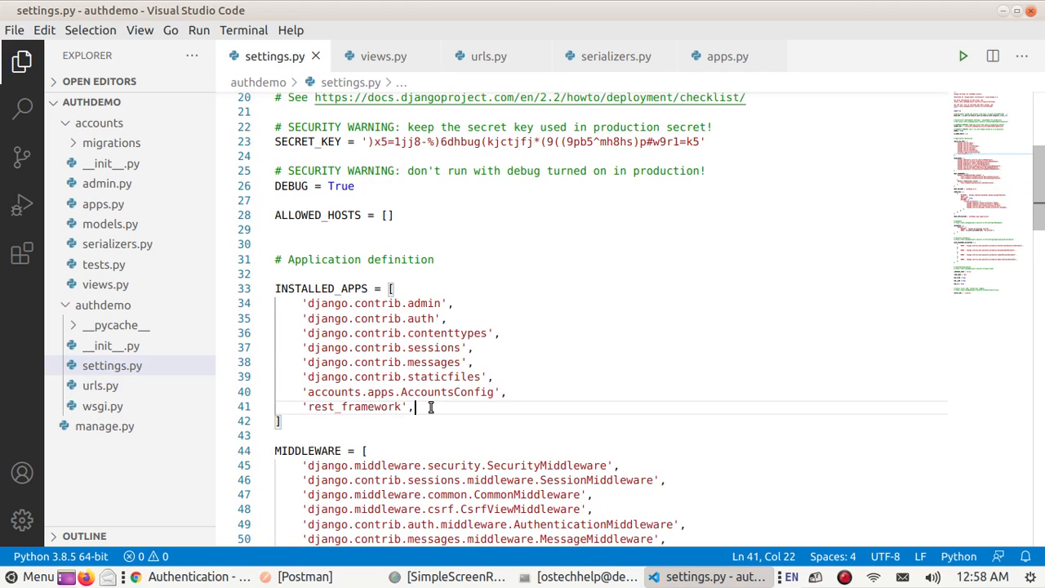
type("'rest_framework.authtoken',")
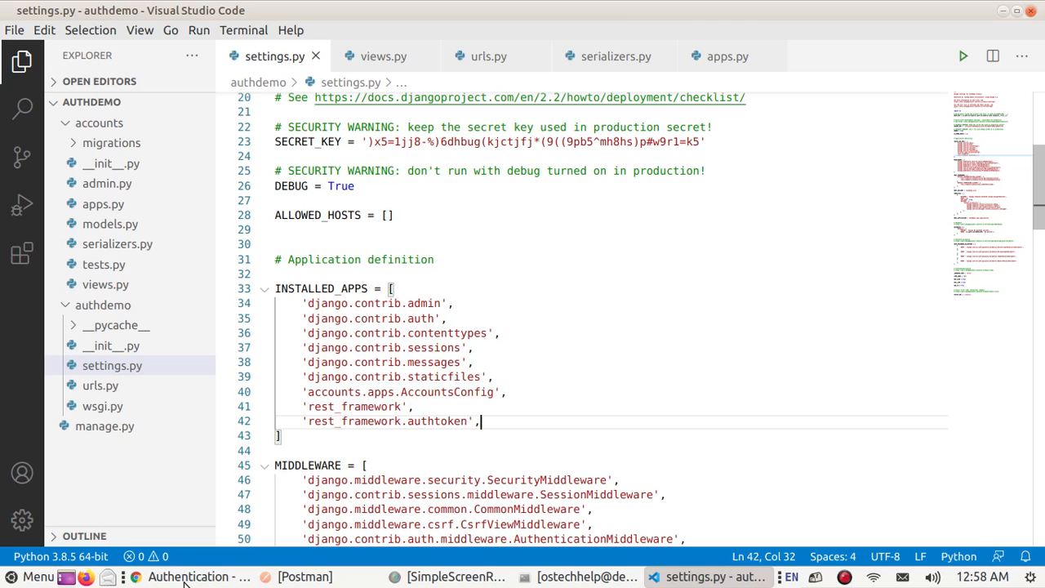
- Select the Generating Tokens post_save signal snippet that auto-creates user tokens
left_click(199, 577)
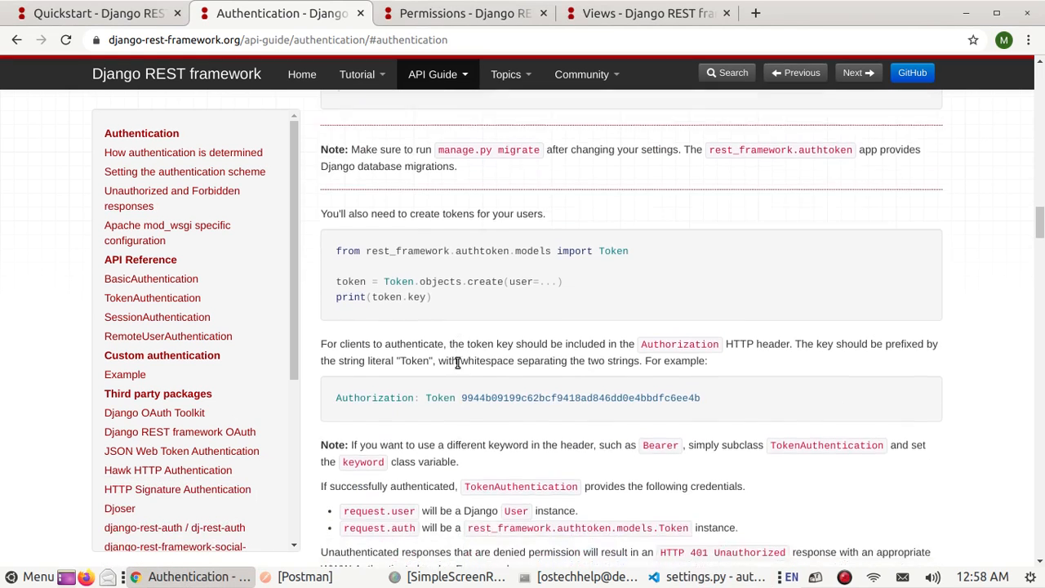
scroll("down", 3)
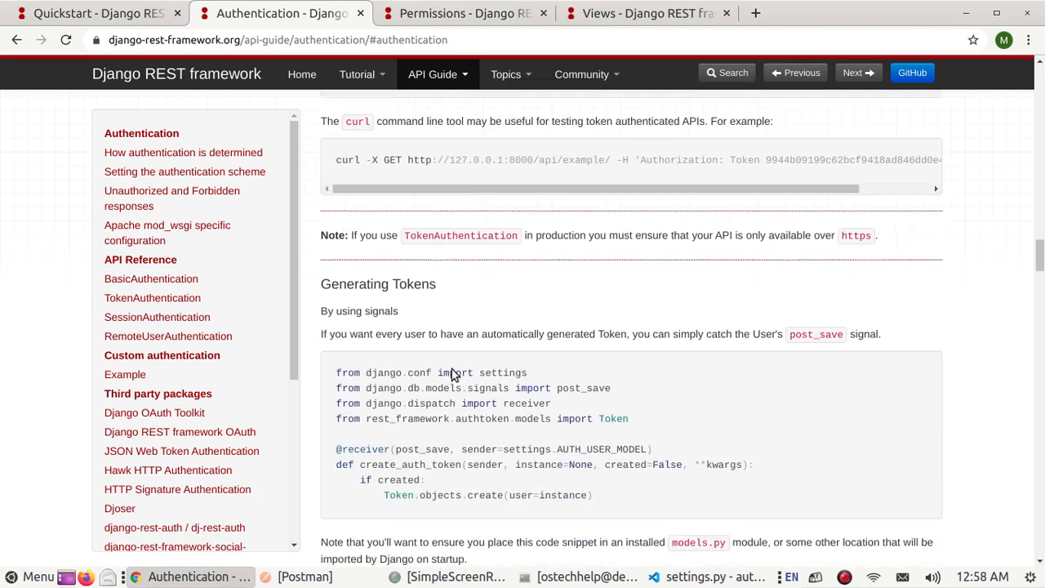
scroll("down", 3)
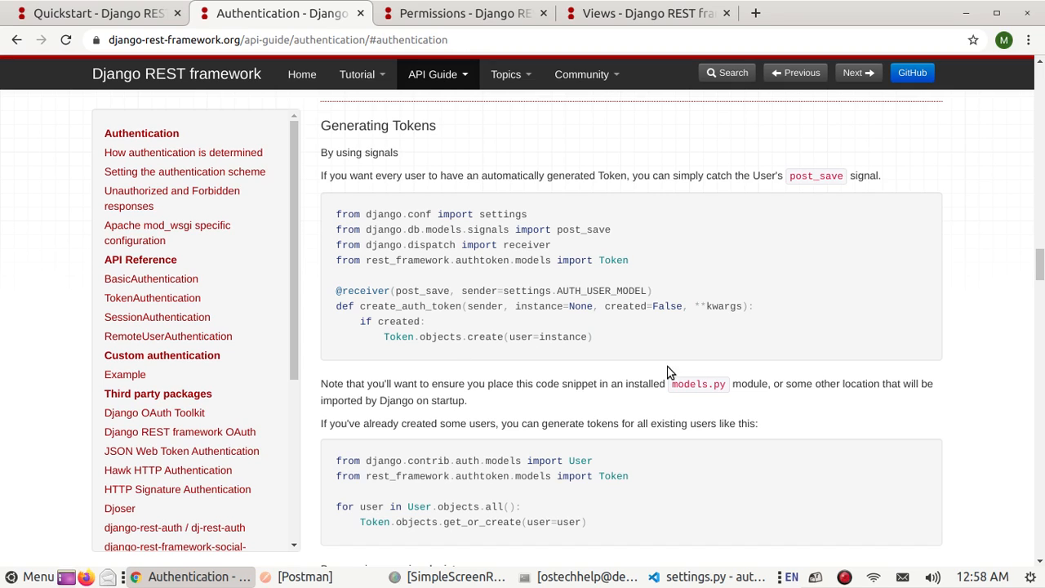
left_click_drag(334, 214, 592, 337)
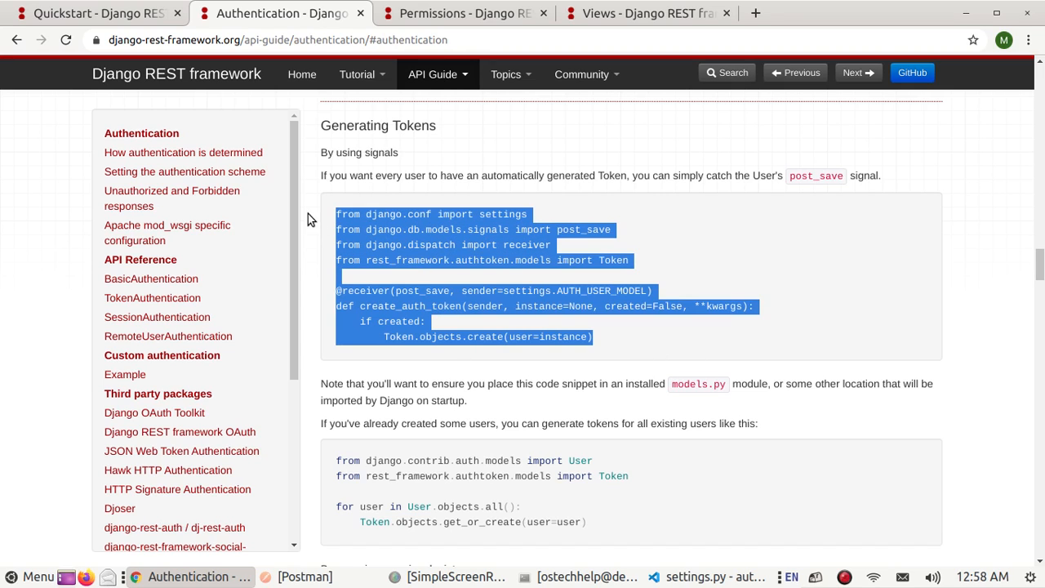
mouse_move(701, 579)
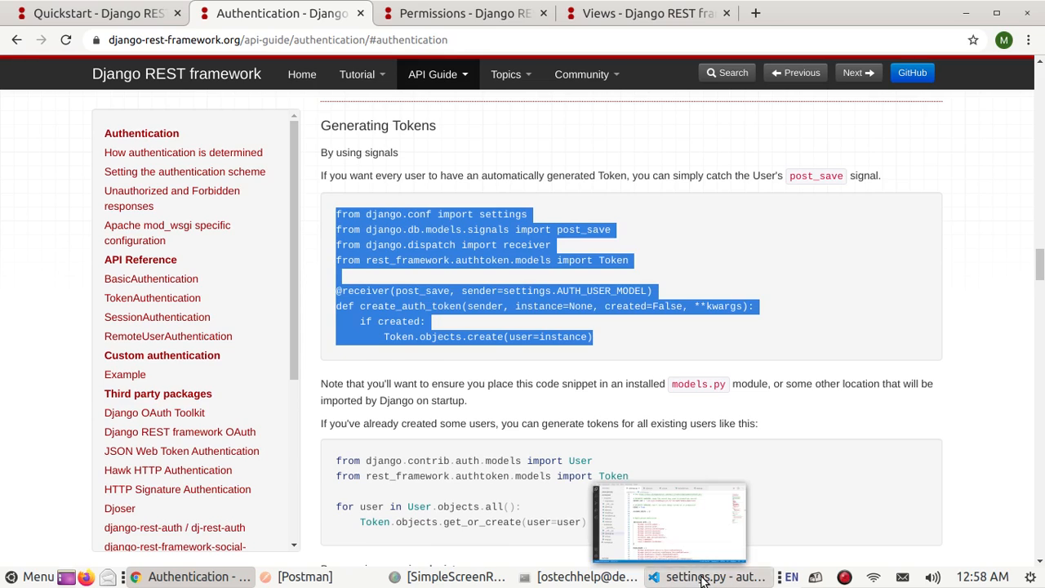
- Add the settings import and post_save token-creation signal to accounts/models.py
left_click(704, 577)
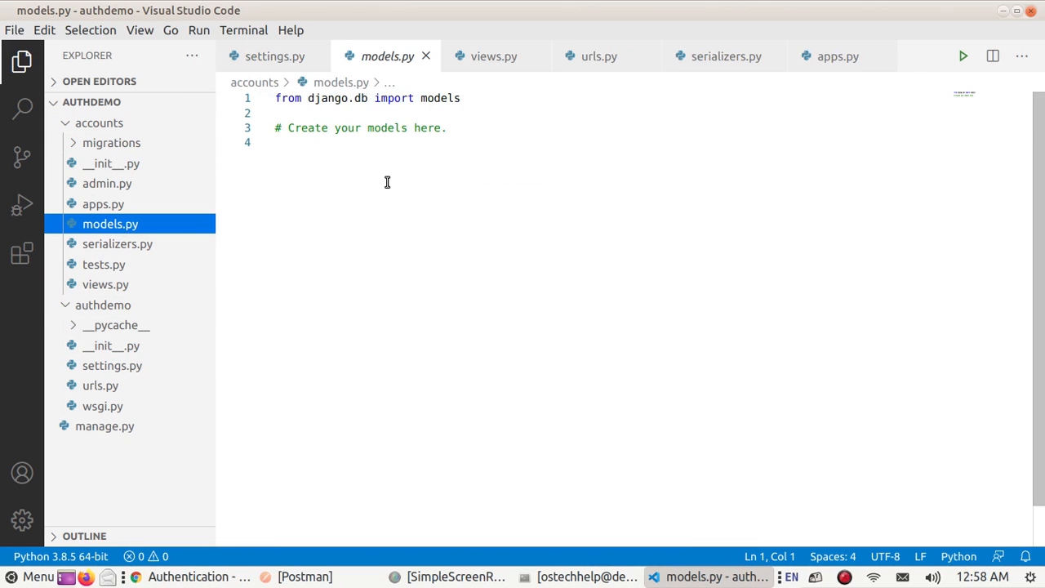
type("from django.conf import settings")
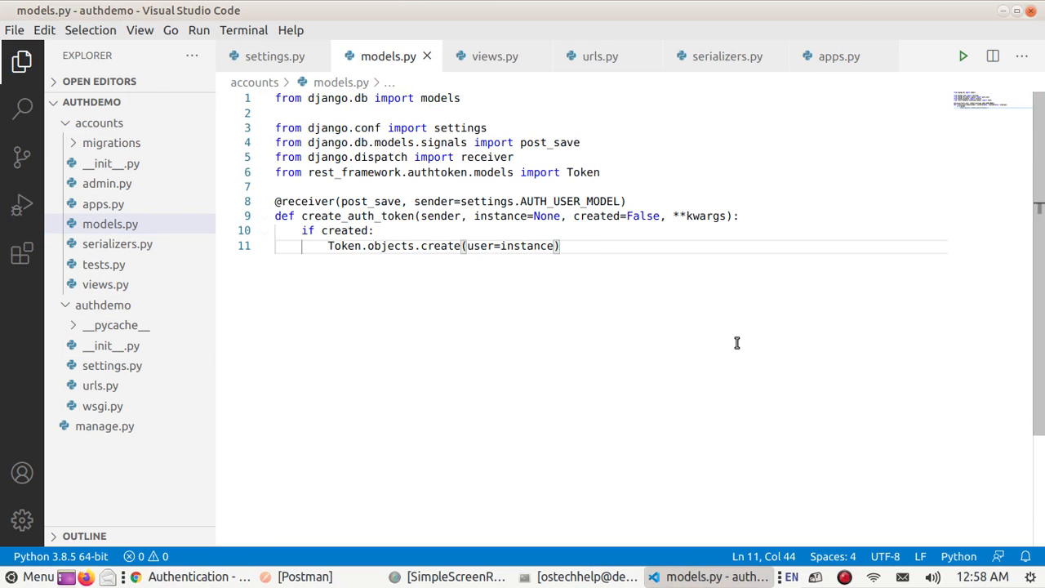
- Scroll the DRF authentication docs and select the CustomAuthToken example code
left_click(198, 574)
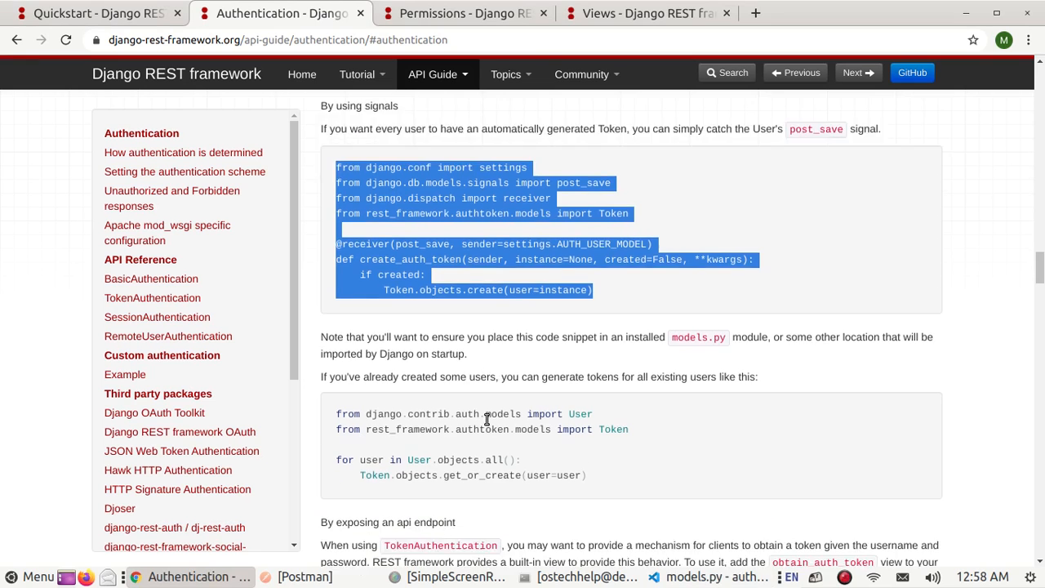
scroll("down", 3)
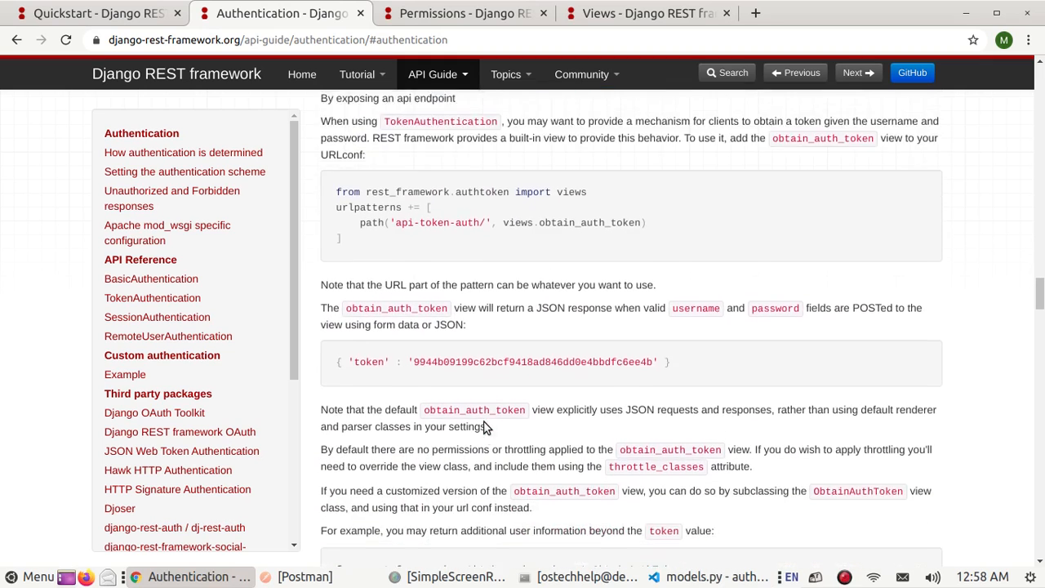
scroll("down", 3)
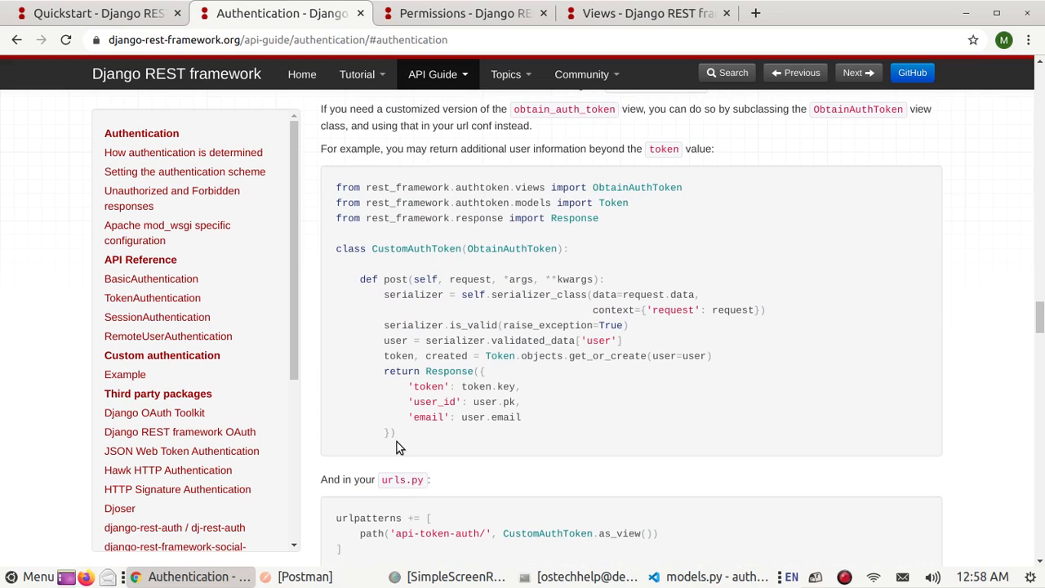
left_click_drag(336, 187, 397, 432)
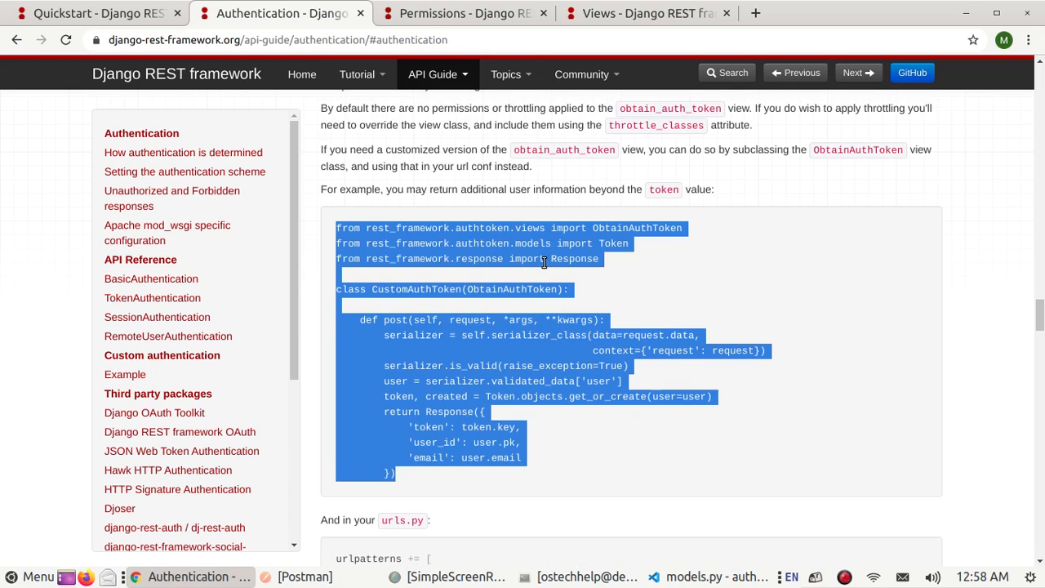
scroll("down", 3)
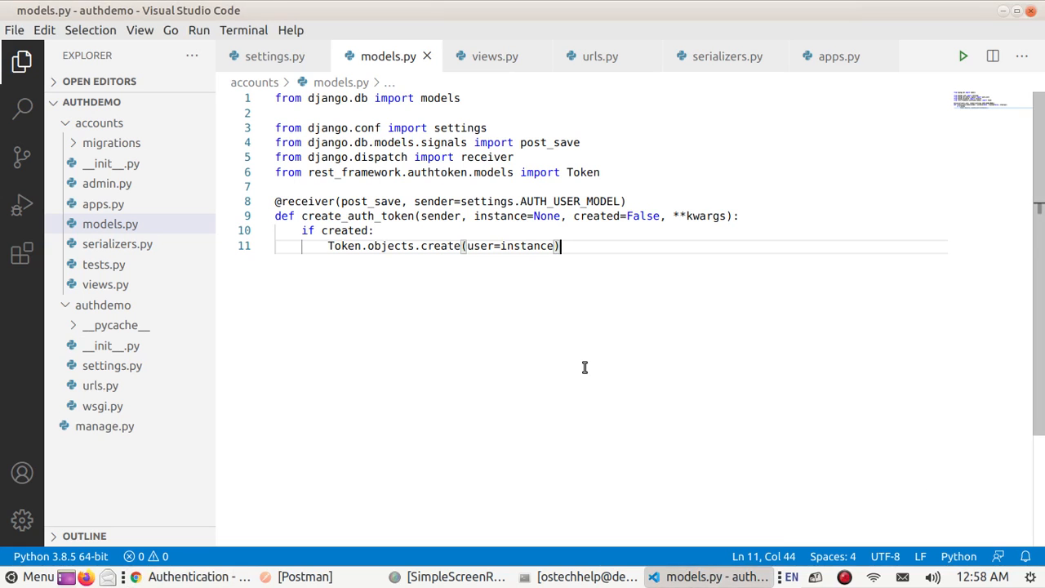
mouse_move(556, 305)
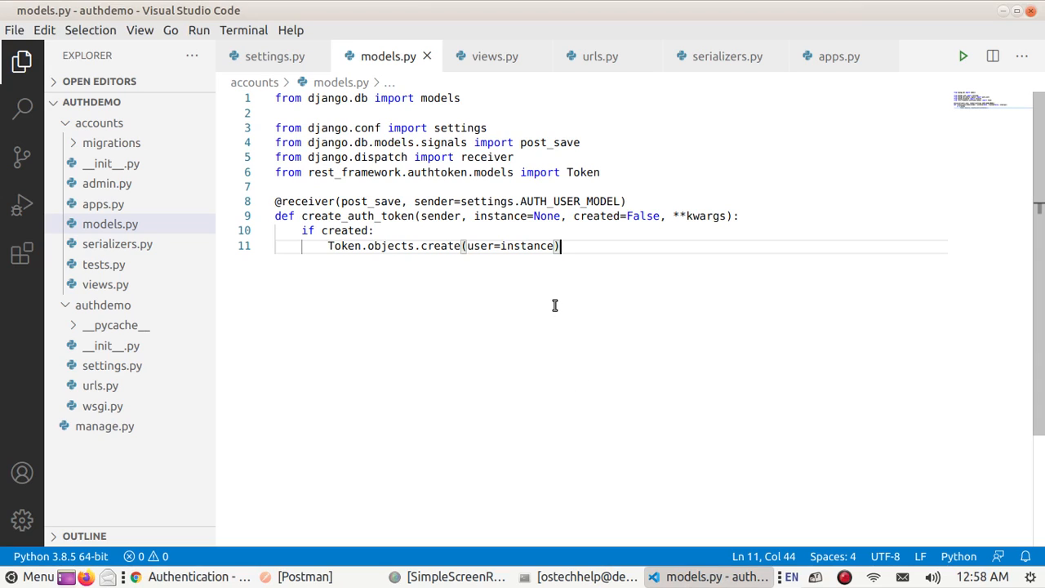
mouse_move(644, 119)
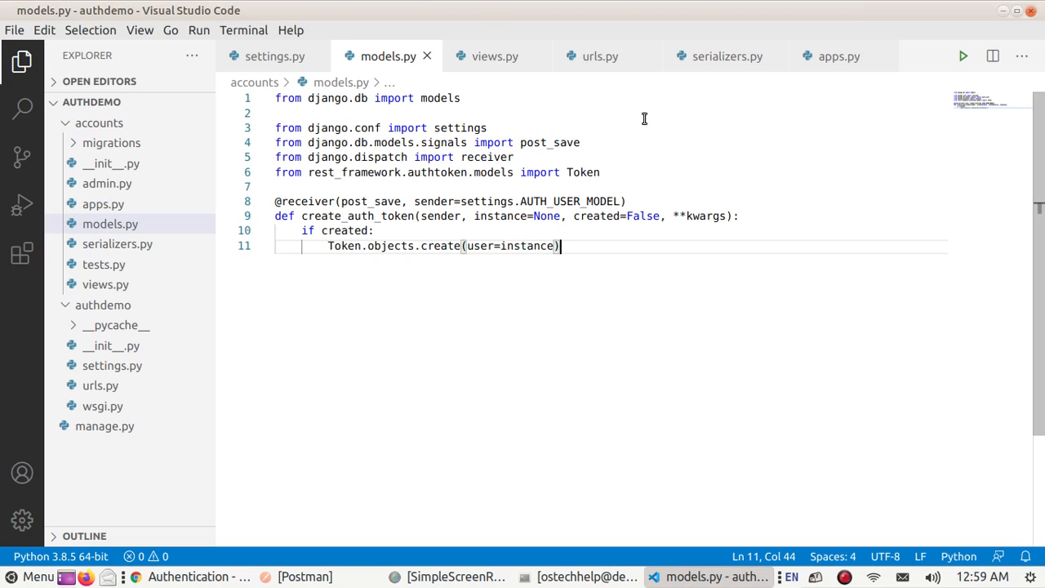
mouse_move(487, 57)
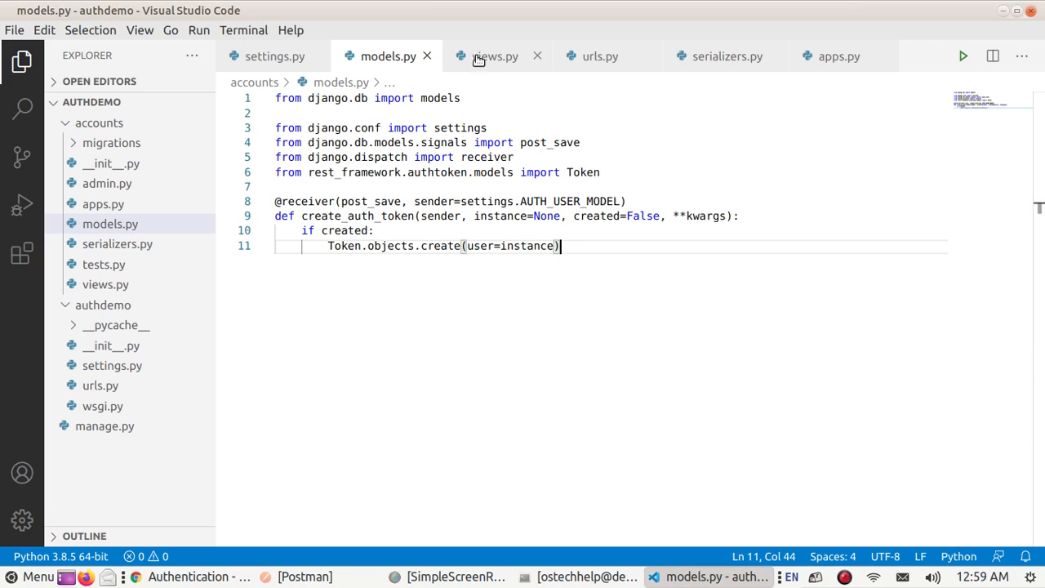
- Paste the CustomAuthToken view at the end of views.py and move its imports to the top
left_click(495, 56)
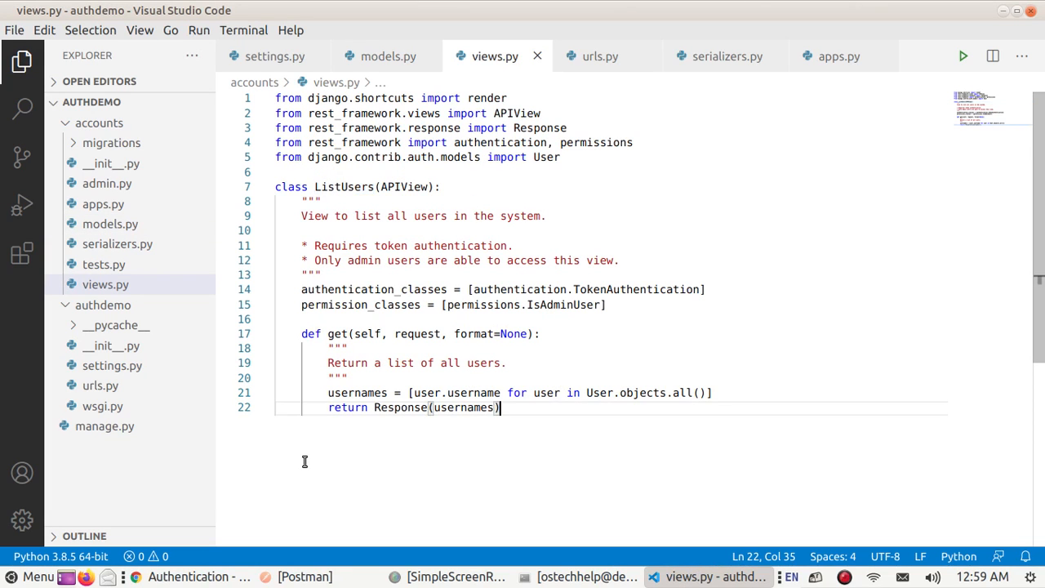
key("Enter")
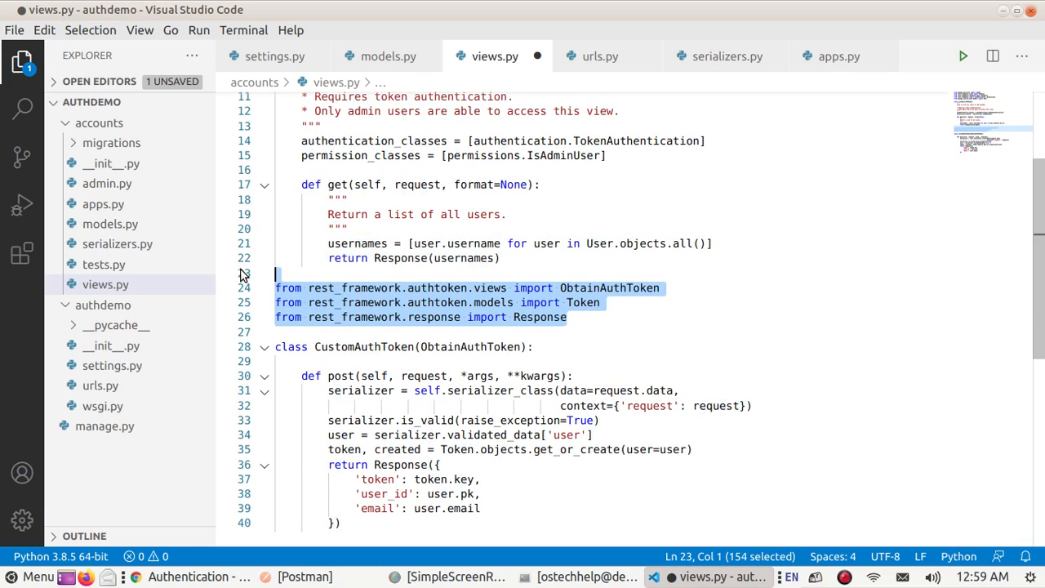
key("Delete")
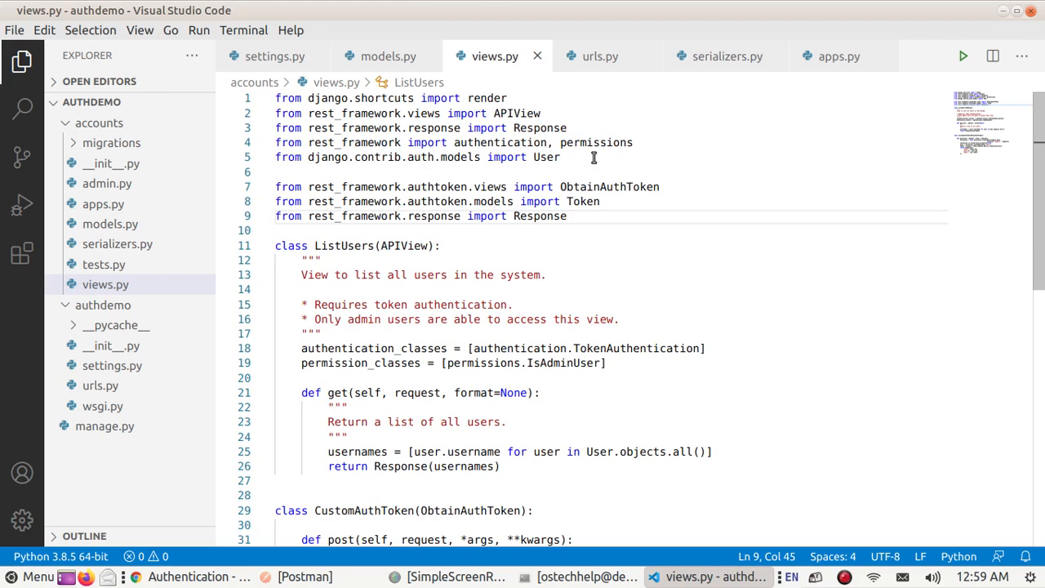
scroll("down", 3)
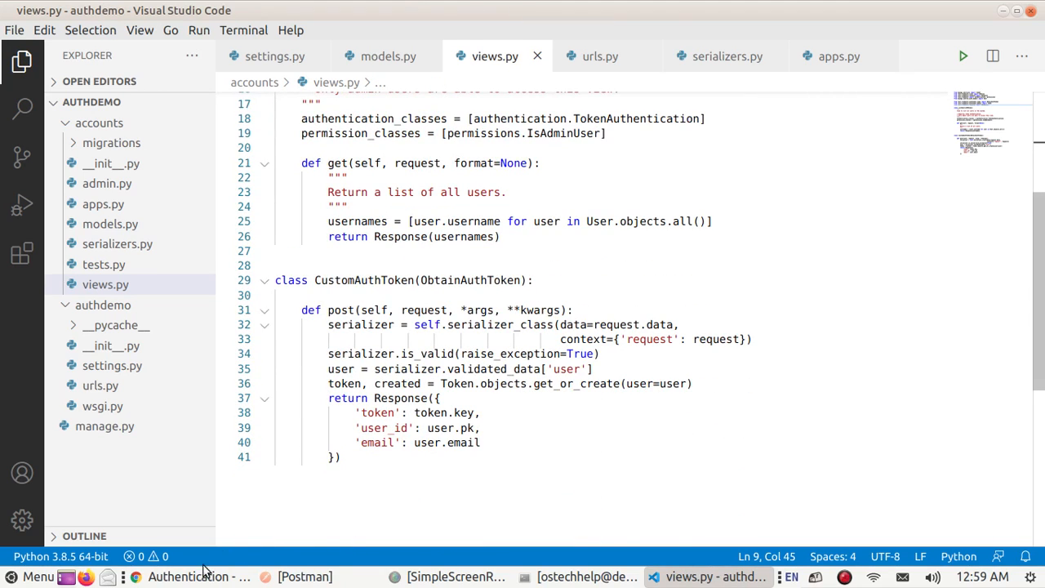
left_click(189, 576)
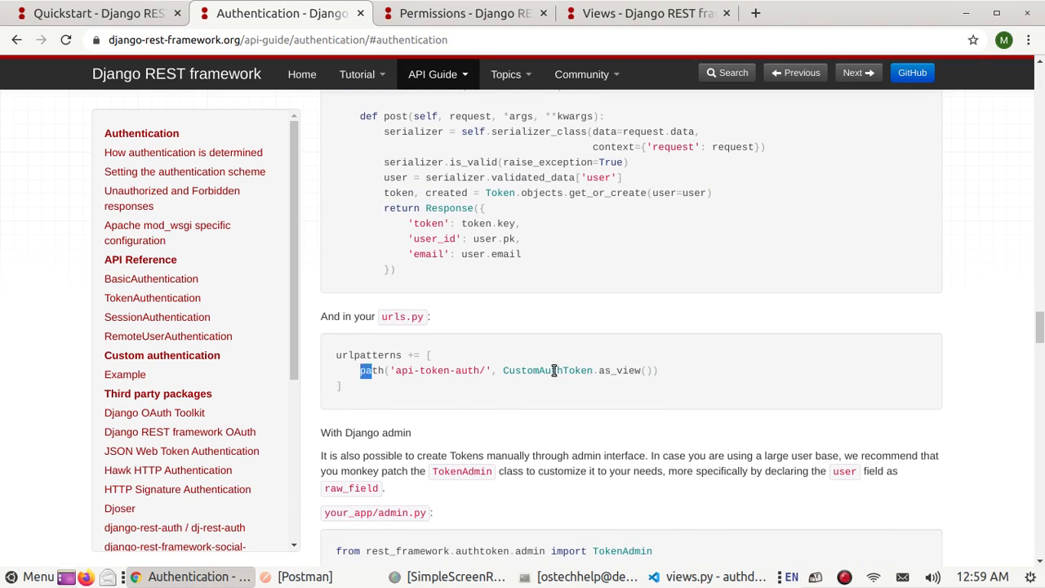
- Add path('api-token-auth/', CustomAuthToken.as_view()) to urls.py and import CustomAuthToken
left_click_drag(363, 370, 658, 370)
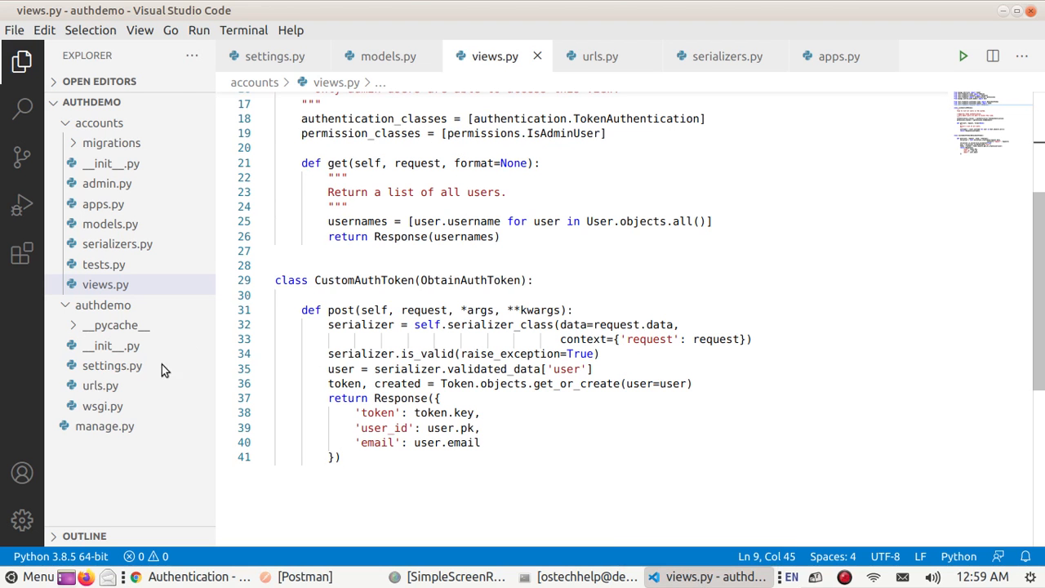
left_click(99, 386)
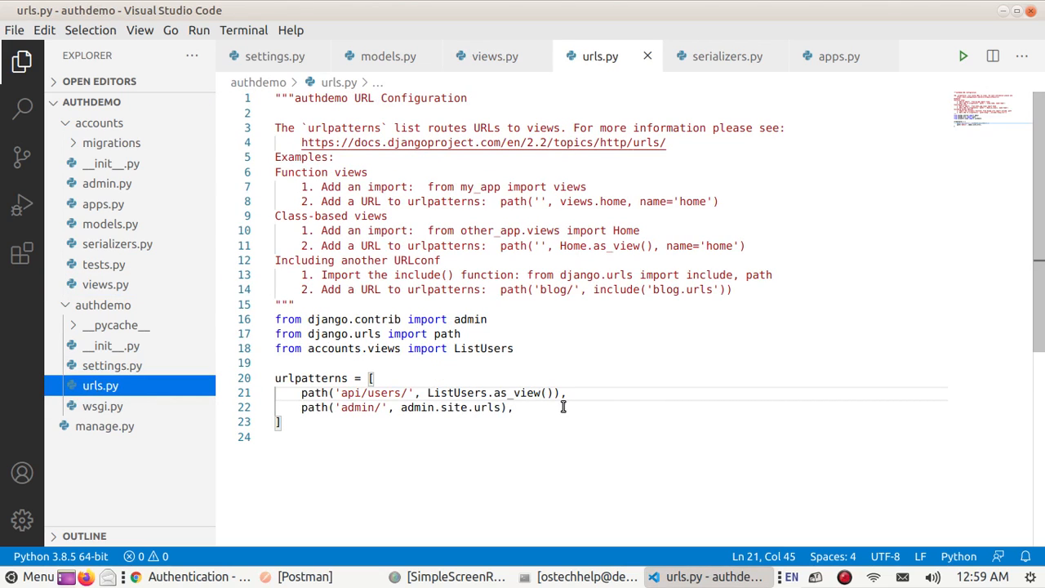
key("Enter")
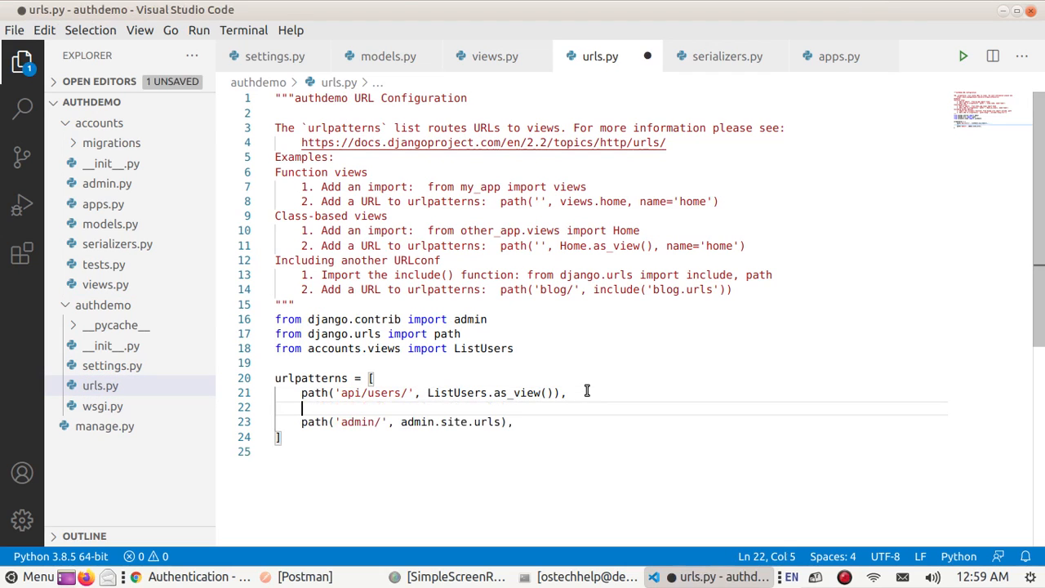
type("path('api-token-auth/', CustomAuthToken.as_view())")
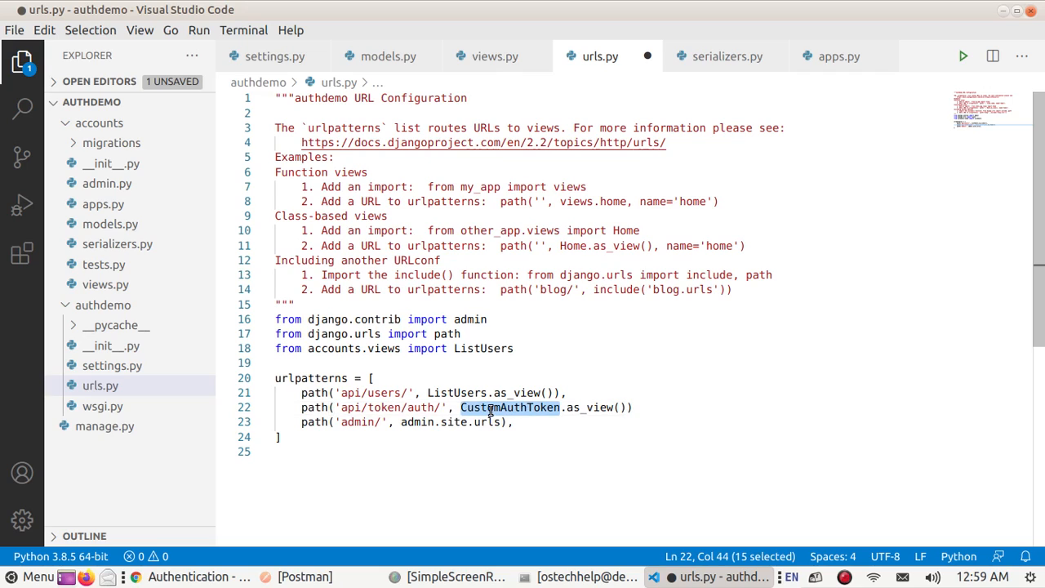
left_click(517, 347)
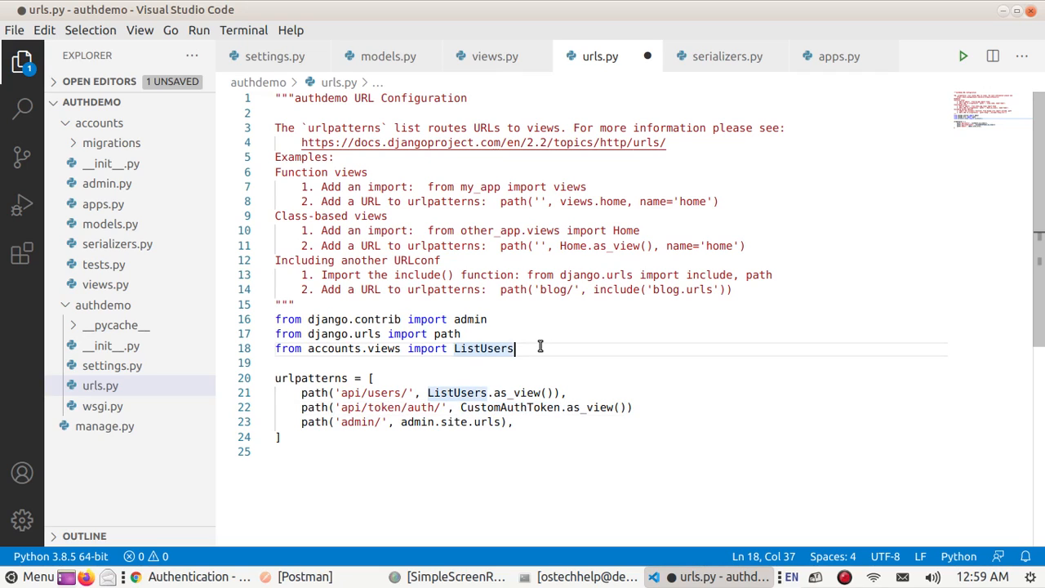
type(",CustomAuthToken")
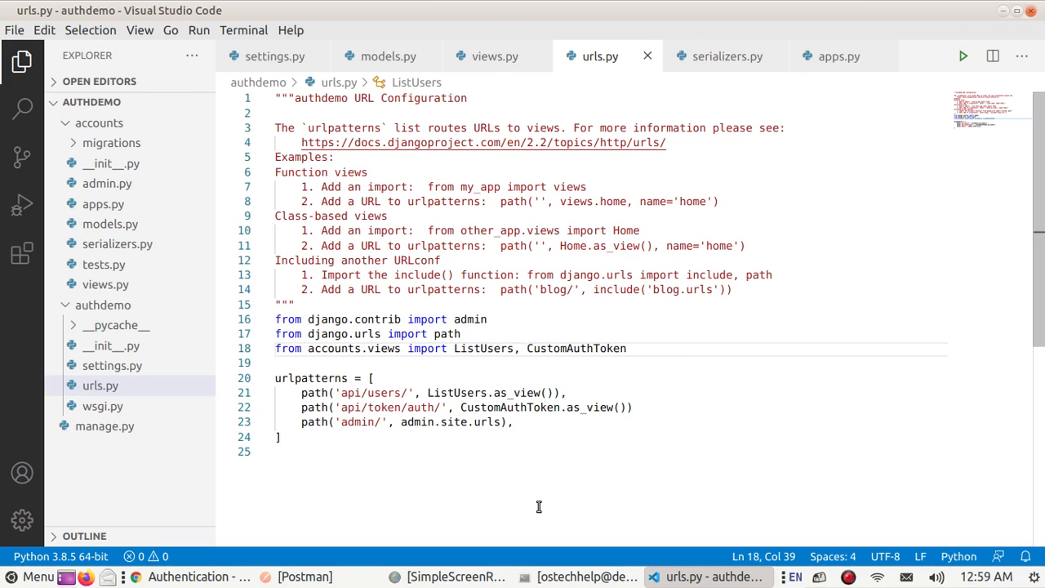
left_click(575, 576)
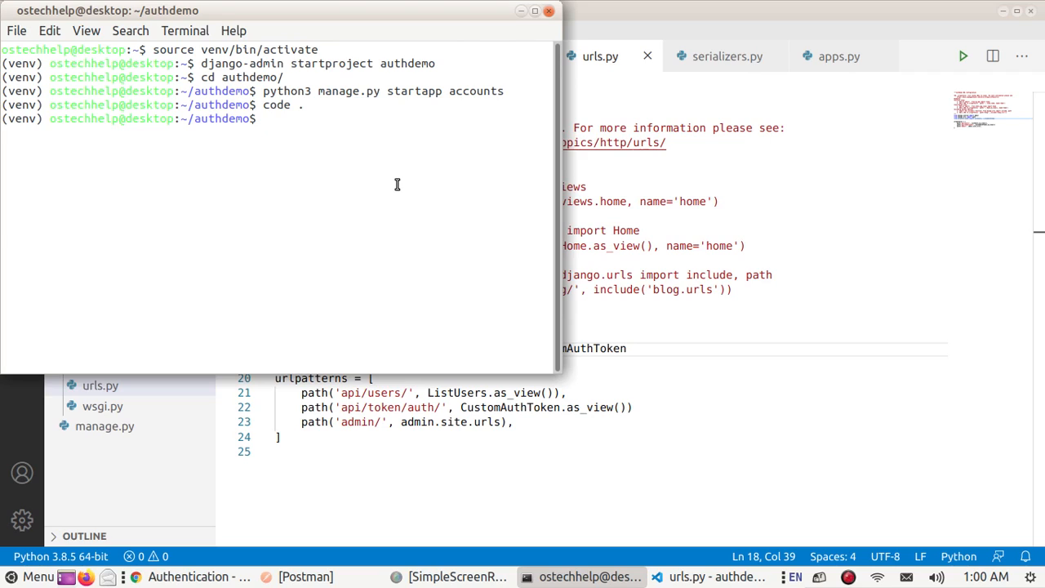
- Fix the missing comma in urls.py and rerun python3 manage.py migrate successfully
type("code .")
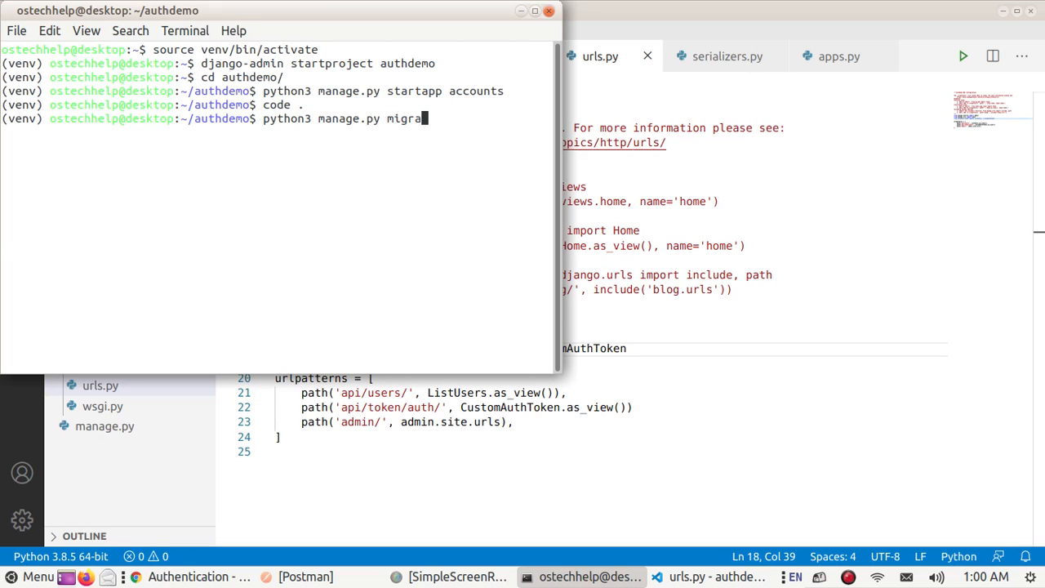
type("te")
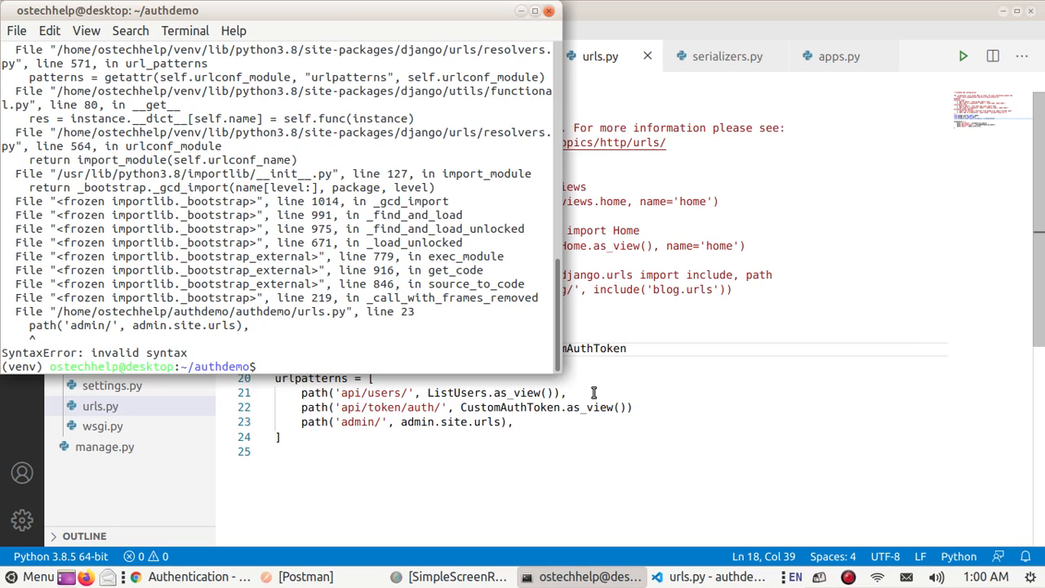
left_click(711, 576)
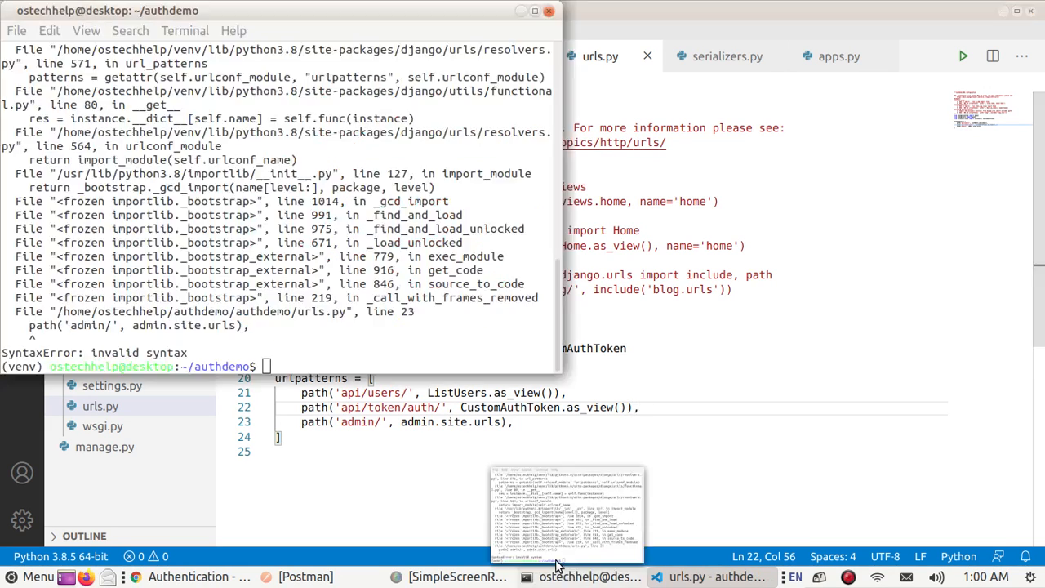
type("python3 manage.py migrate")
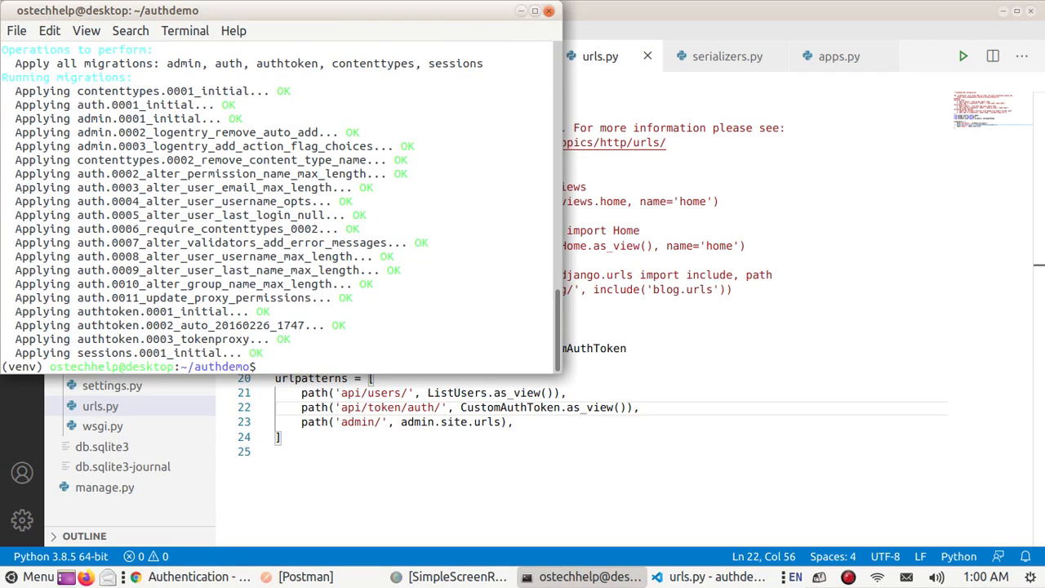
type("python3 manage.py migrate")
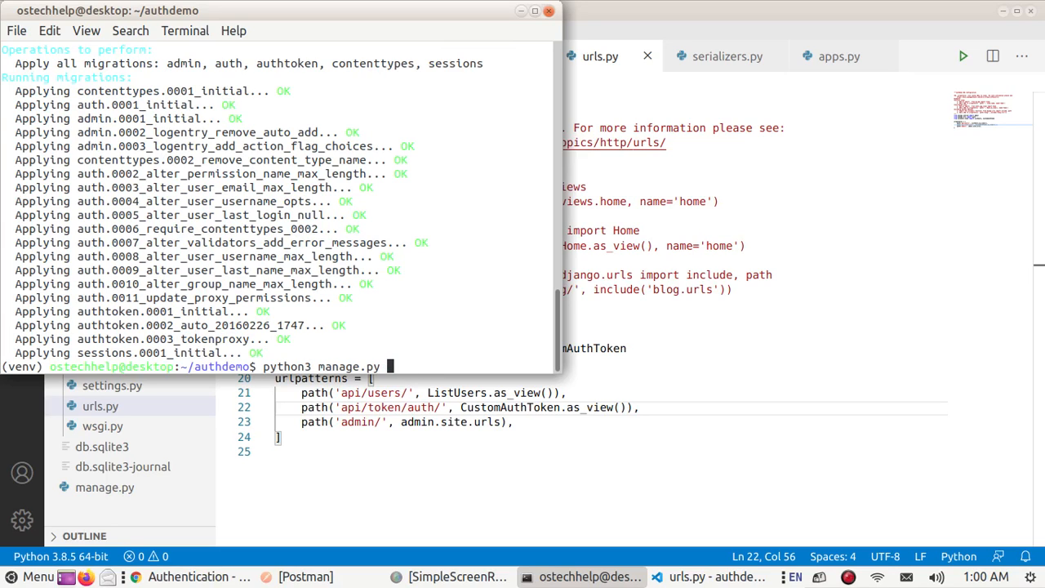
type("createsuperuser")
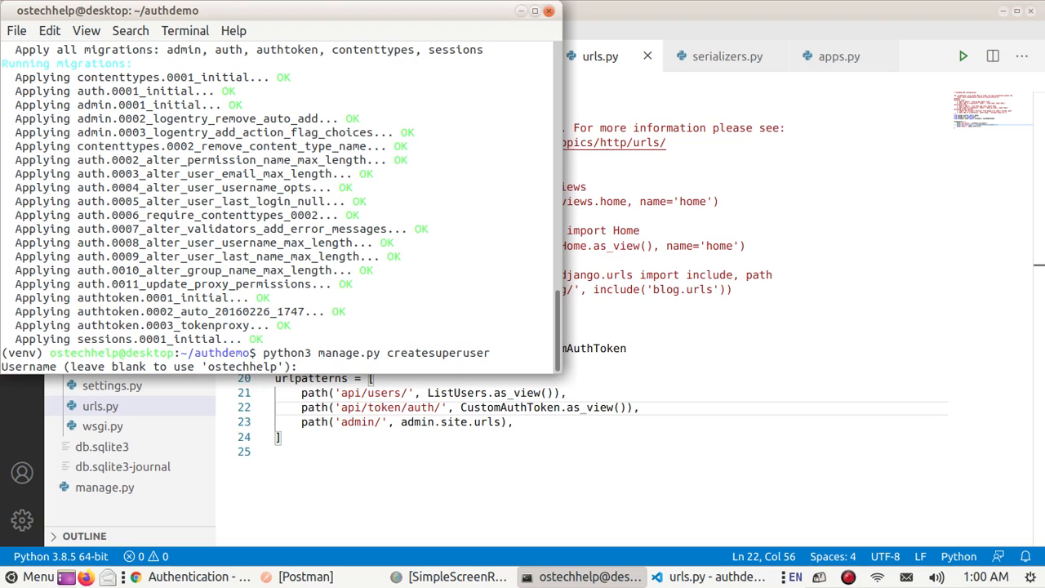
- Enter the superuser's username, Gmail address and password, confirming with y
type("ostech")
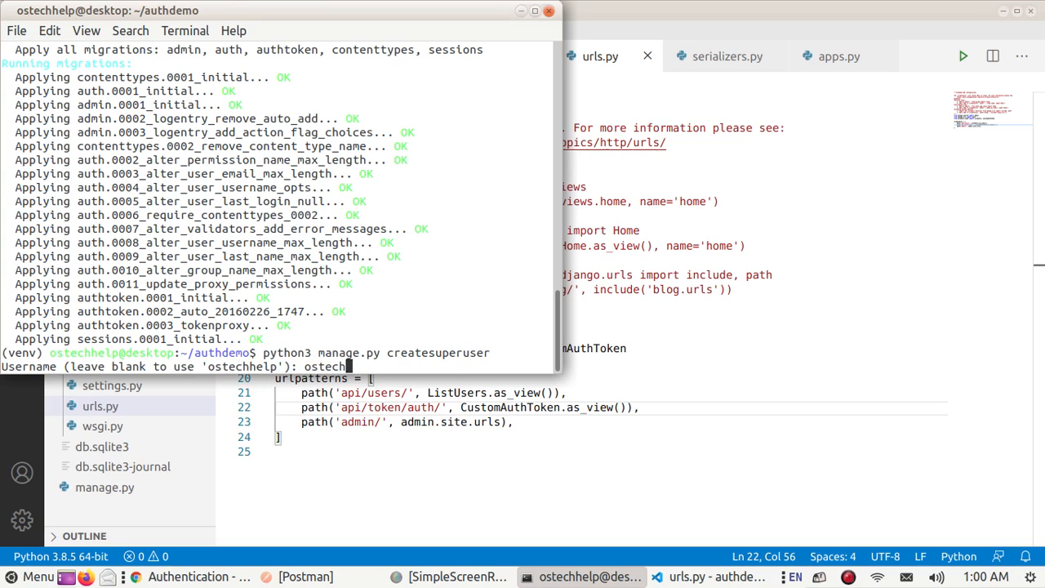
type("hel")
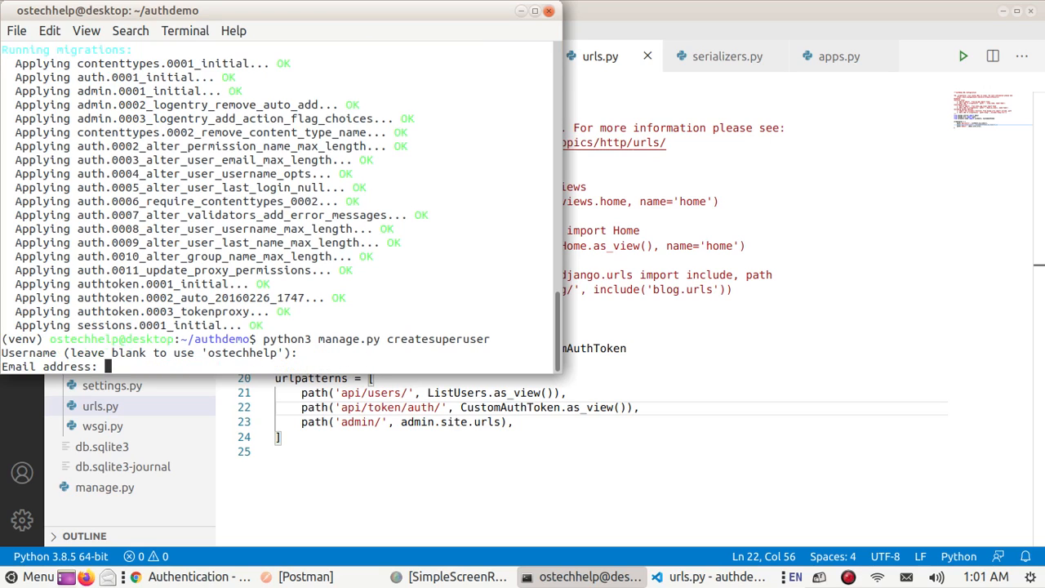
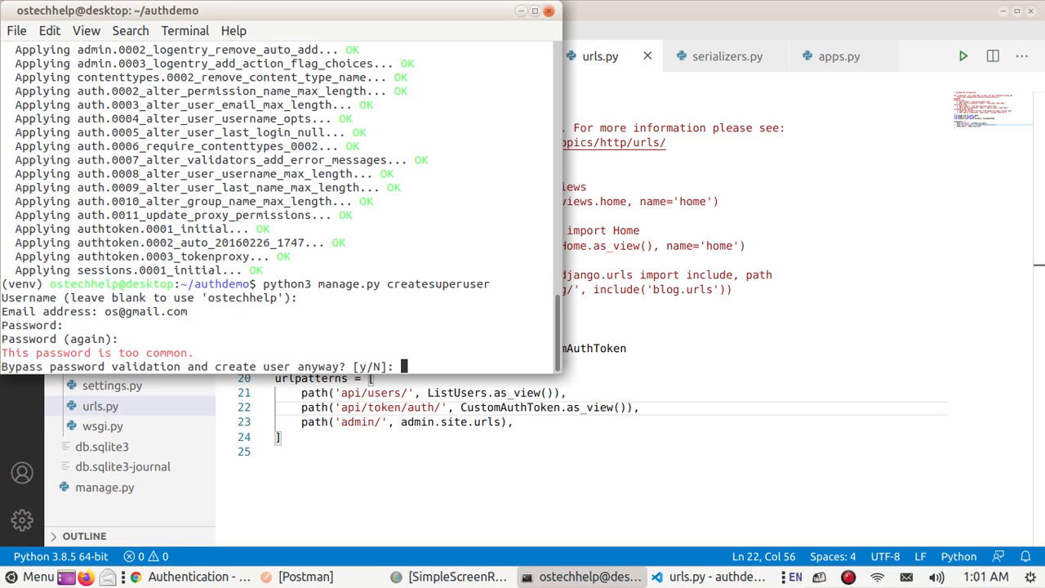
type("y")
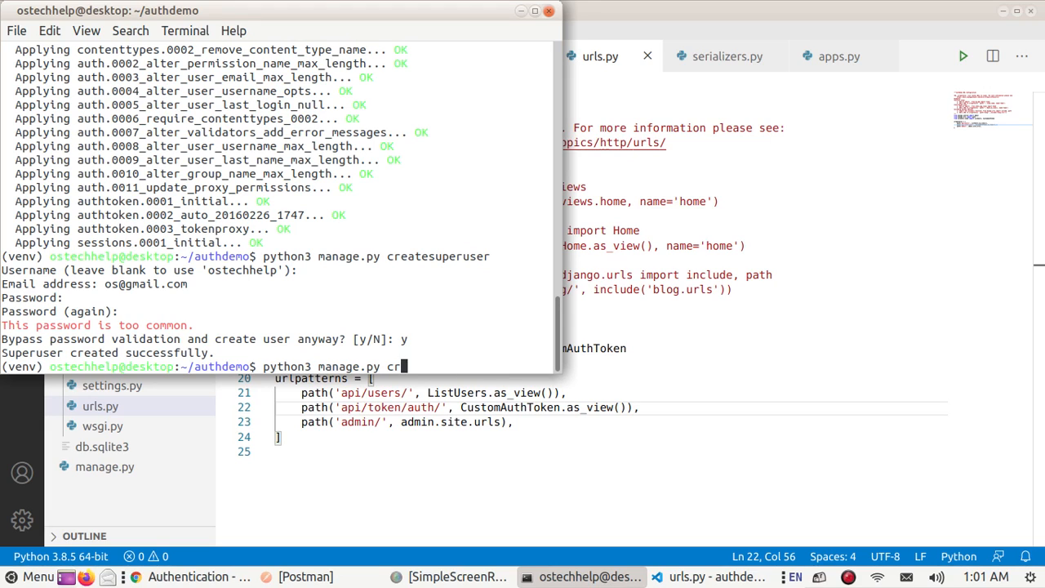
- Start the Django development server with python3 manage.py runserver
type("runserser")
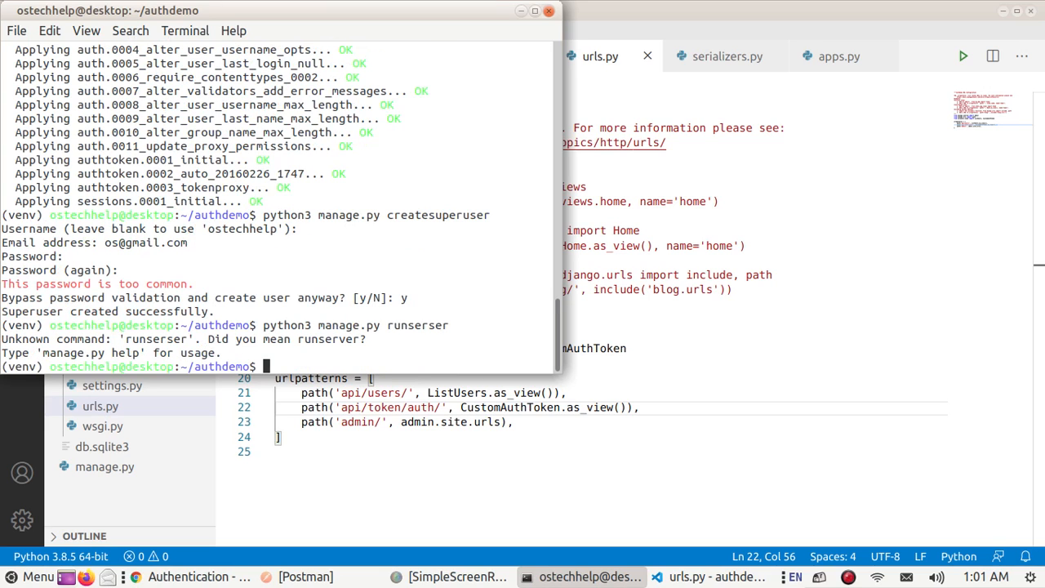
type("python3 manage.py runse")
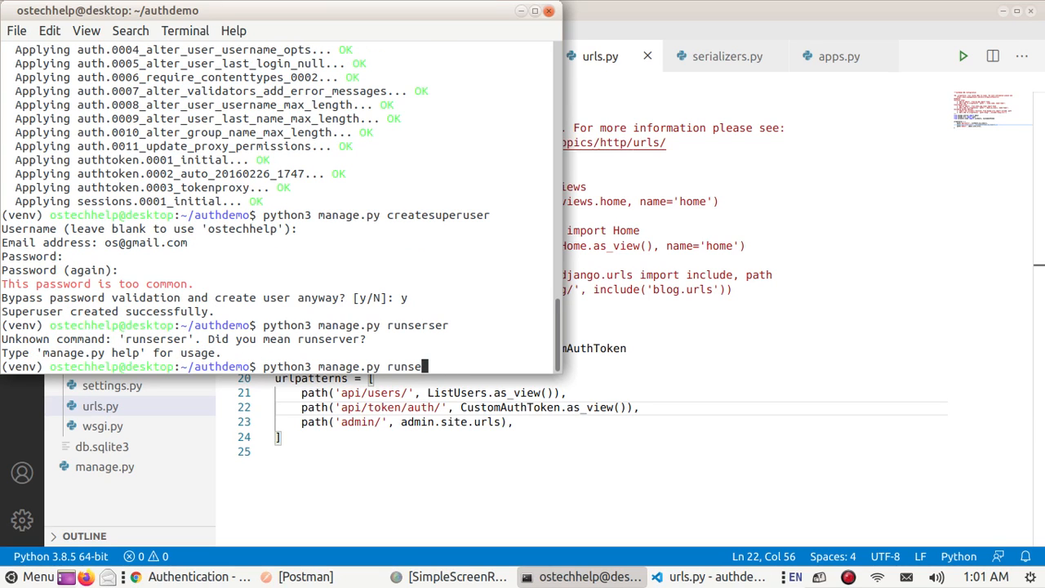
type("rver")
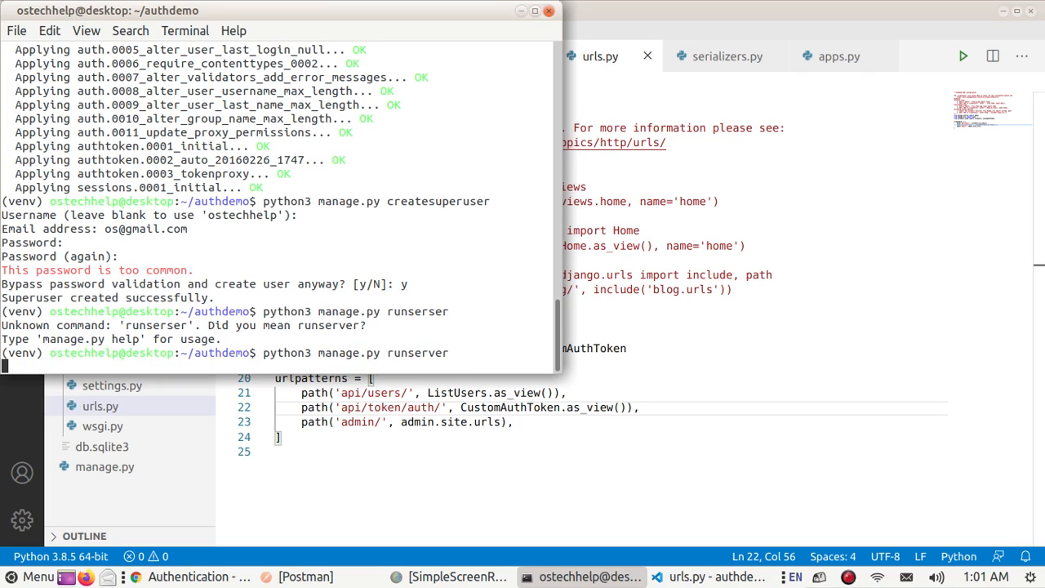
key("Return")
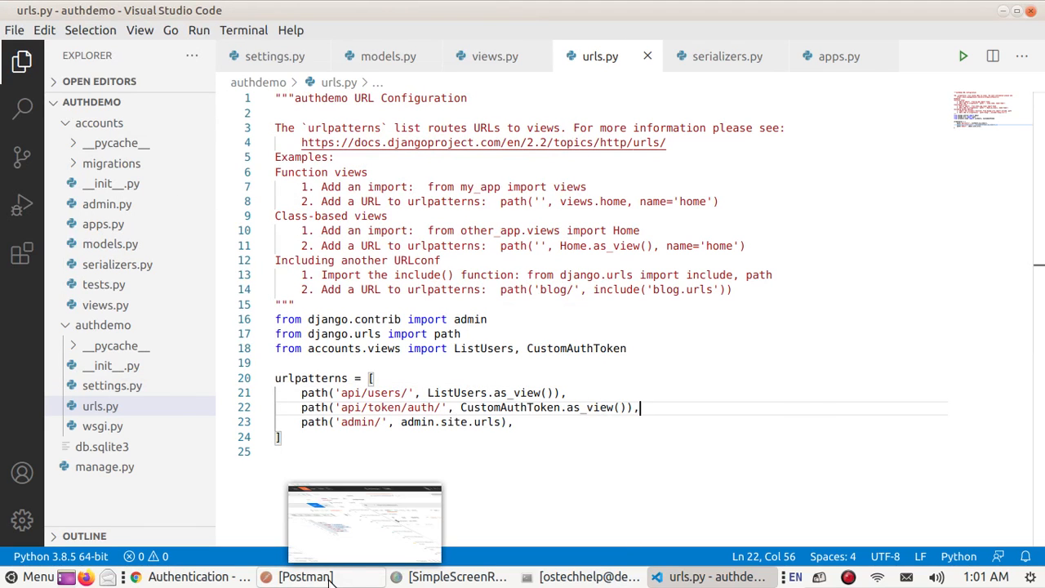
- Create a new Postman request using the POST method
left_click(301, 577)
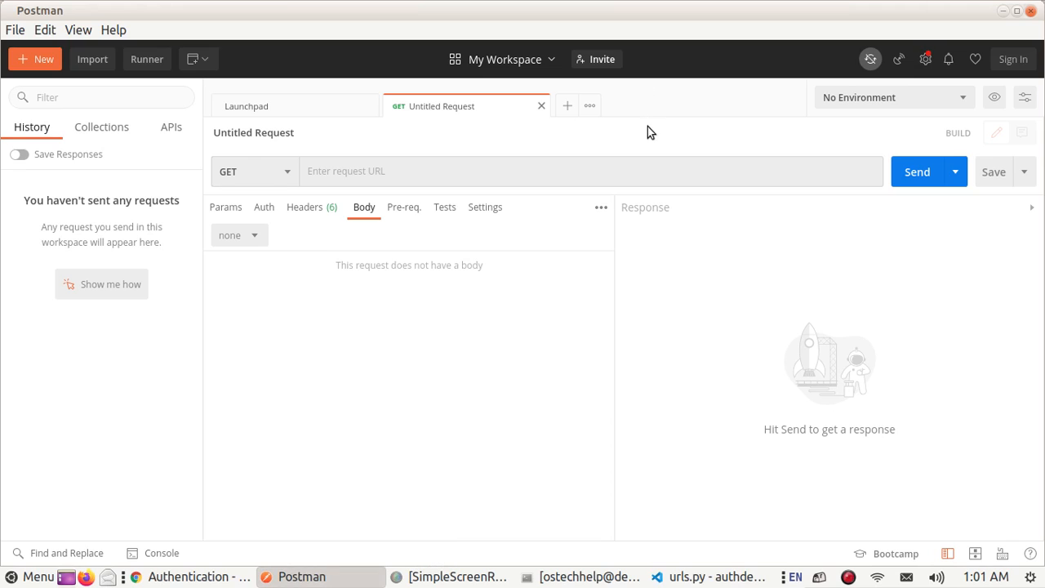
mouse_move(284, 172)
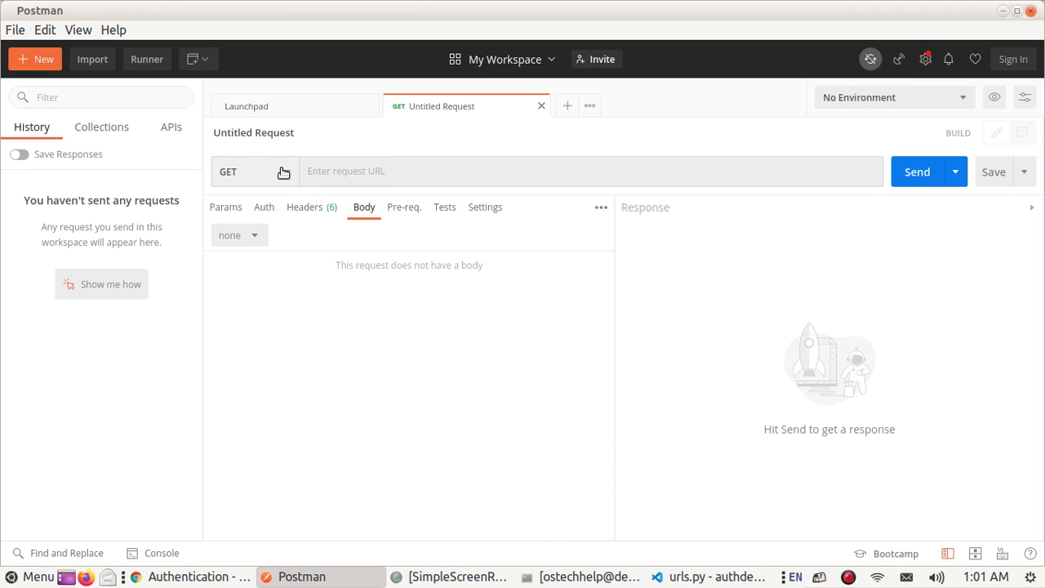
left_click(254, 172)
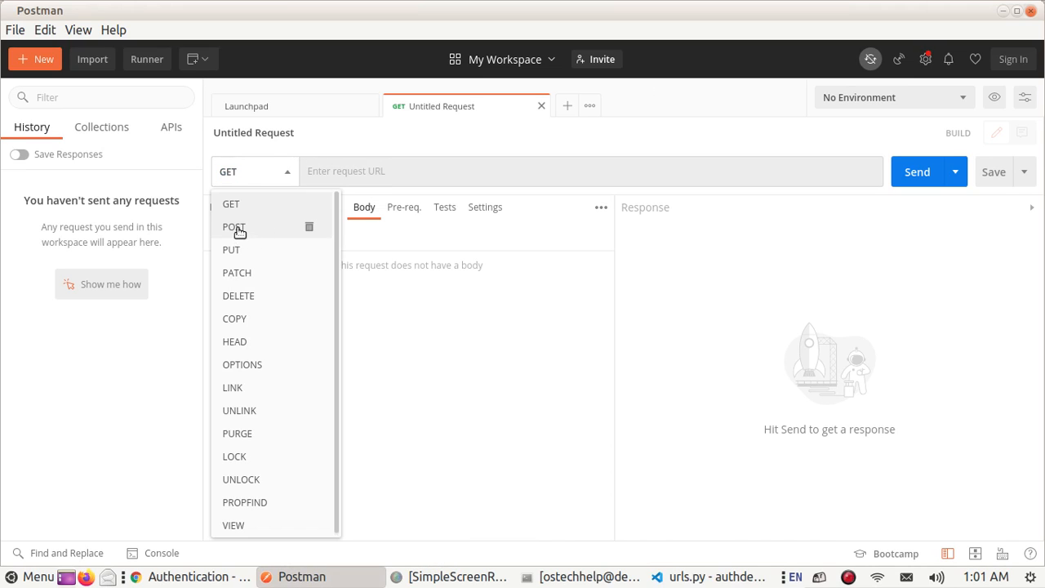
left_click(234, 226)
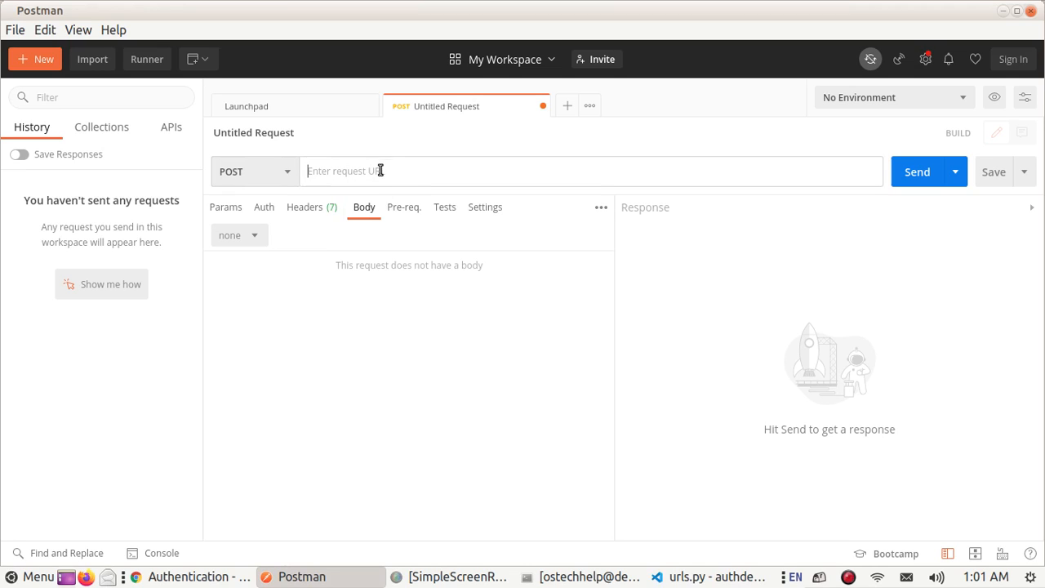
mouse_move(252, 237)
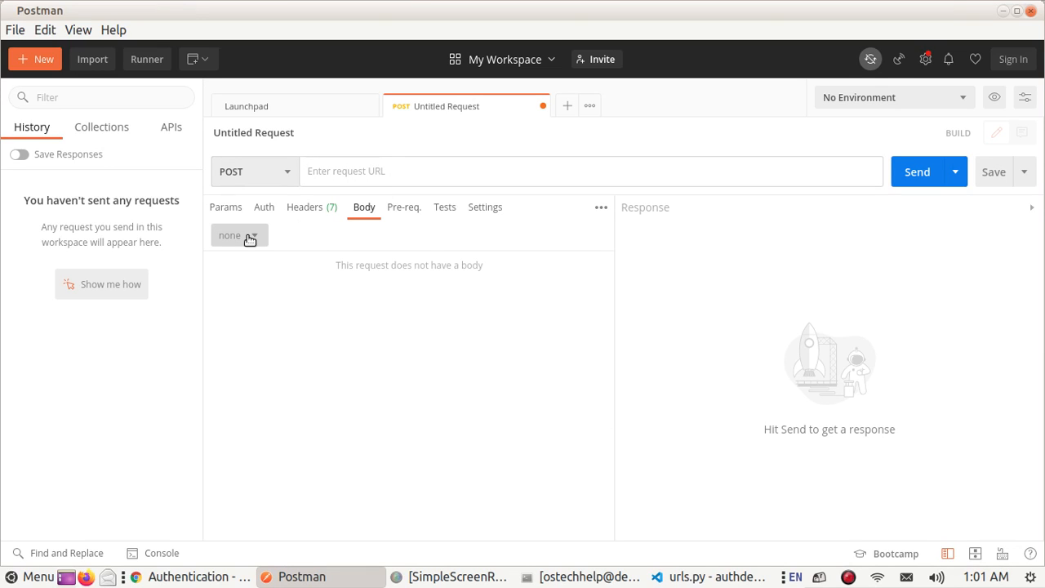
- Set the body to form-data with username and password key/value rows
left_click(237, 235)
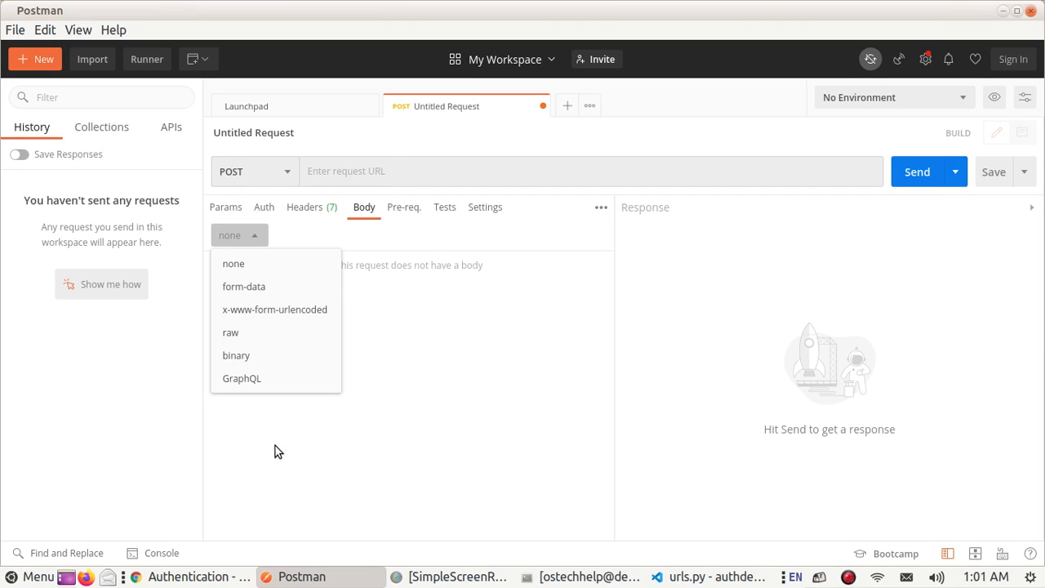
left_click(244, 286)
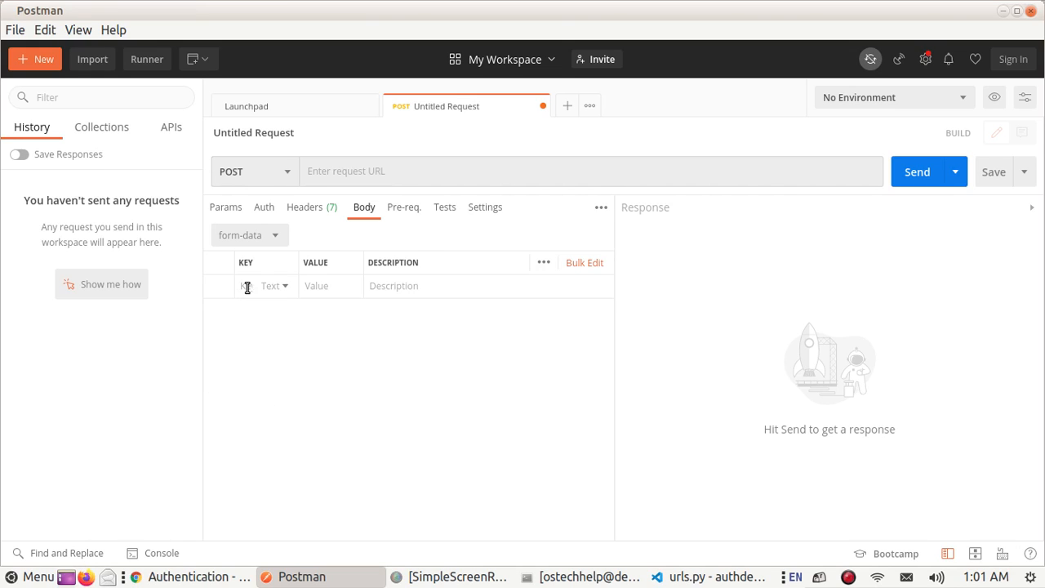
left_click(276, 286)
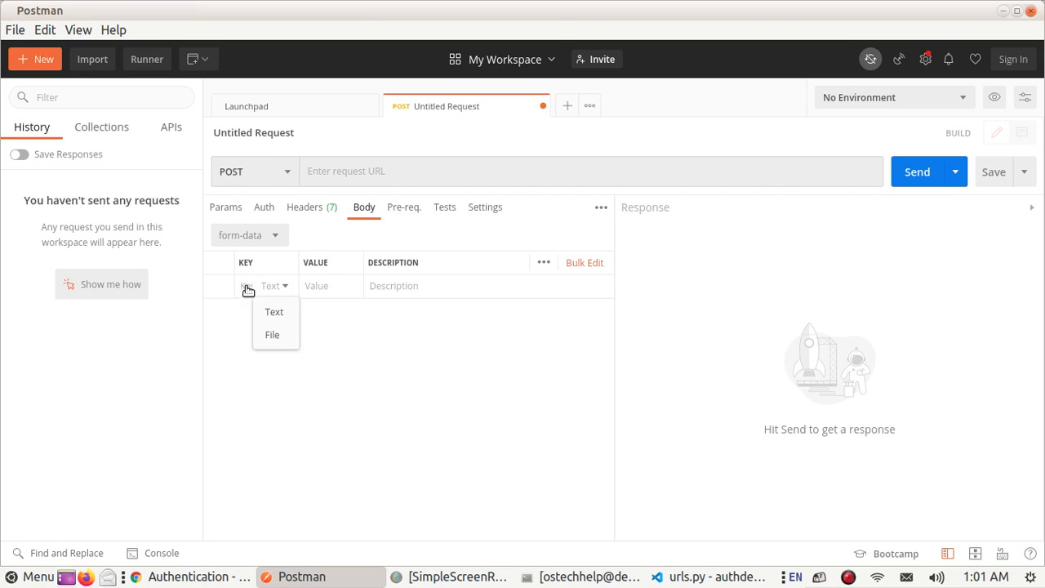
left_click(253, 286)
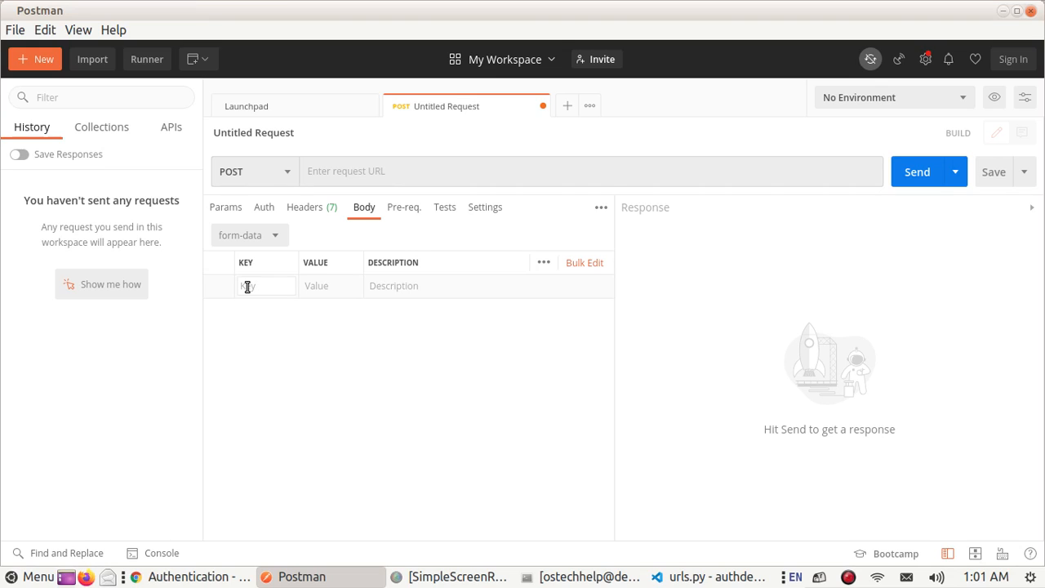
type("username")
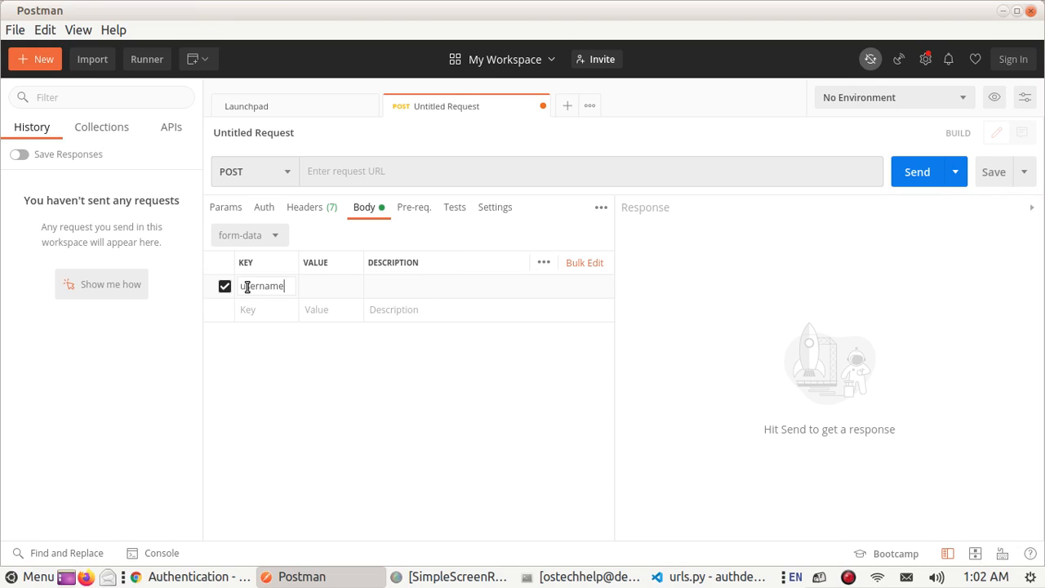
left_click(274, 309)
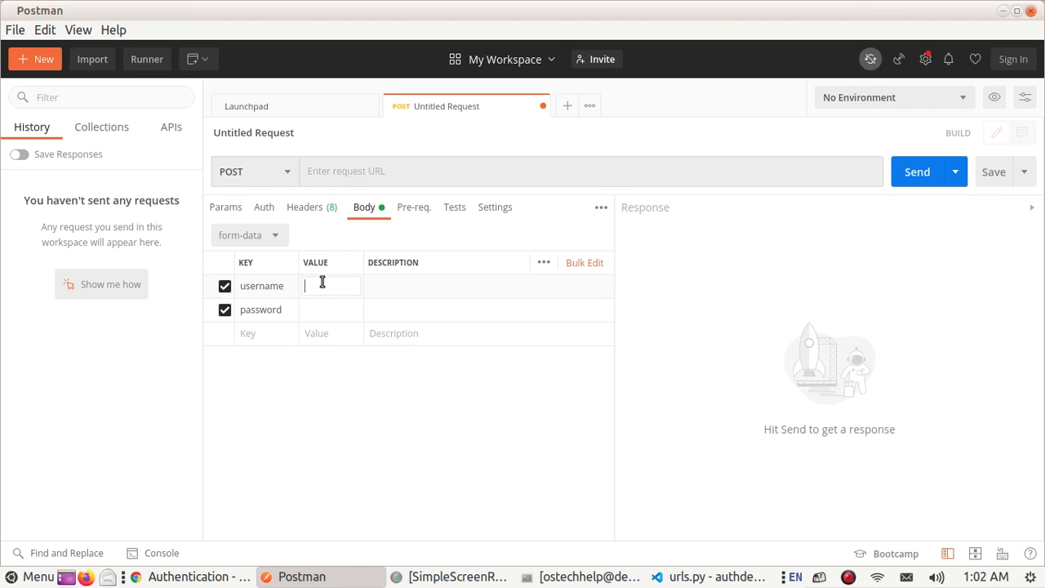
type("ostechhelp")
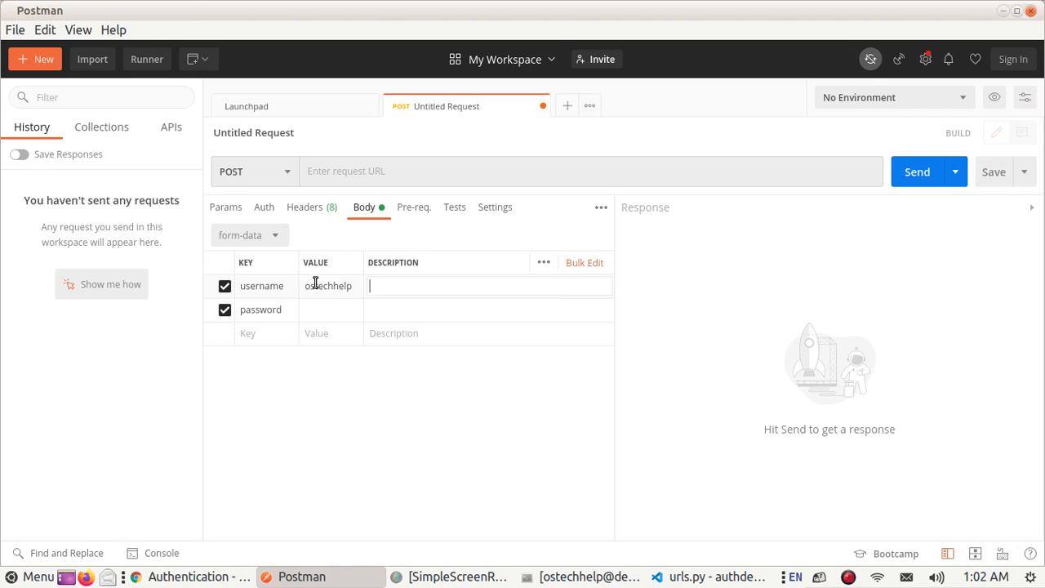
left_click(331, 309)
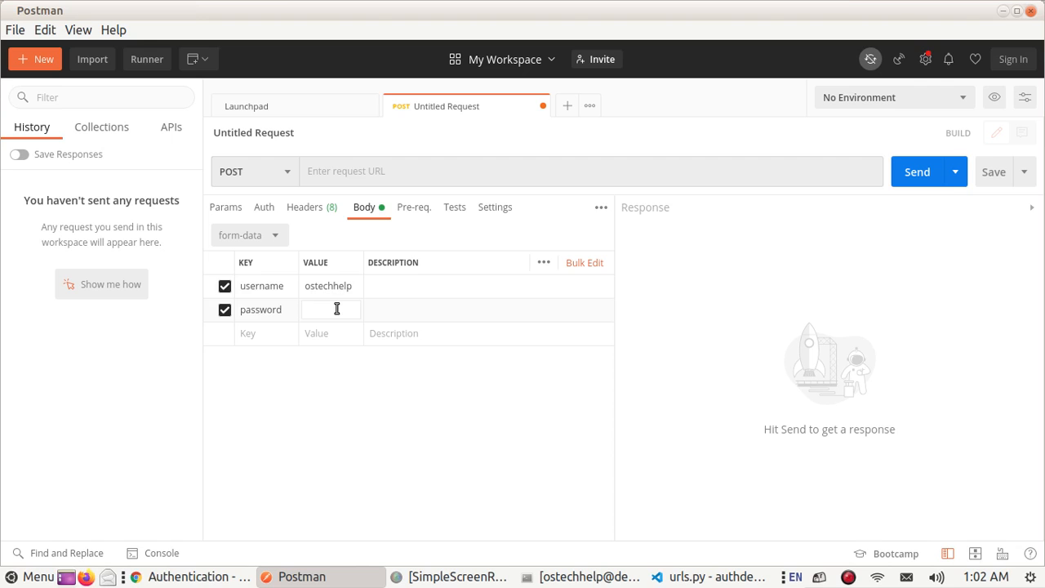
type("password")
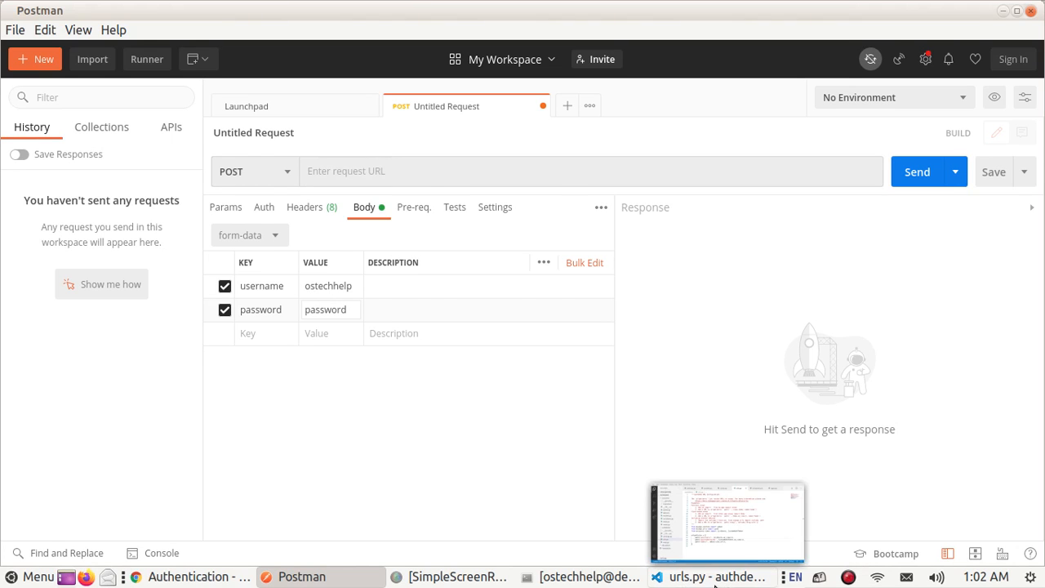
- Check the runserver output and copy the 127.0.0.1:8000 server address
left_click(704, 577)
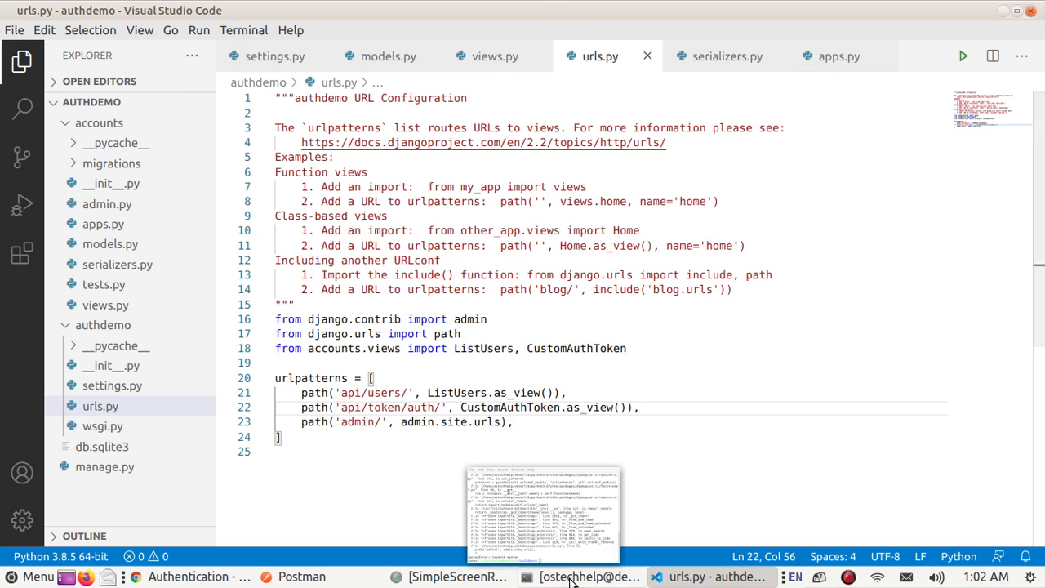
left_click(572, 577)
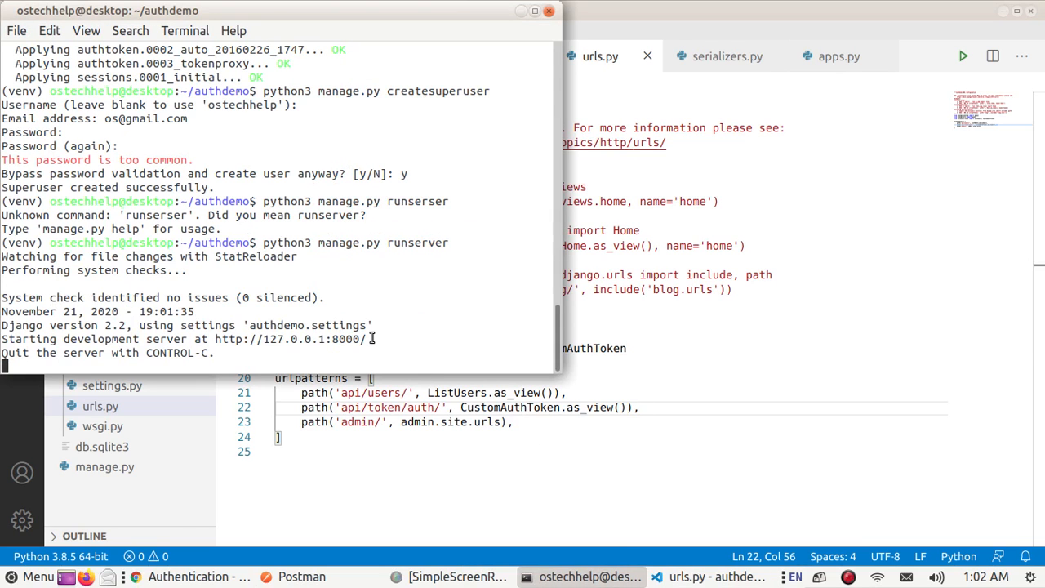
right_click(219, 336)
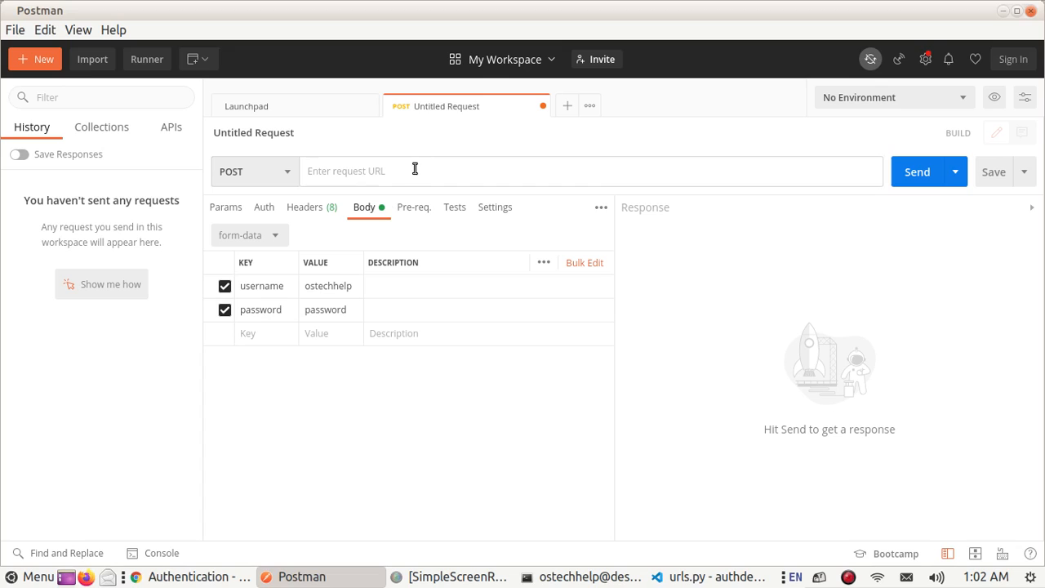
type("http://127.0.0.1:8000/")
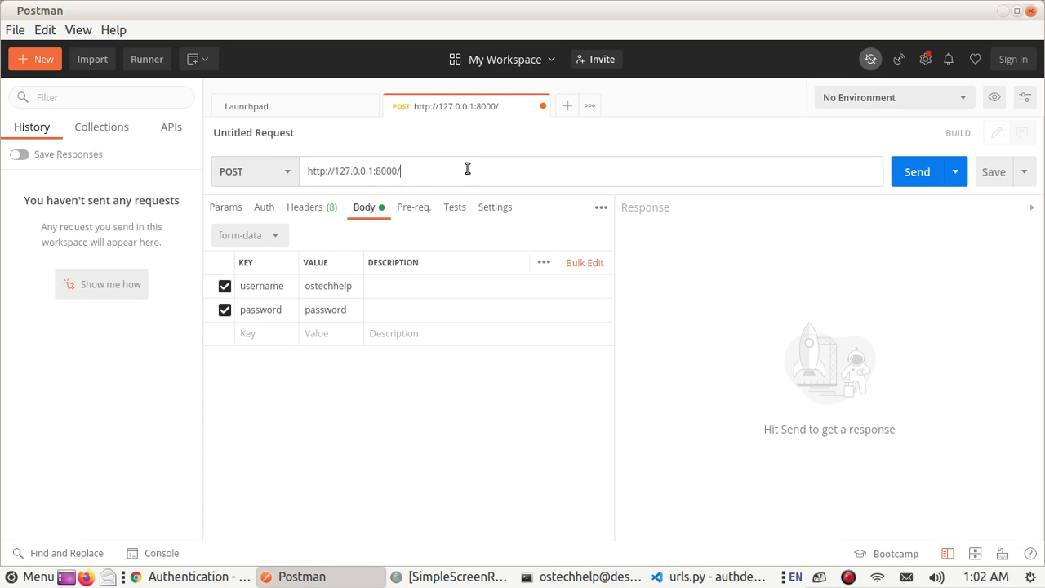
type("api")
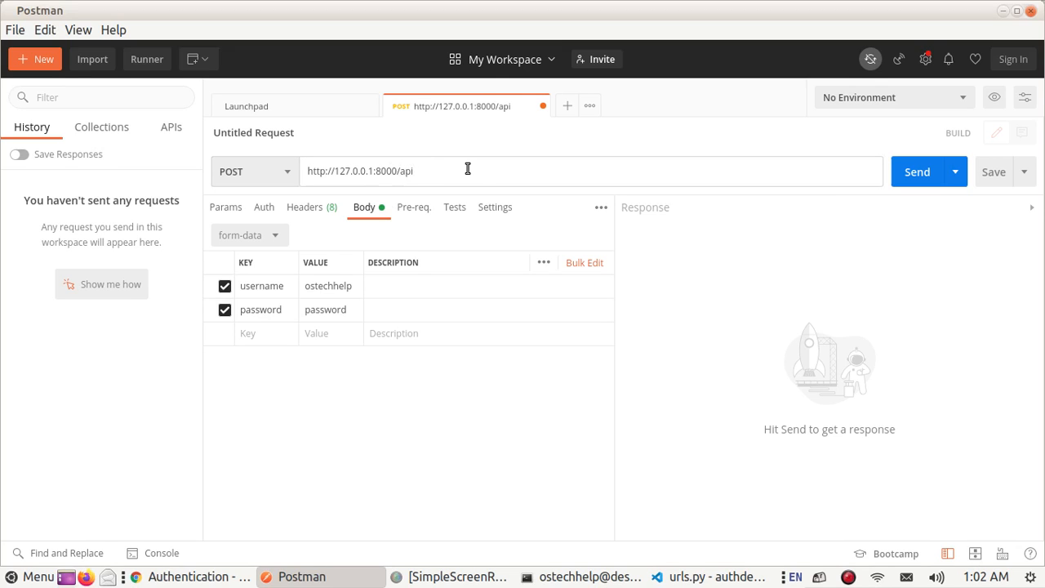
type("/")
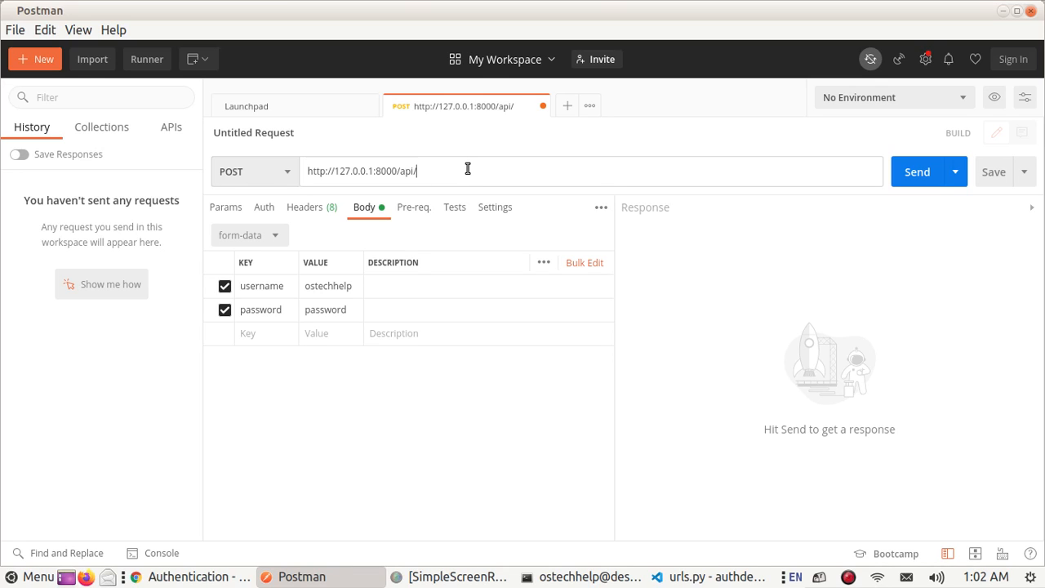
type("token")
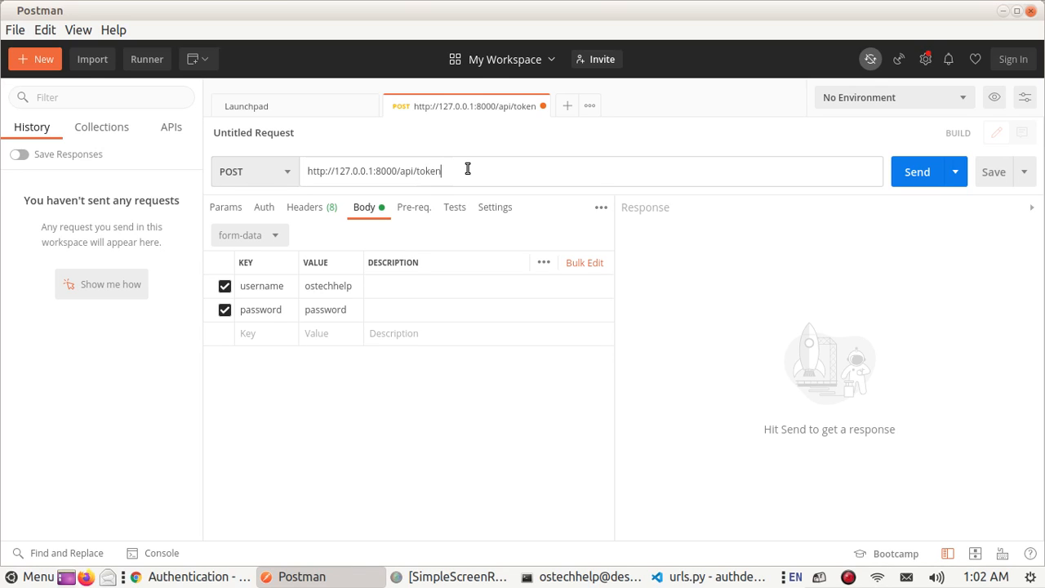
type(".")
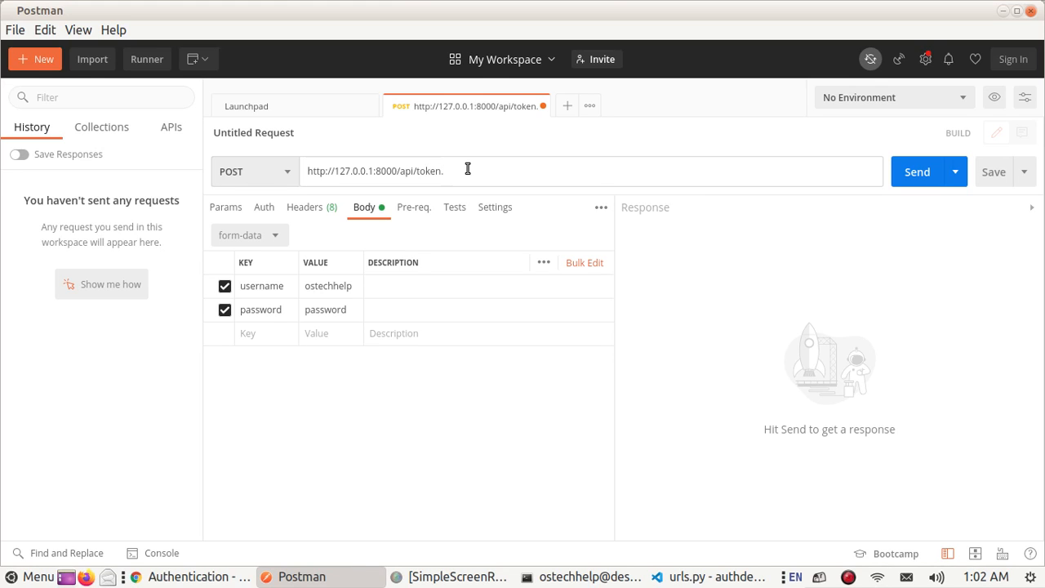
type("/auth/")
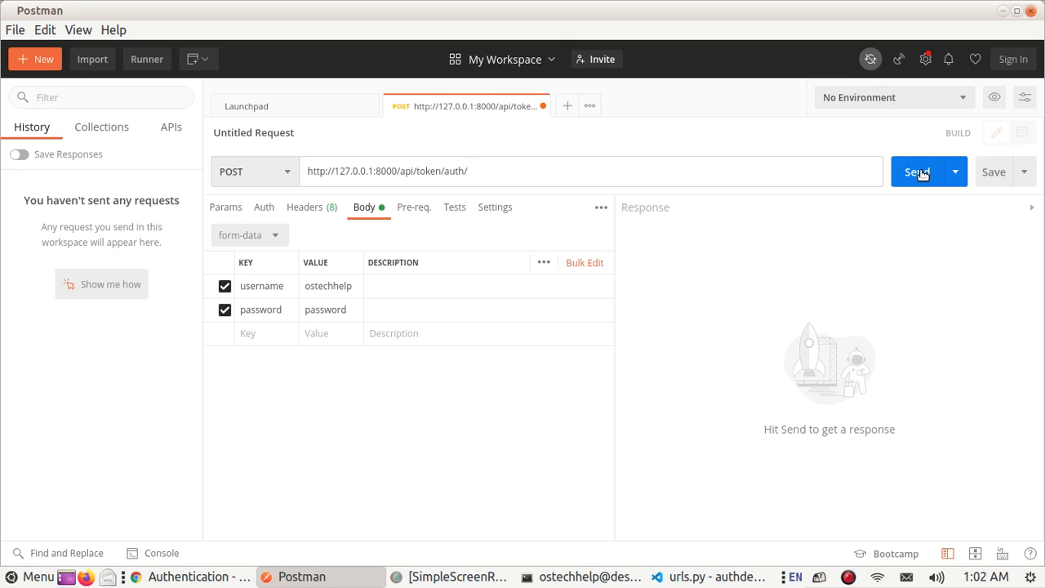
left_click(921, 172)
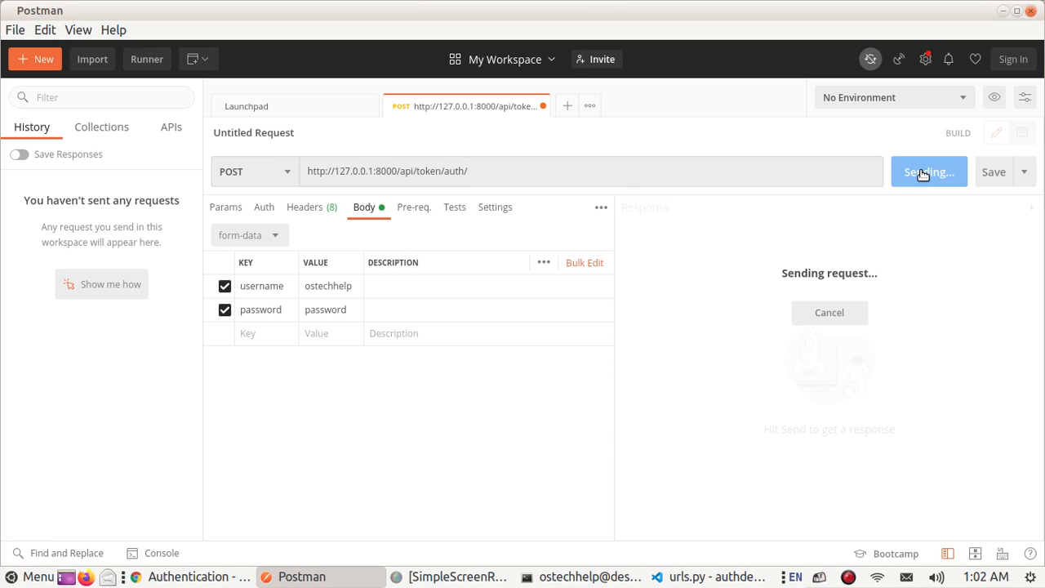
left_click(929, 171)
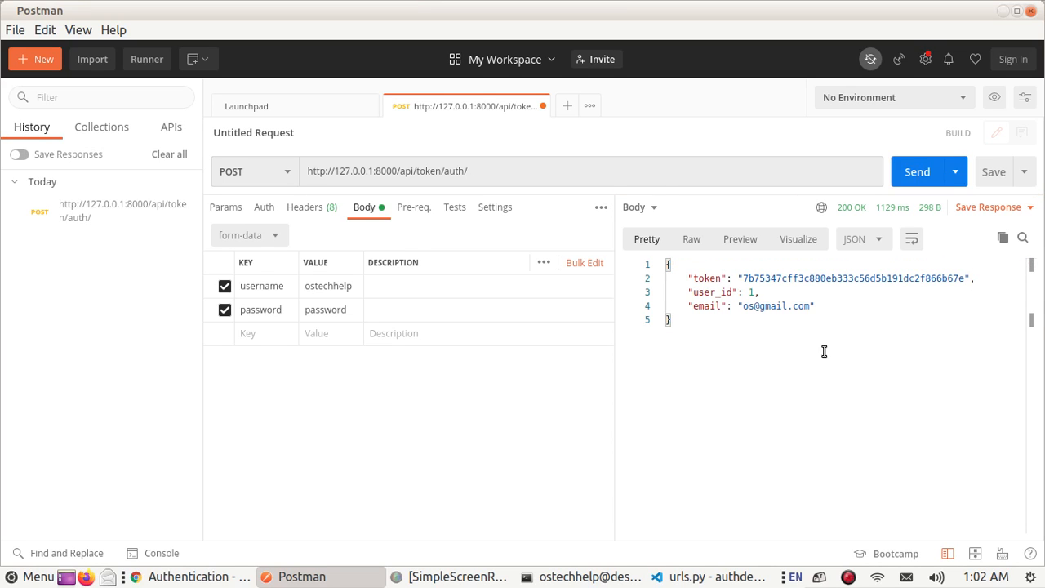
mouse_move(703, 306)
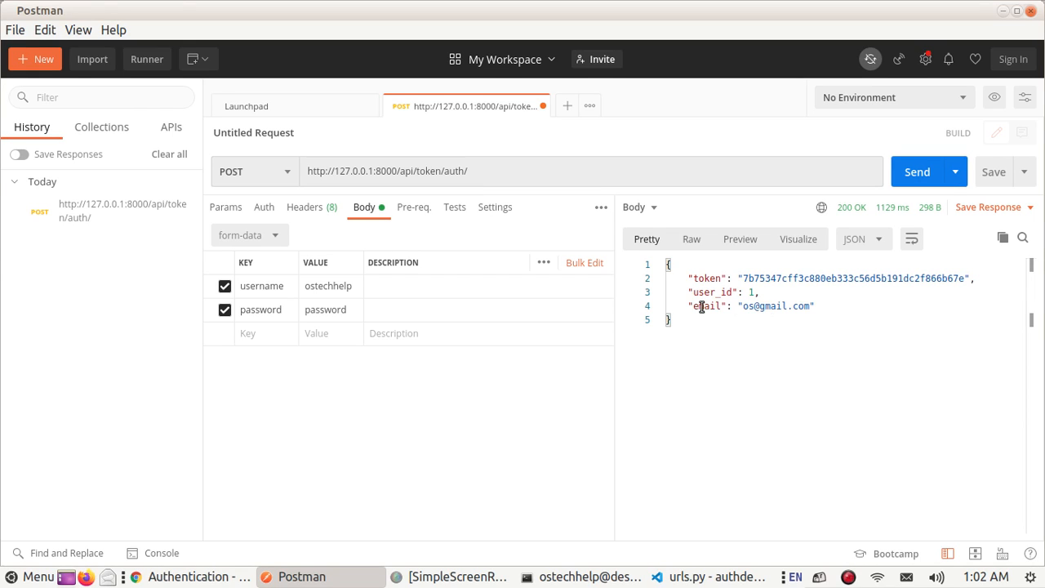
mouse_move(962, 276)
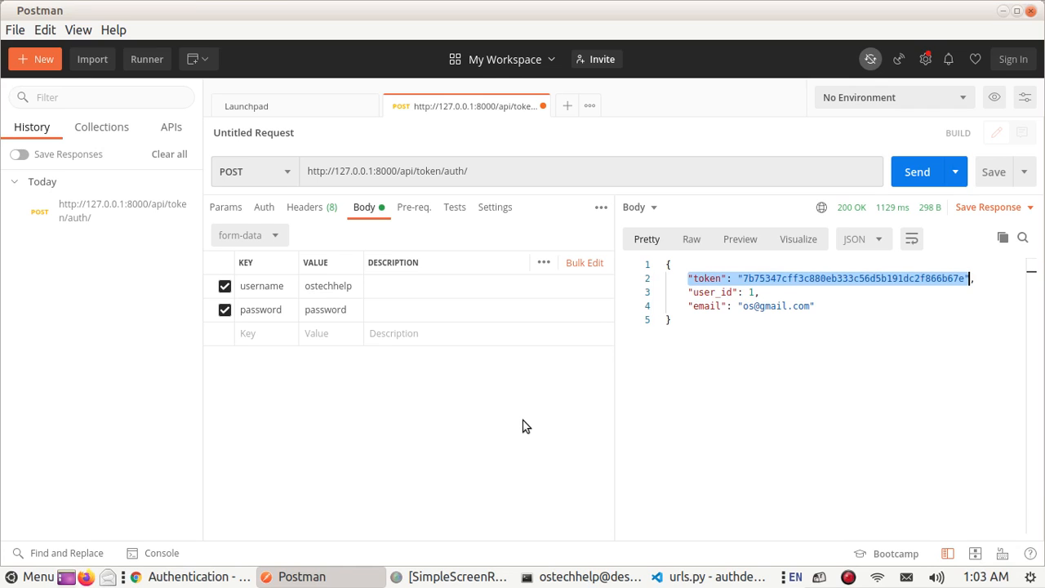
mouse_move(451, 577)
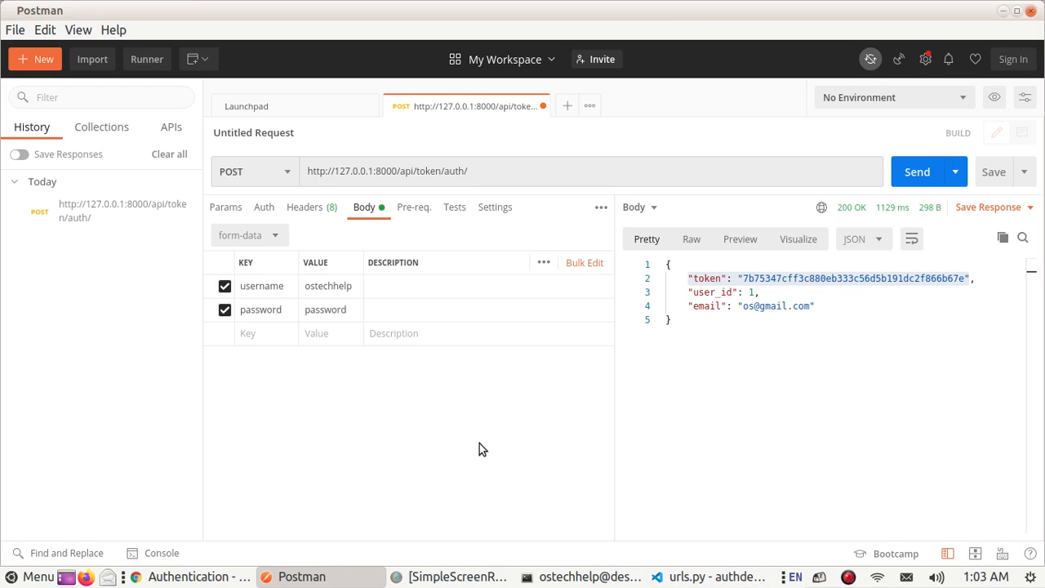
- Change the Postman request method from POST to GET and return to Visual Studio Code
left_click(253, 170)
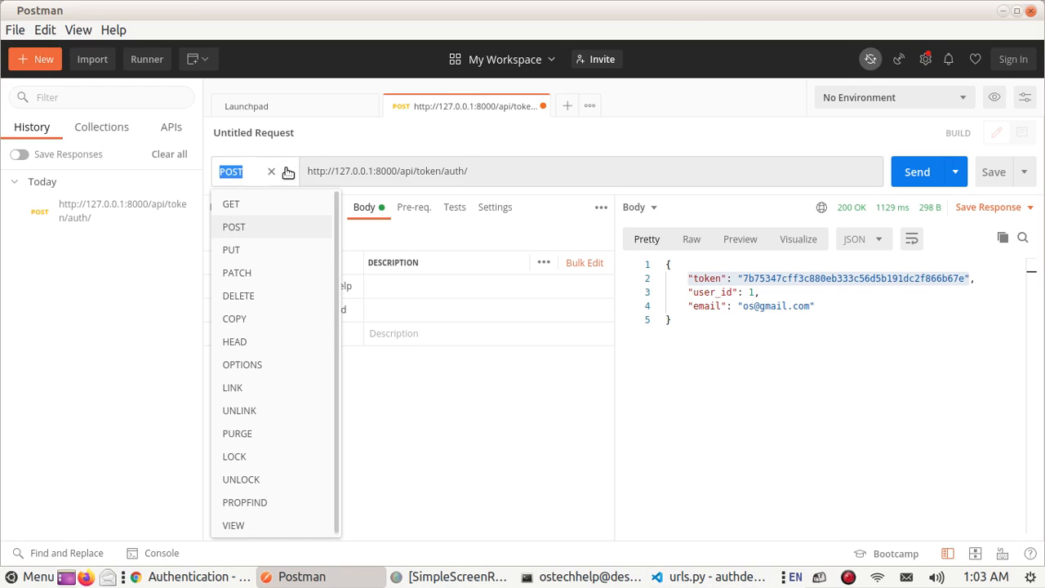
left_click(231, 203)
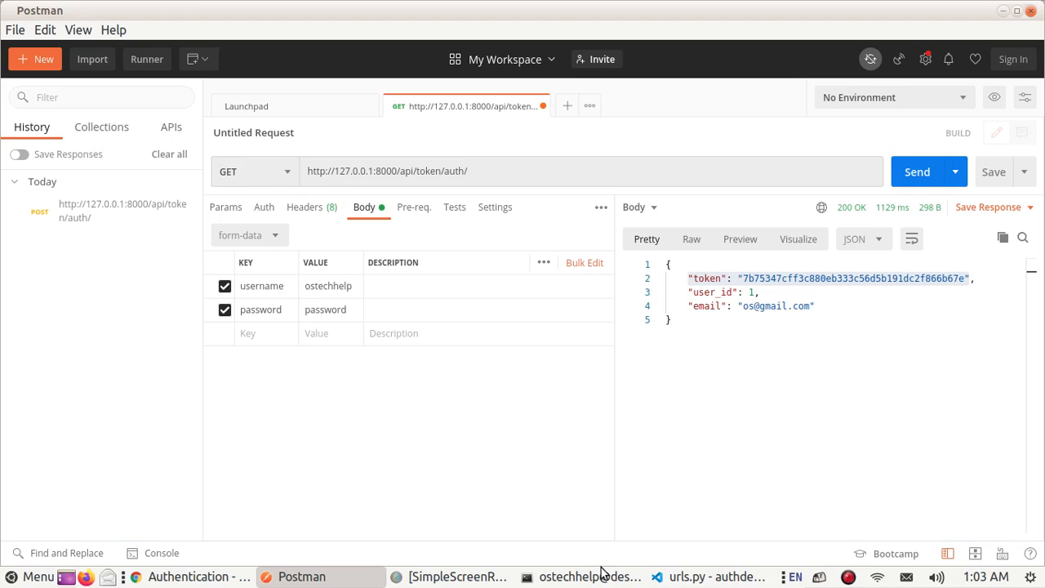
left_click(705, 574)
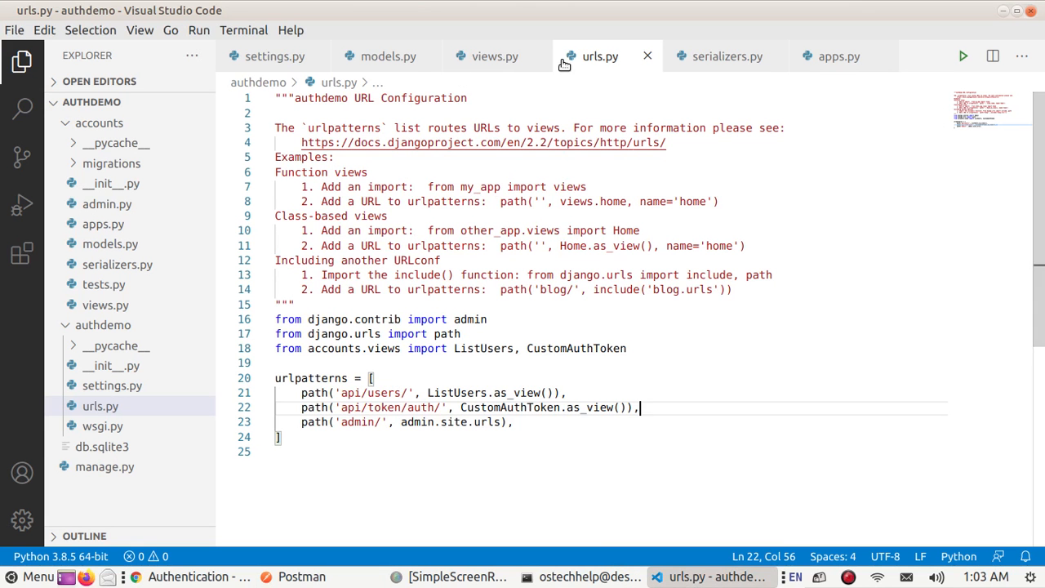
- Replace IsAdminUser with IsAuthenticated as the ListUsers permission class in views.py
left_click(495, 57)
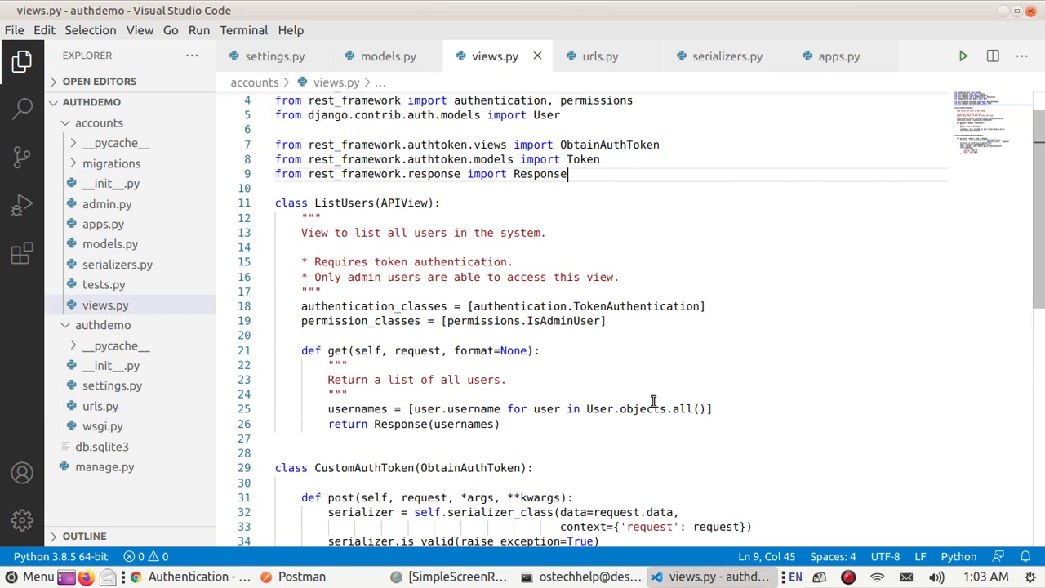
mouse_move(532, 365)
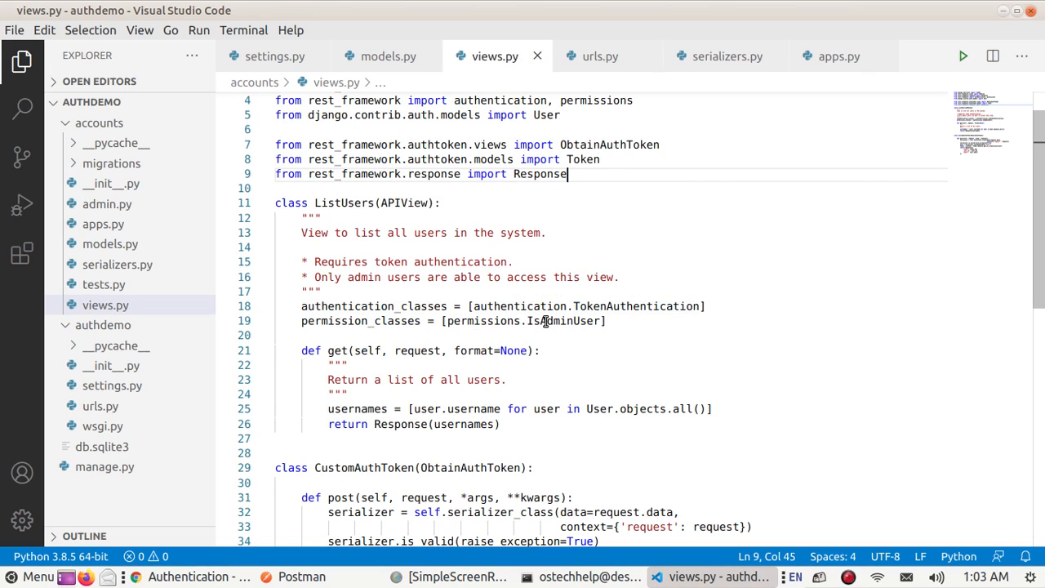
mouse_move(562, 321)
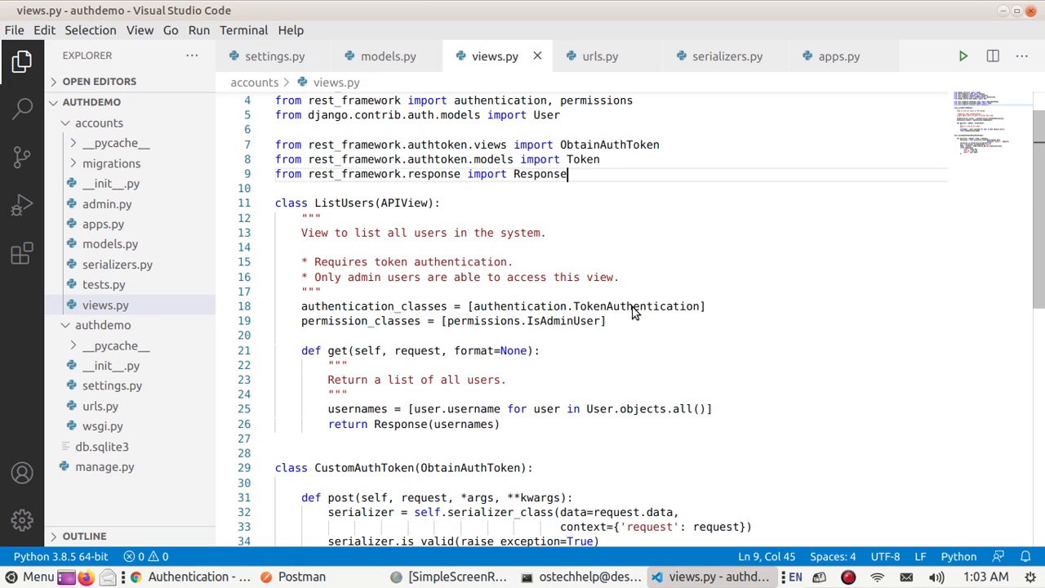
mouse_move(634, 306)
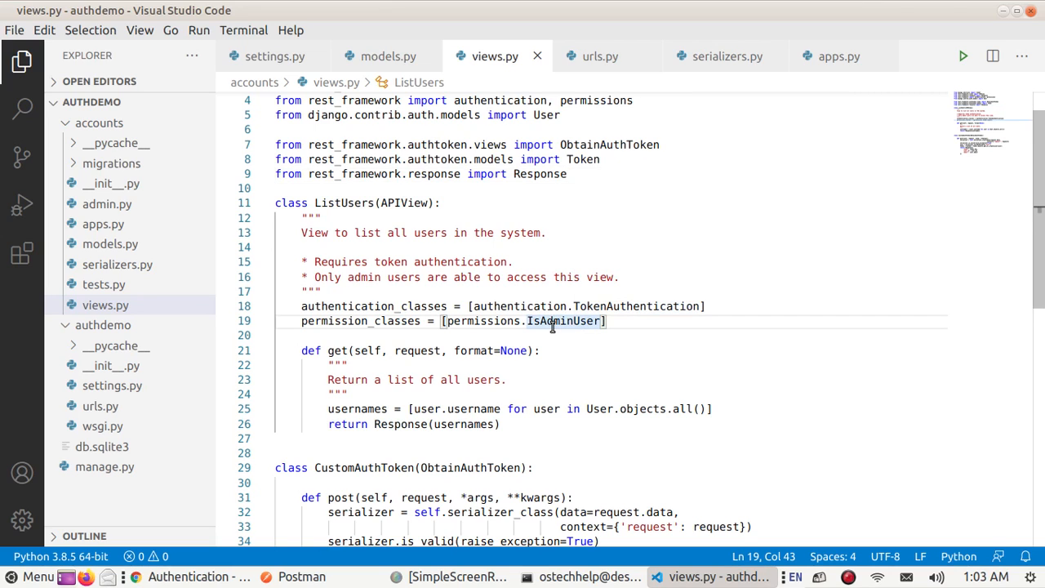
double_click(563, 321)
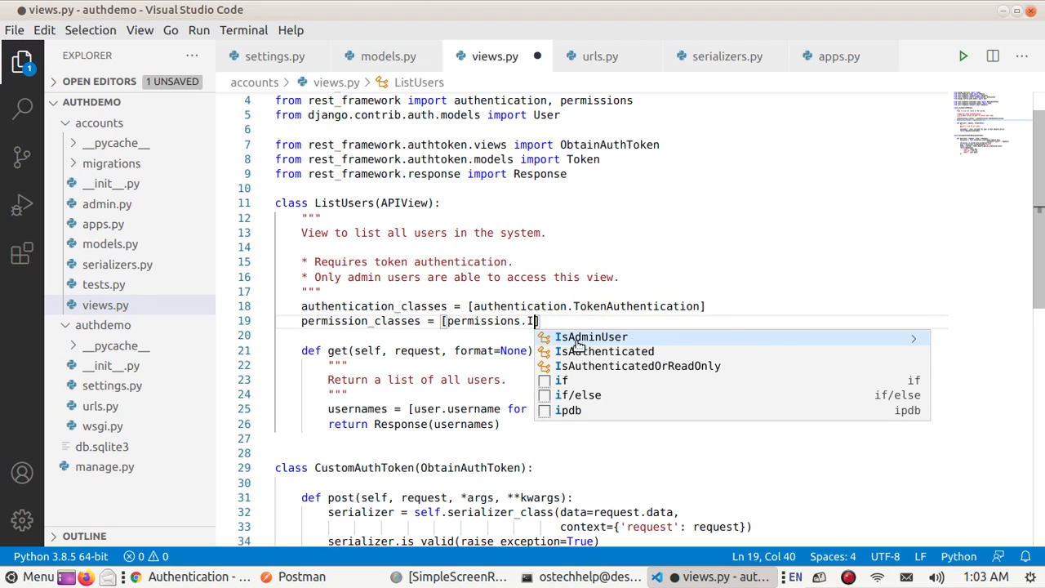
left_click(606, 351)
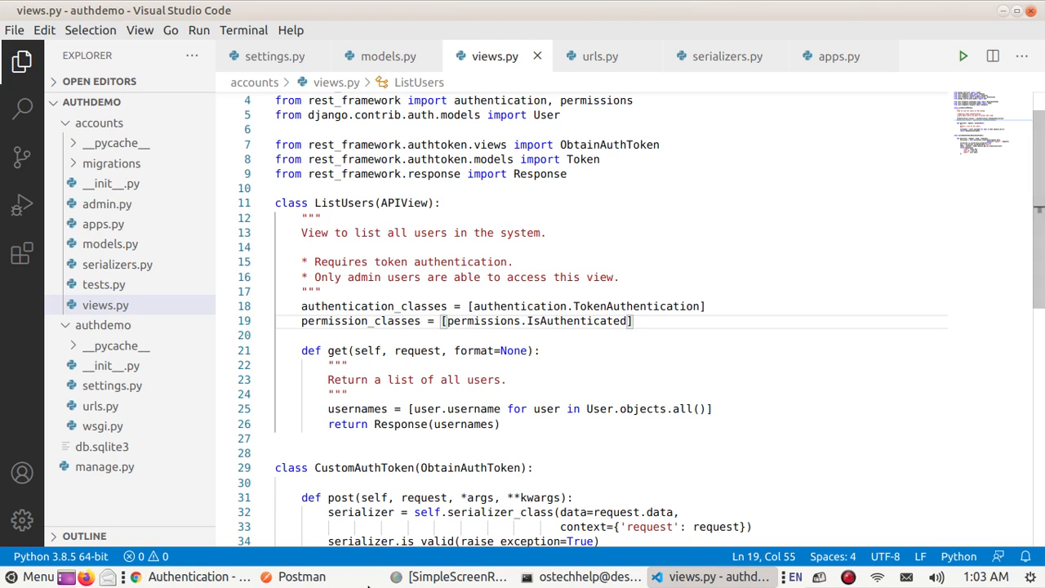
left_click(298, 576)
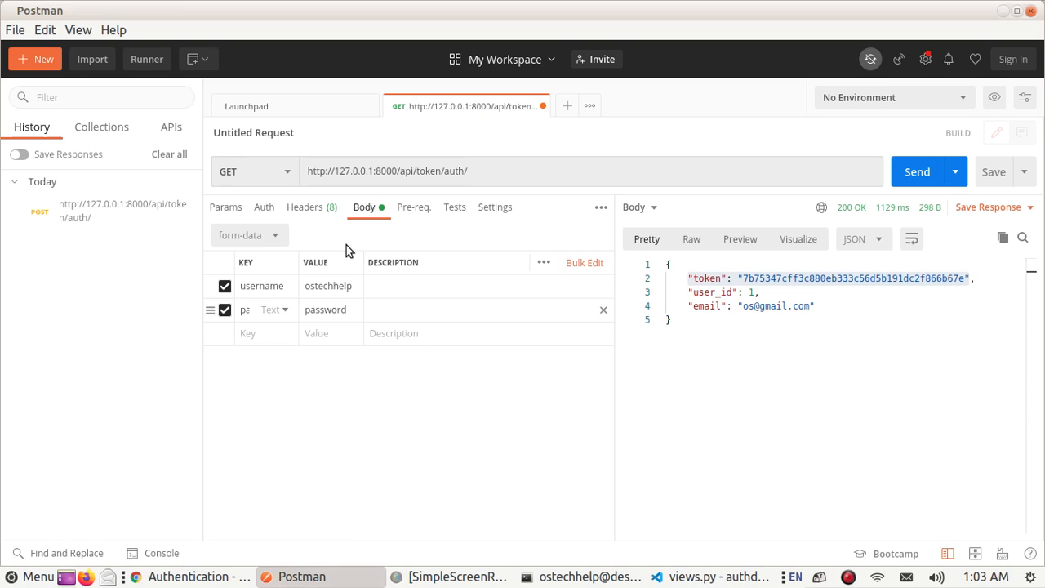
- Change the URL from token/auth/ to api/users and send the GET, getting 401 Unauthorized
double_click(433, 171)
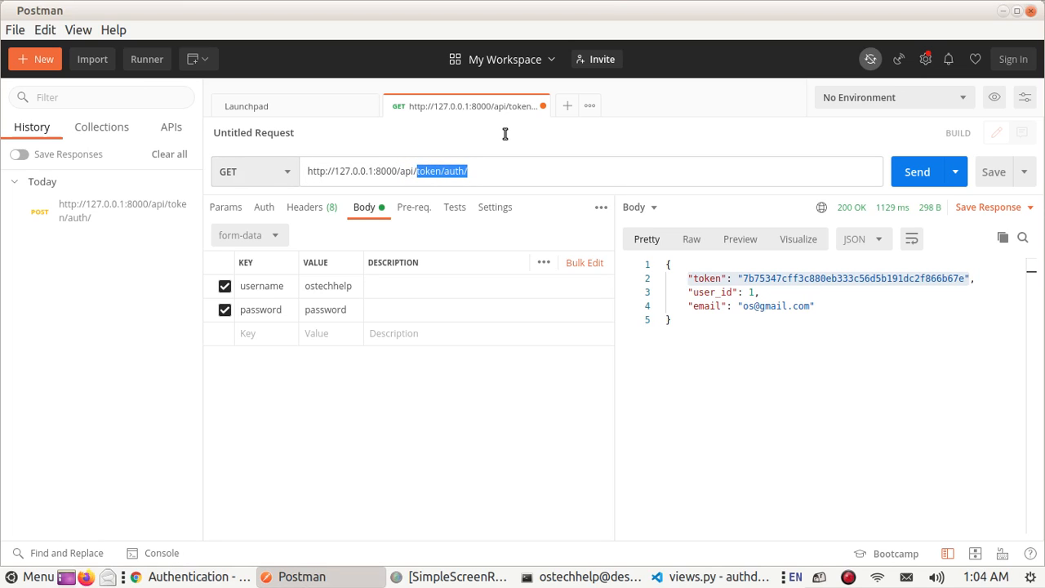
type("users")
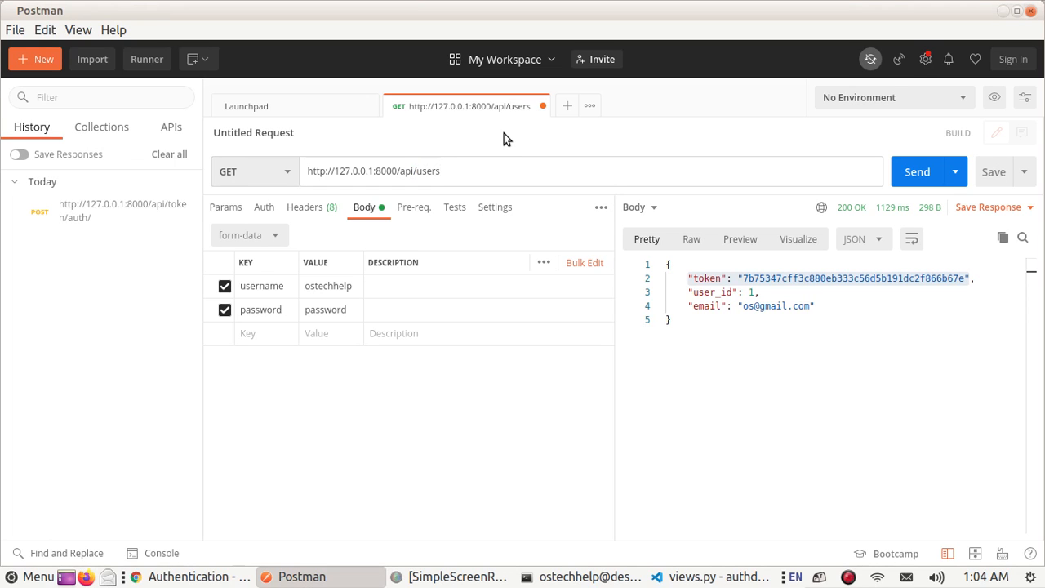
left_click(917, 172)
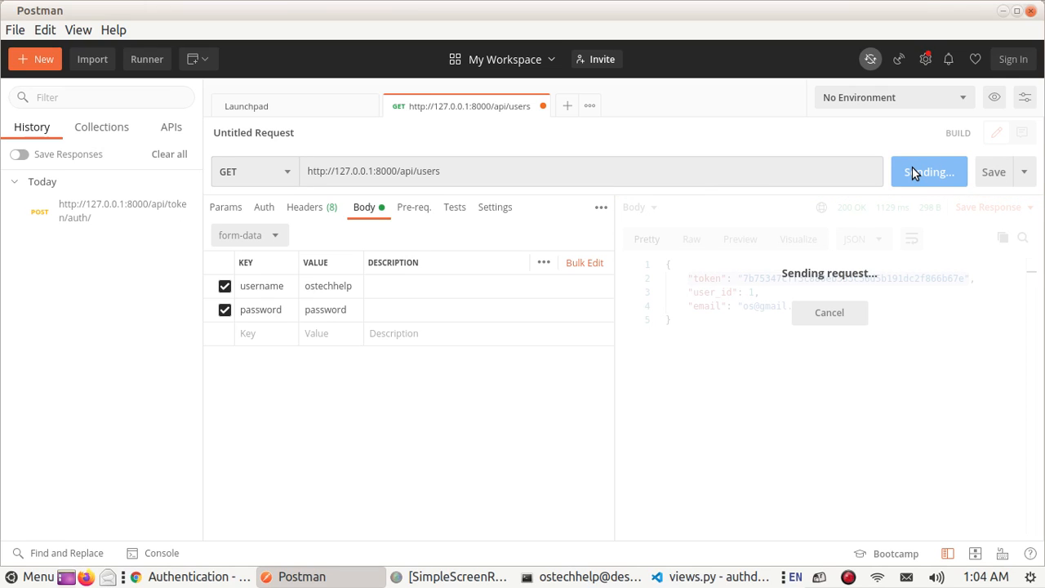
left_click(929, 171)
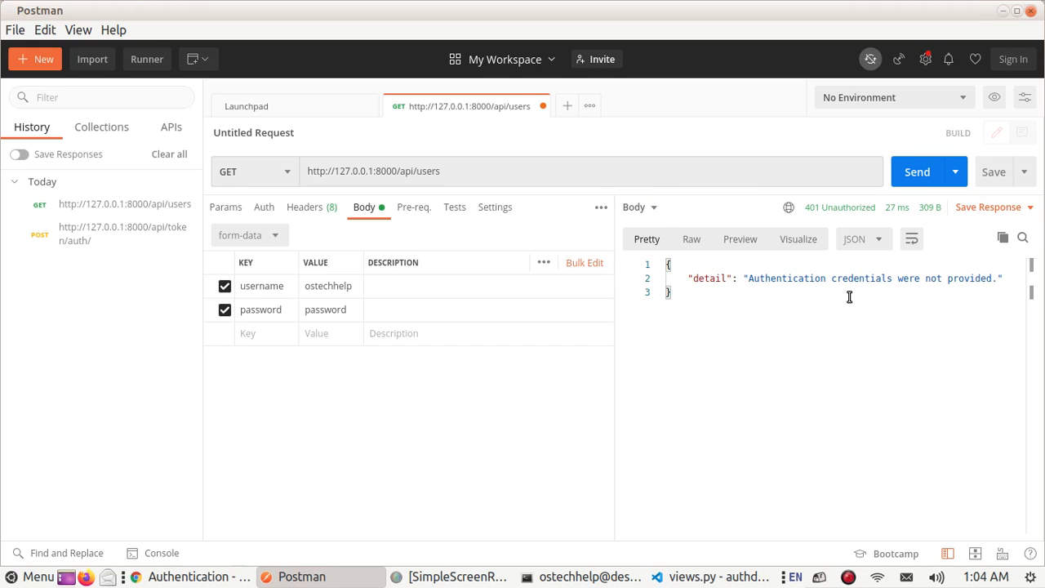
mouse_move(976, 278)
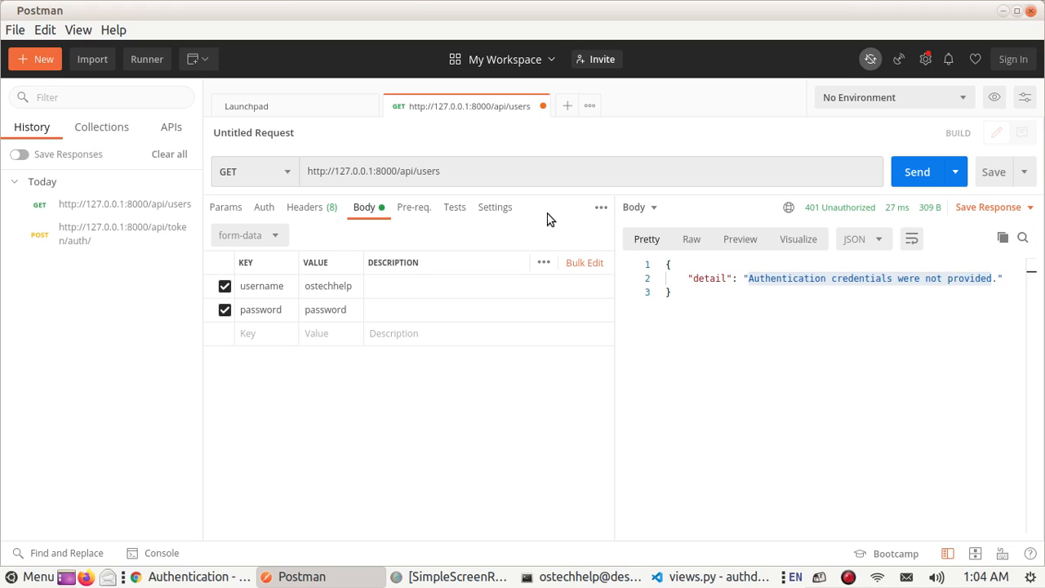
mouse_move(303, 218)
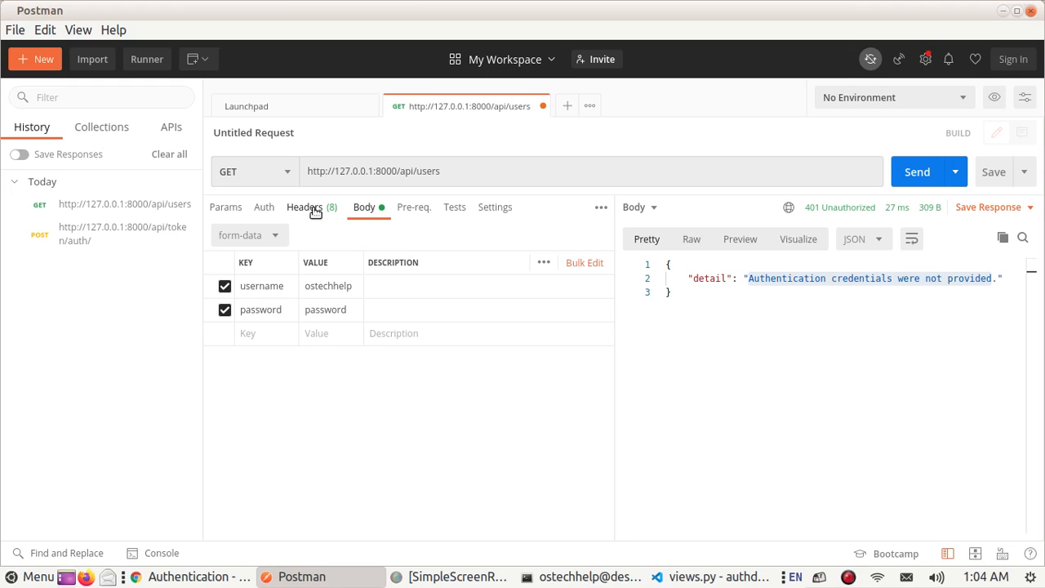
left_click(305, 207)
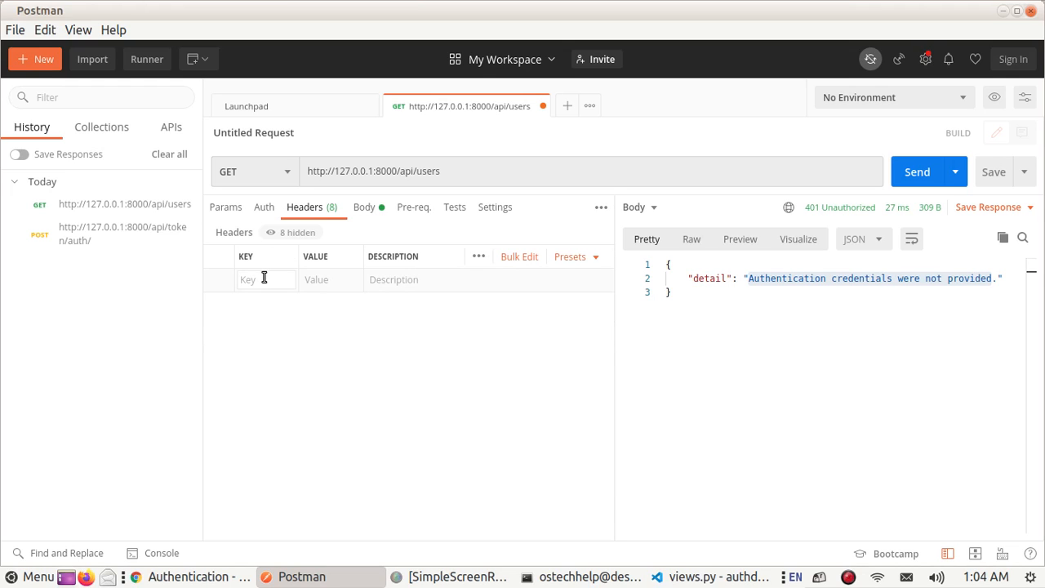
type("au")
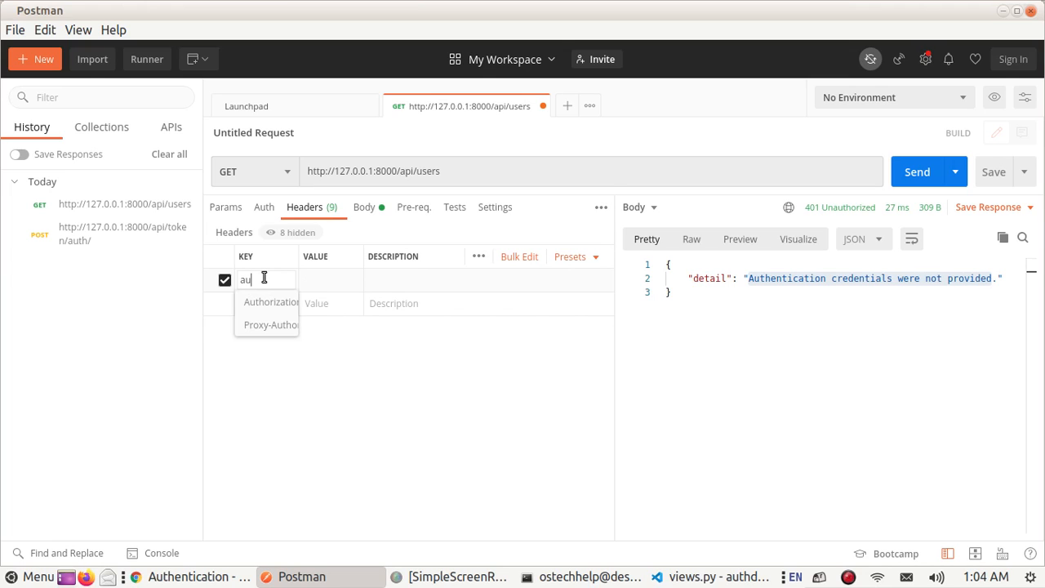
left_click(270, 302)
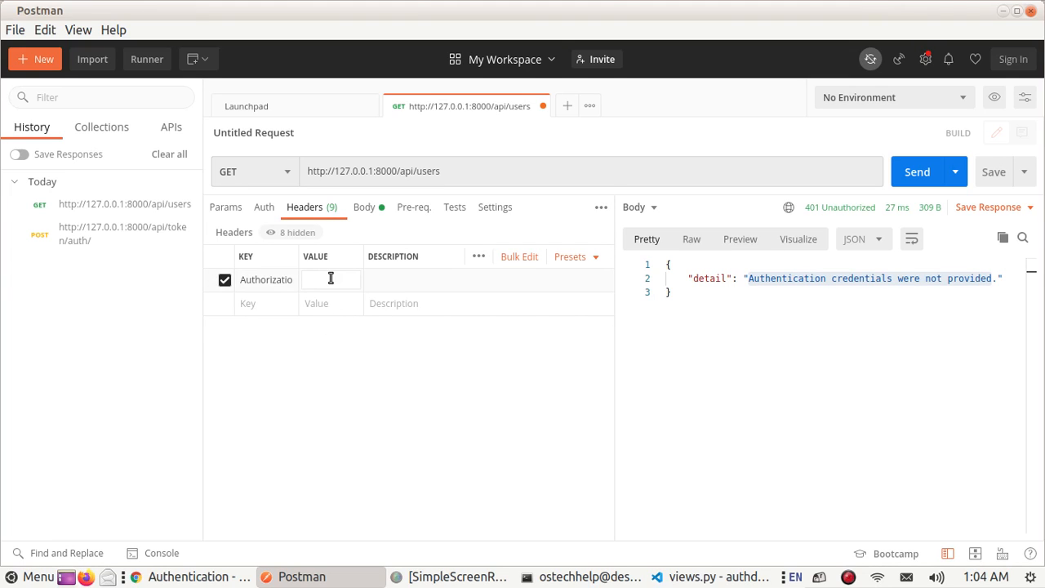
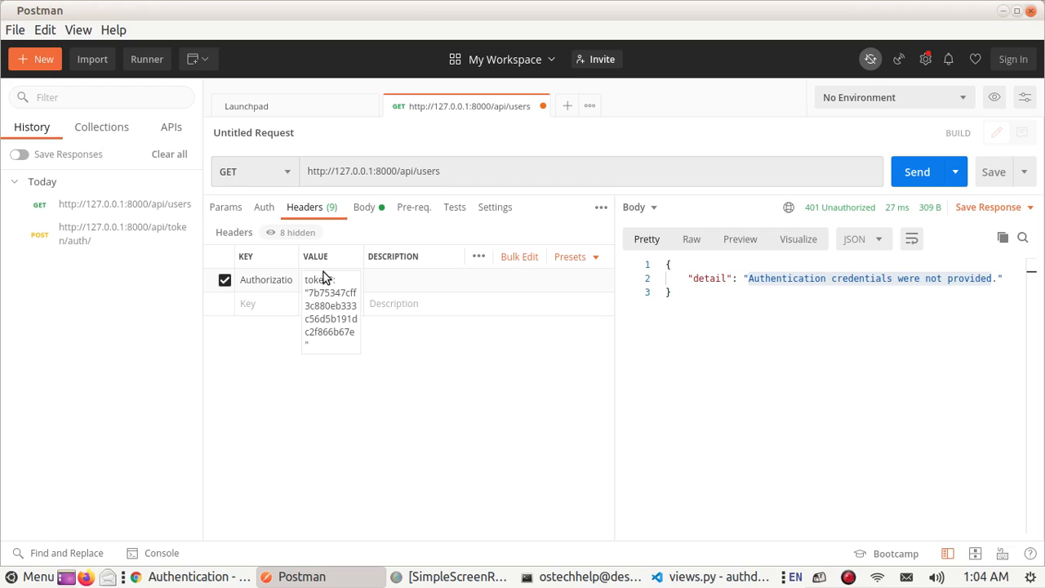
mouse_move(802, 432)
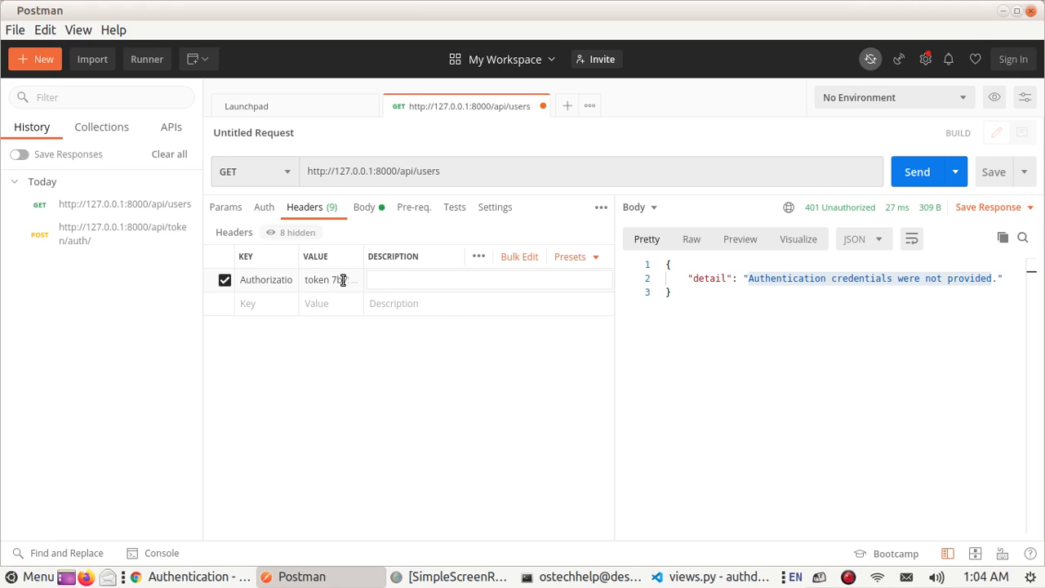
left_click(330, 280)
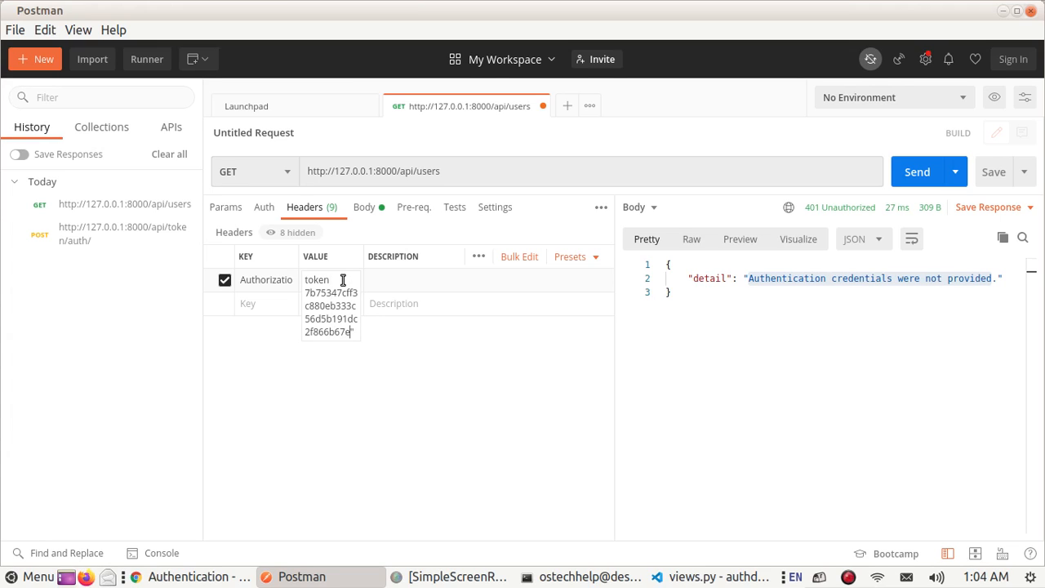
left_click(436, 375)
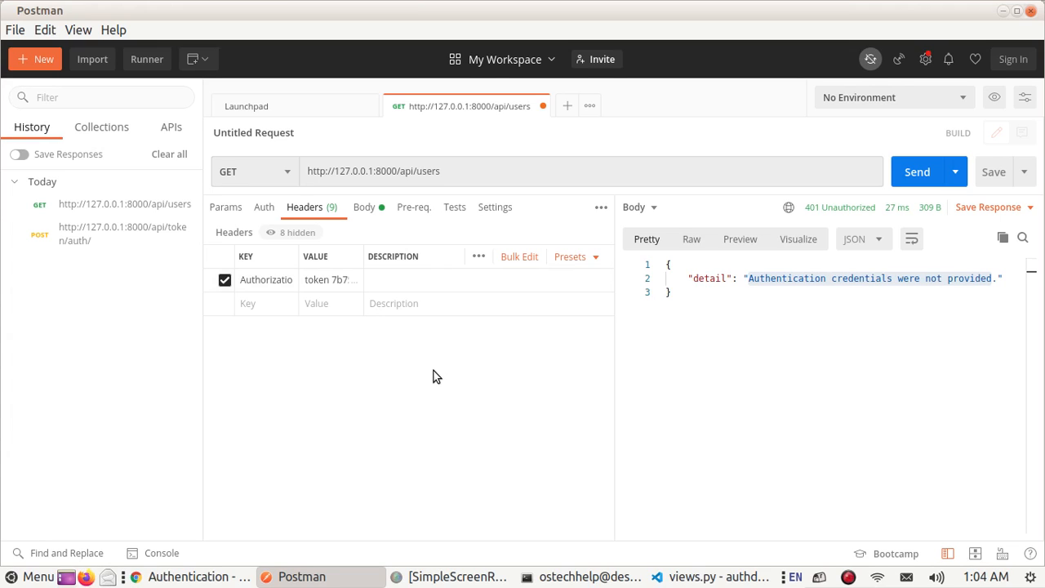
mouse_move(477, 279)
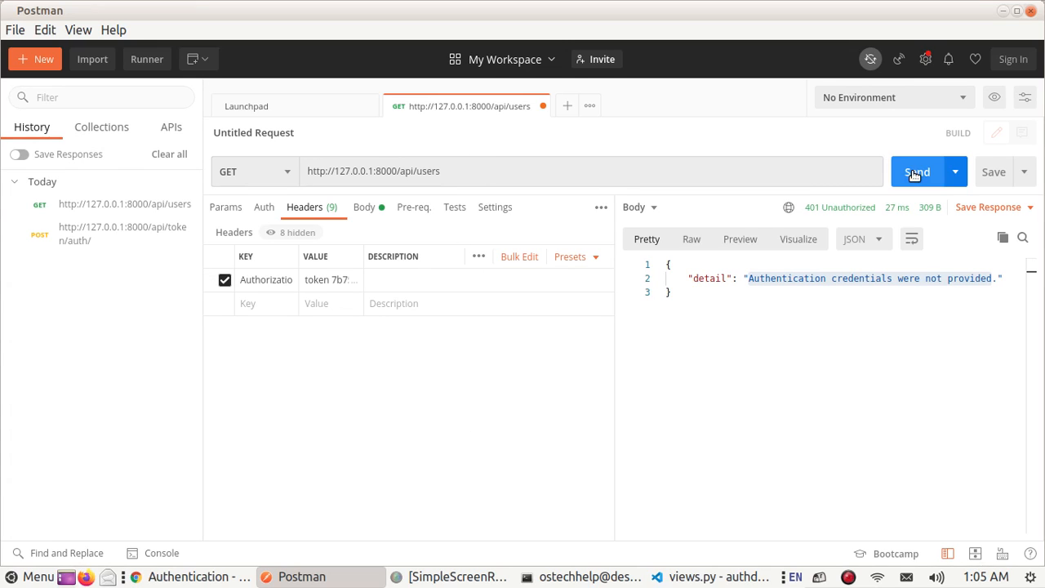
- Resend the api/users request and confirm 200 OK listing username ostechhelp
left_click(917, 171)
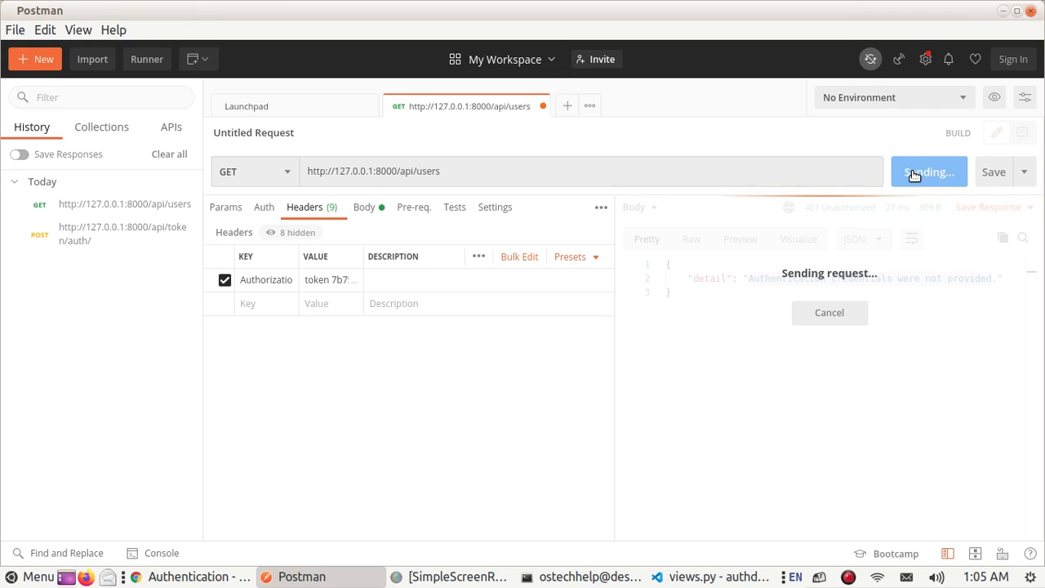
left_click(917, 172)
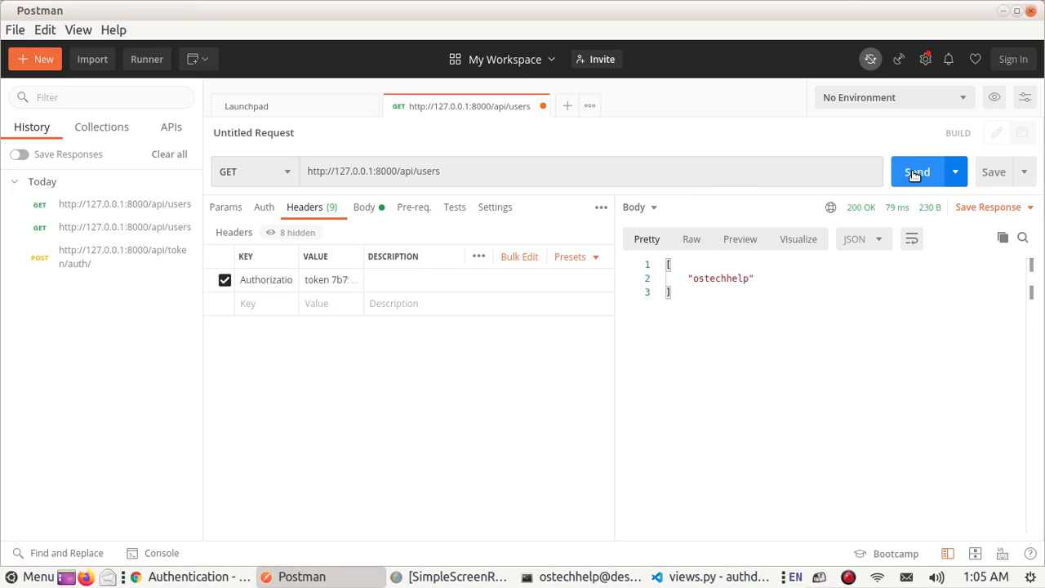
double_click(721, 278)
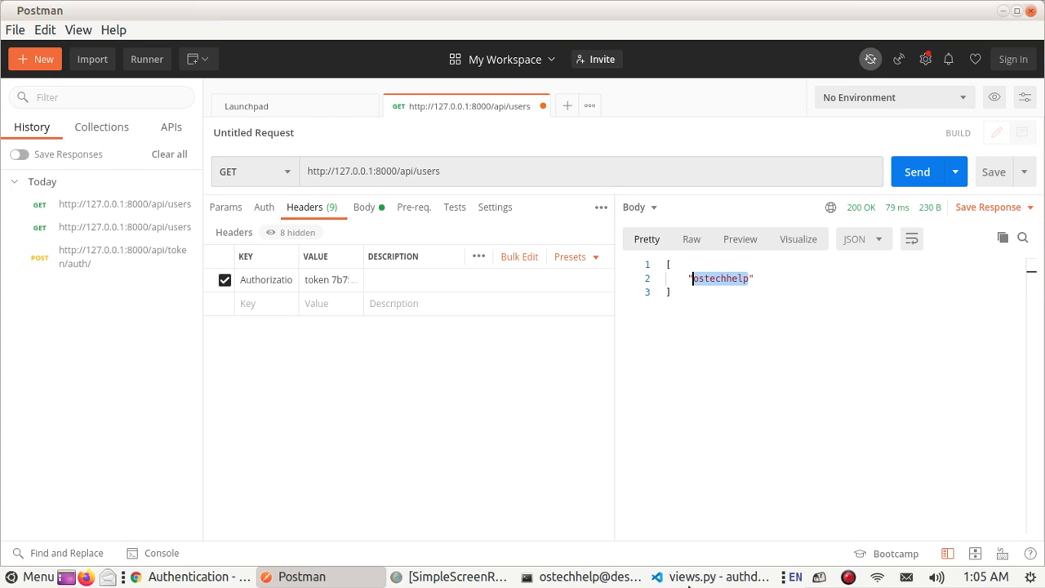
left_click(703, 575)
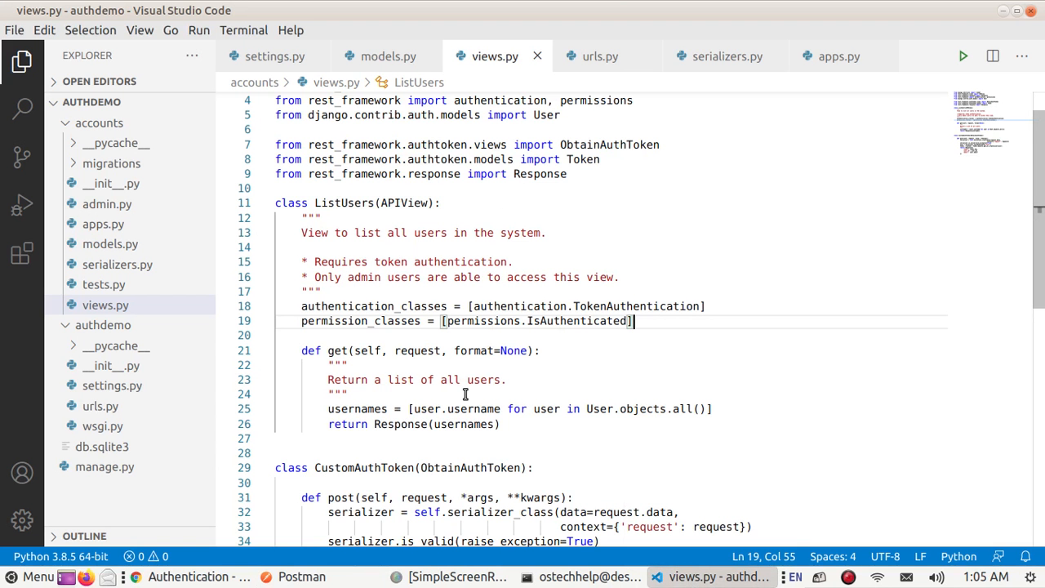
- Rename usernames to emails in ListUsers, collecting user.email values in the return statement
scroll("down", 3)
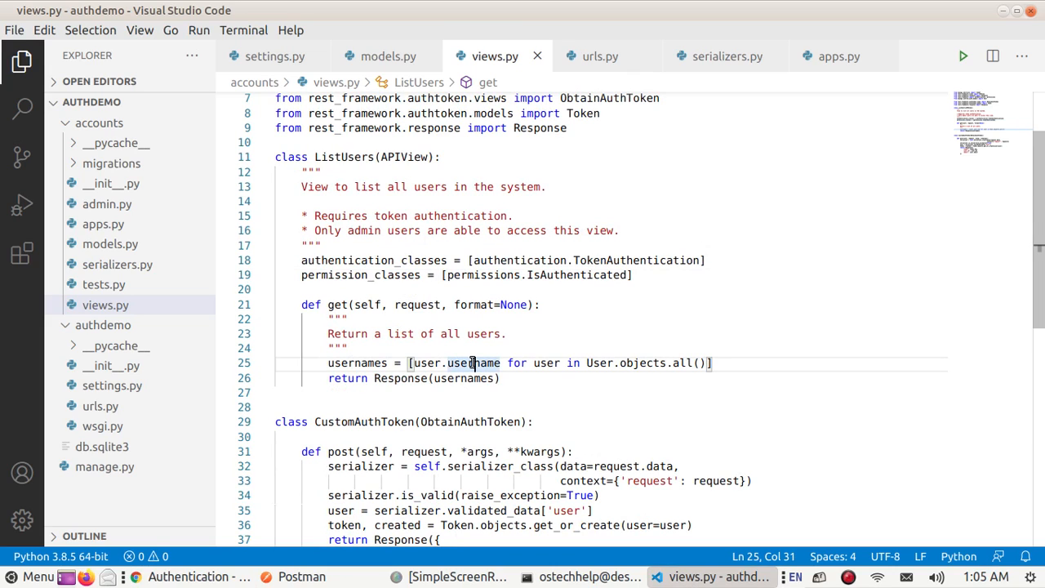
double_click(474, 363)
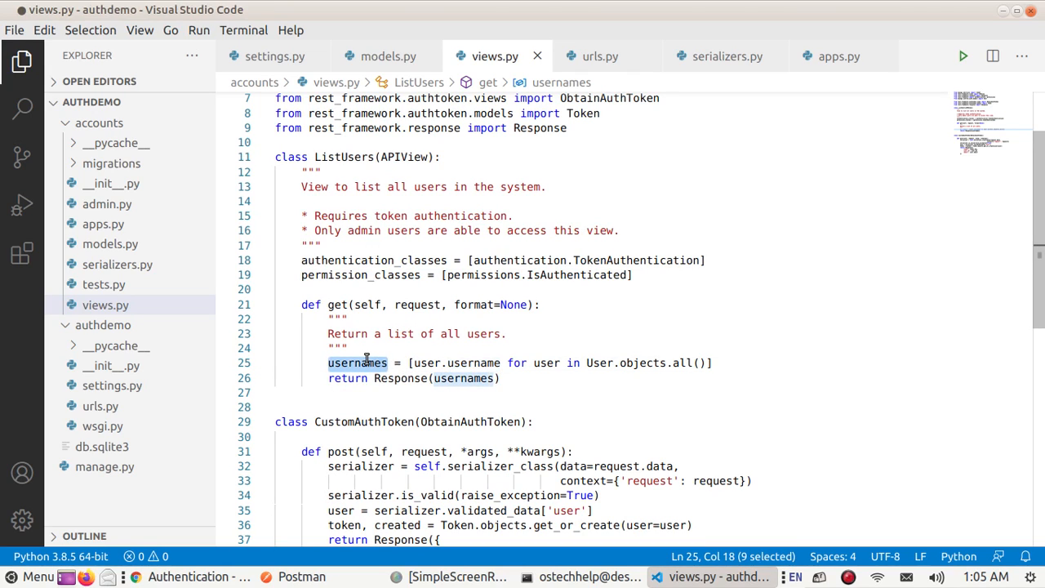
type("email")
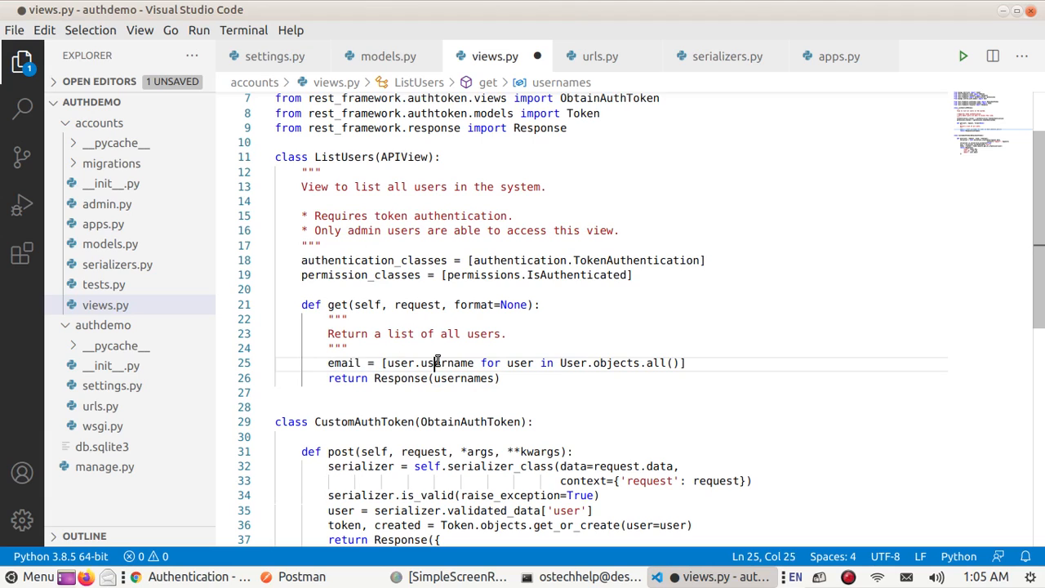
type("email")
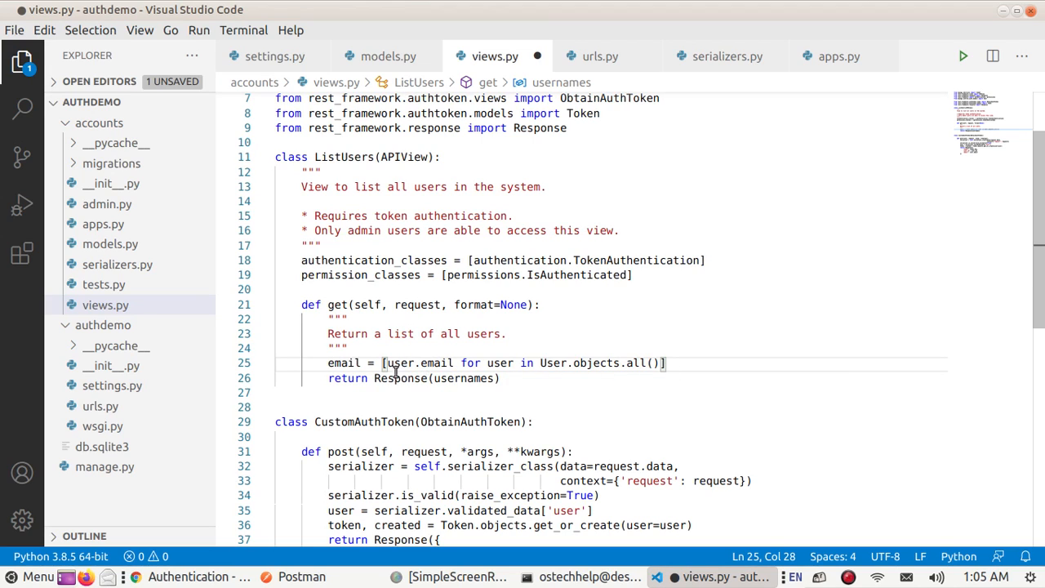
double_click(464, 378)
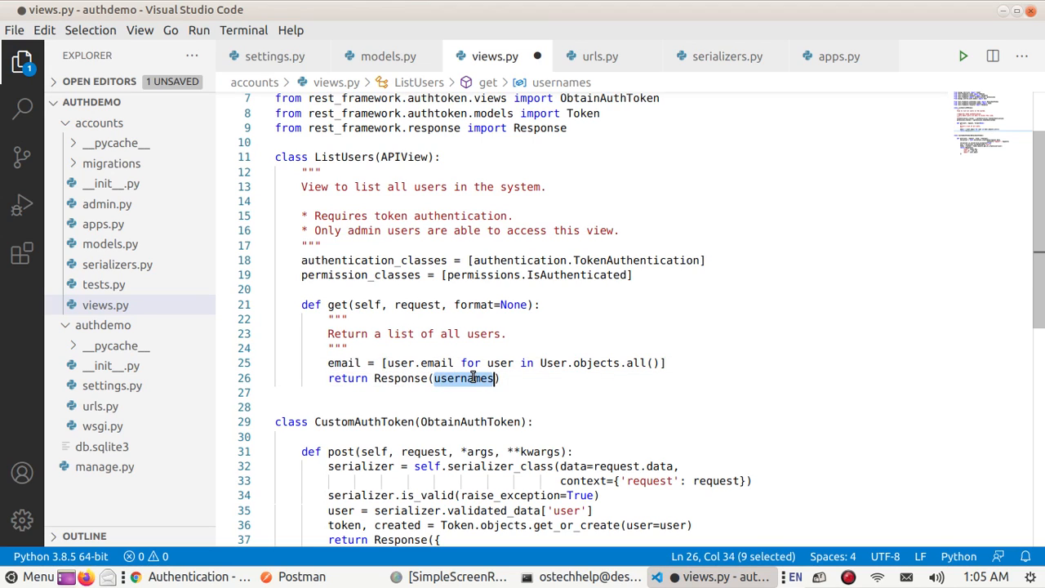
type("emai")
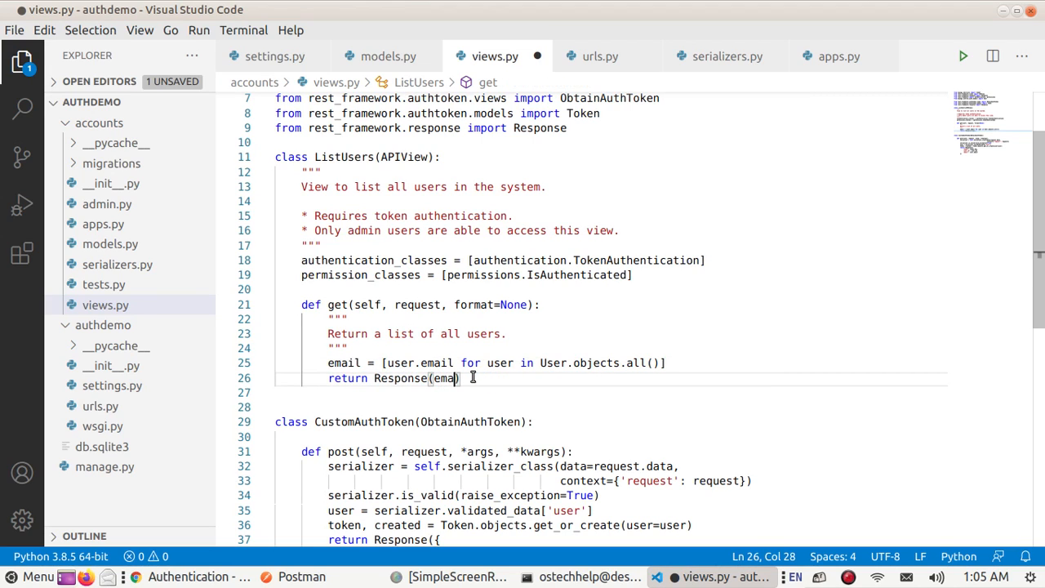
type("s)")
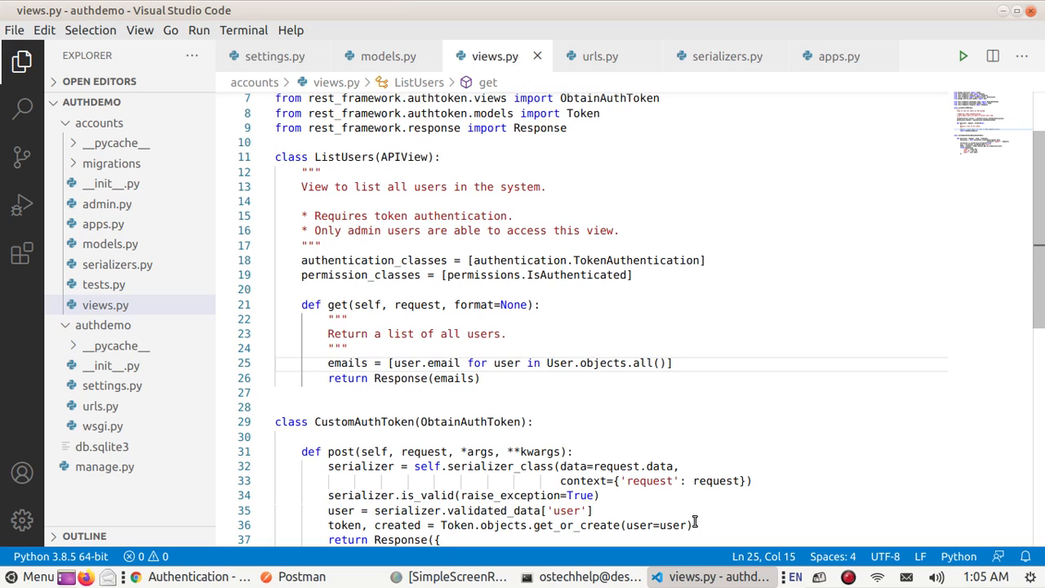
left_click(299, 577)
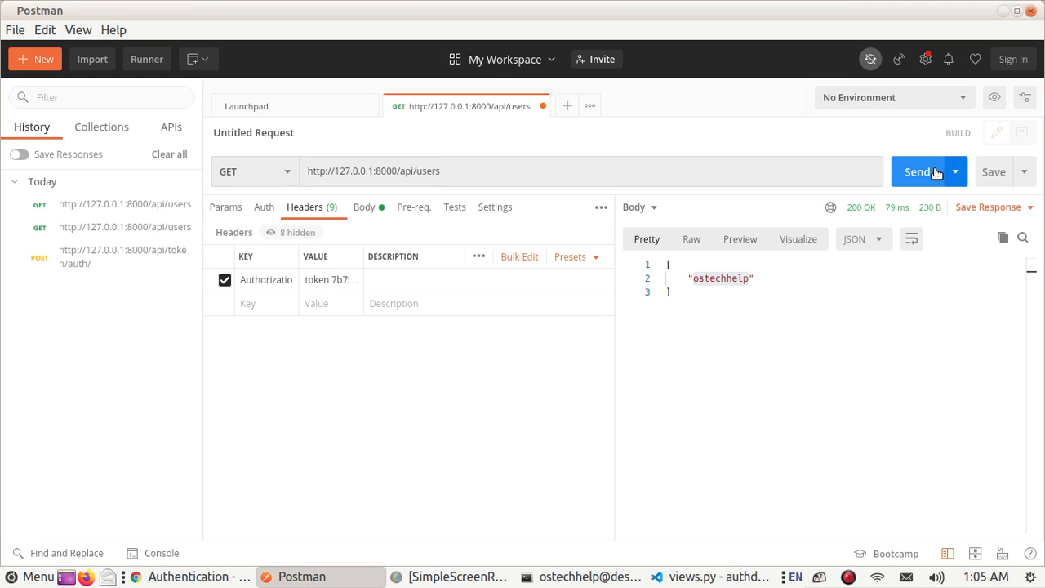
- Resend the authorized api/users request and check the response lists the user's email address
left_click(921, 171)
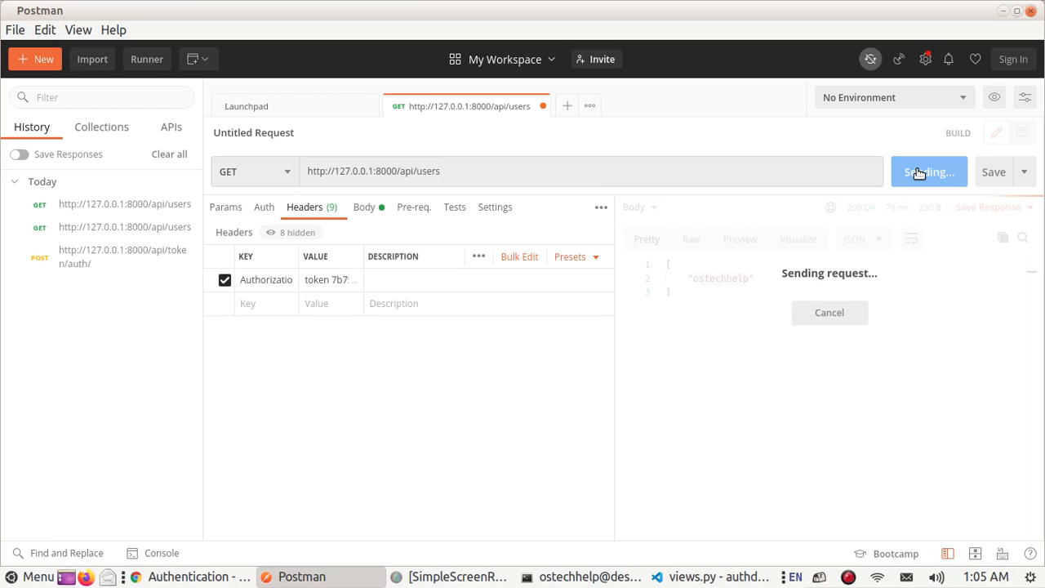
mouse_move(918, 176)
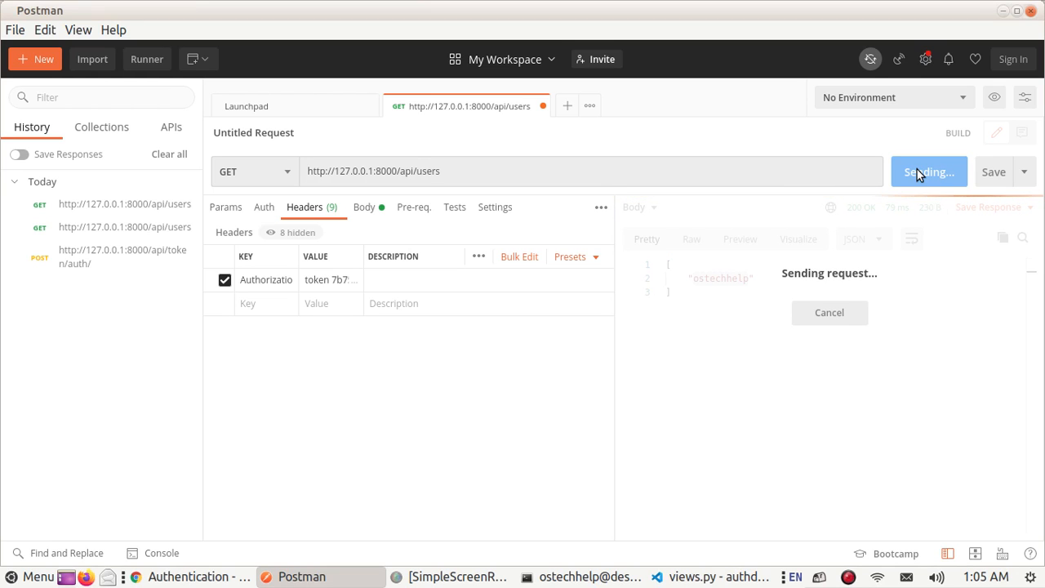
left_click(929, 171)
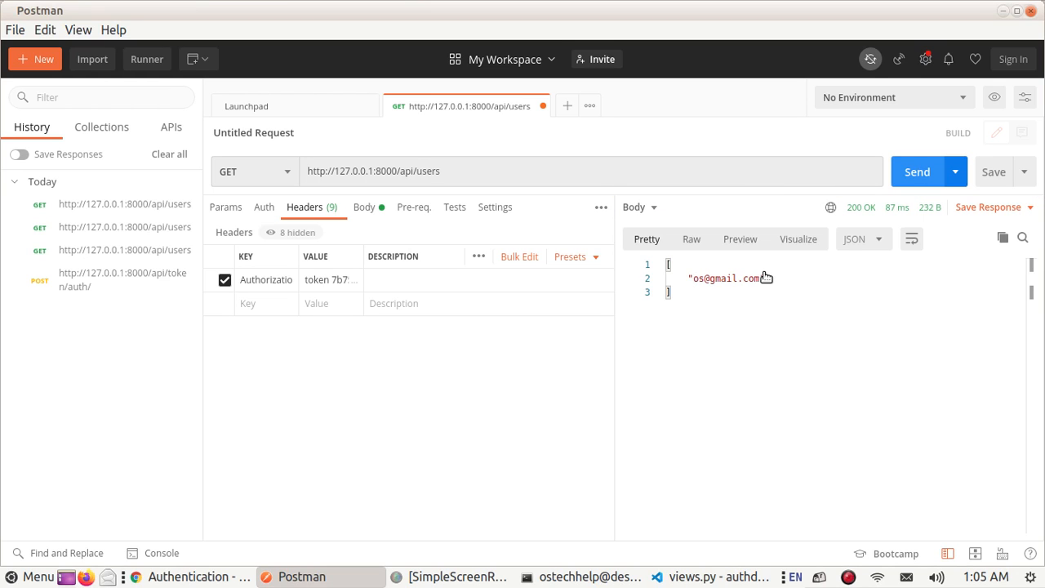
double_click(723, 278)
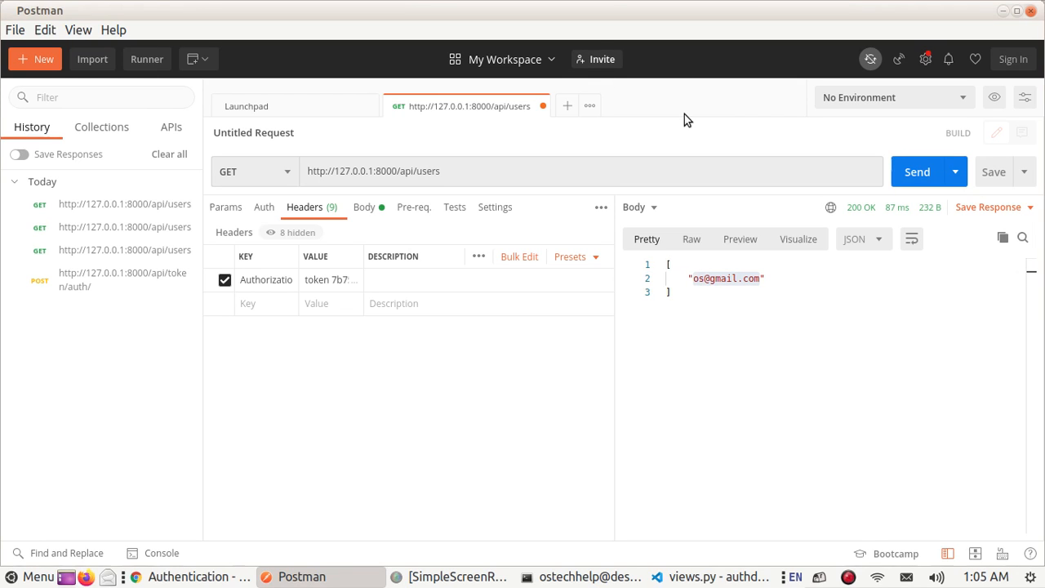
mouse_move(500, 402)
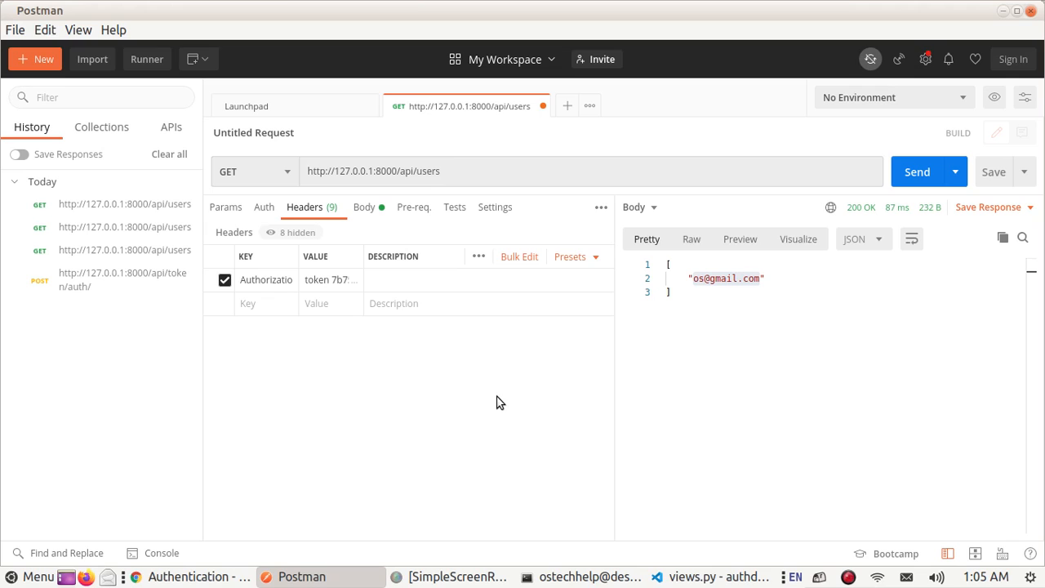